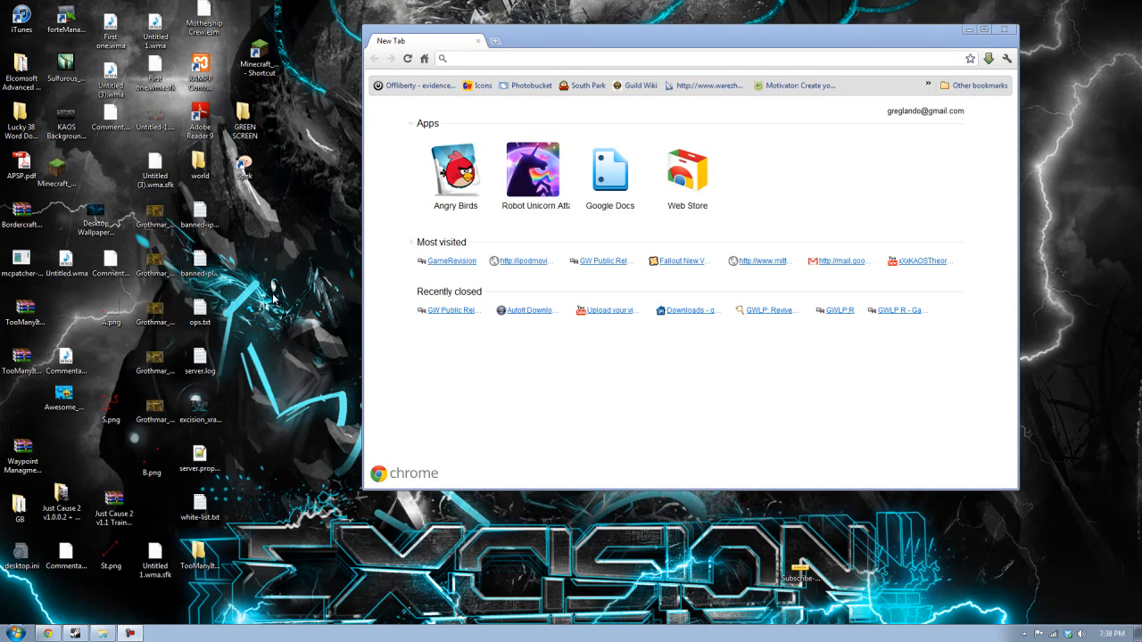
{"action": "mouse_move", "coordinate": [285, 263]}
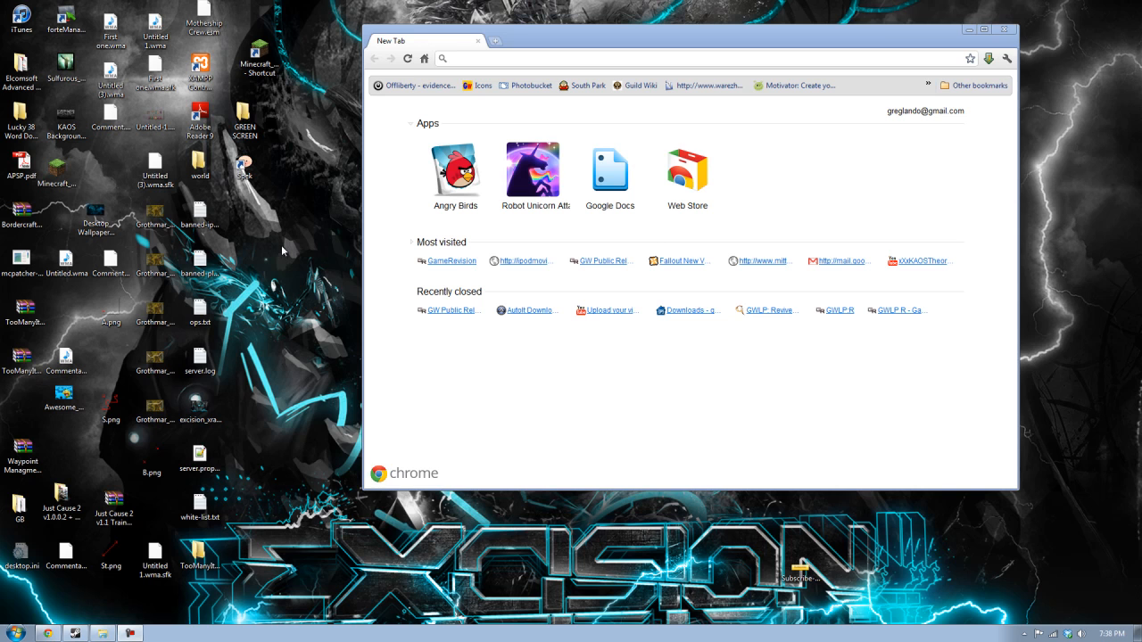
{"action": "mouse_move", "coordinate": [325, 81]}
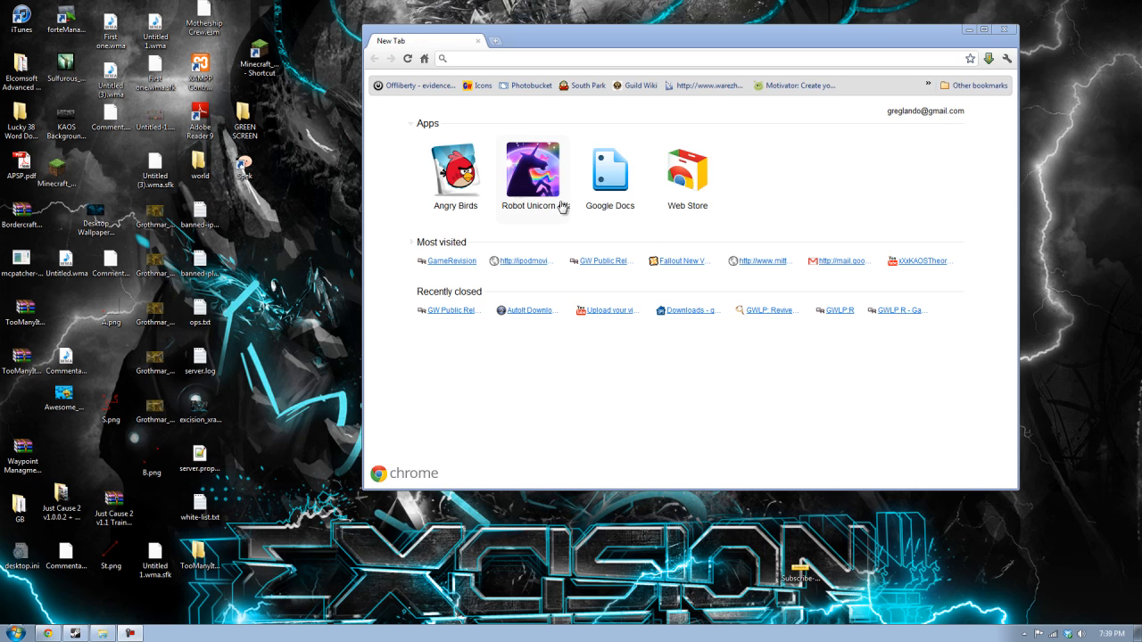
{"action": "mouse_move", "coordinate": [303, 263]}
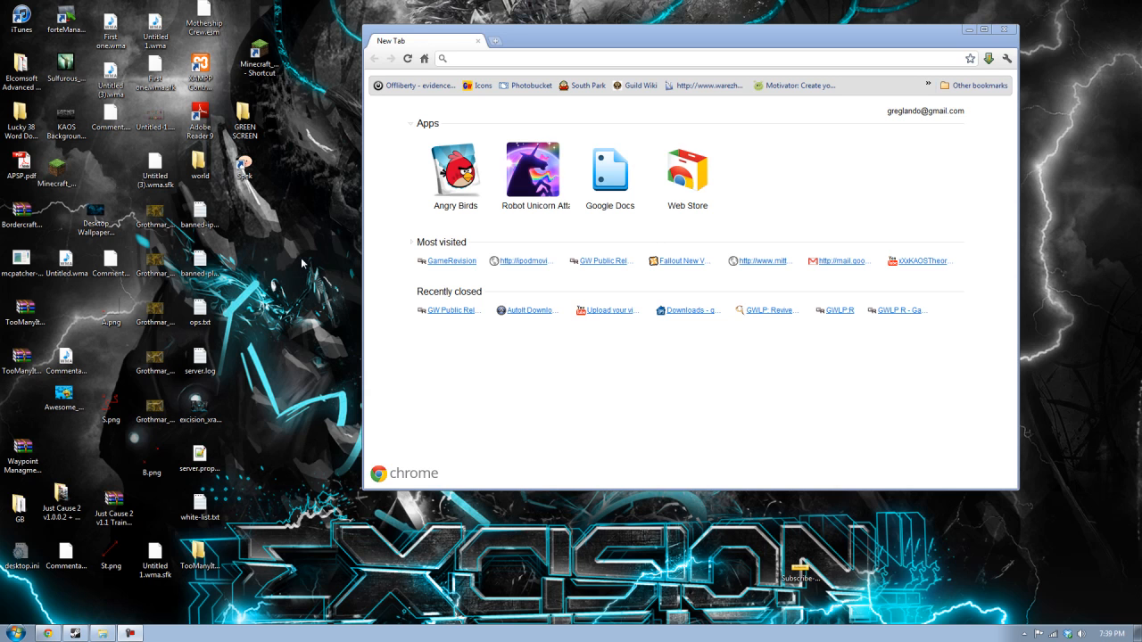
{"action": "mouse_move", "coordinate": [263, 244]}
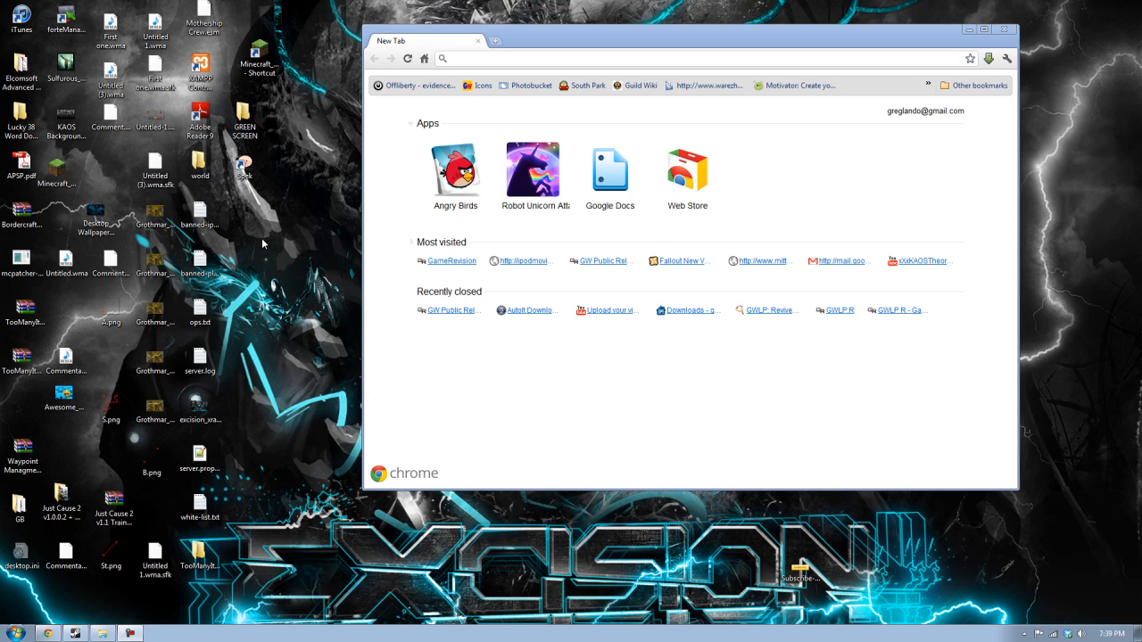
{"action": "mouse_move", "coordinate": [259, 241]}
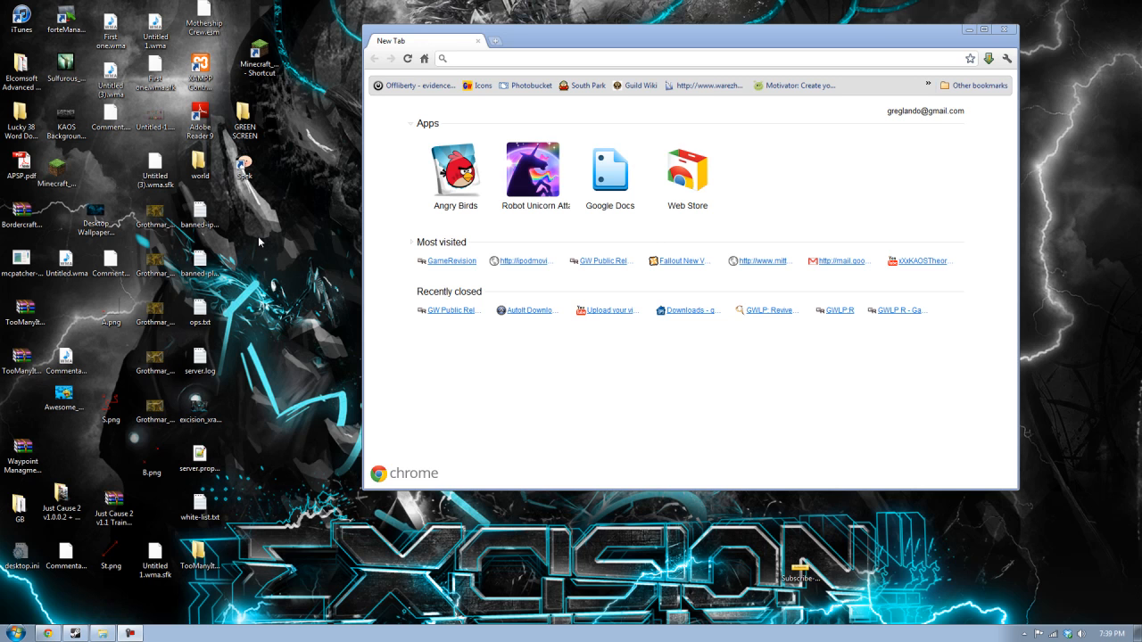
{"action": "mouse_move", "coordinate": [312, 383]}
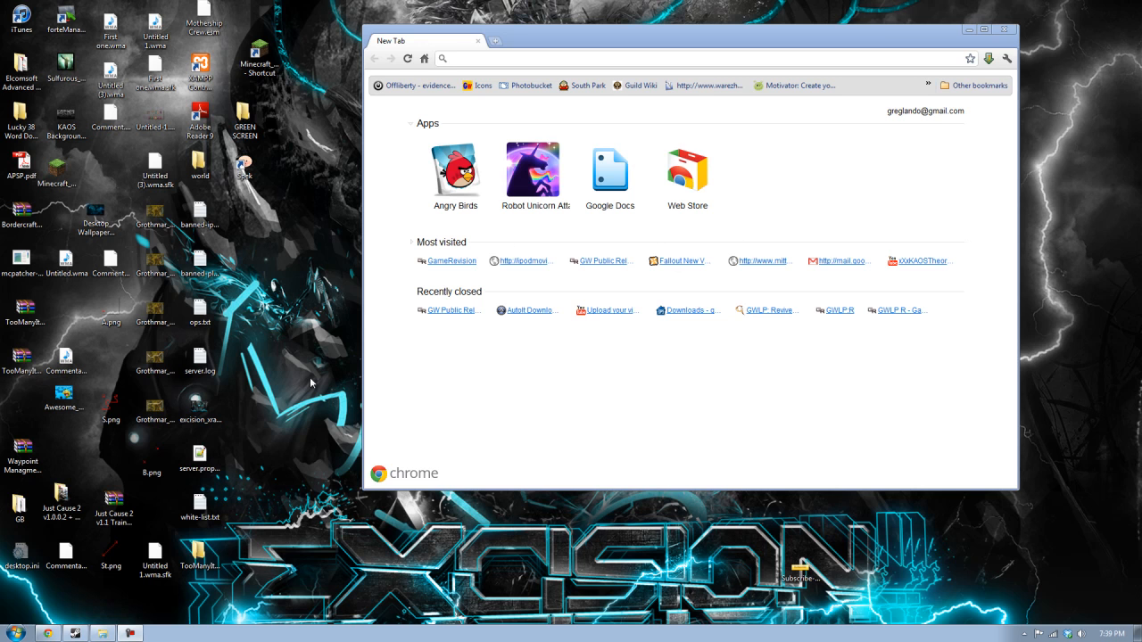
{"action": "mouse_move", "coordinate": [301, 306]}
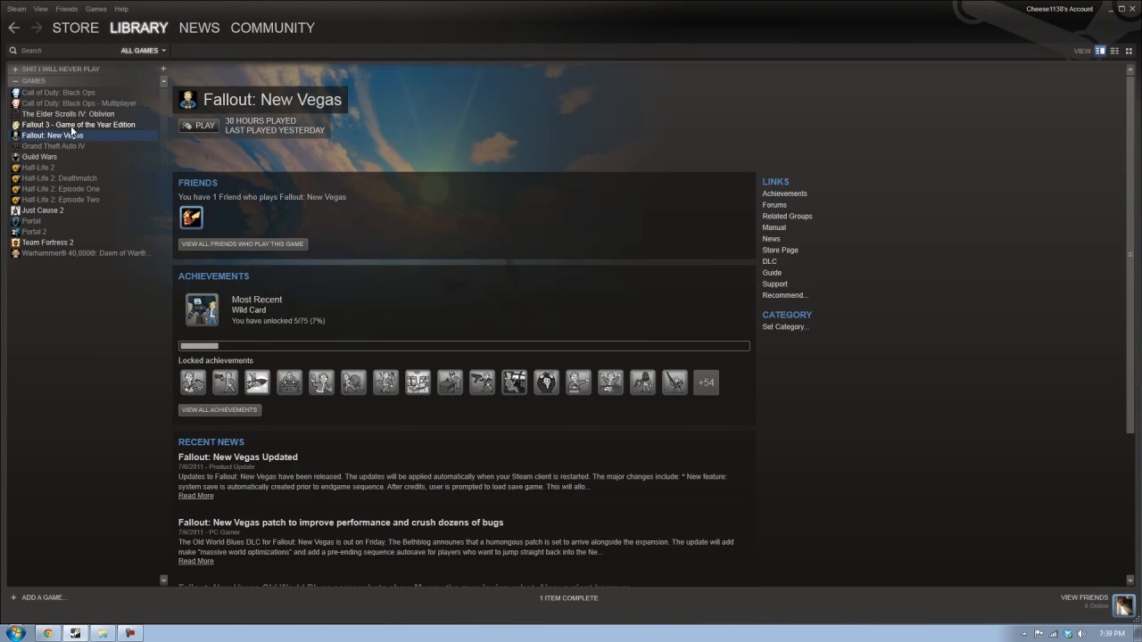
Select The Elder Scrolls IV: Oblivion in the Steam library to show its page.
{"action": "left_click", "coordinate": [68, 113]}
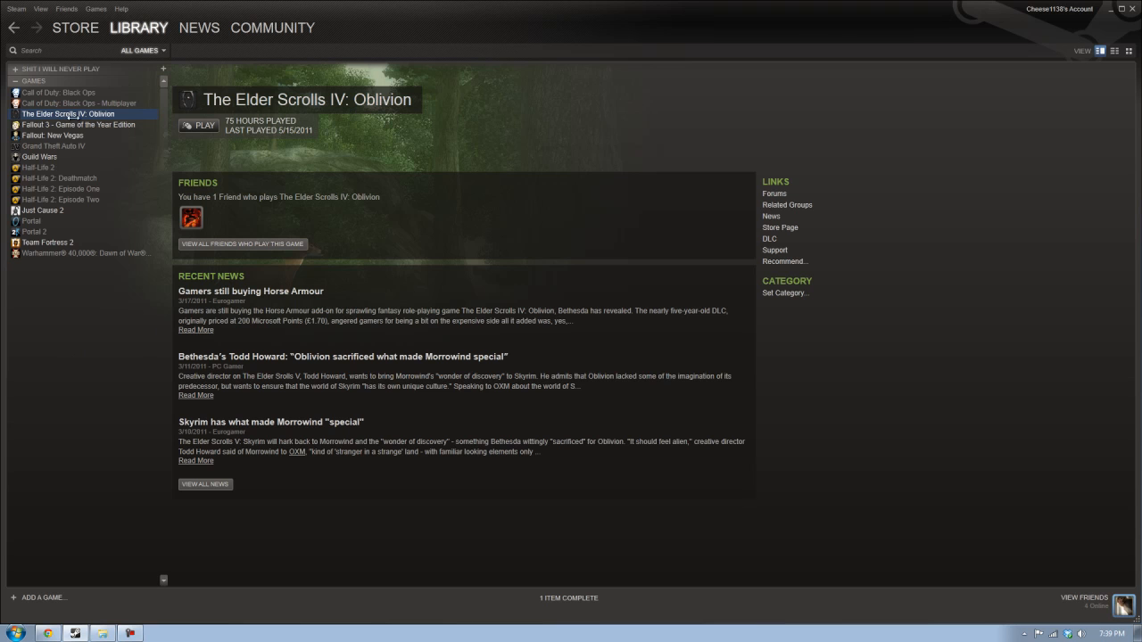
{"action": "mouse_move", "coordinate": [1117, 141]}
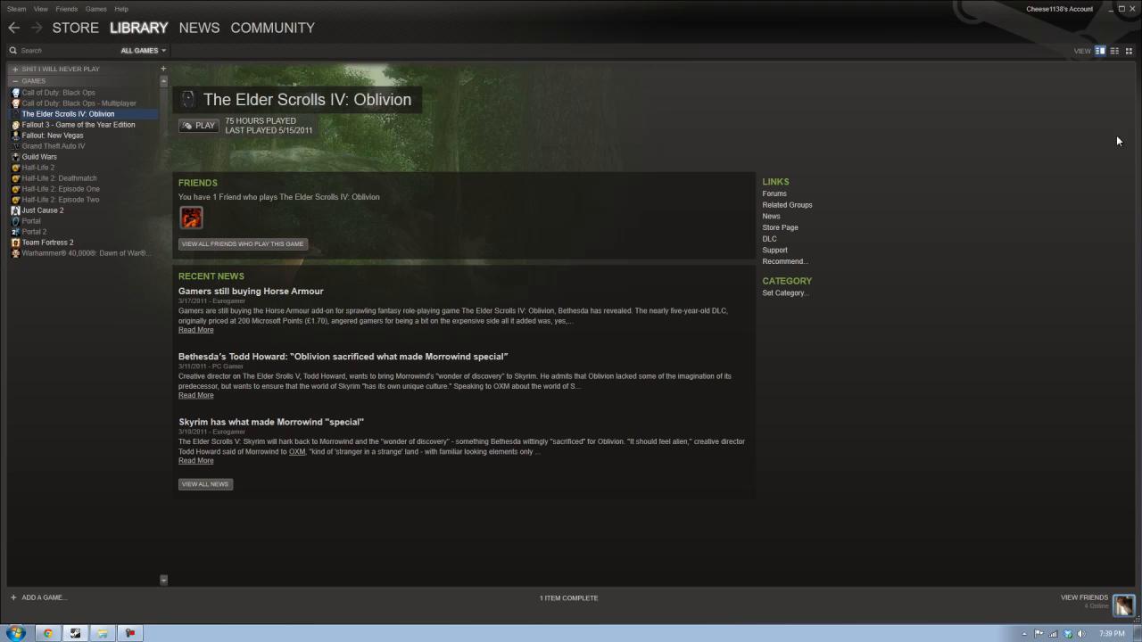
{"action": "mouse_move", "coordinate": [1115, 20]}
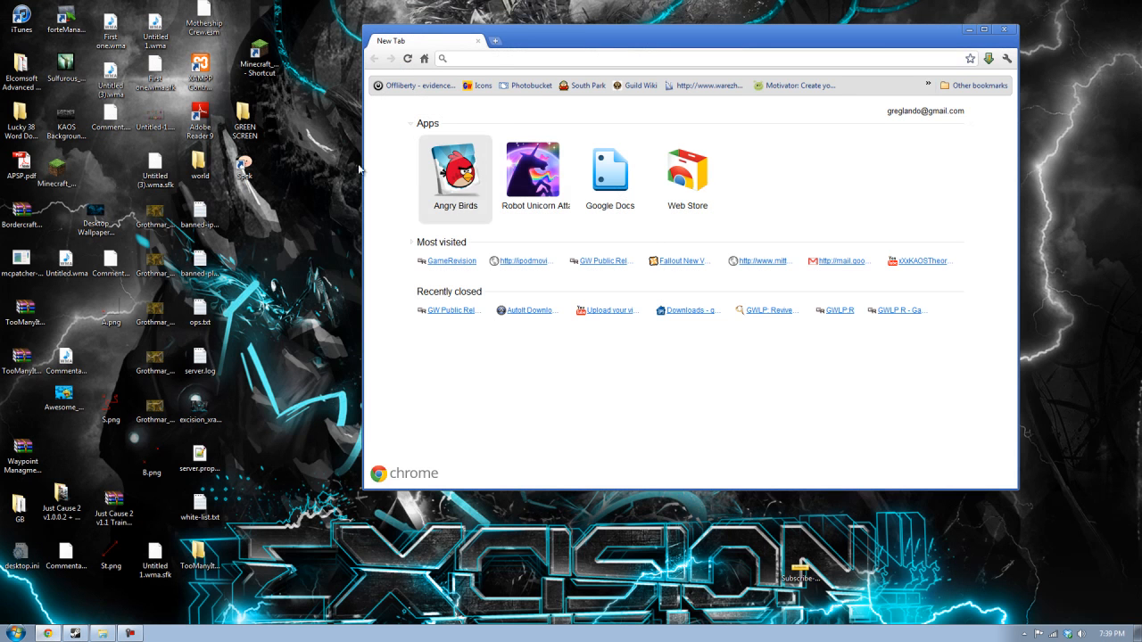
{"action": "mouse_move", "coordinate": [291, 177]}
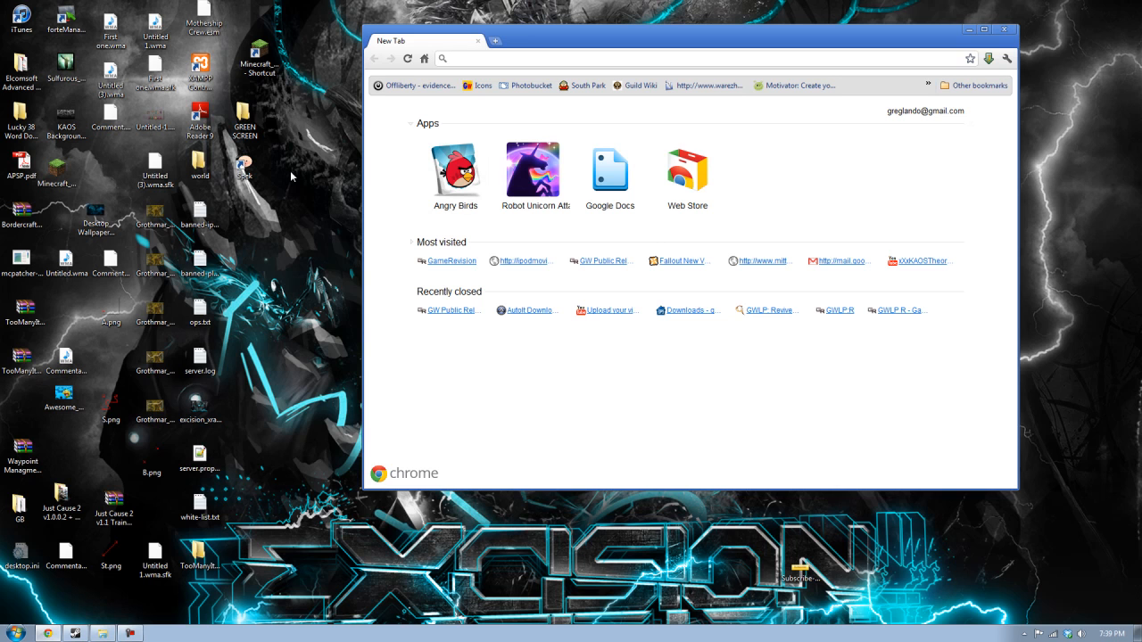
{"action": "mouse_move", "coordinate": [289, 247]}
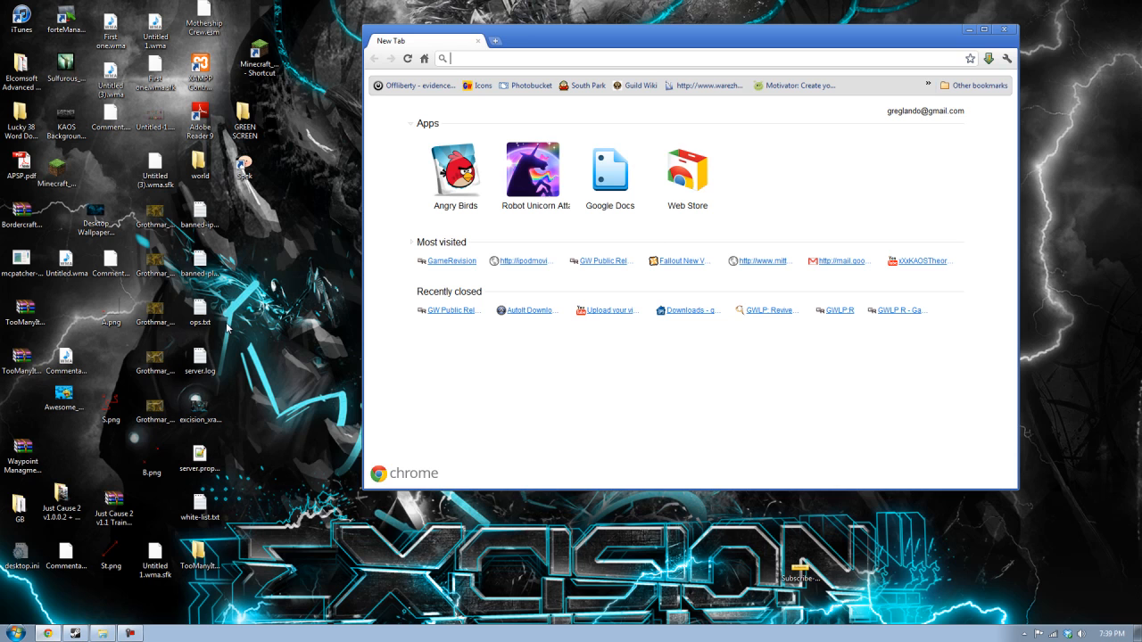
{"action": "mouse_move", "coordinate": [324, 260]}
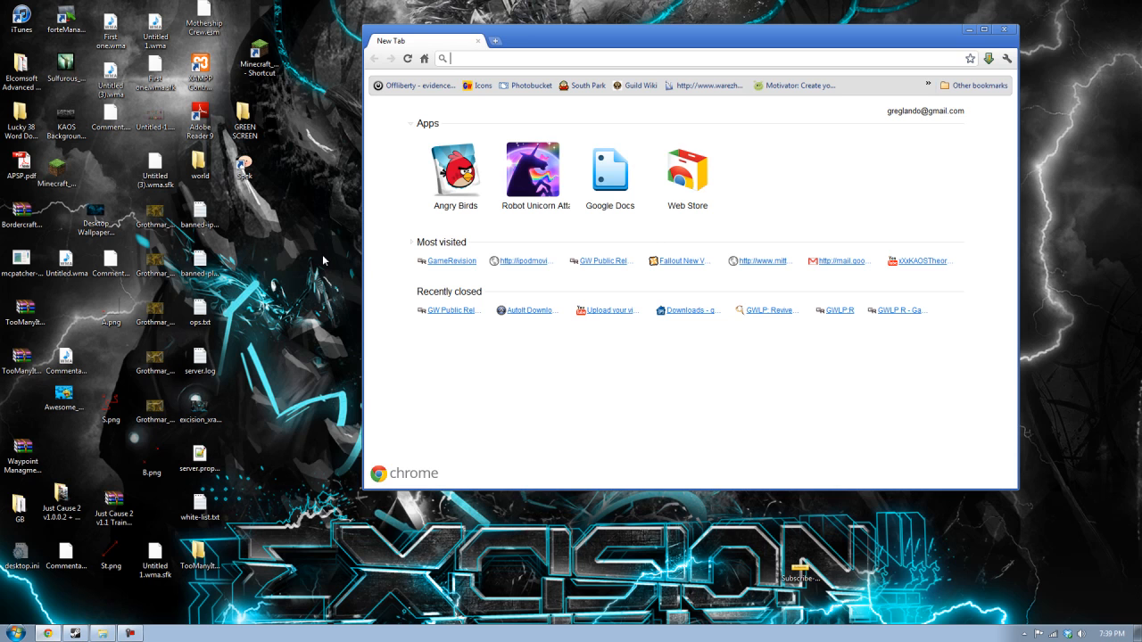
{"action": "mouse_move", "coordinate": [267, 245]}
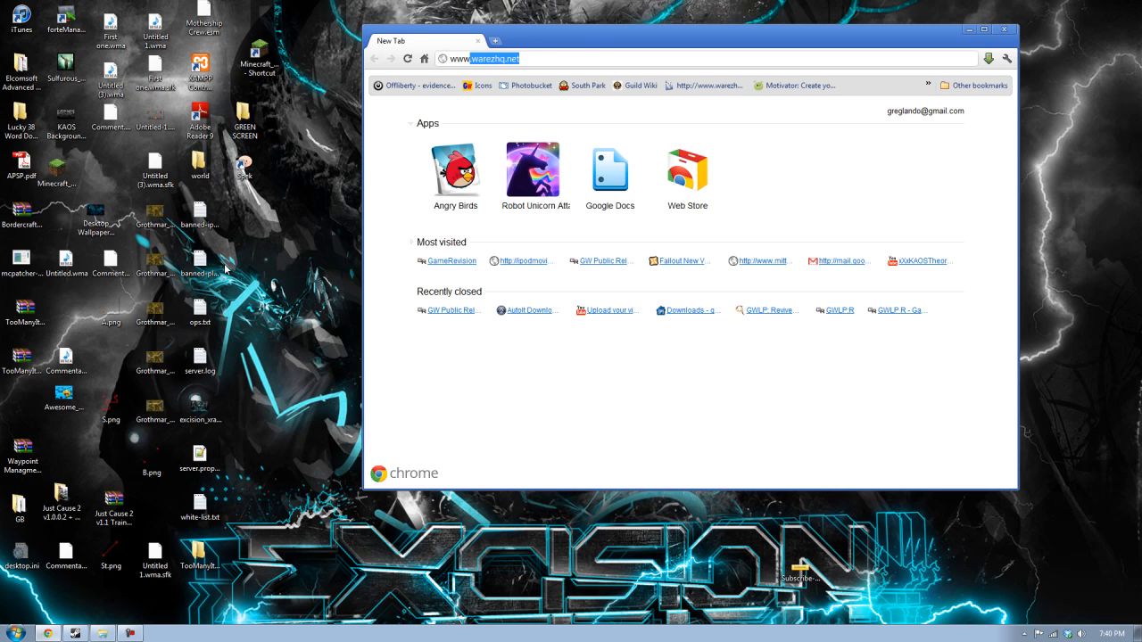
Enter newvegasnexus.com in Chrome's address bar, after a falloutnexus false start.
{"action": "type", "text": "www.fallout"}
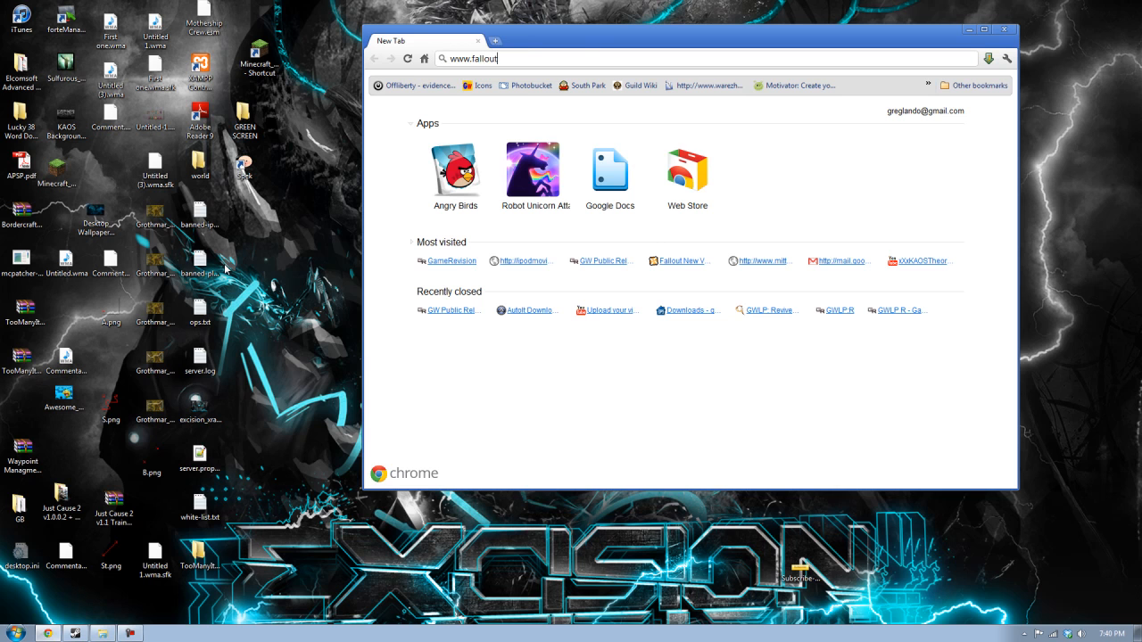
{"action": "type", "text": "3nexus"}
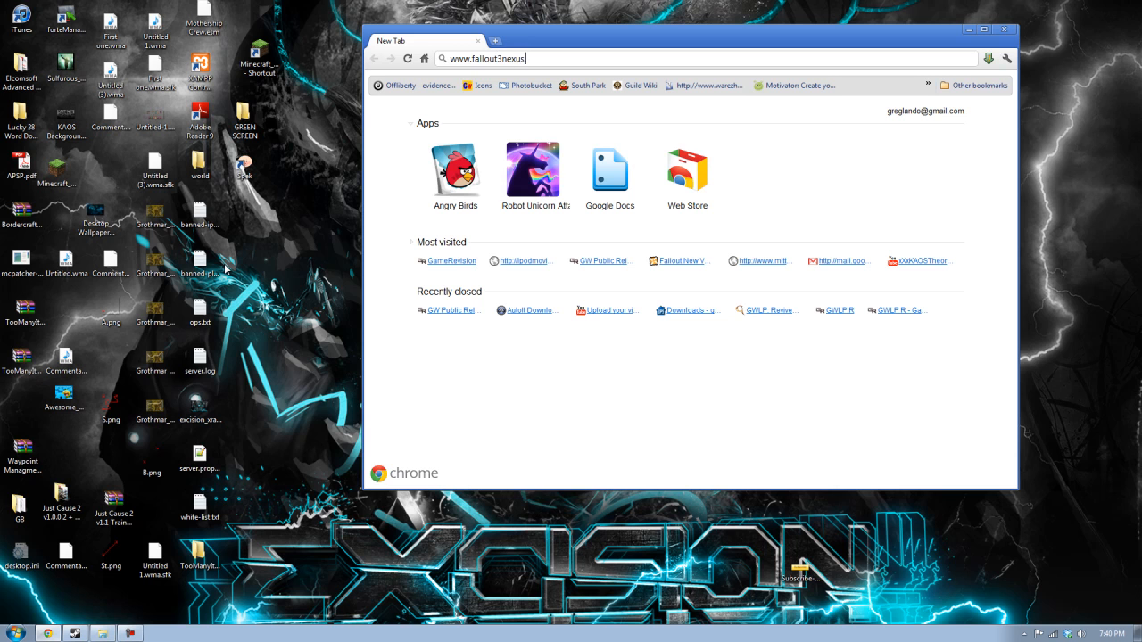
{"action": "type", "text": ".co"}
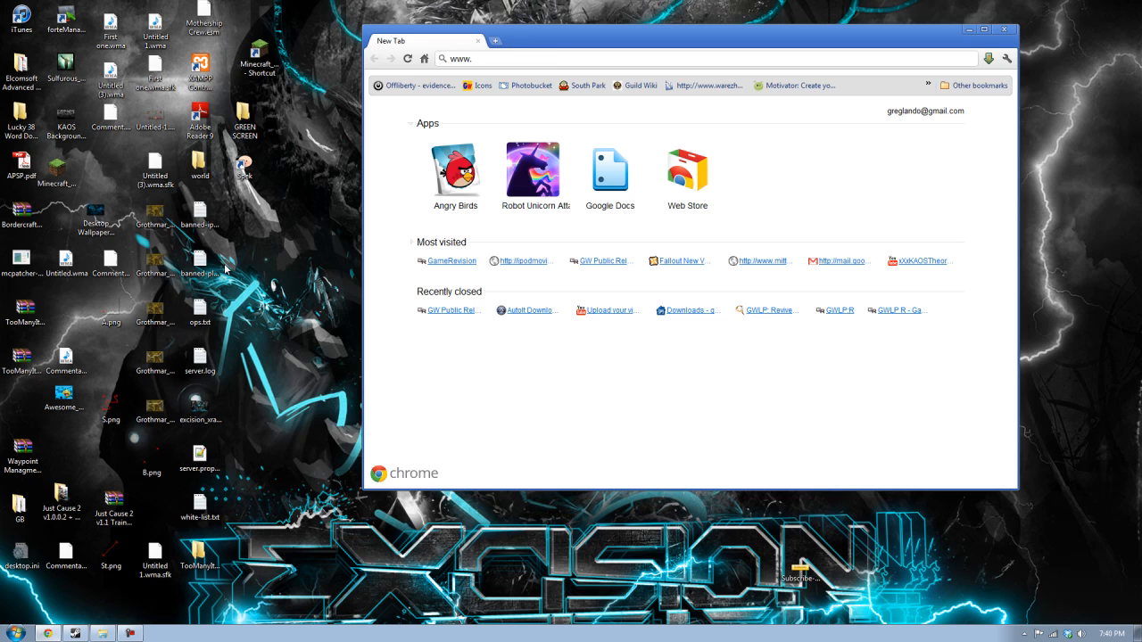
{"action": "type", "text": "newvegasnexus.com"}
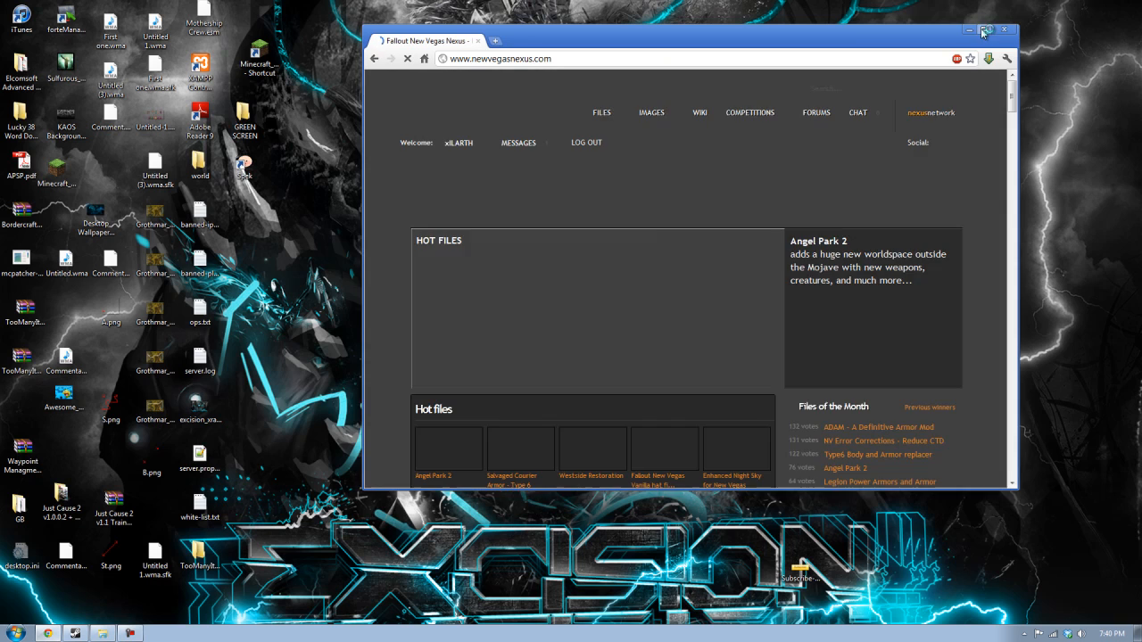
Maximize Chrome and search New Vegas Nexus for Fallout Mod Manager.
{"action": "left_click", "coordinate": [986, 30]}
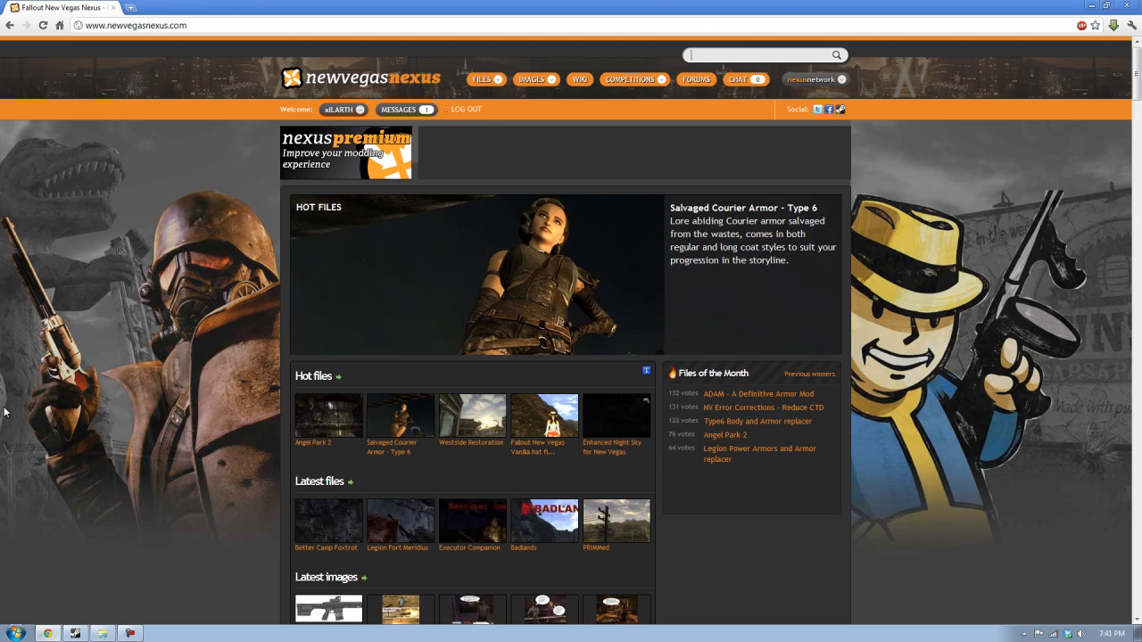
{"action": "type", "text": "Fall"}
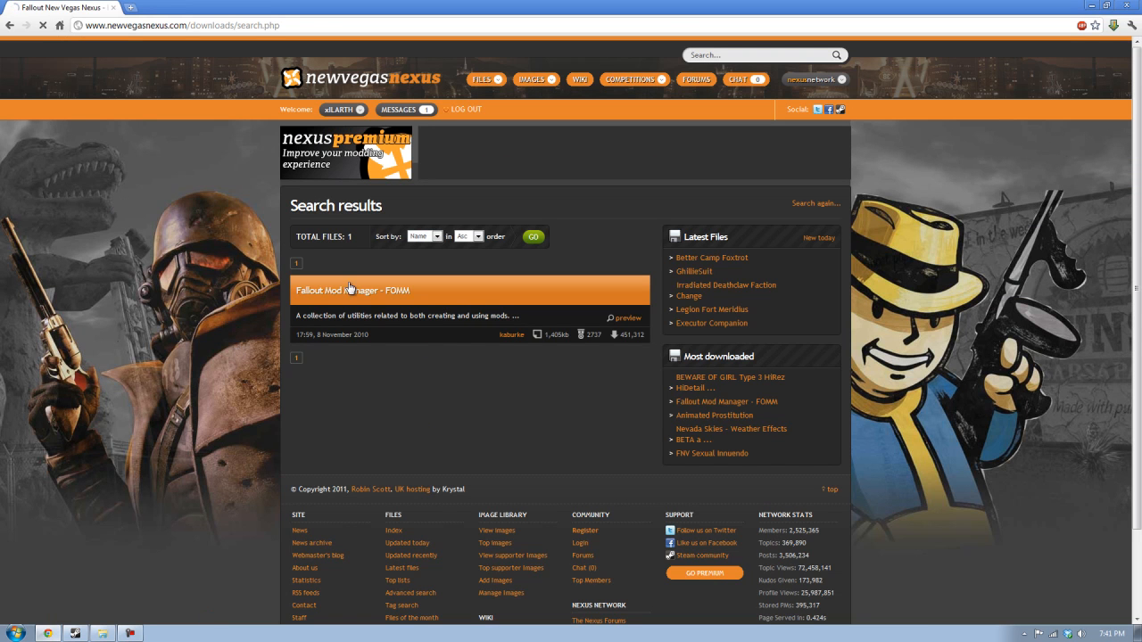
Open the Fallout Mod Manager - FOMM page and view its files section.
{"action": "left_click", "coordinate": [355, 290]}
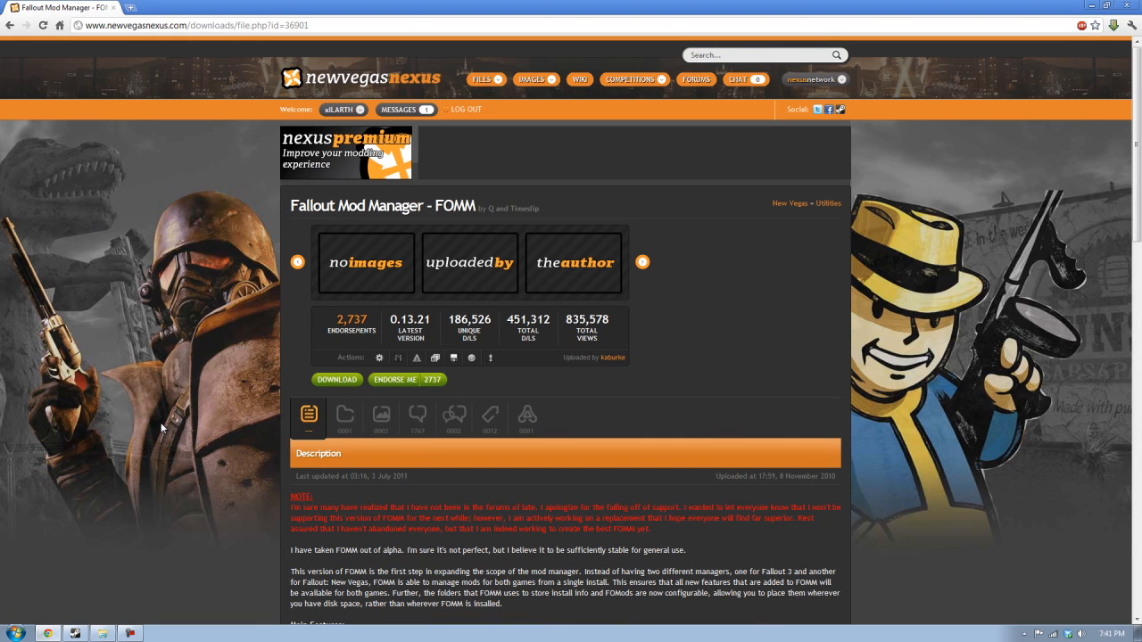
{"action": "scroll", "scroll_direction": "down", "scroll_amount": 3}
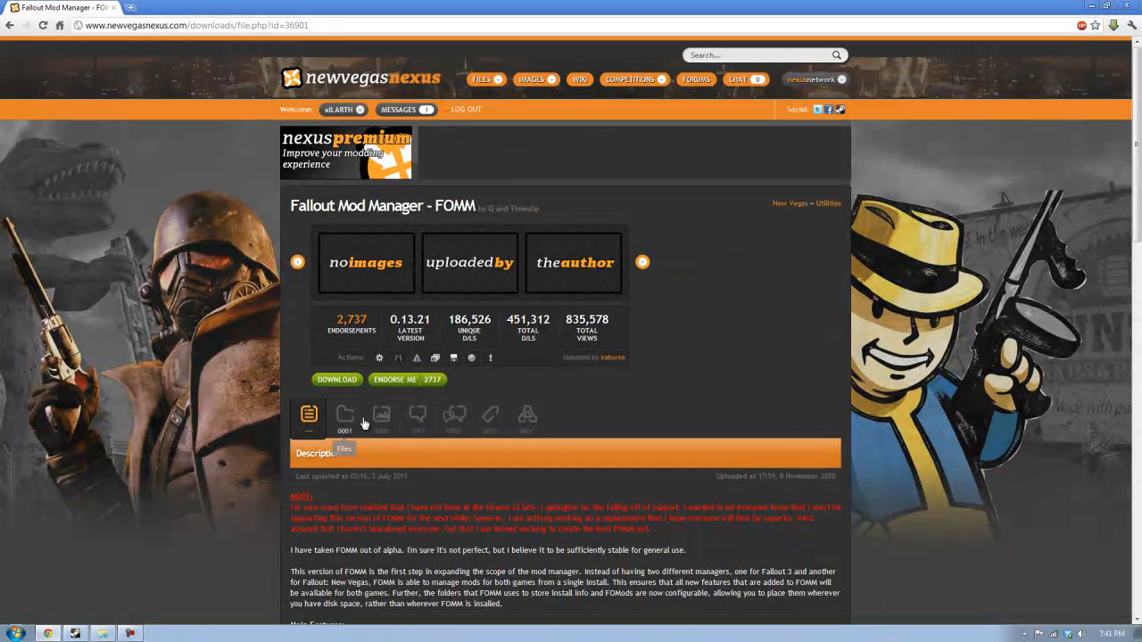
{"action": "left_click", "coordinate": [381, 415]}
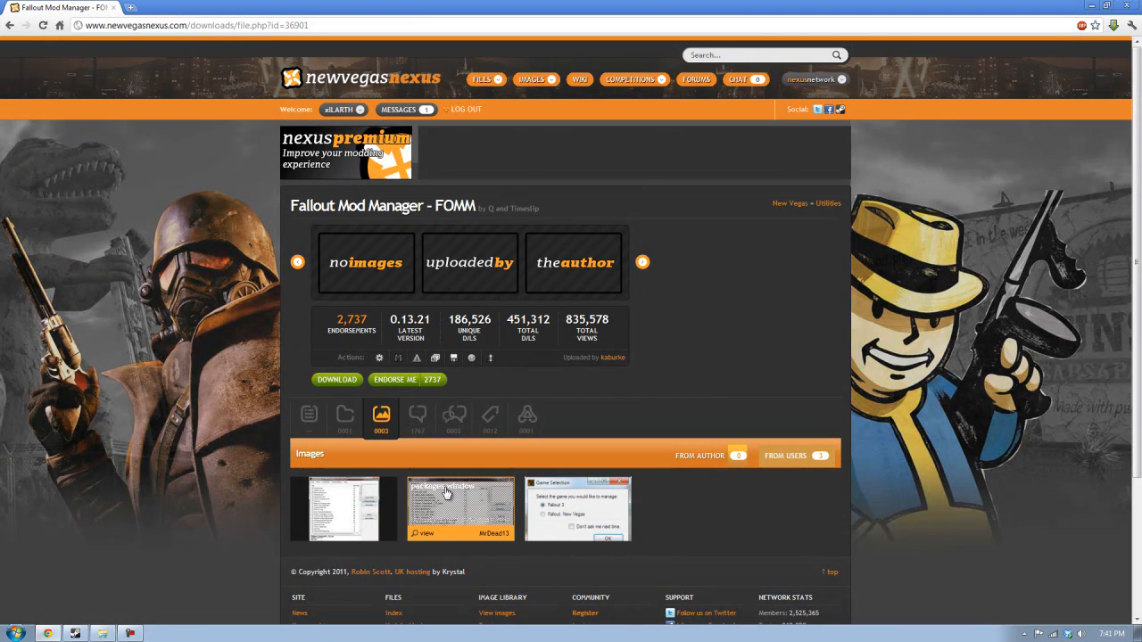
{"action": "mouse_move", "coordinate": [417, 414]}
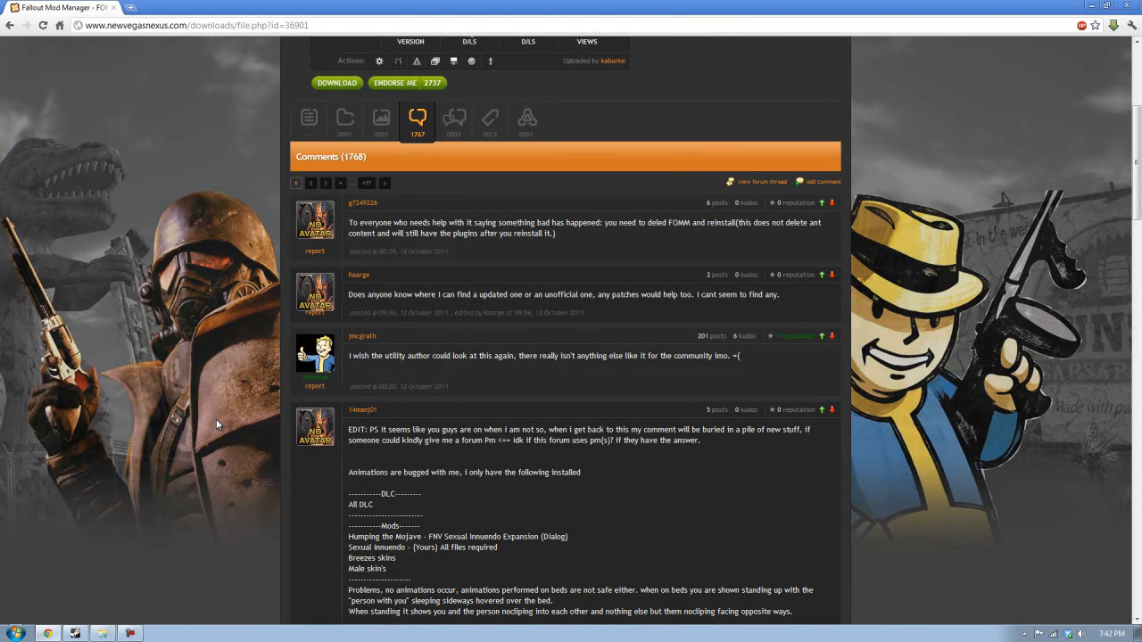
{"action": "mouse_move", "coordinate": [287, 519]}
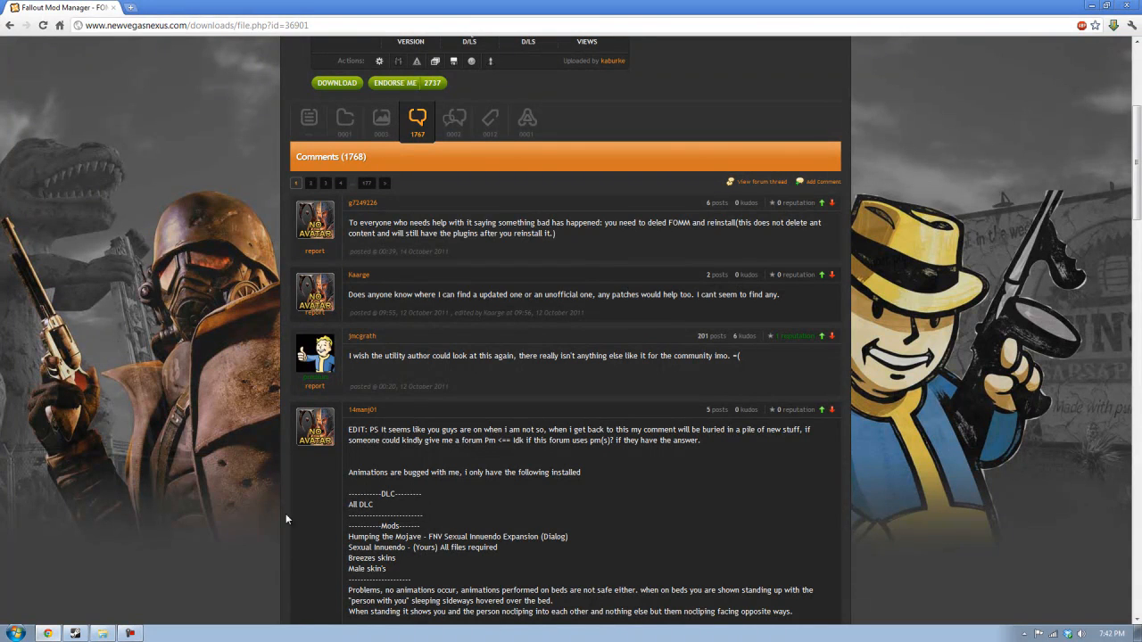
{"action": "mouse_move", "coordinate": [200, 454]}
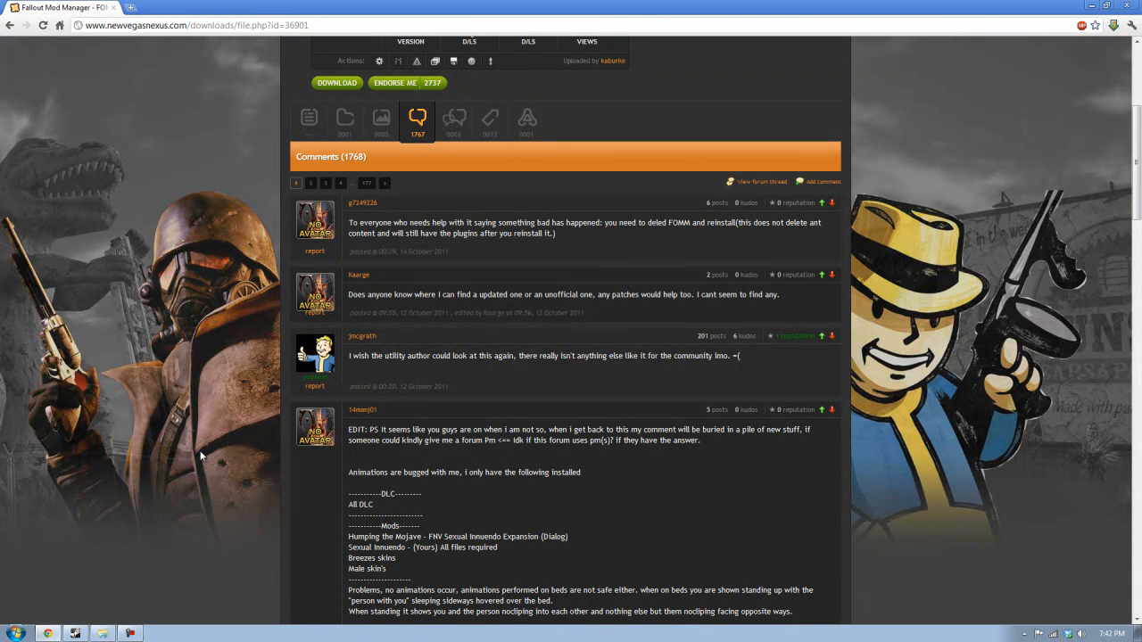
{"action": "mouse_move", "coordinate": [216, 405]}
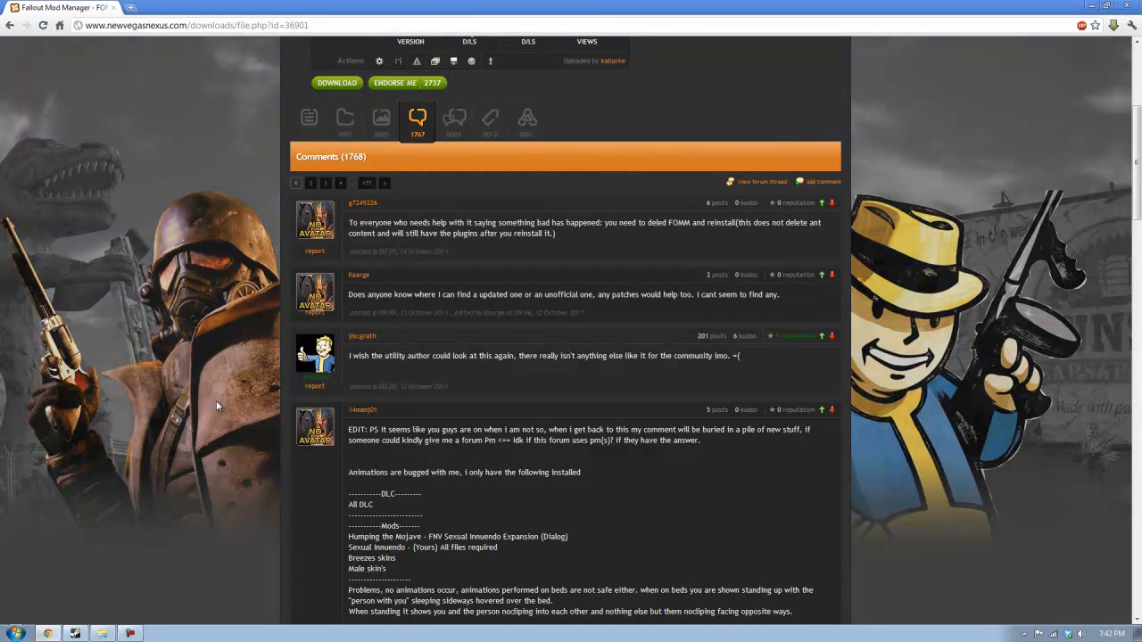
{"action": "scroll", "scroll_direction": "up", "scroll_amount": 3}
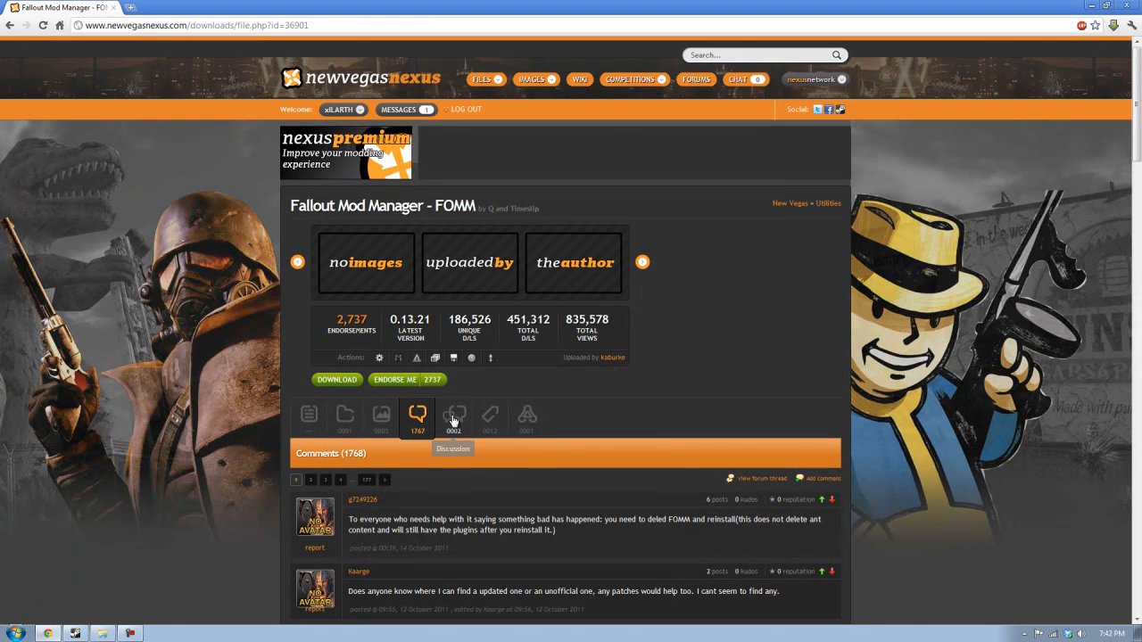
{"action": "mouse_move", "coordinate": [444, 444]}
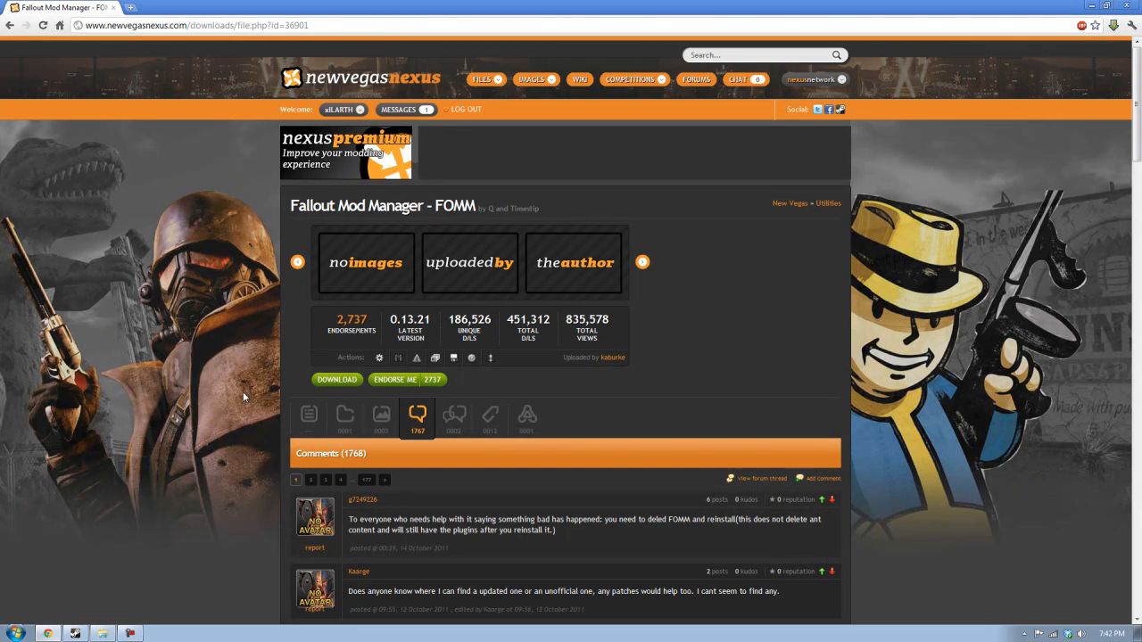
Look through FOMM's discussion and mirrors tabs, then return to its description.
{"action": "left_click", "coordinate": [453, 418]}
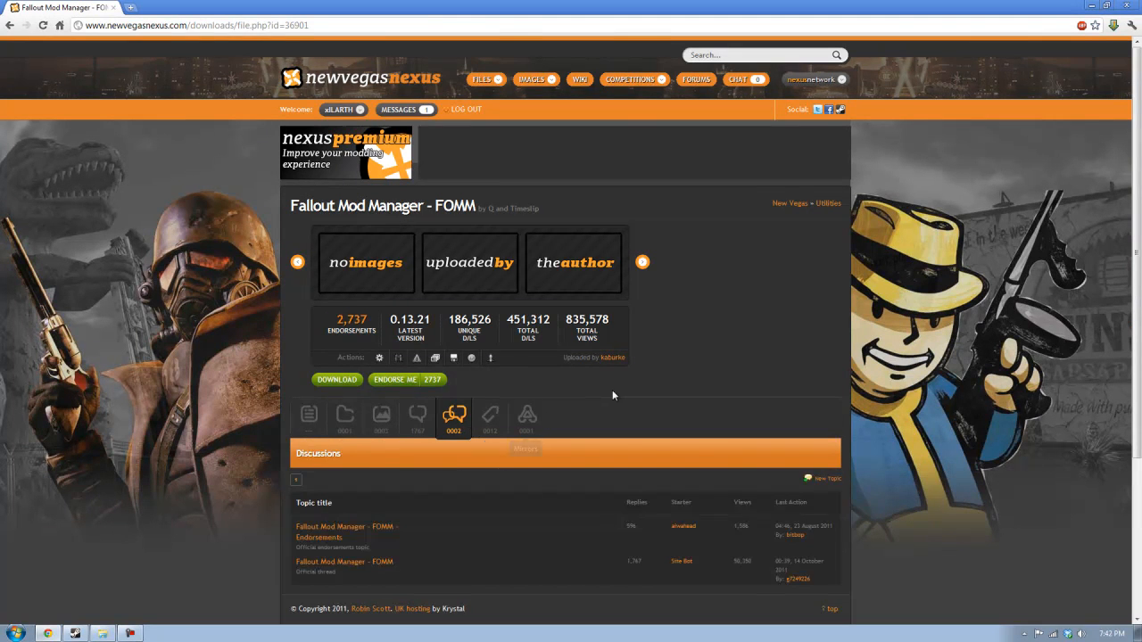
{"action": "scroll", "scroll_direction": "down", "scroll_amount": 3}
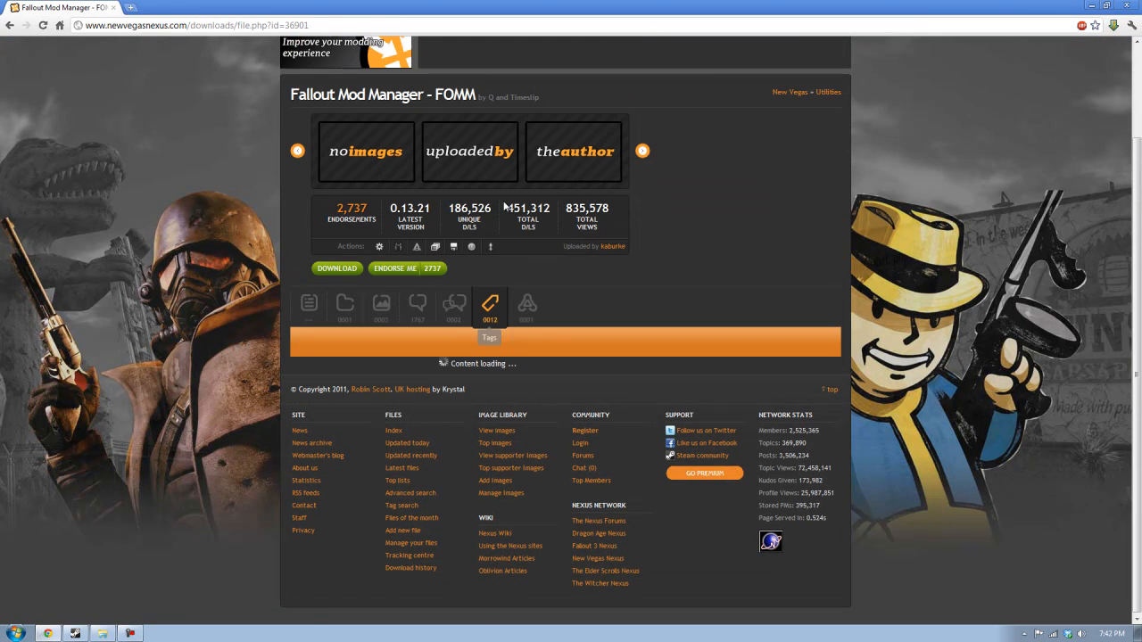
{"action": "left_click", "coordinate": [526, 306]}
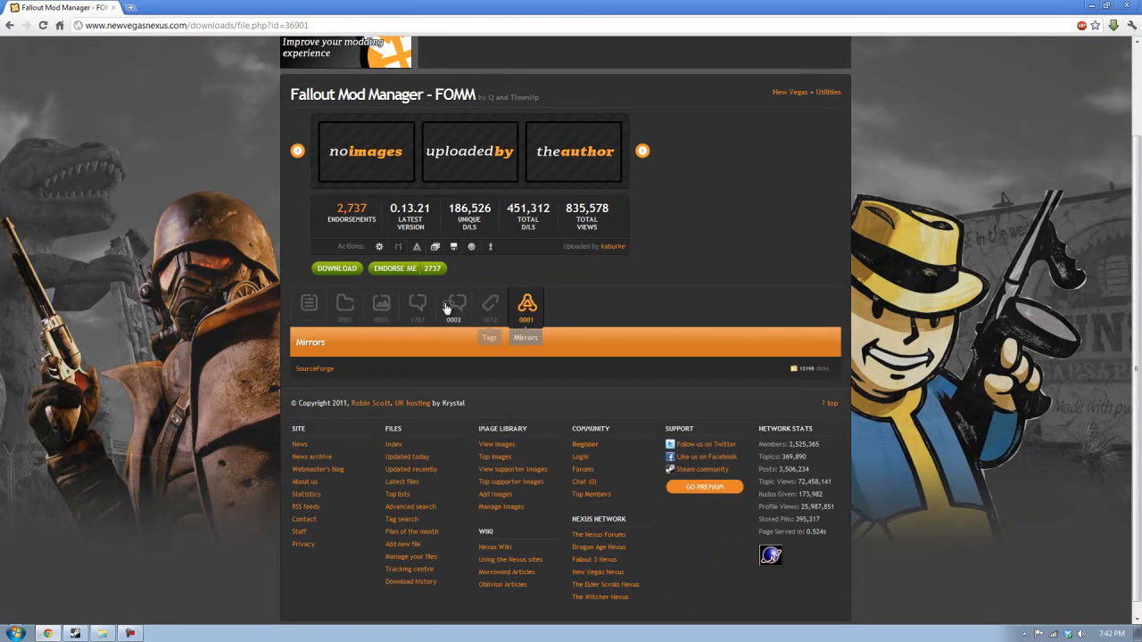
{"action": "left_click", "coordinate": [309, 304]}
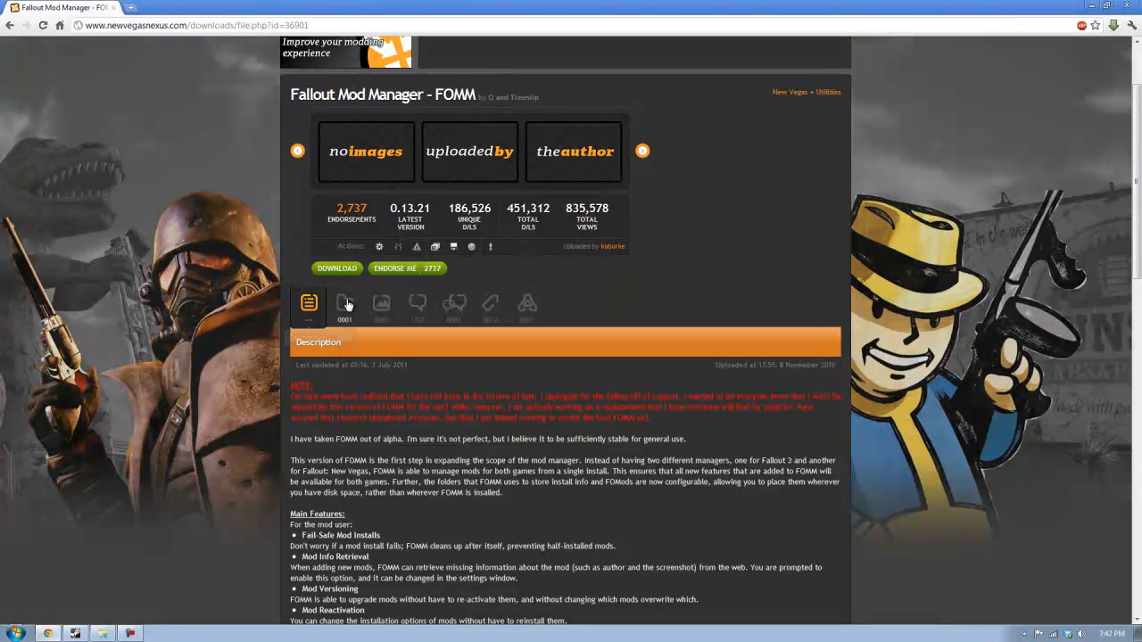
{"action": "left_click", "coordinate": [344, 304]}
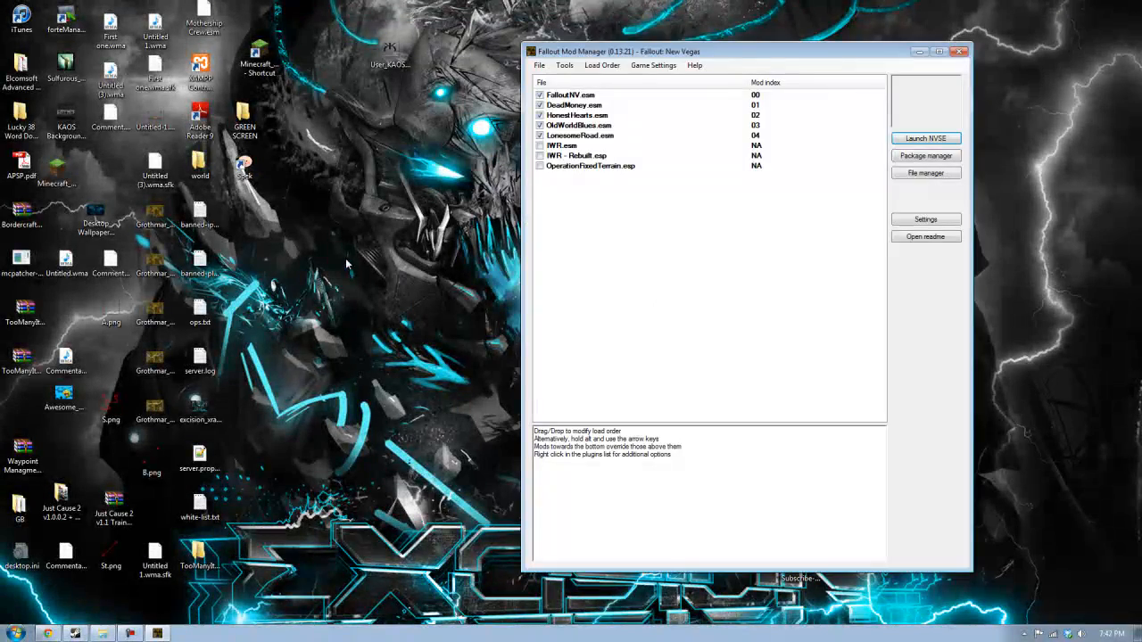
{"action": "mouse_move", "coordinate": [426, 256]}
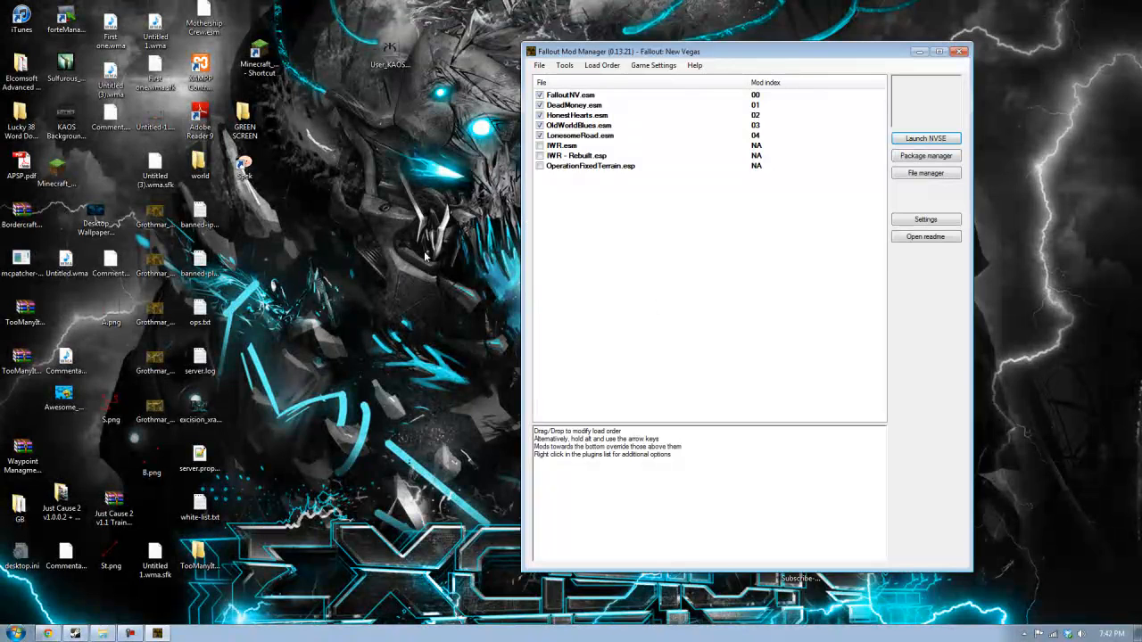
{"action": "left_click", "coordinate": [571, 94]}
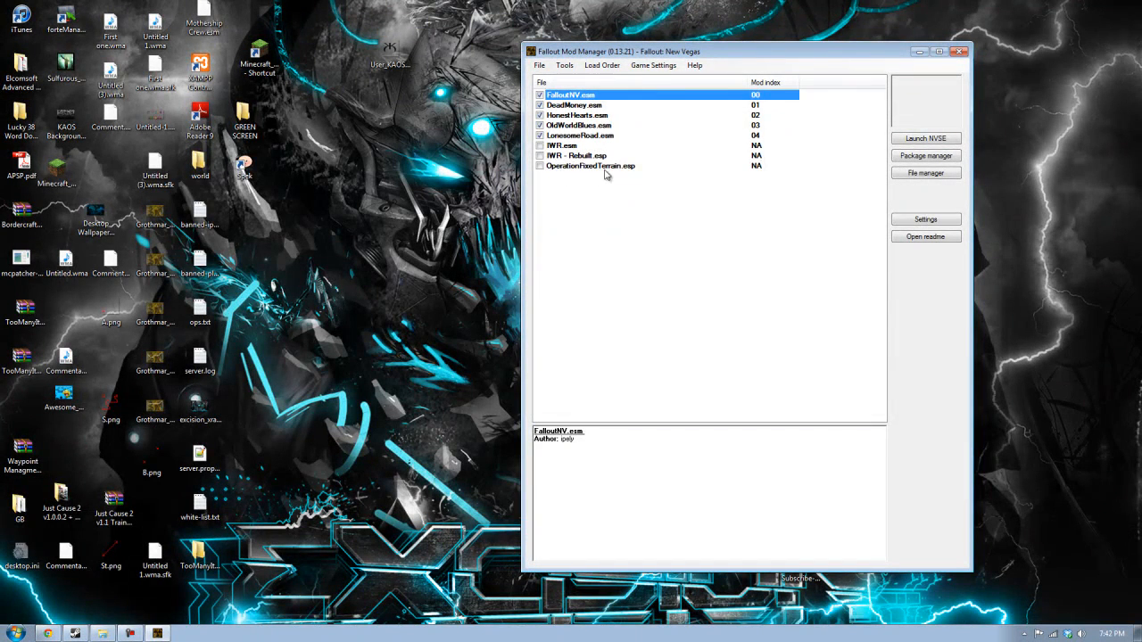
{"action": "left_click", "coordinate": [591, 165]}
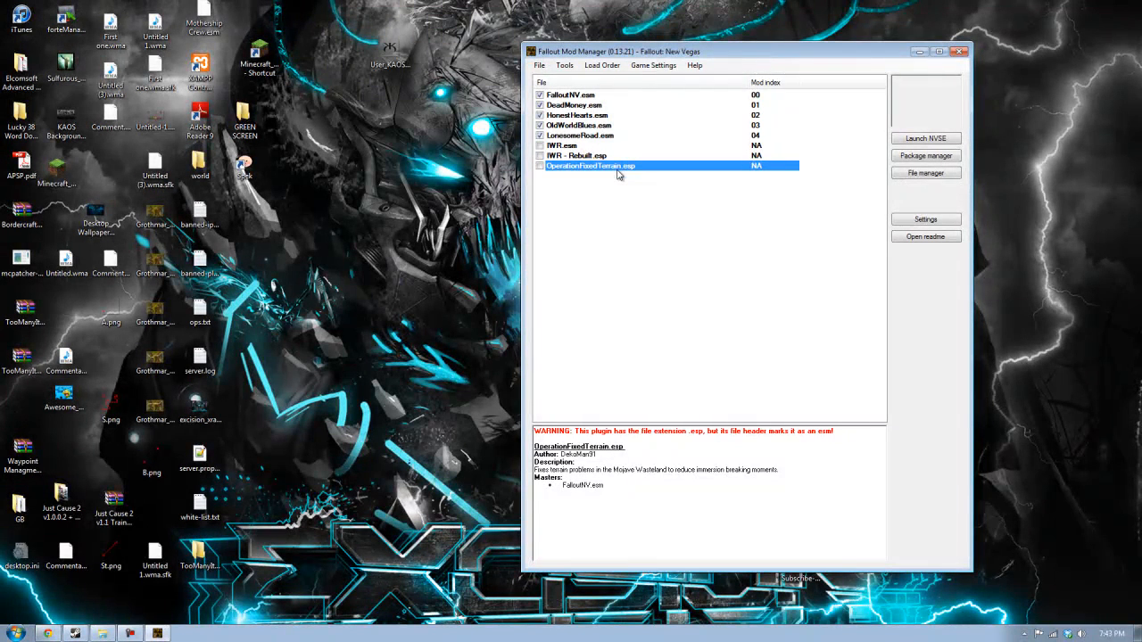
{"action": "mouse_move", "coordinate": [596, 244]}
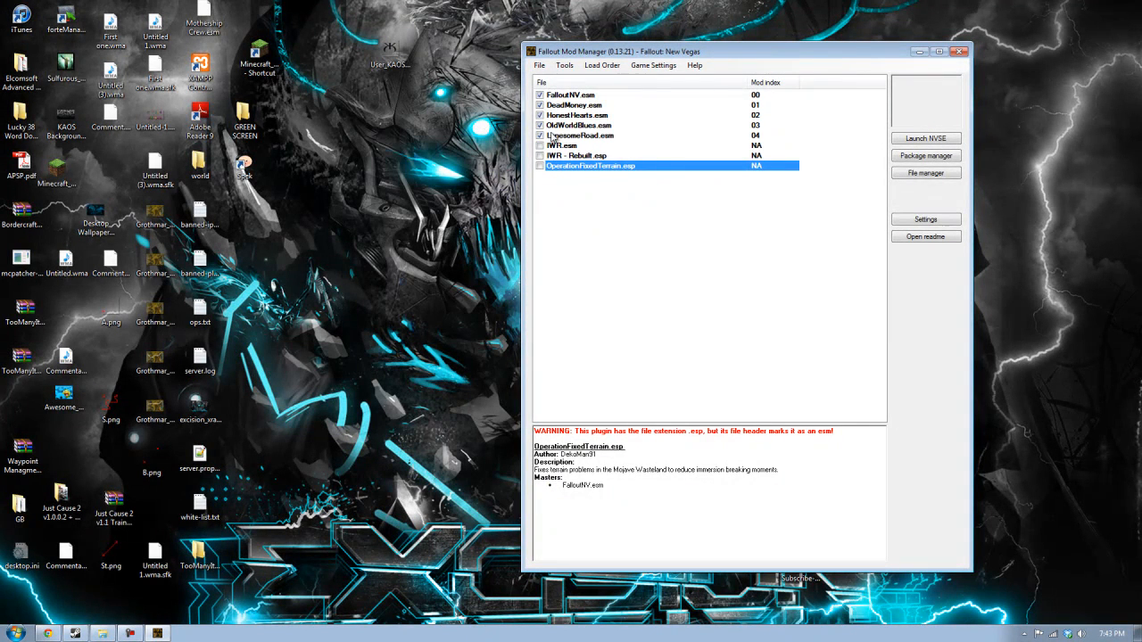
{"action": "left_click", "coordinate": [580, 135]}
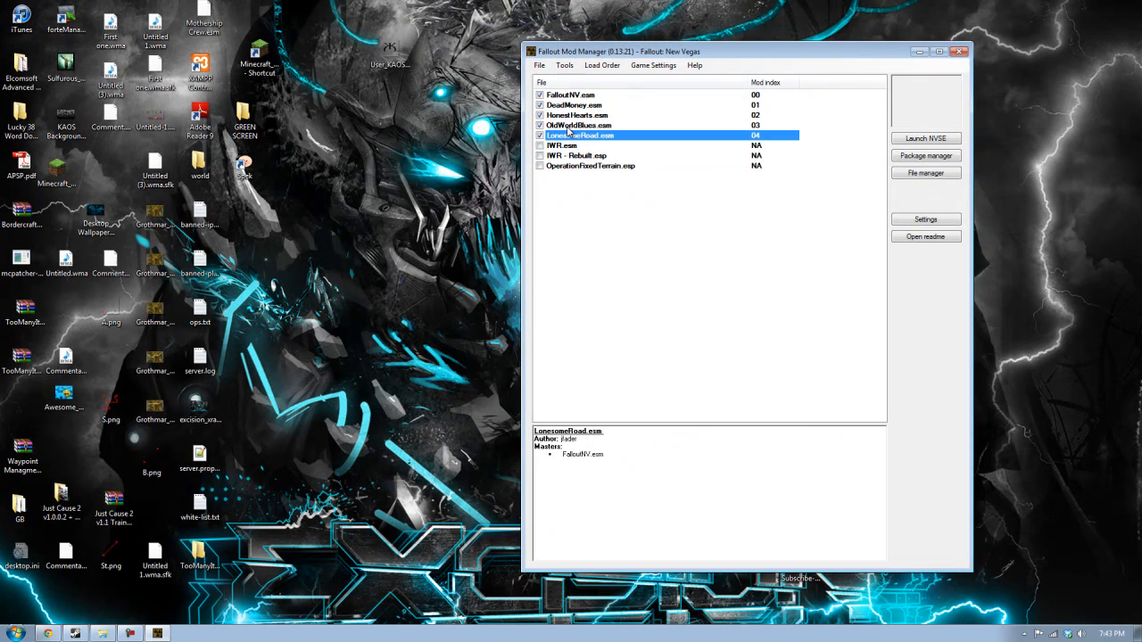
{"action": "left_click", "coordinate": [590, 166]}
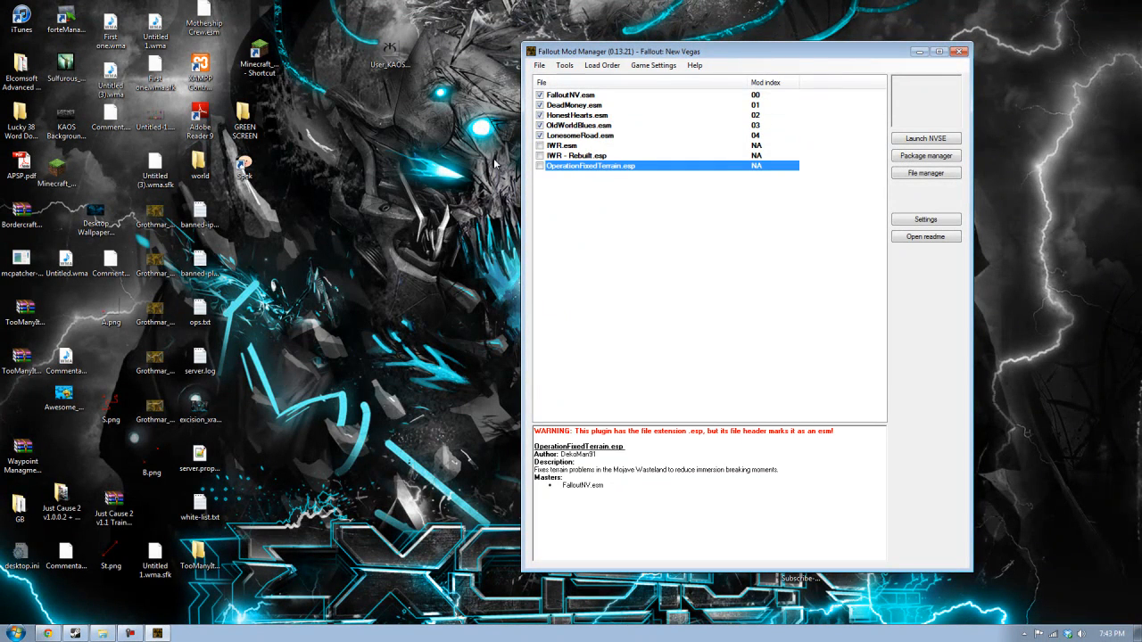
{"action": "mouse_move", "coordinate": [574, 252]}
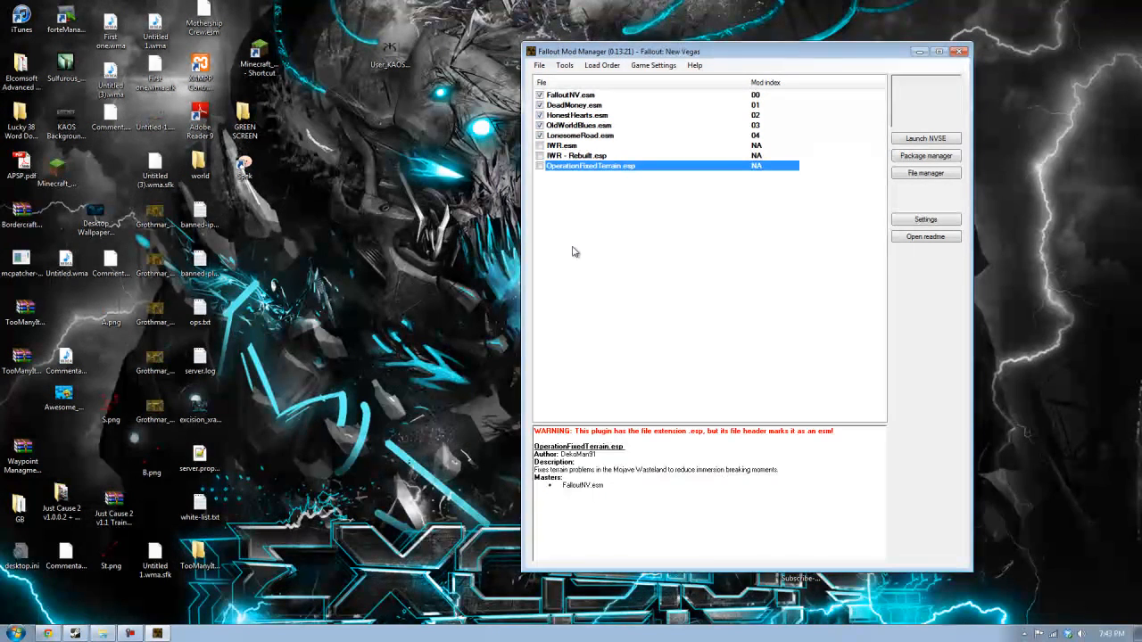
{"action": "mouse_move", "coordinate": [624, 297]}
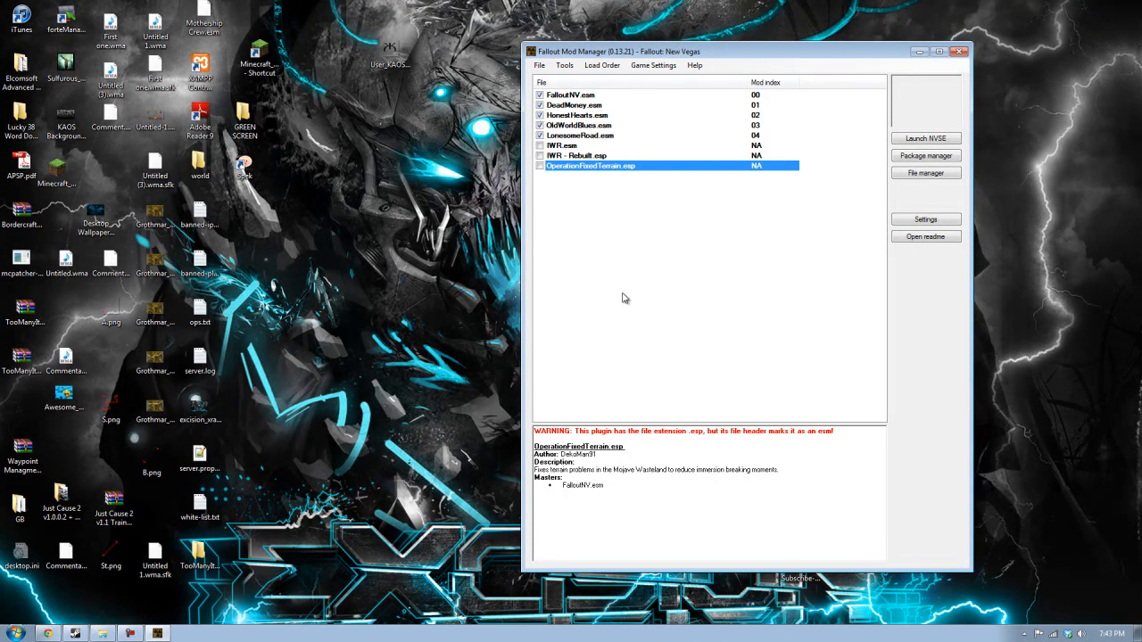
{"action": "mouse_move", "coordinate": [722, 146]}
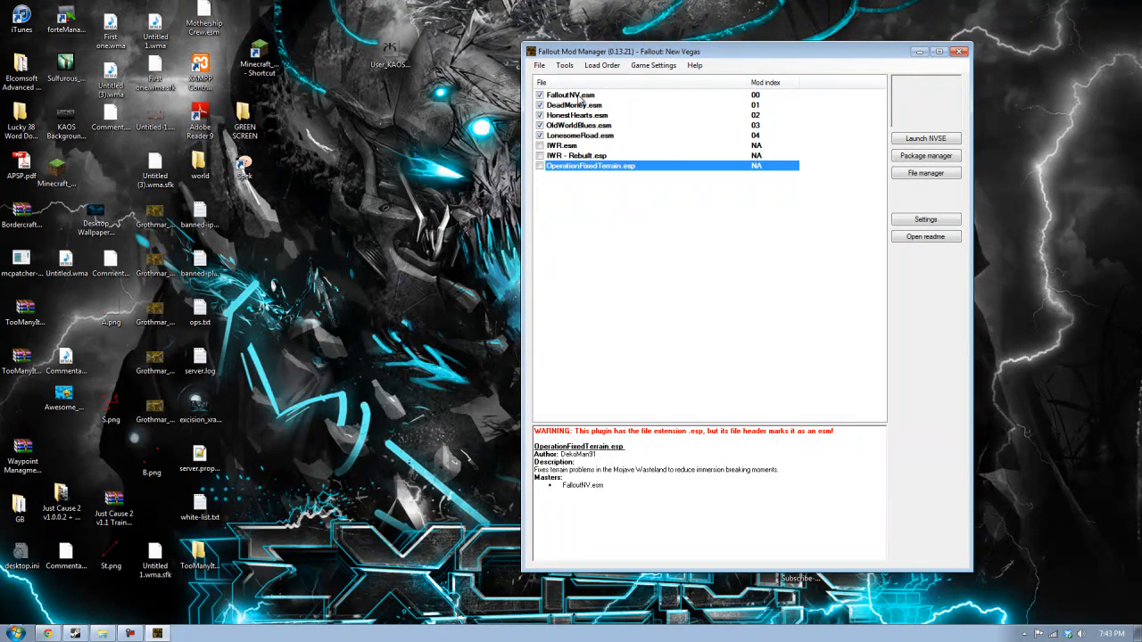
{"action": "left_click", "coordinate": [571, 95]}
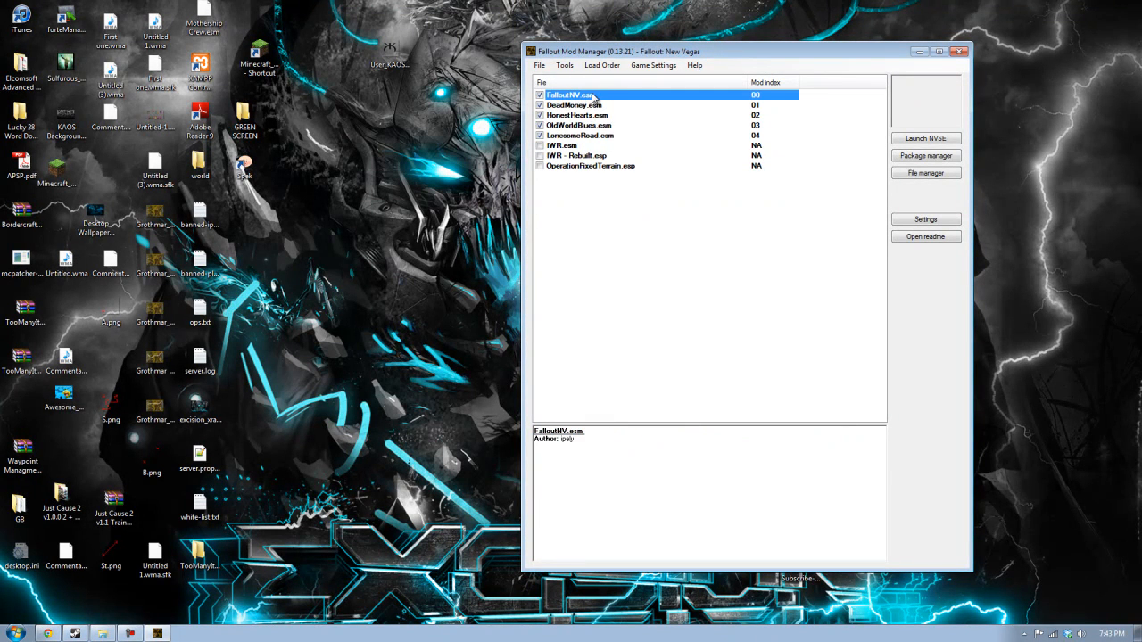
{"action": "left_click", "coordinate": [576, 114]}
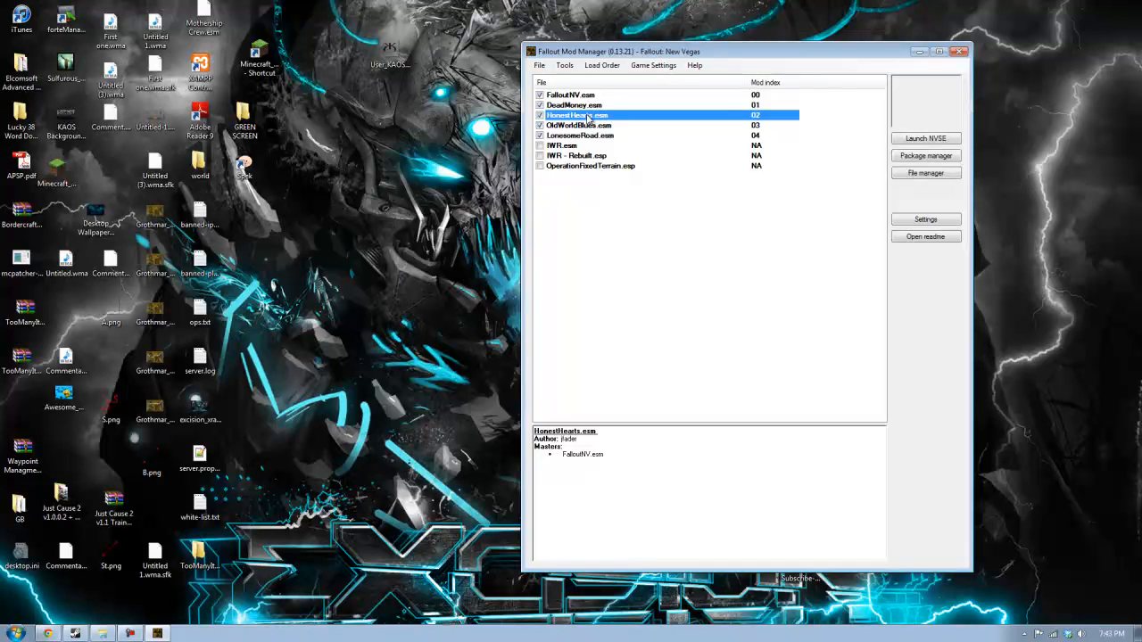
{"action": "left_click", "coordinate": [579, 125]}
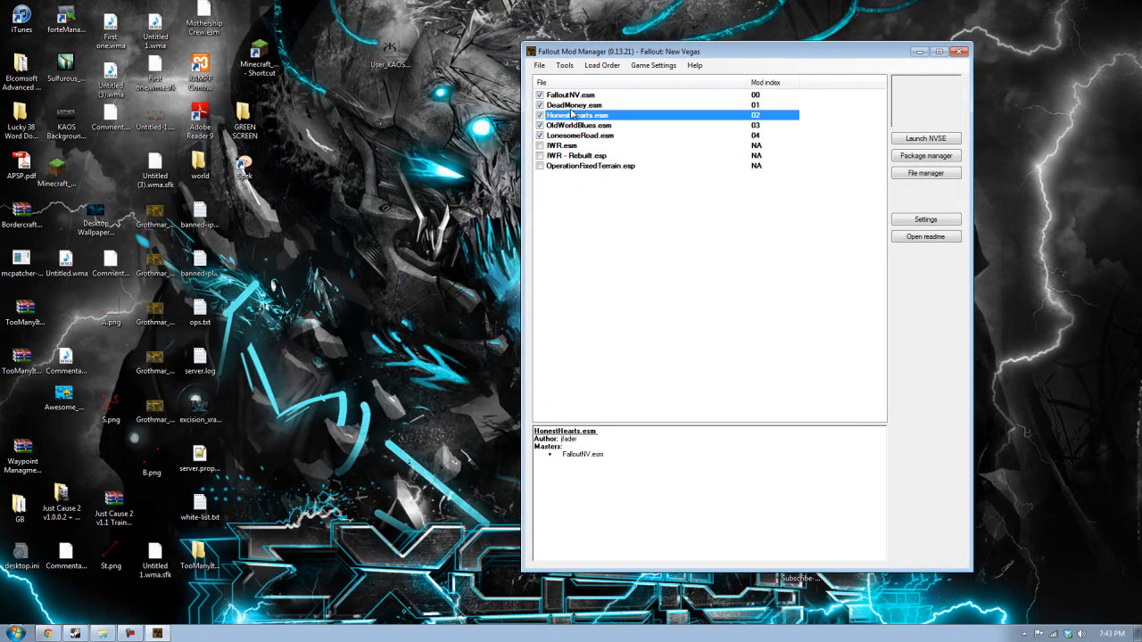
{"action": "left_click", "coordinate": [571, 95]}
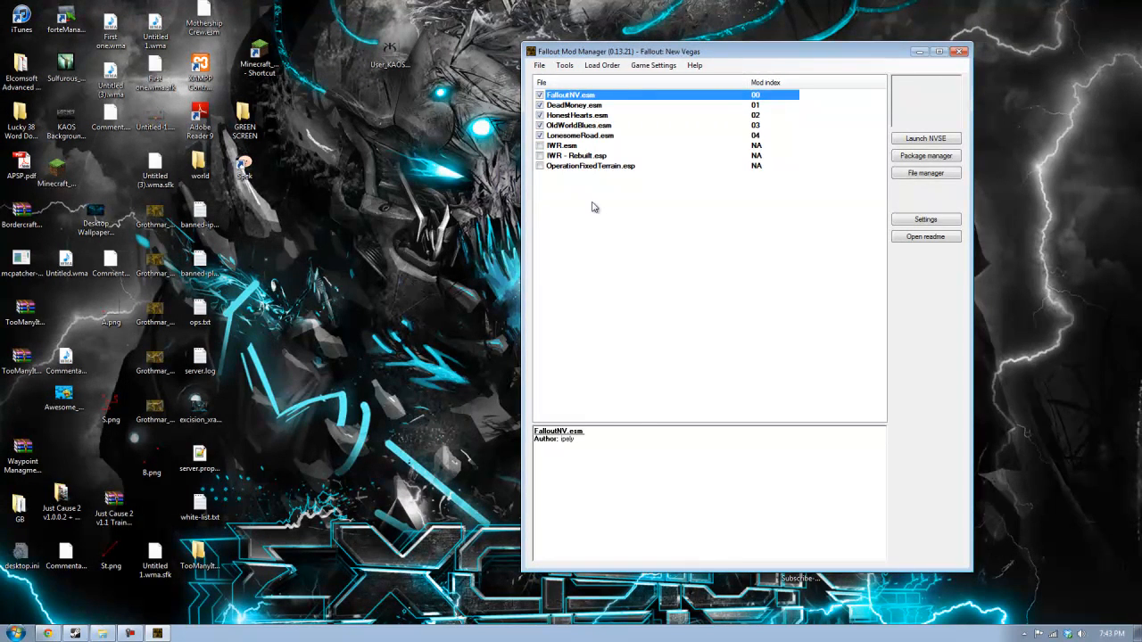
{"action": "mouse_move", "coordinate": [641, 208]}
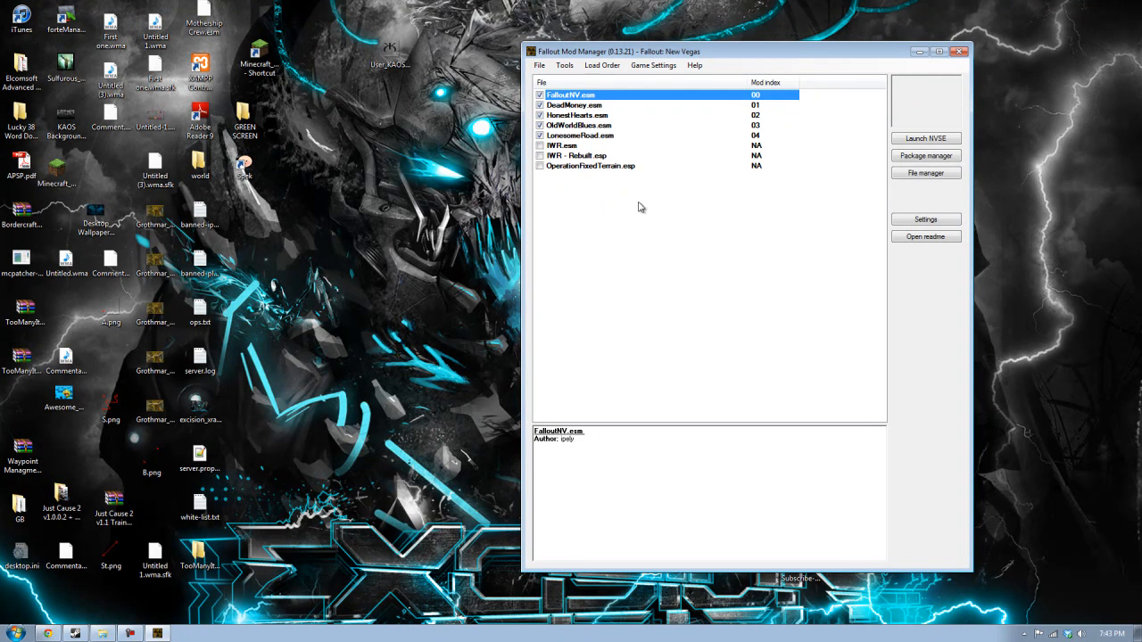
{"action": "left_click", "coordinate": [578, 155]}
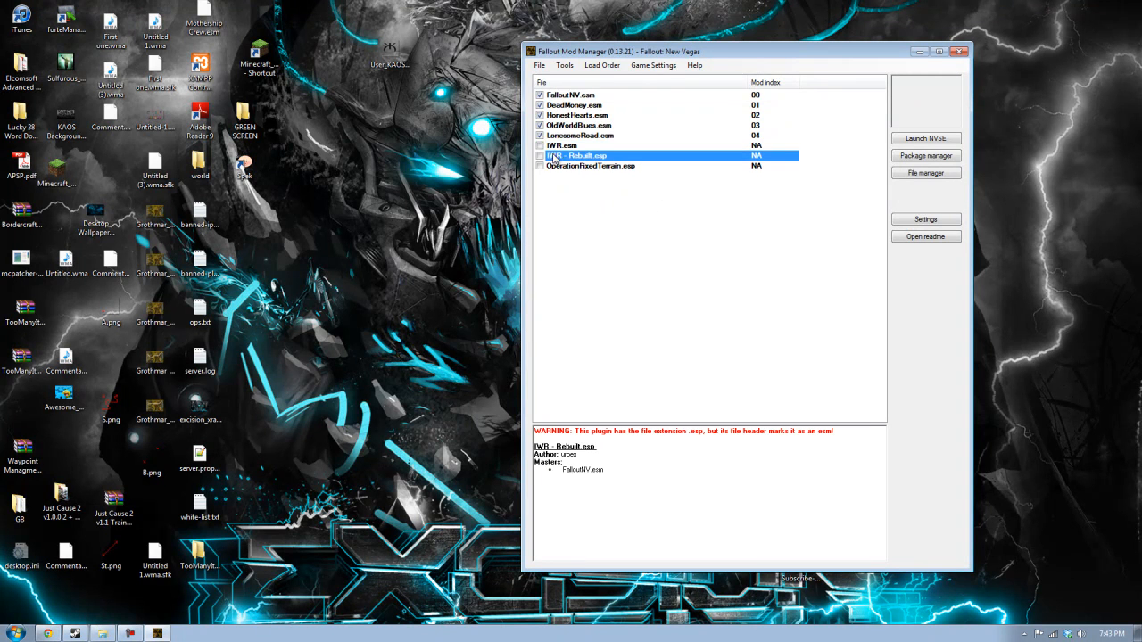
{"action": "left_click", "coordinate": [590, 166]}
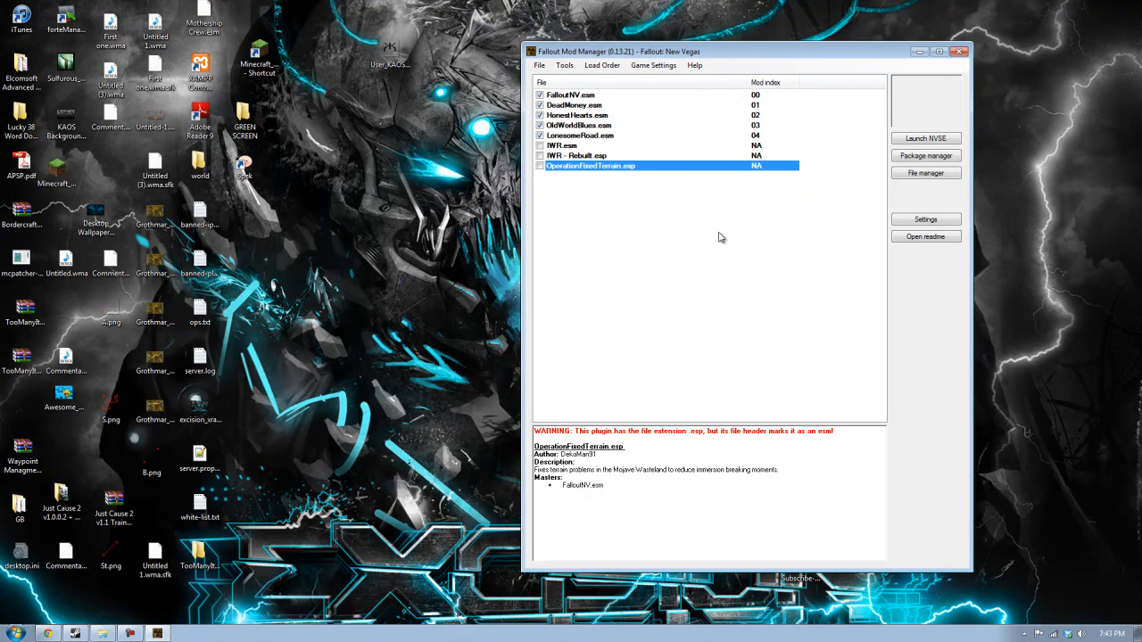
{"action": "left_click", "coordinate": [243, 120]}
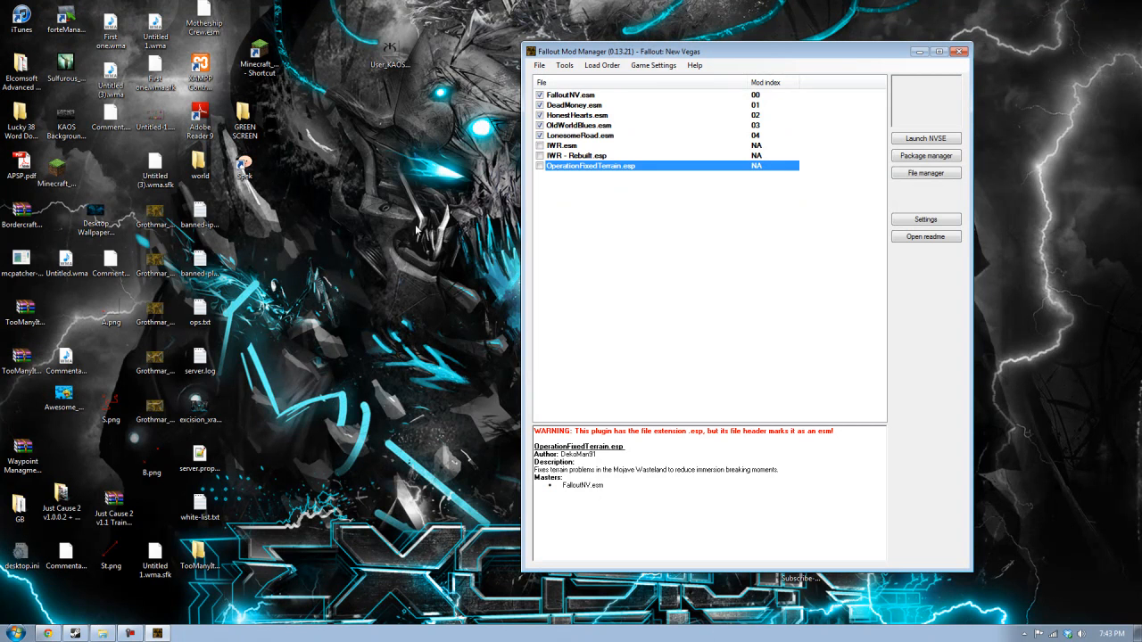
{"action": "mouse_move", "coordinate": [414, 330]}
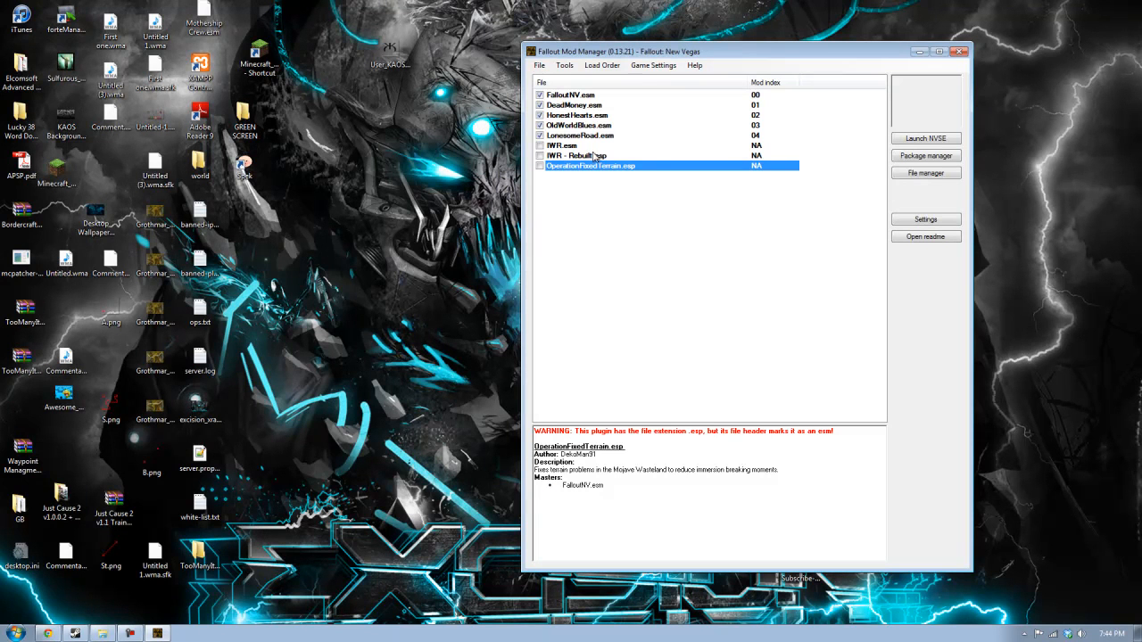
{"action": "left_click", "coordinate": [575, 155]}
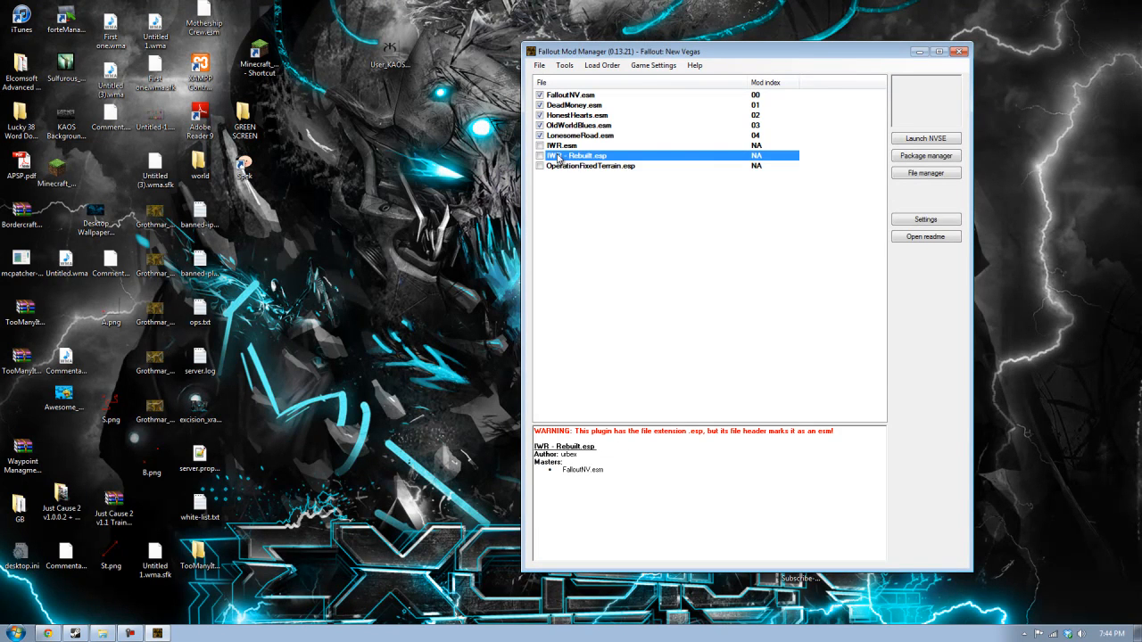
{"action": "left_click", "coordinate": [561, 145]}
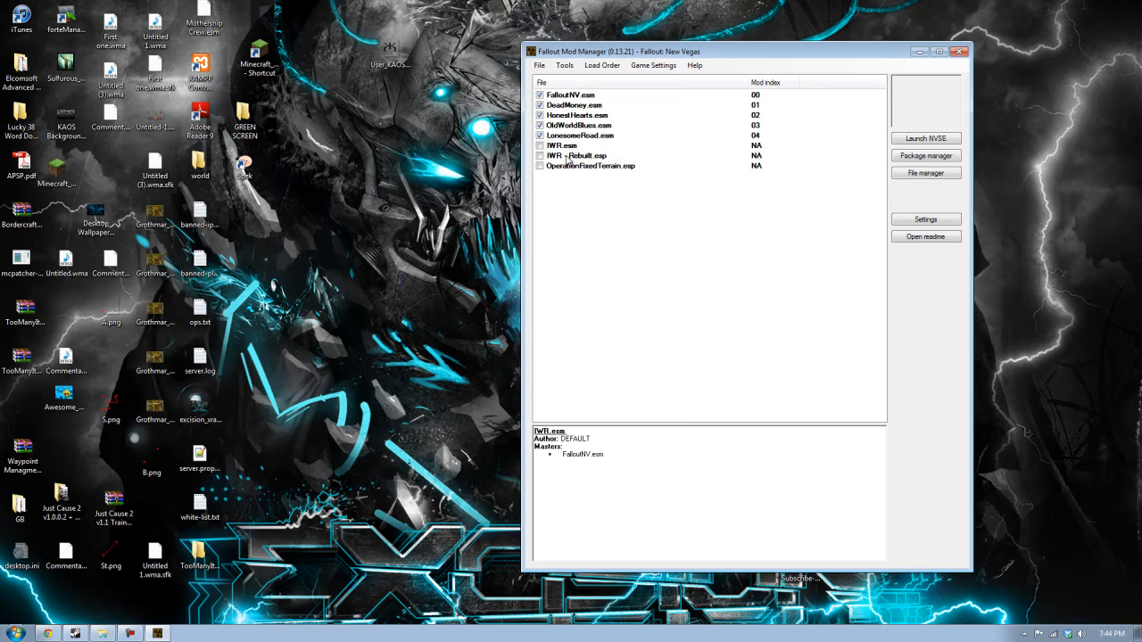
{"action": "left_click", "coordinate": [591, 166]}
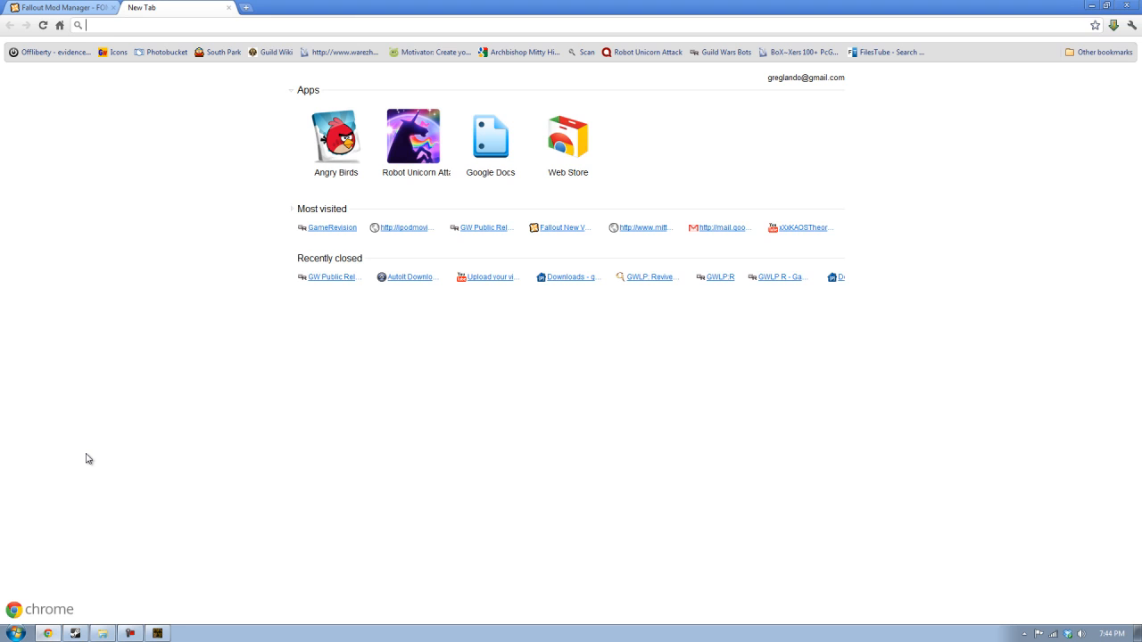
Go to nvse.silverlock.org and download the NVSE v2 beta 9 archive.
{"action": "type", "text": "fose"}
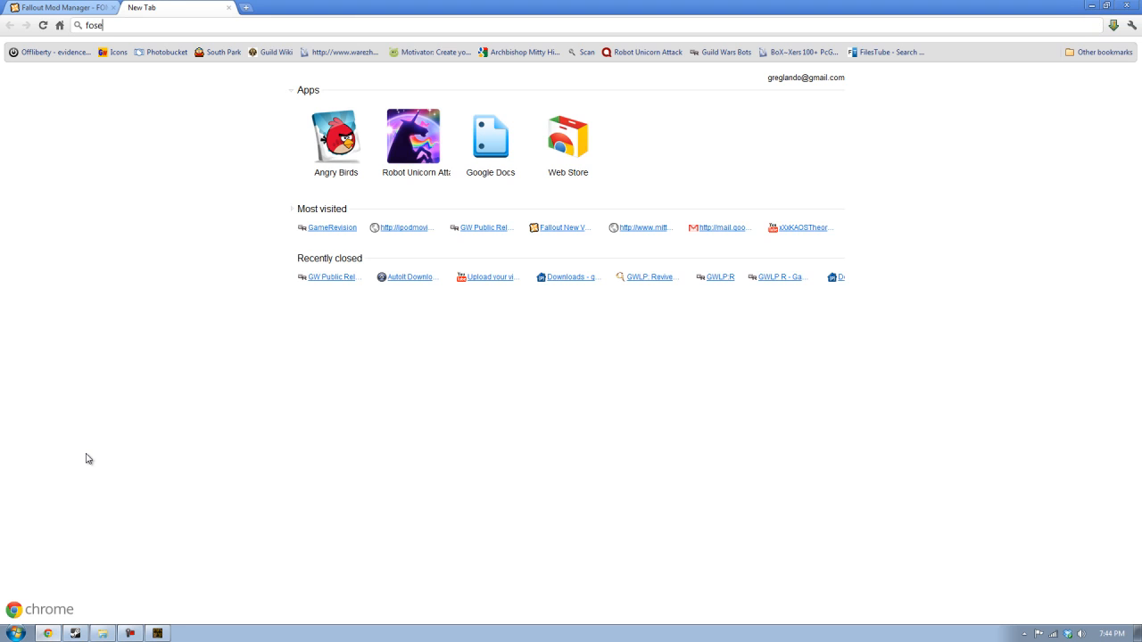
{"action": "type", "text": ".silverlock.org"}
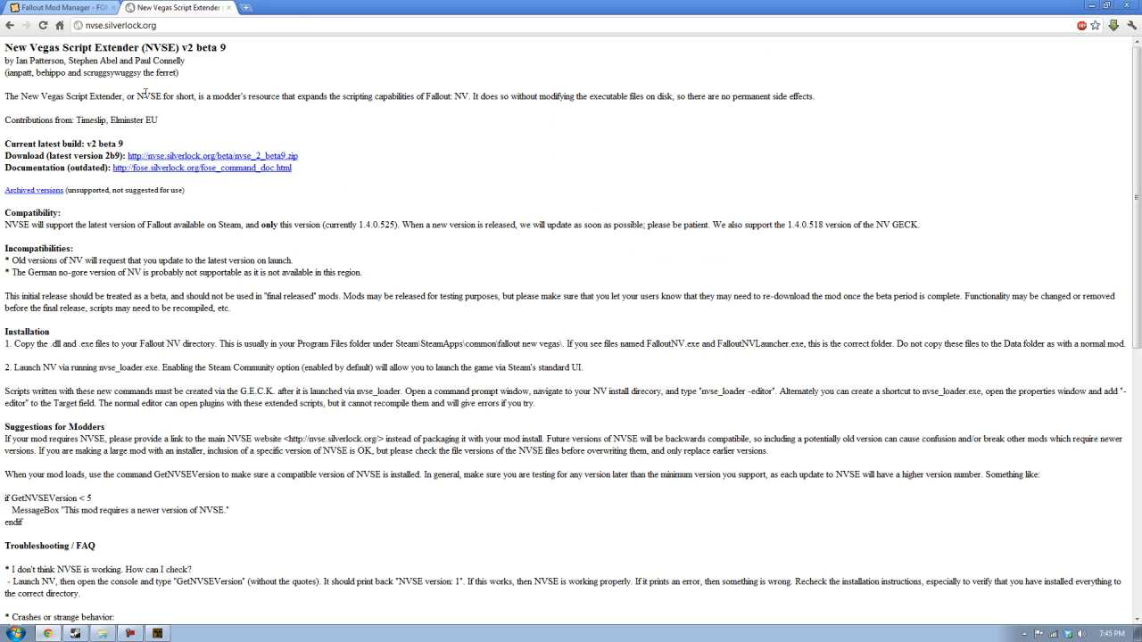
{"action": "left_click", "coordinate": [206, 155]}
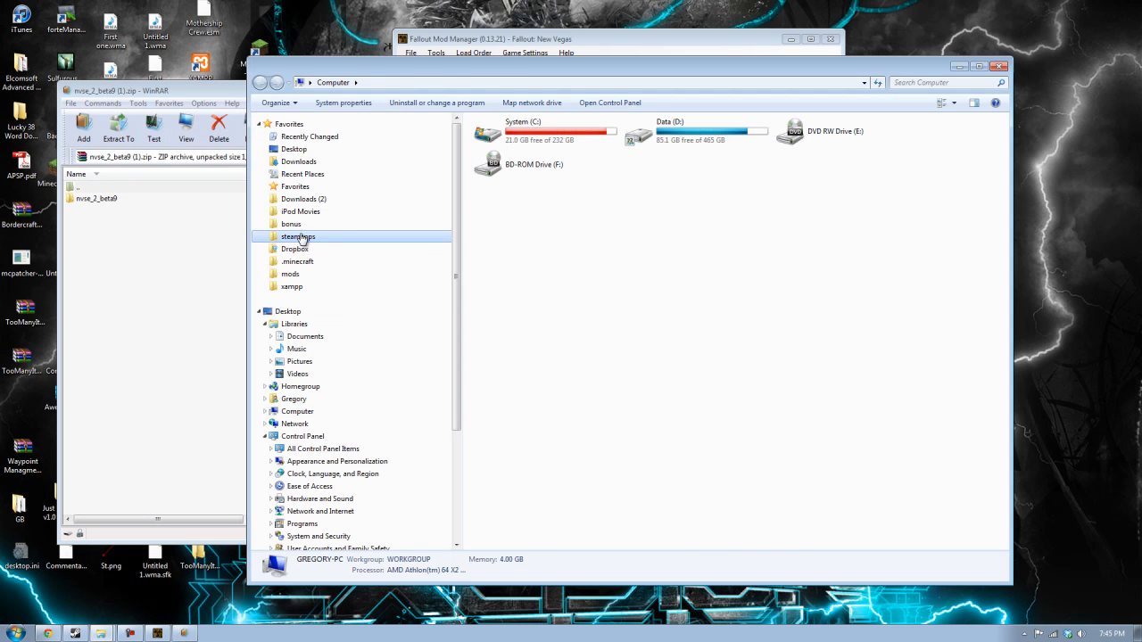
Open steamapps\common\fallout new vegas in Explorer and nvse_2_beta9's folder in WinRAR.
{"action": "double_click", "coordinate": [299, 236]}
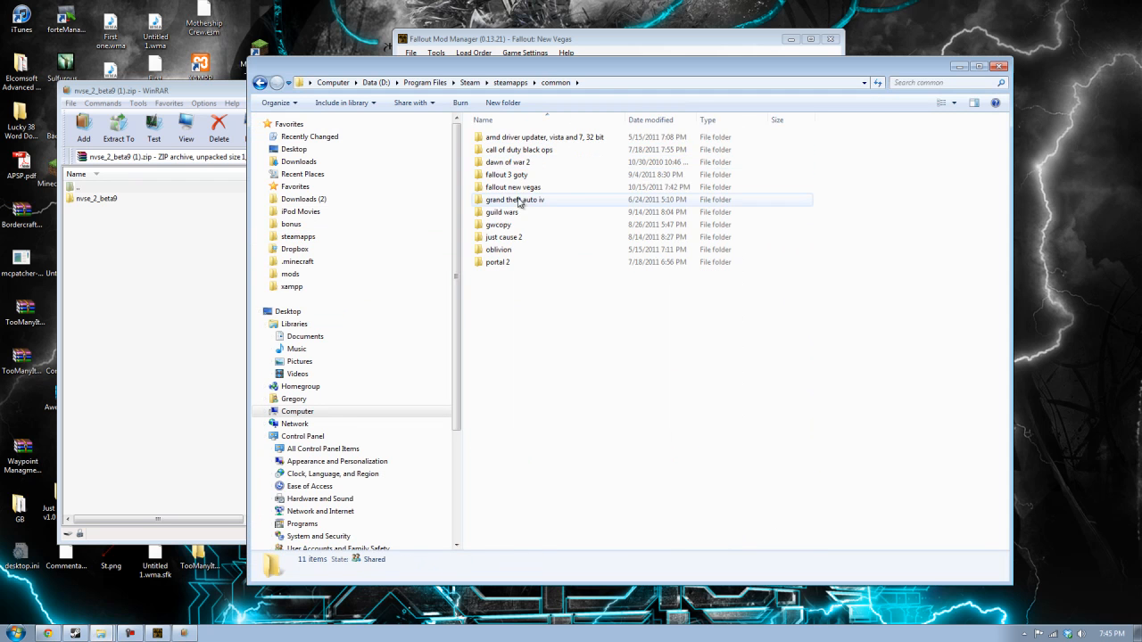
{"action": "double_click", "coordinate": [513, 187]}
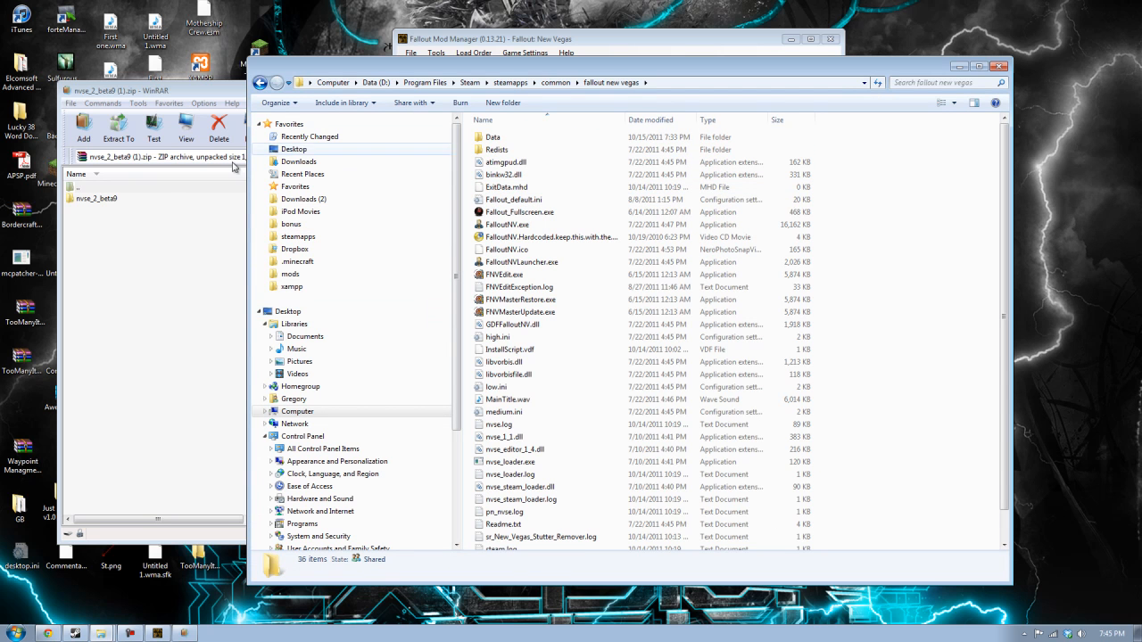
{"action": "left_click", "coordinate": [96, 198]}
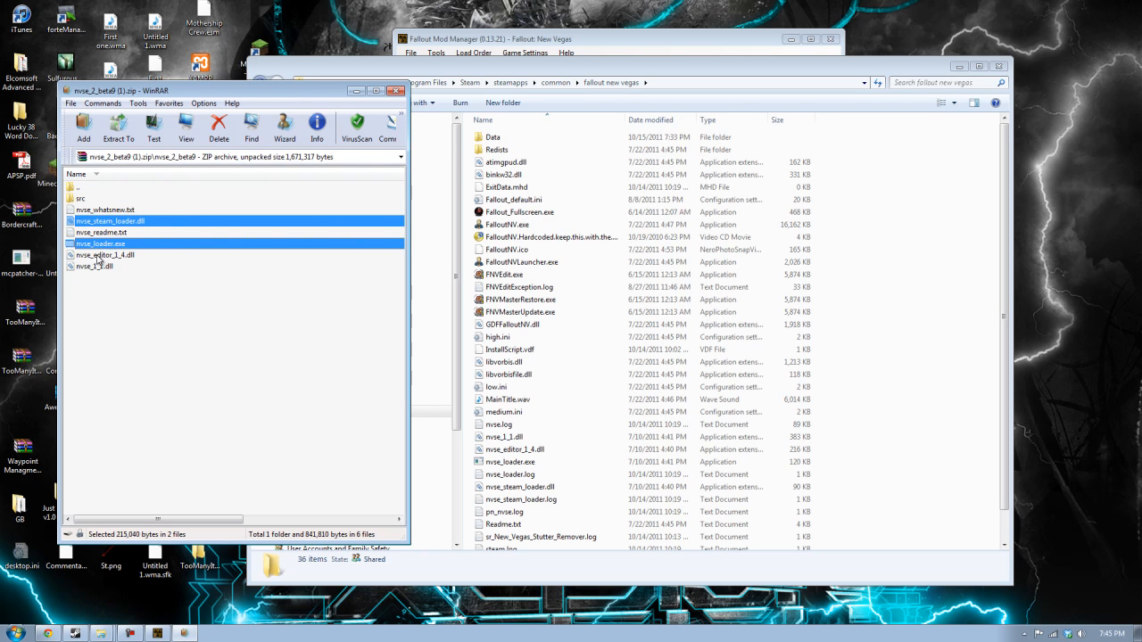
{"action": "left_click", "coordinate": [105, 254]}
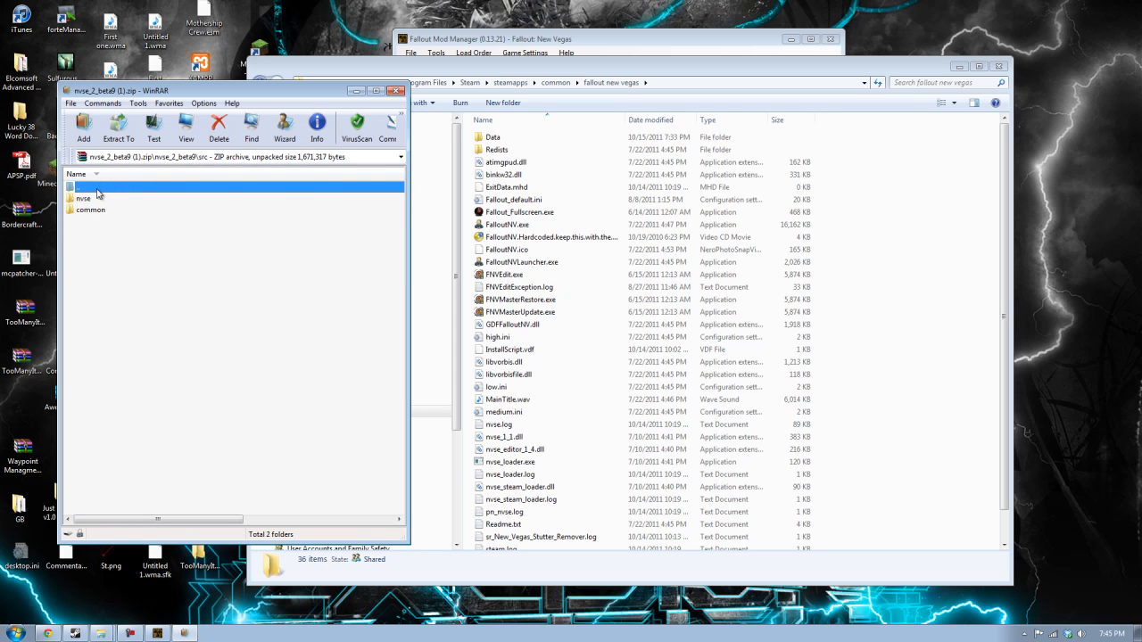
{"action": "double_click", "coordinate": [83, 197]}
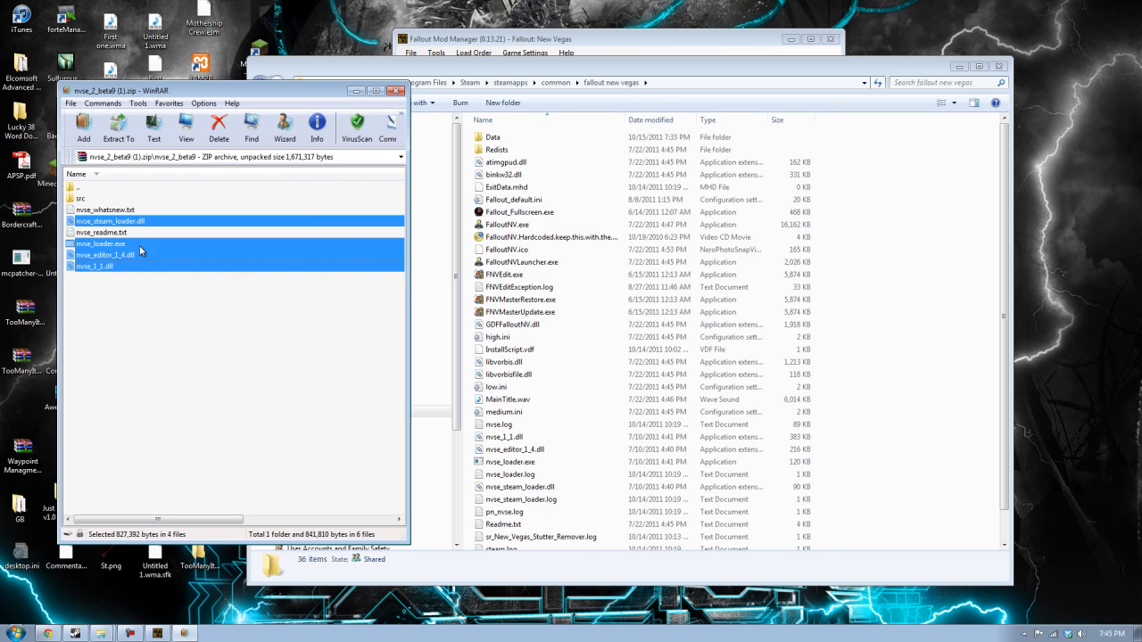
{"action": "mouse_move", "coordinate": [221, 390]}
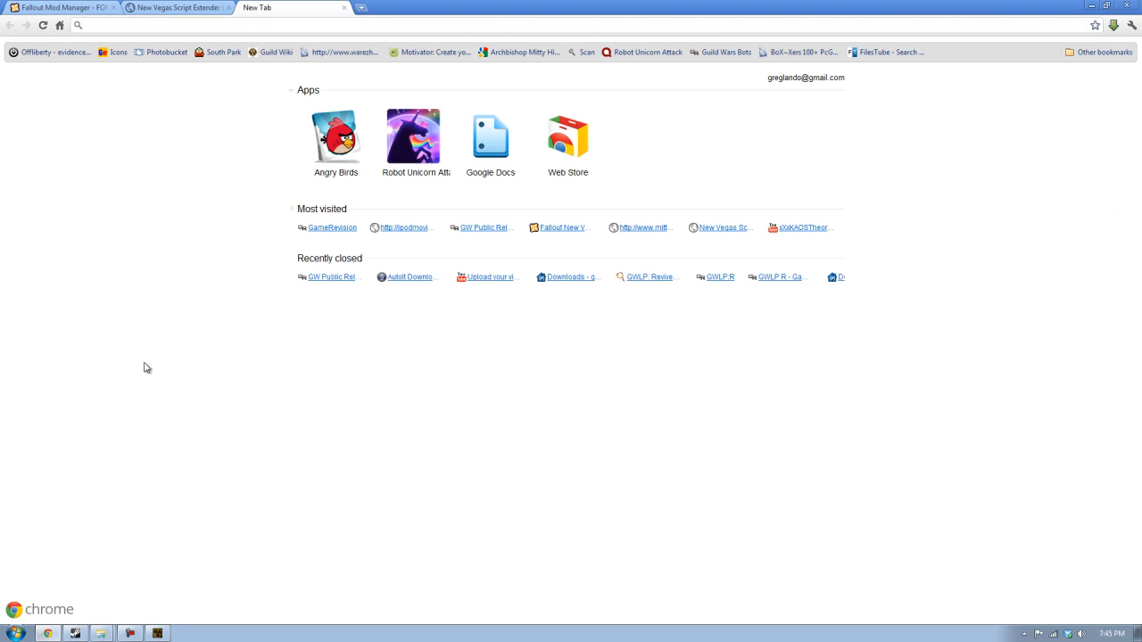
Search the Nexus for FN, open the FNVEdit result and show its downloadable files.
{"action": "type", "text": "FO3edit"}
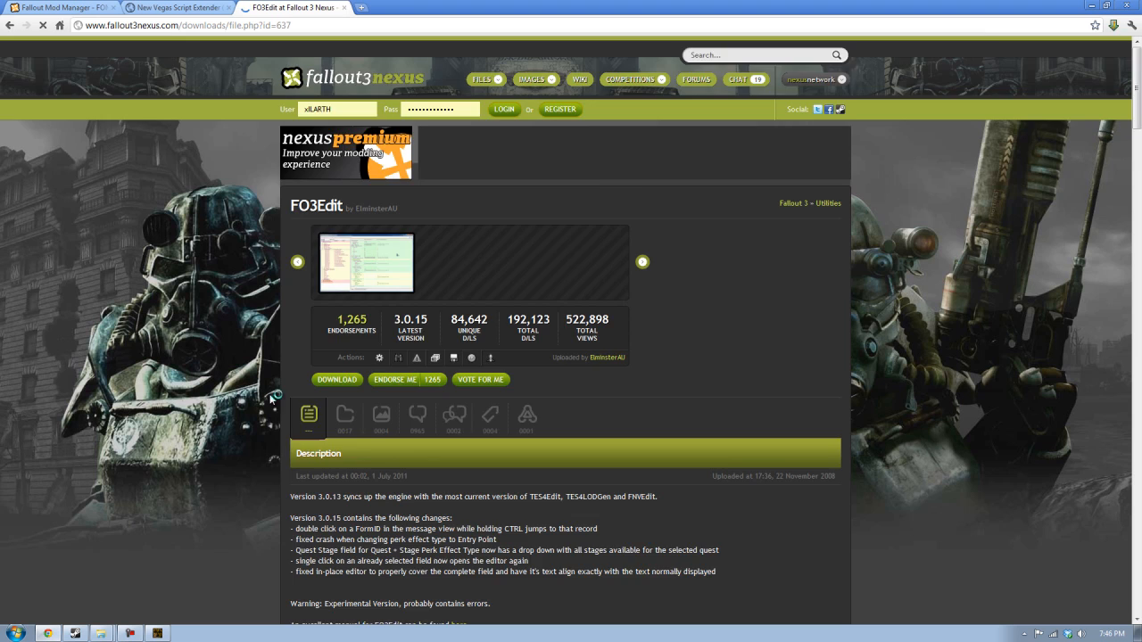
{"action": "scroll", "scroll_direction": "down", "scroll_amount": 3}
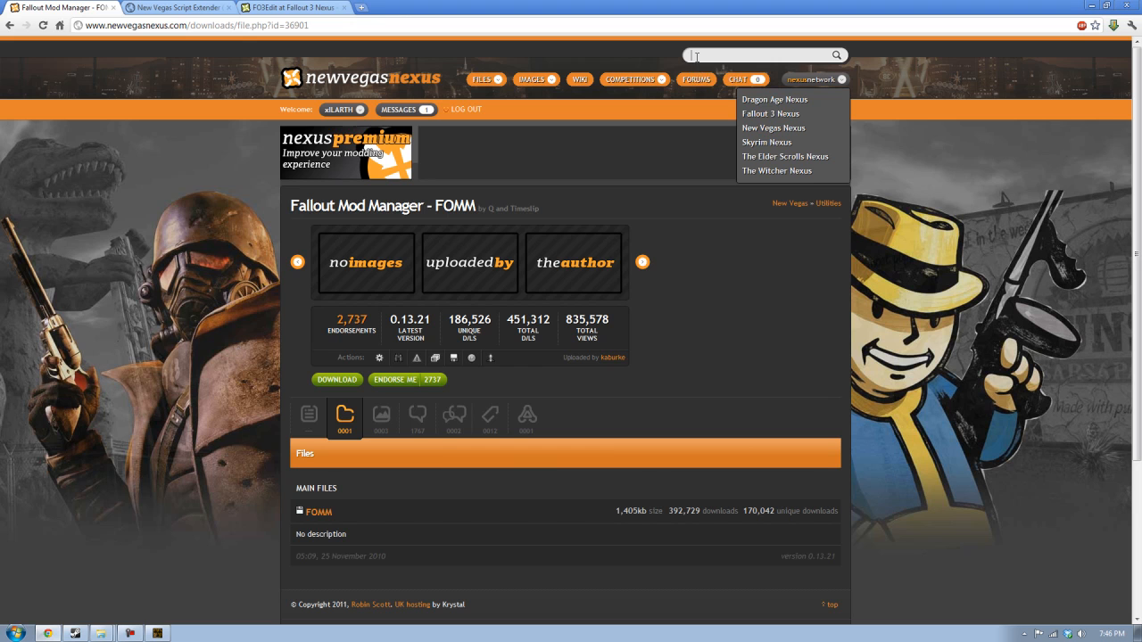
{"action": "type", "text": "FN"}
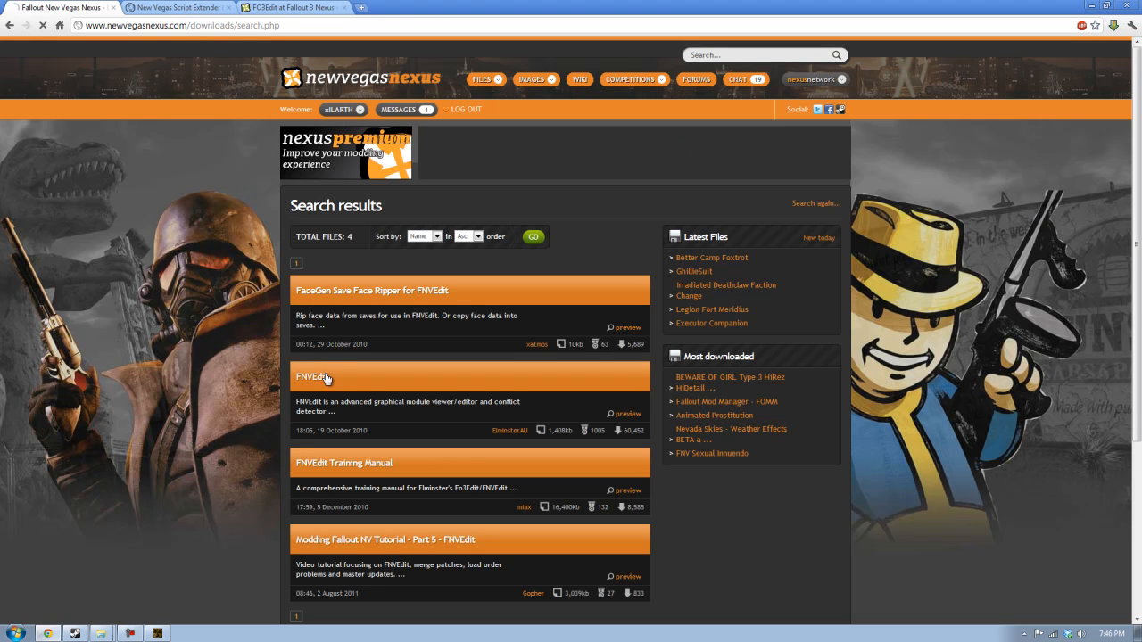
{"action": "left_click", "coordinate": [311, 377]}
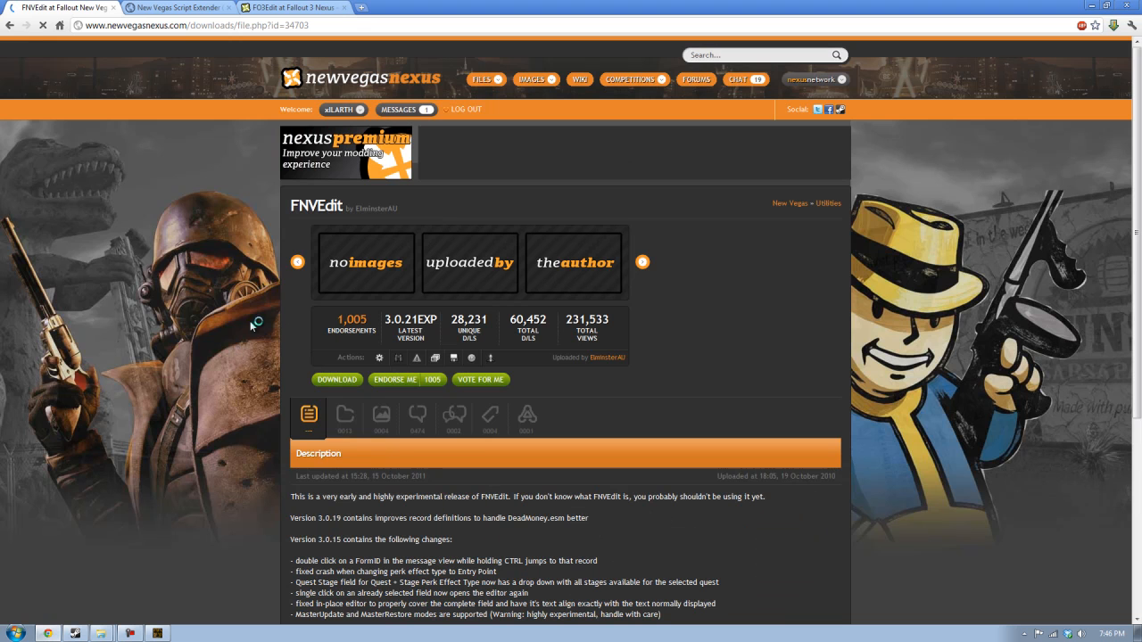
{"action": "left_click", "coordinate": [344, 416]}
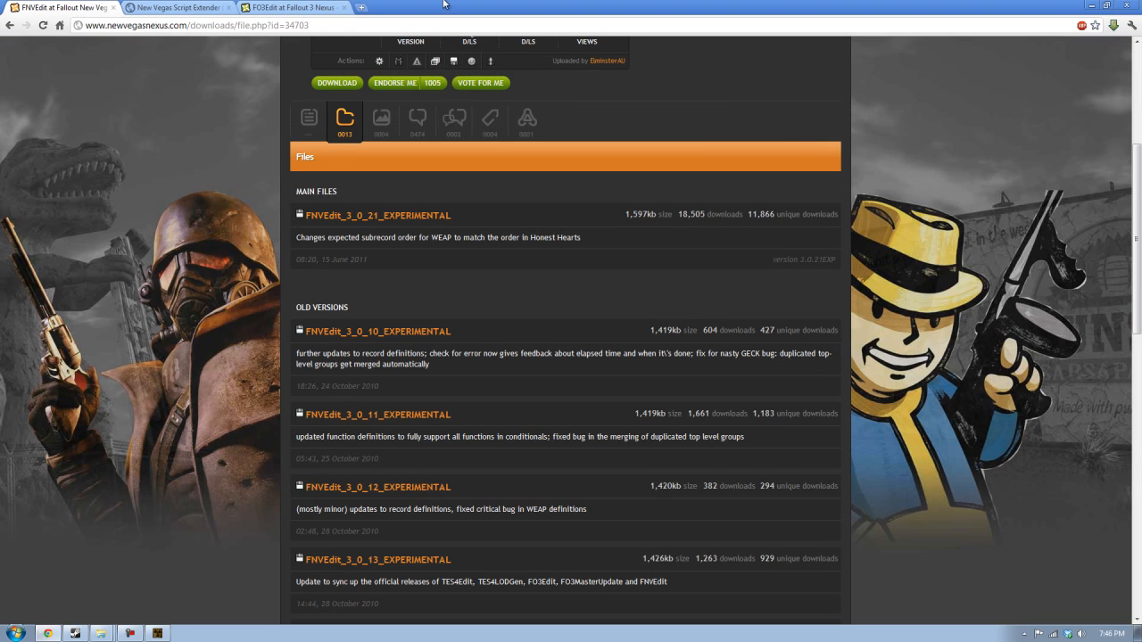
{"action": "mouse_move", "coordinate": [669, 200]}
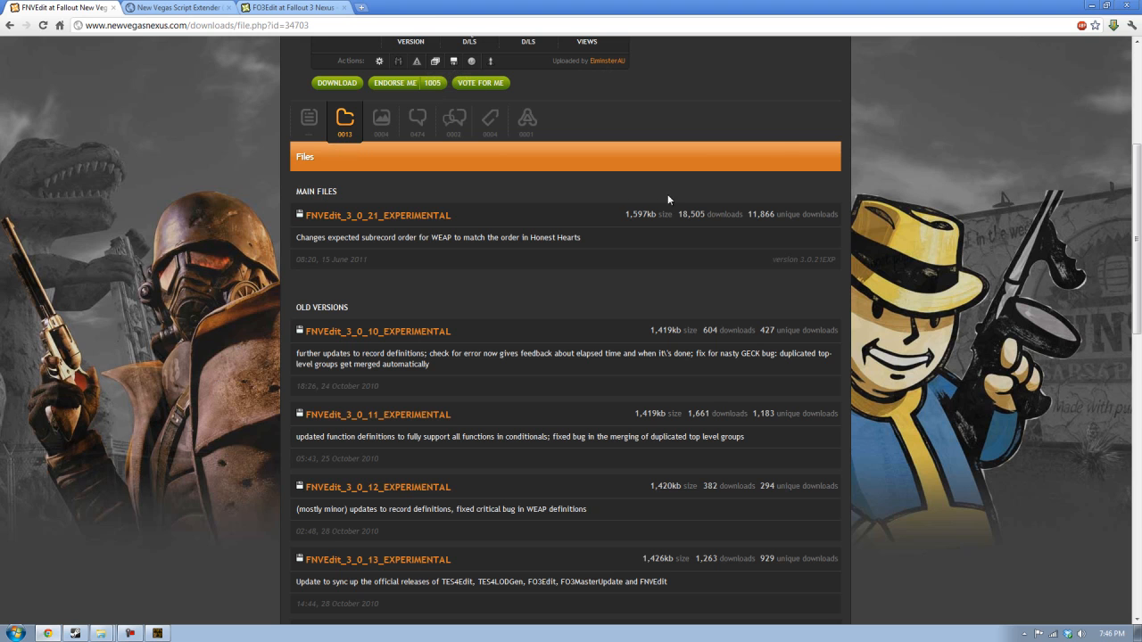
{"action": "mouse_move", "coordinate": [67, 156]}
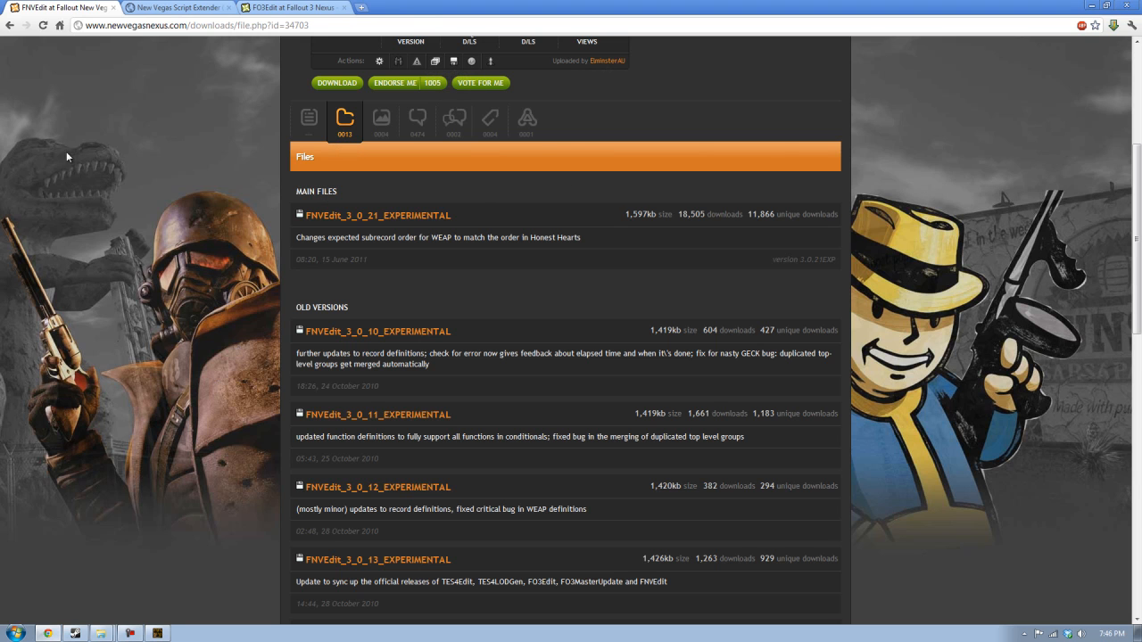
{"action": "mouse_move", "coordinate": [869, 203]}
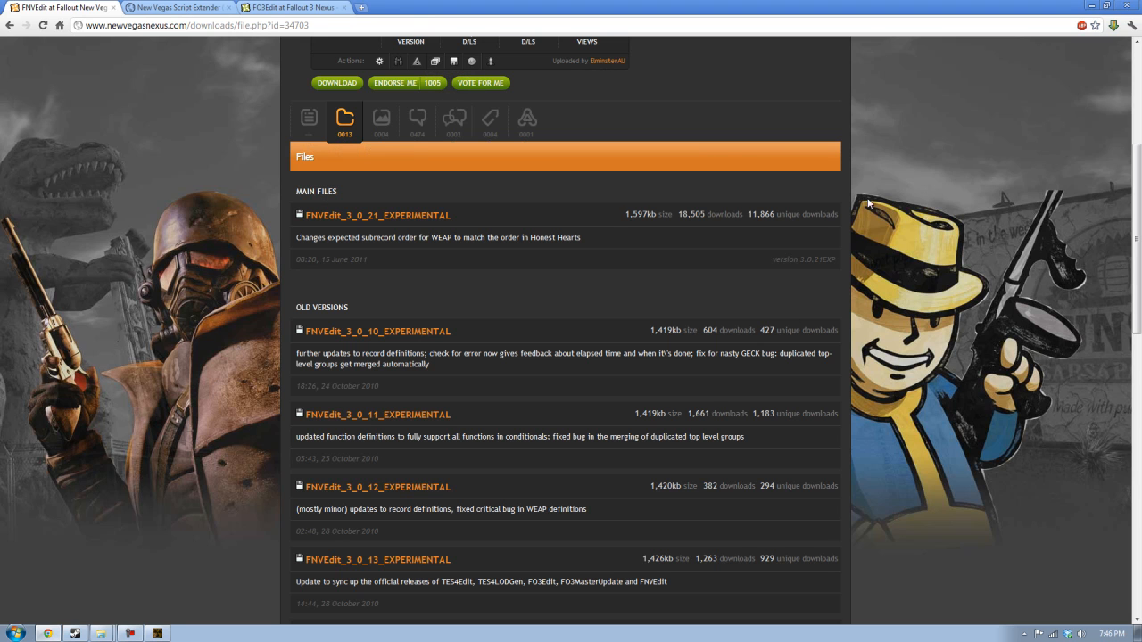
{"action": "mouse_move", "coordinate": [690, 299]}
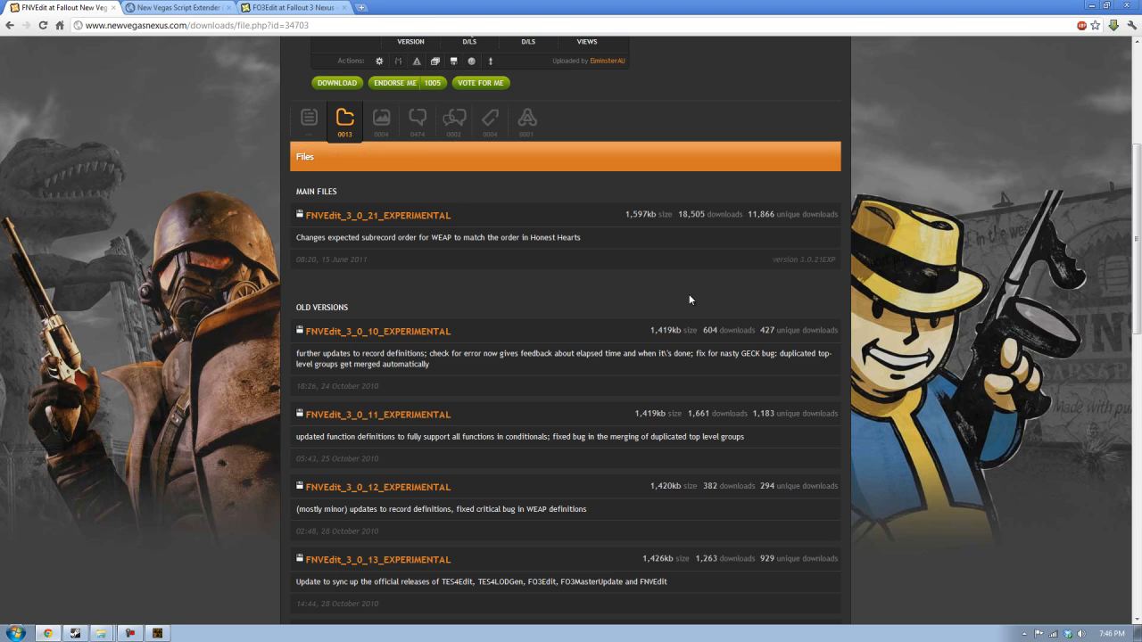
{"action": "mouse_move", "coordinate": [371, 308]}
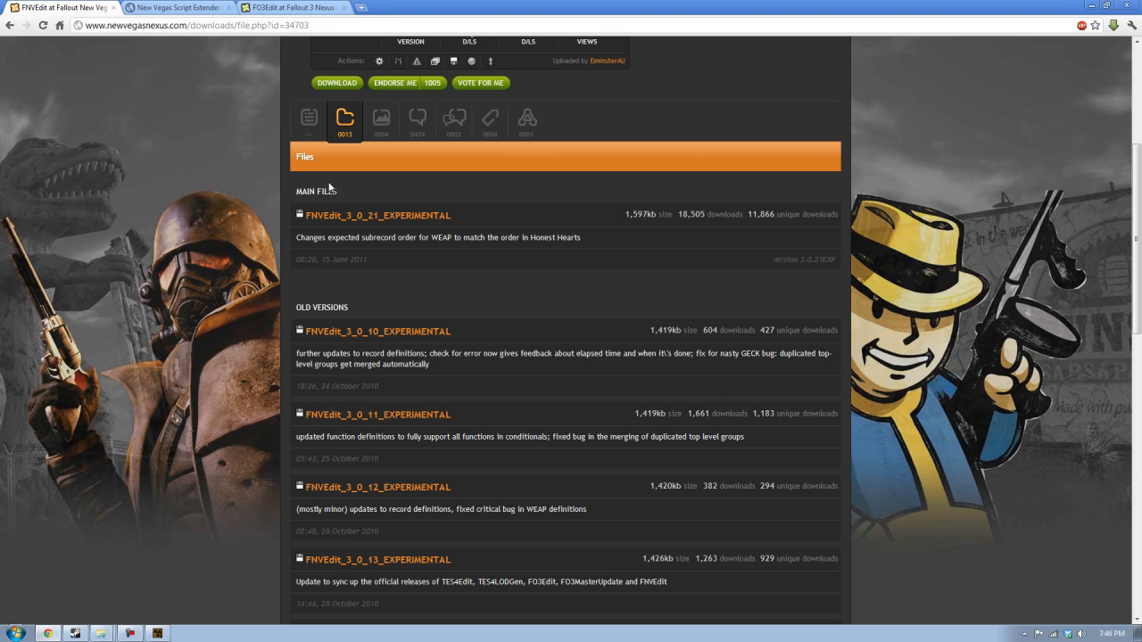
{"action": "mouse_move", "coordinate": [440, 293]}
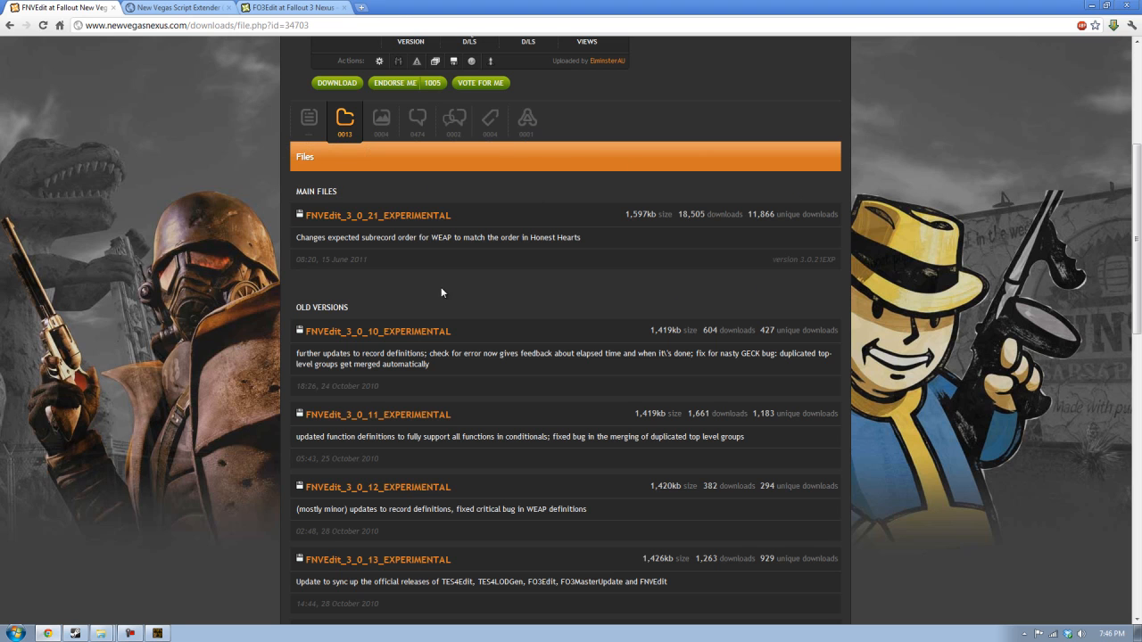
{"action": "mouse_move", "coordinate": [377, 215]}
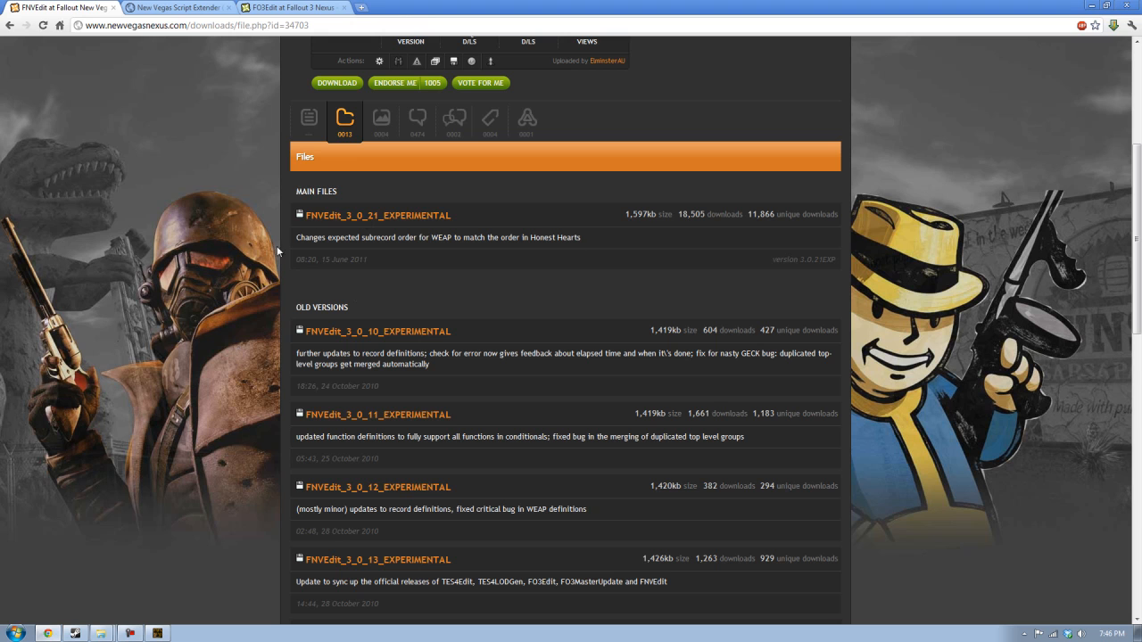
{"action": "mouse_move", "coordinate": [389, 204]}
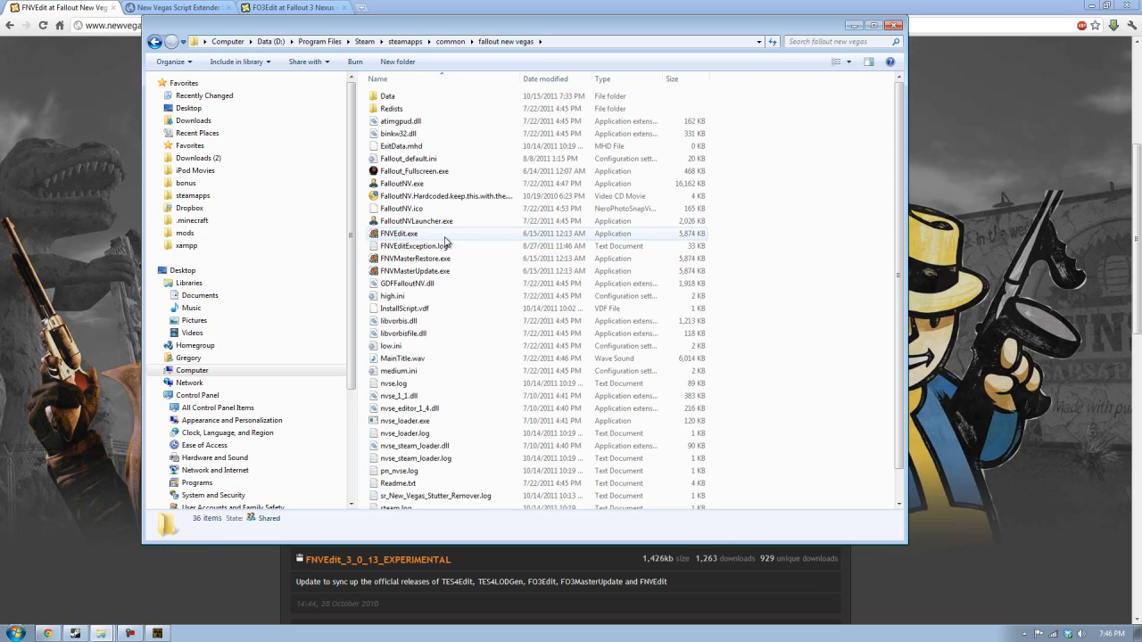
Delete the old FNVMaster executables and paste FNVEdit.exe copies renamed FNVMasterRestore and FNVMasterUpdate.
{"action": "left_click", "coordinate": [404, 420]}
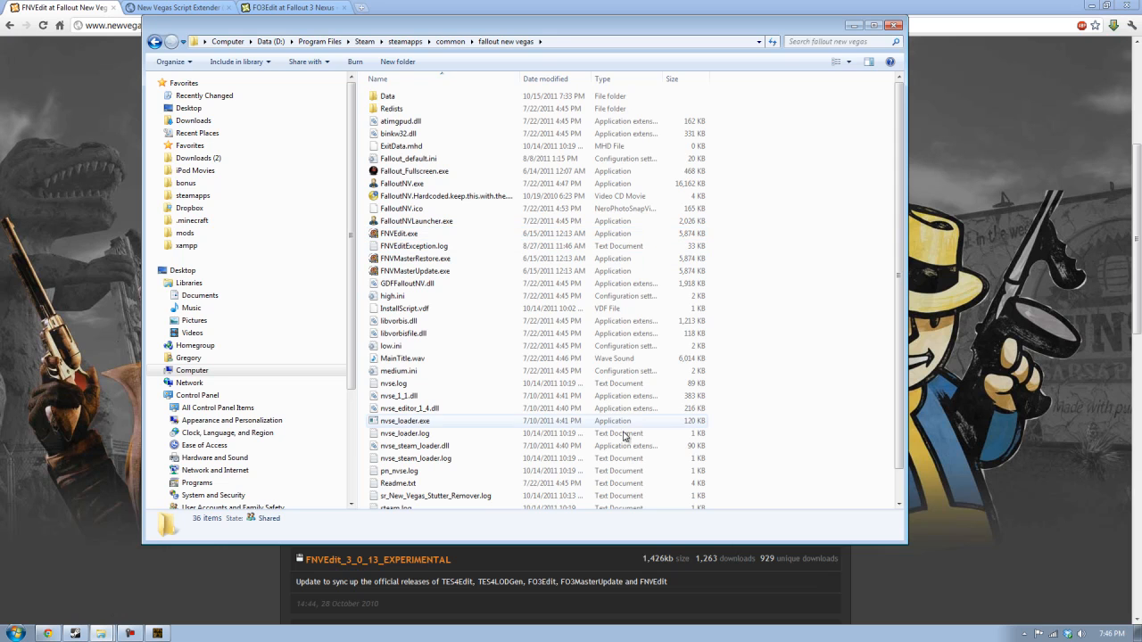
{"action": "left_click", "coordinate": [415, 170]}
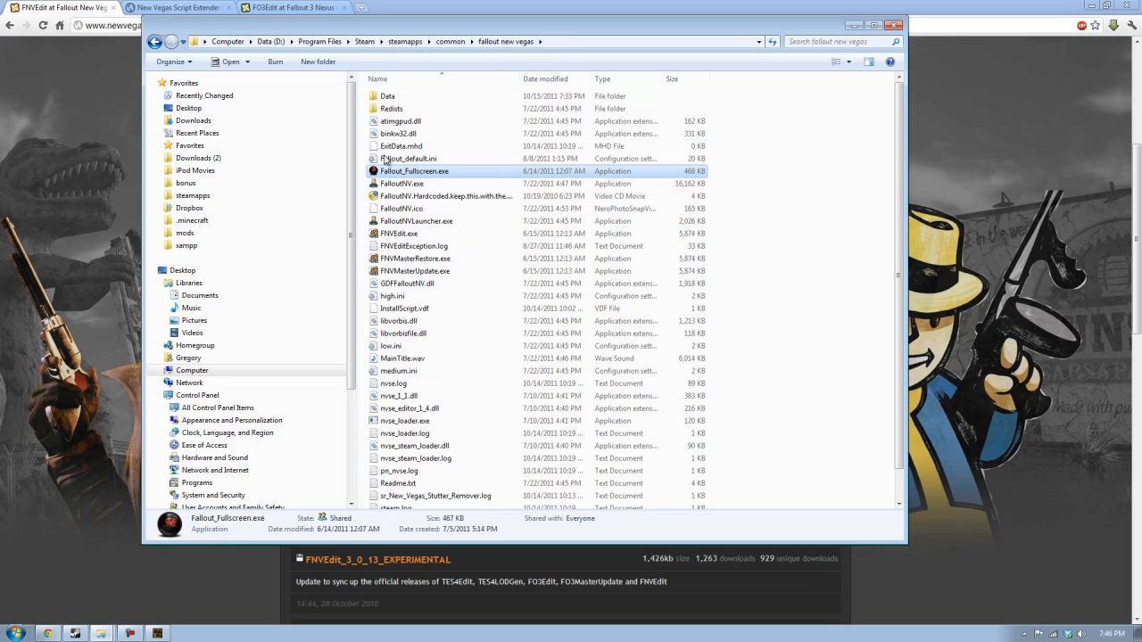
{"action": "left_click", "coordinate": [398, 232]}
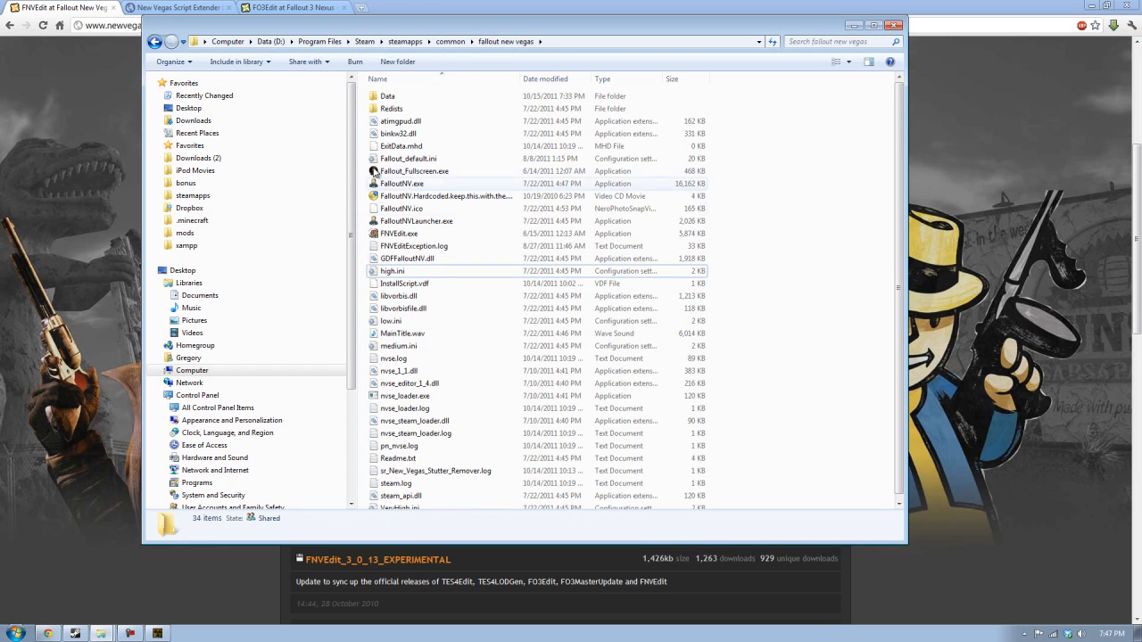
{"action": "left_click", "coordinate": [398, 233]}
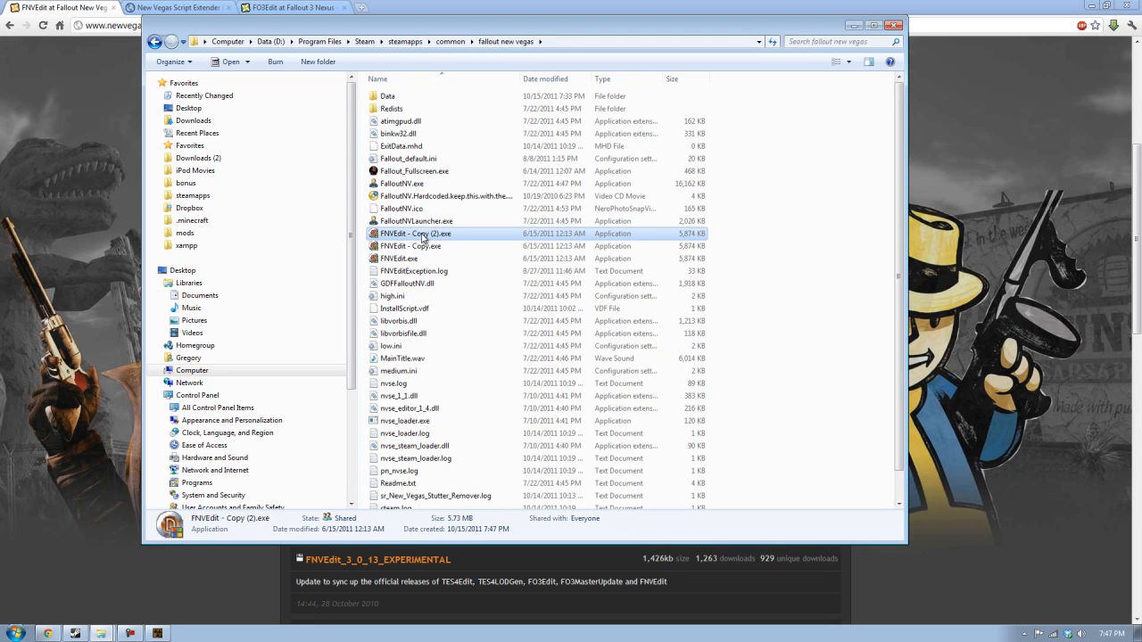
{"action": "left_click", "coordinate": [414, 233]}
{"action": "type", "text": "MasterRestore"}
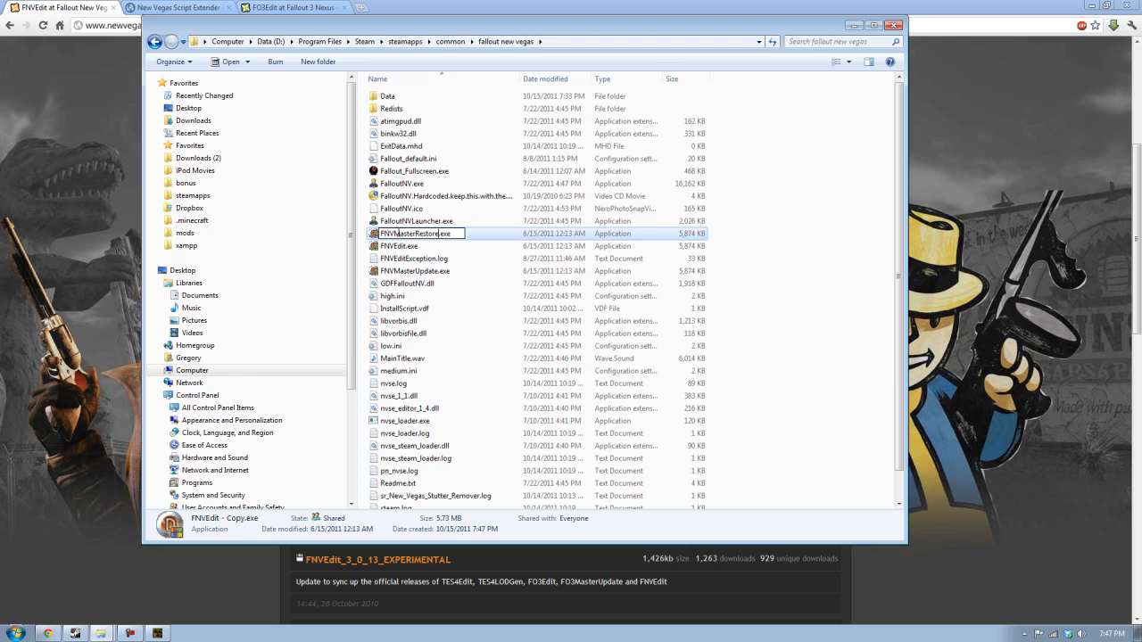
{"action": "left_click", "coordinate": [398, 370]}
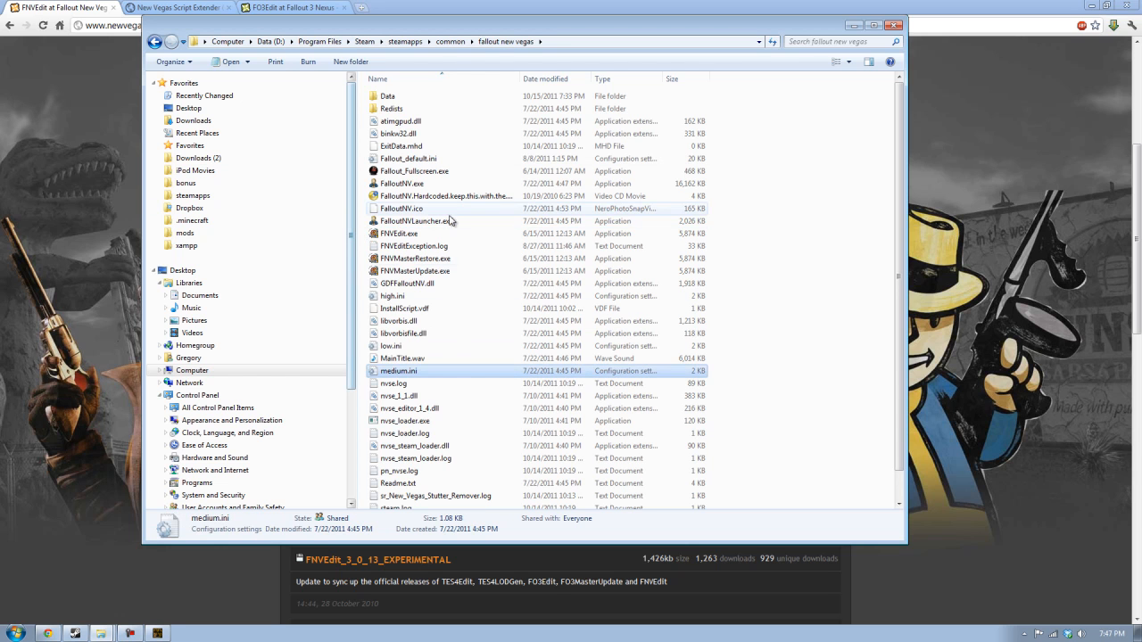
{"action": "left_click", "coordinate": [446, 195]}
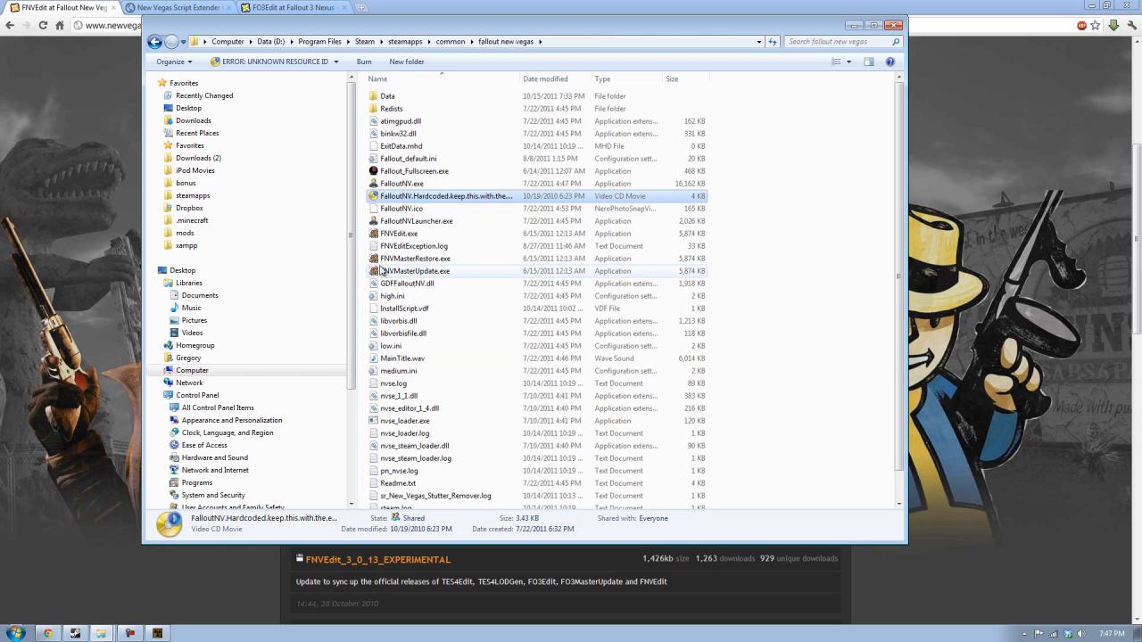
{"action": "mouse_move", "coordinate": [419, 208]}
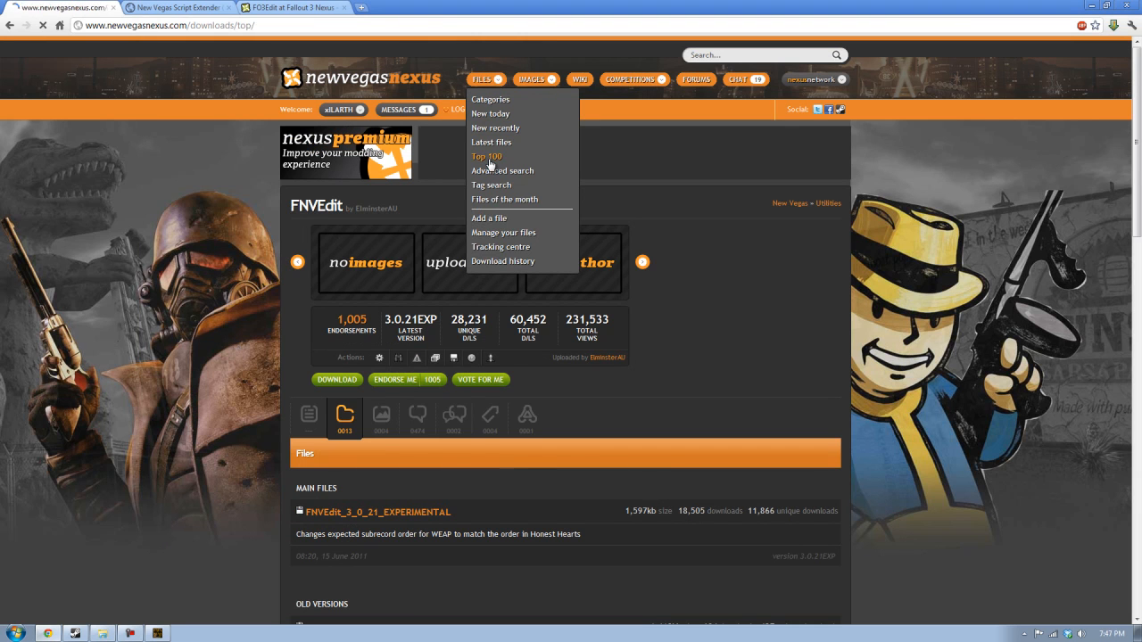
Browse Files > Top 100 to the Legion Power Armors and Armor replacer page, then open a blank tab.
{"action": "left_click", "coordinate": [486, 156]}
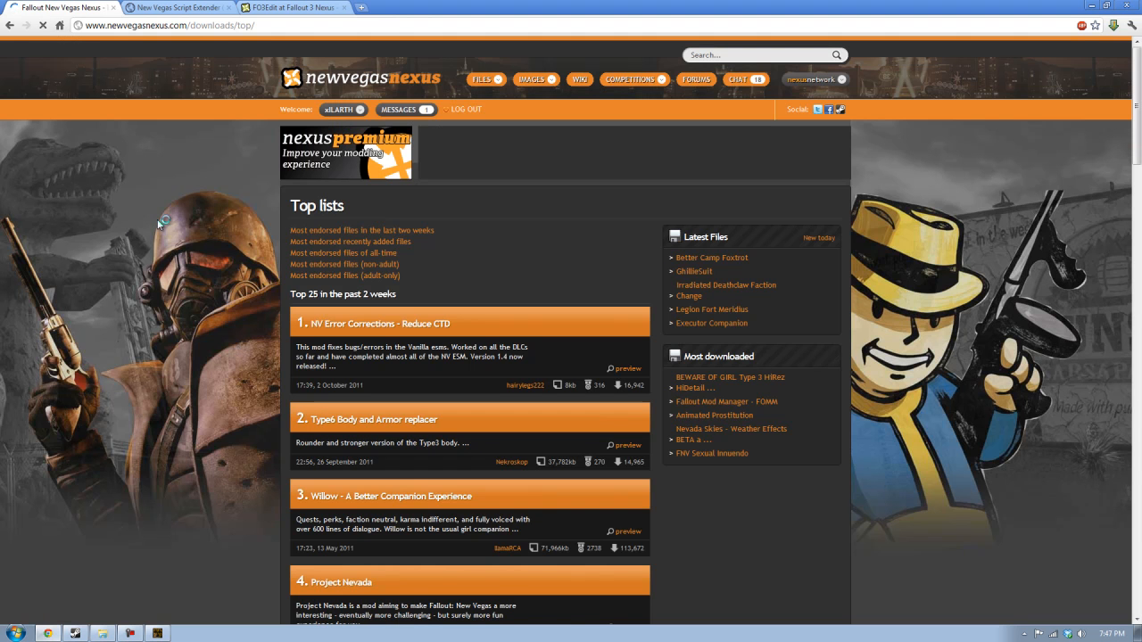
{"action": "scroll", "scroll_direction": "down", "scroll_amount": 3}
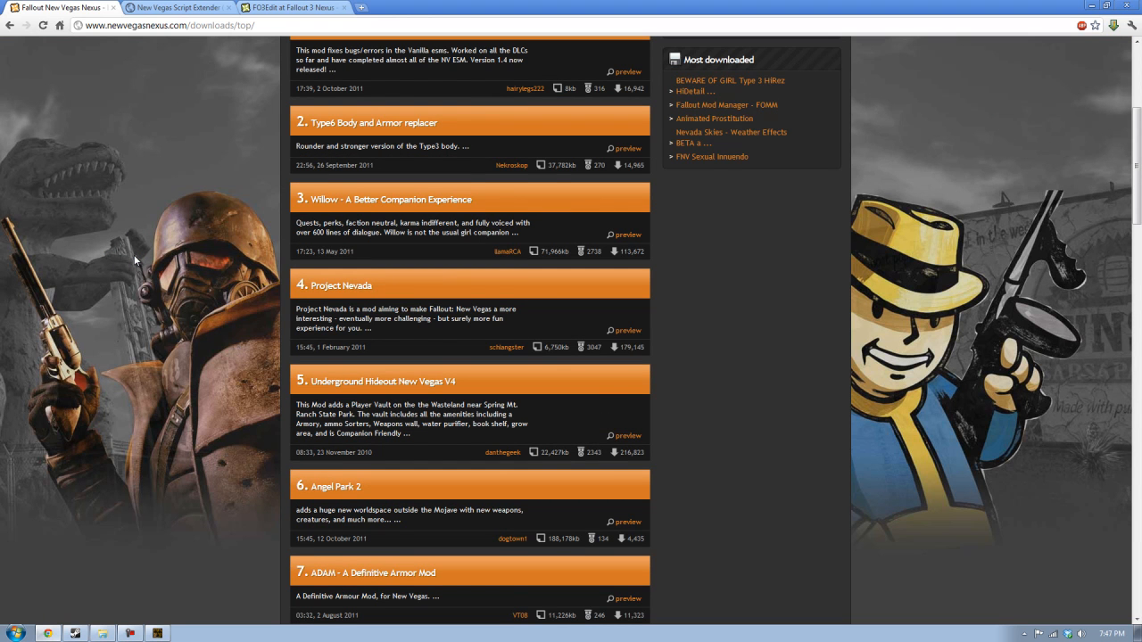
{"action": "scroll", "scroll_direction": "down", "scroll_amount": 3}
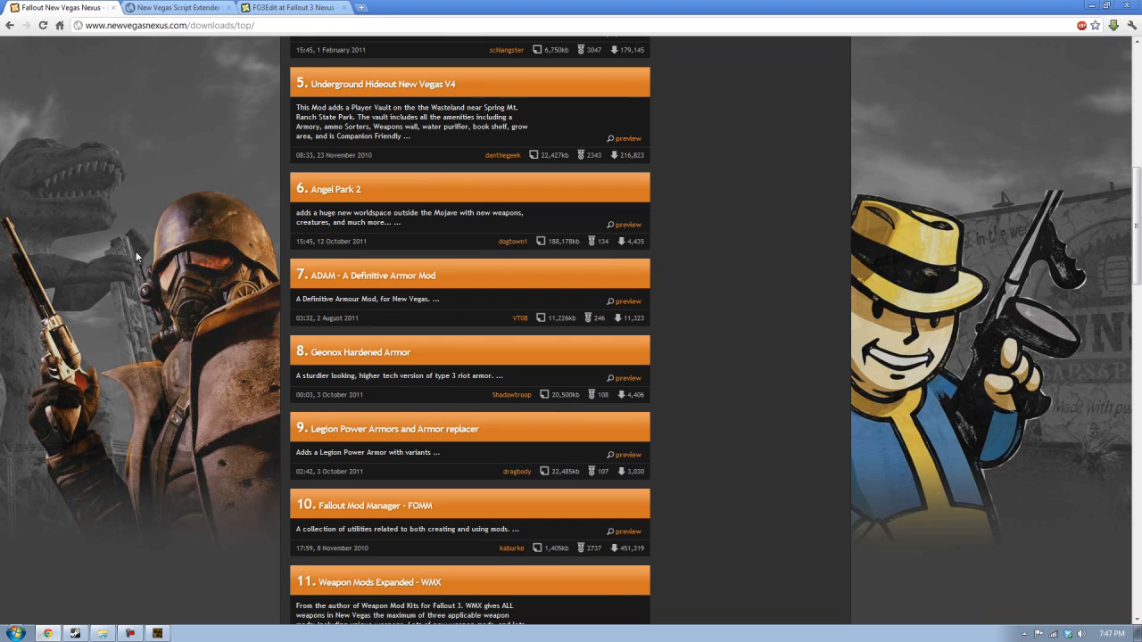
{"action": "mouse_move", "coordinate": [145, 237]}
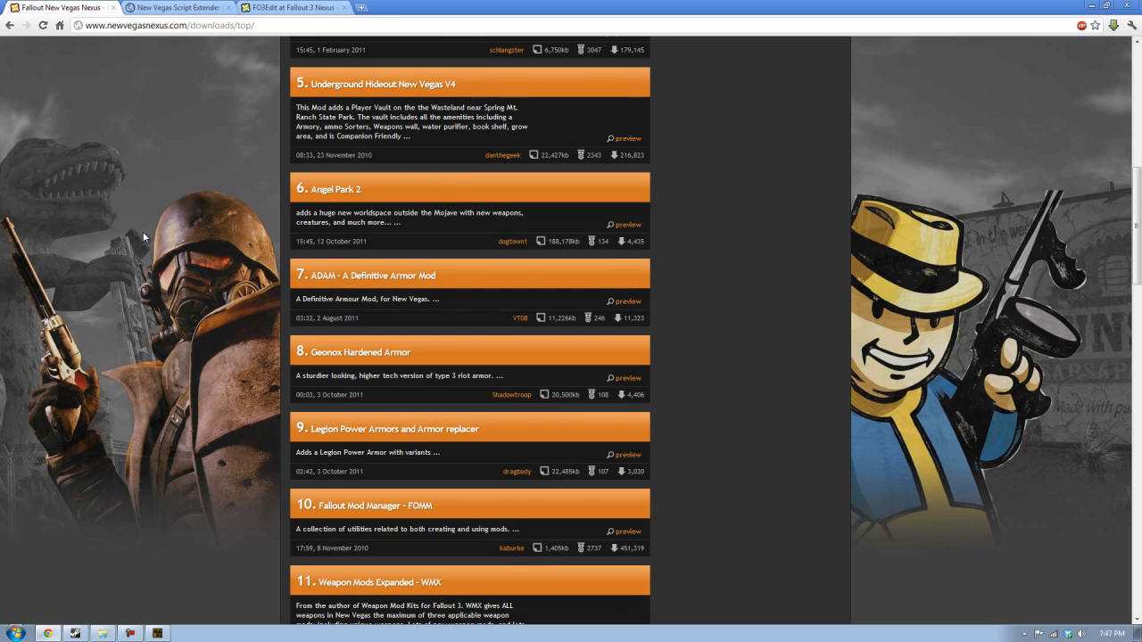
{"action": "left_click", "coordinate": [393, 429]}
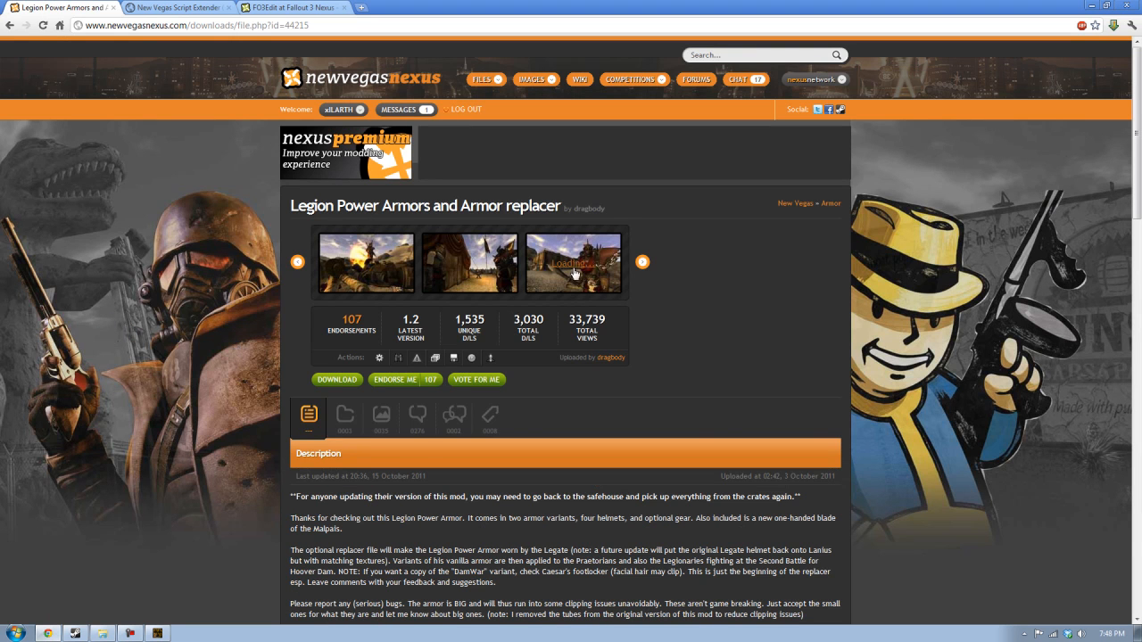
{"action": "left_click", "coordinate": [572, 263]}
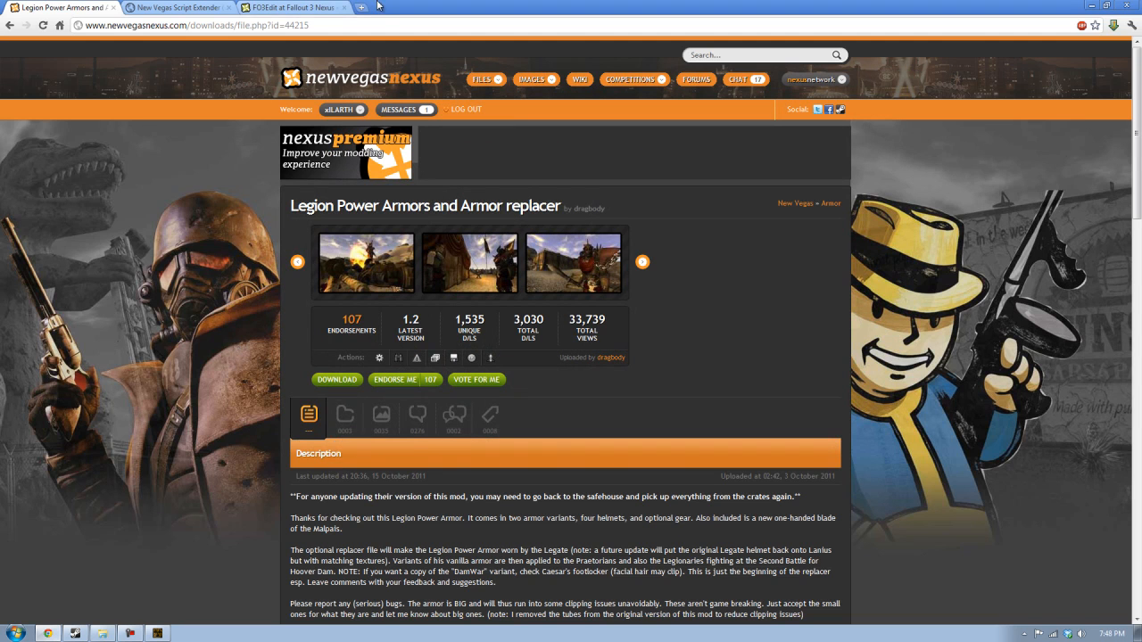
{"action": "left_click", "coordinate": [477, 8]}
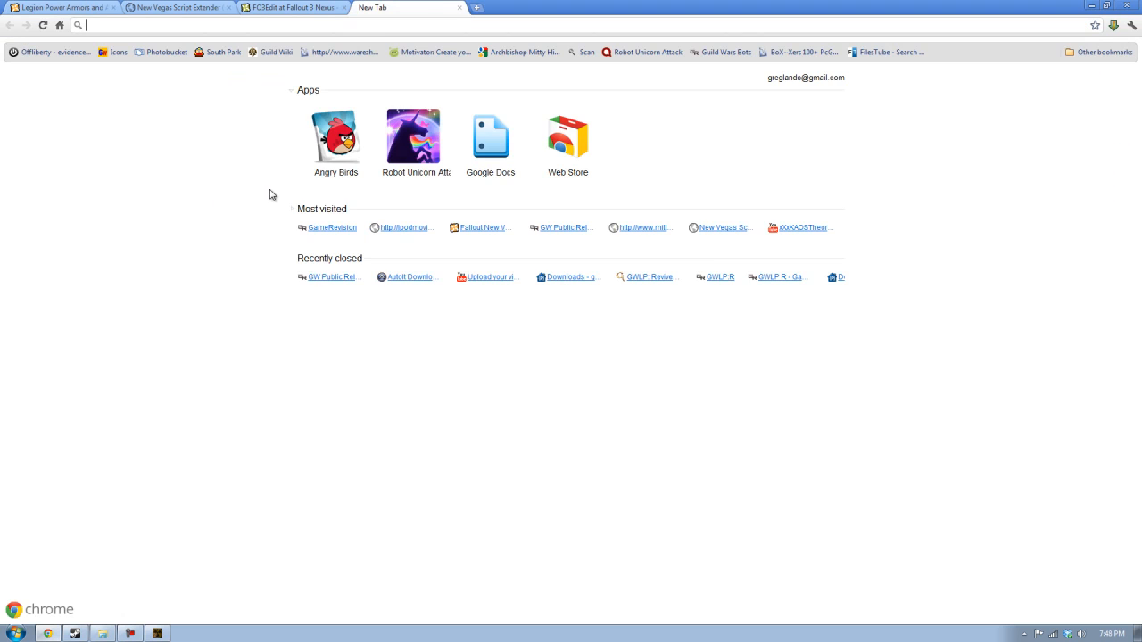
Look up TheTuninator's Mods Of The Week, then return to the Legion Power Armors tab.
{"action": "type", "text": "TheTuninator#p/c/9994B116281F0B93"}
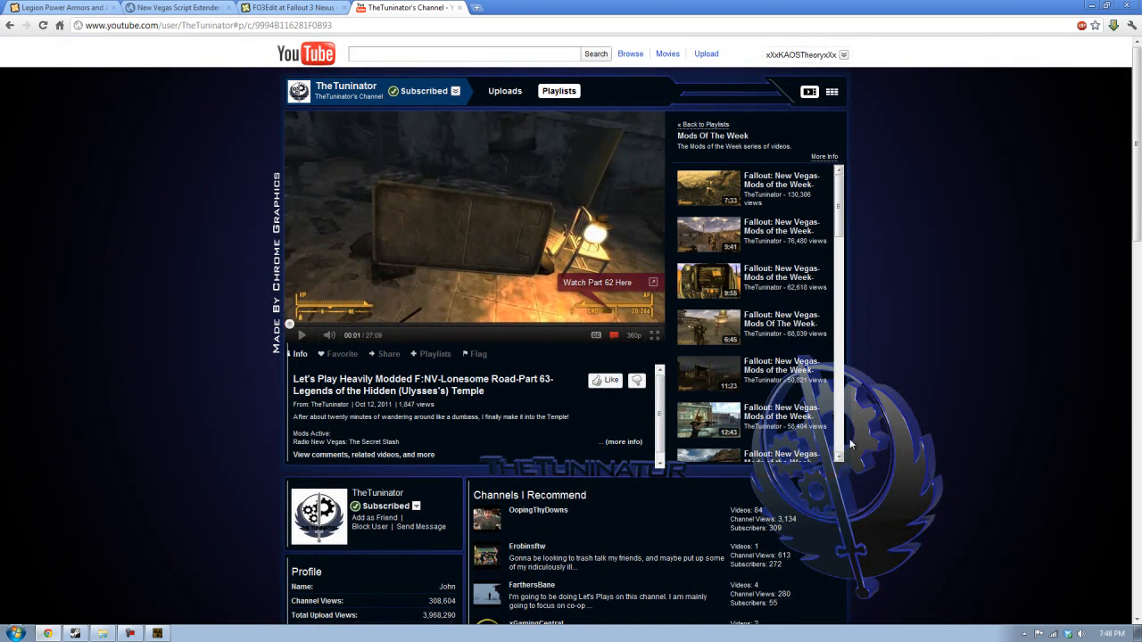
{"action": "mouse_move", "coordinate": [779, 251]}
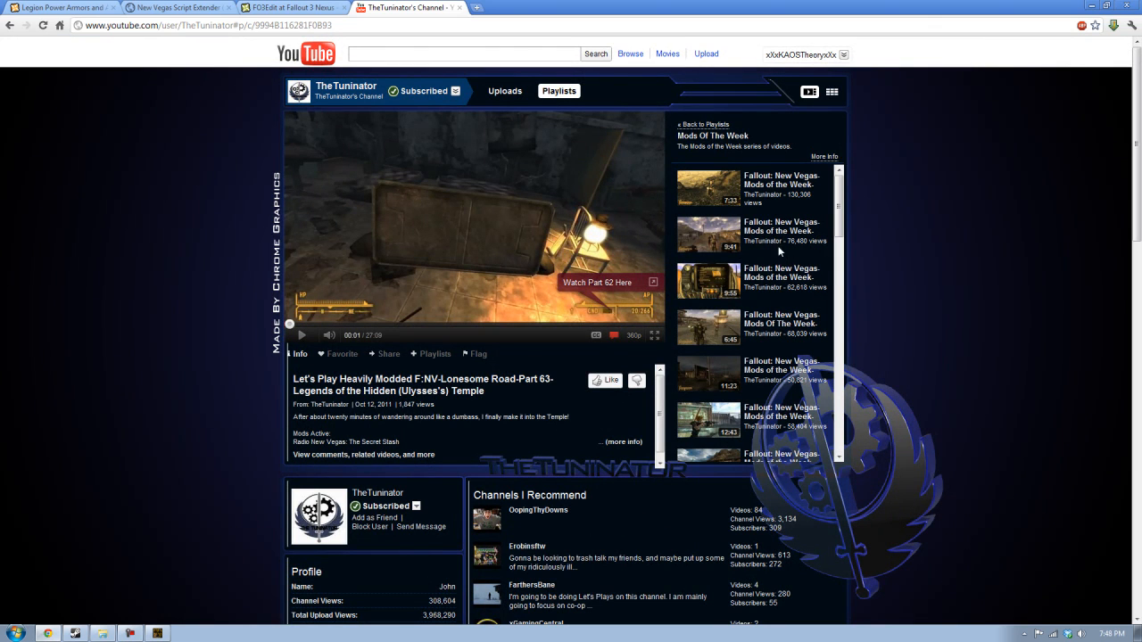
{"action": "mouse_move", "coordinate": [779, 193]}
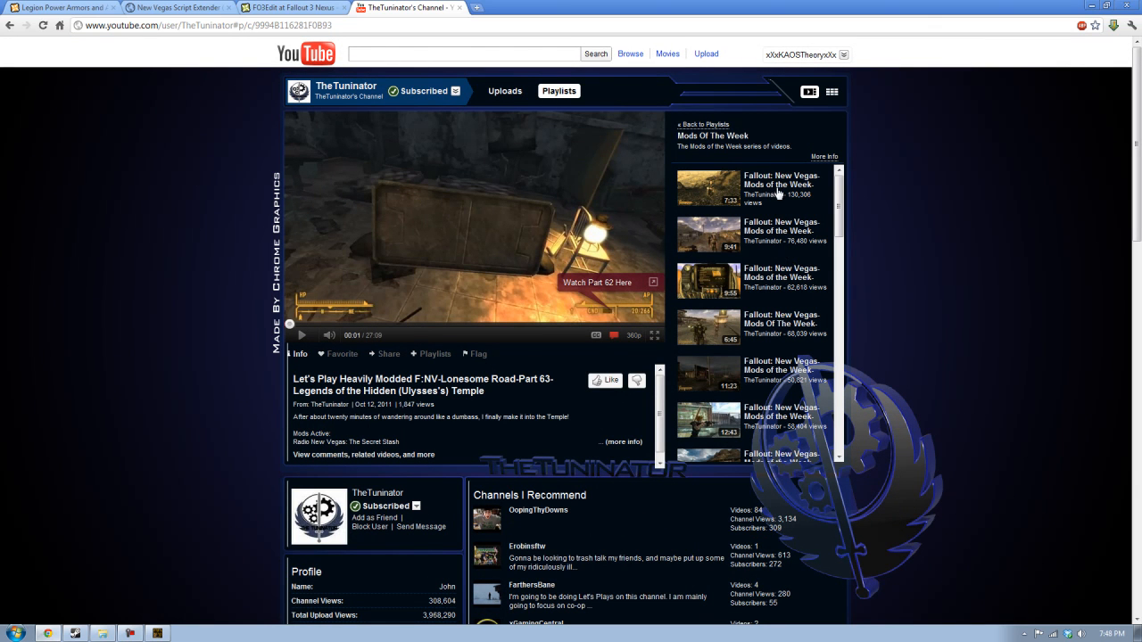
{"action": "left_click", "coordinate": [58, 7]}
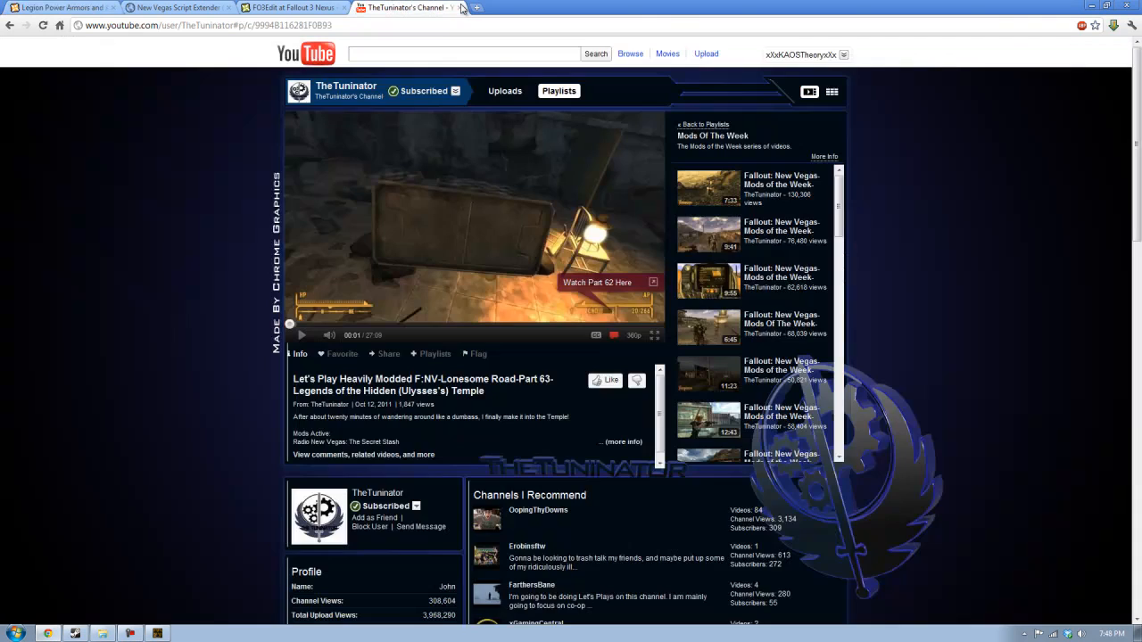
{"action": "left_click", "coordinate": [290, 7]}
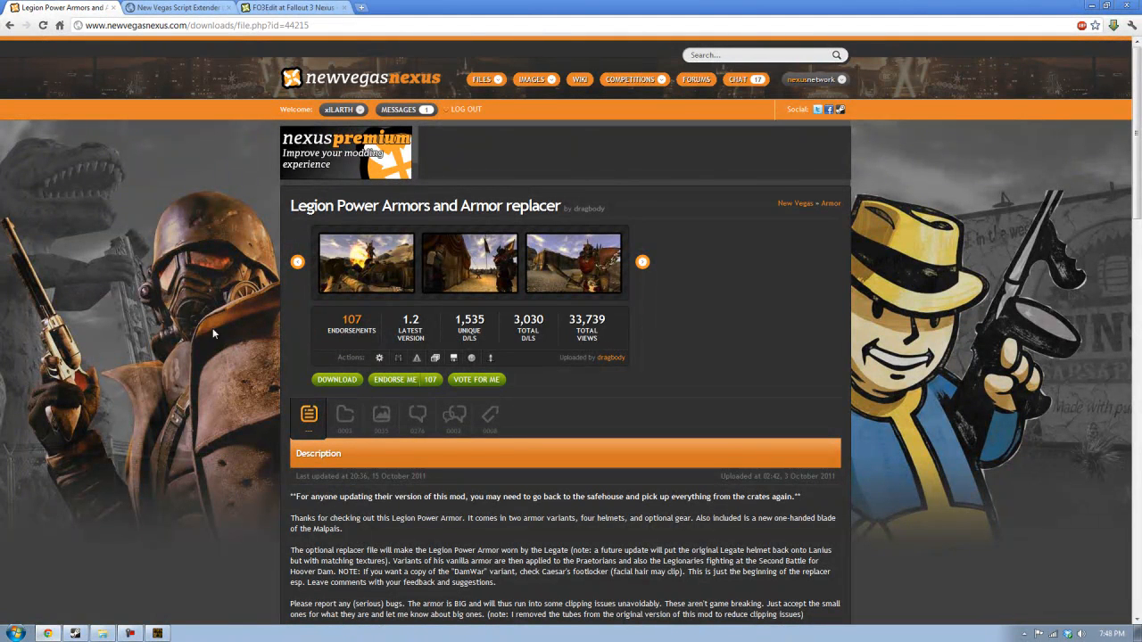
{"action": "mouse_move", "coordinate": [220, 361]}
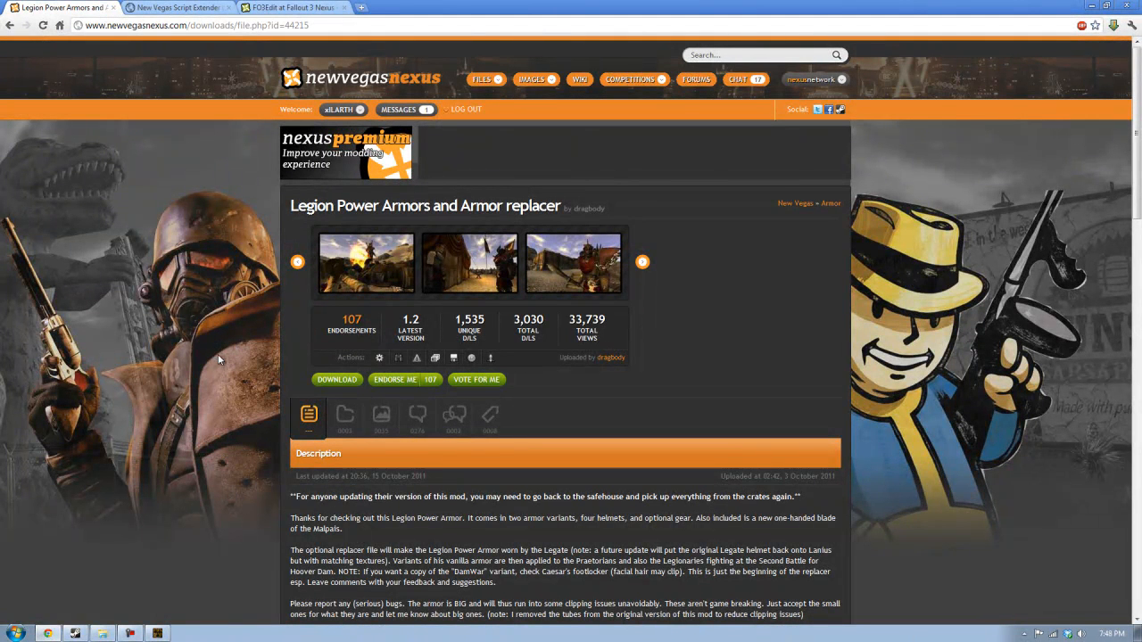
{"action": "mouse_move", "coordinate": [644, 421]}
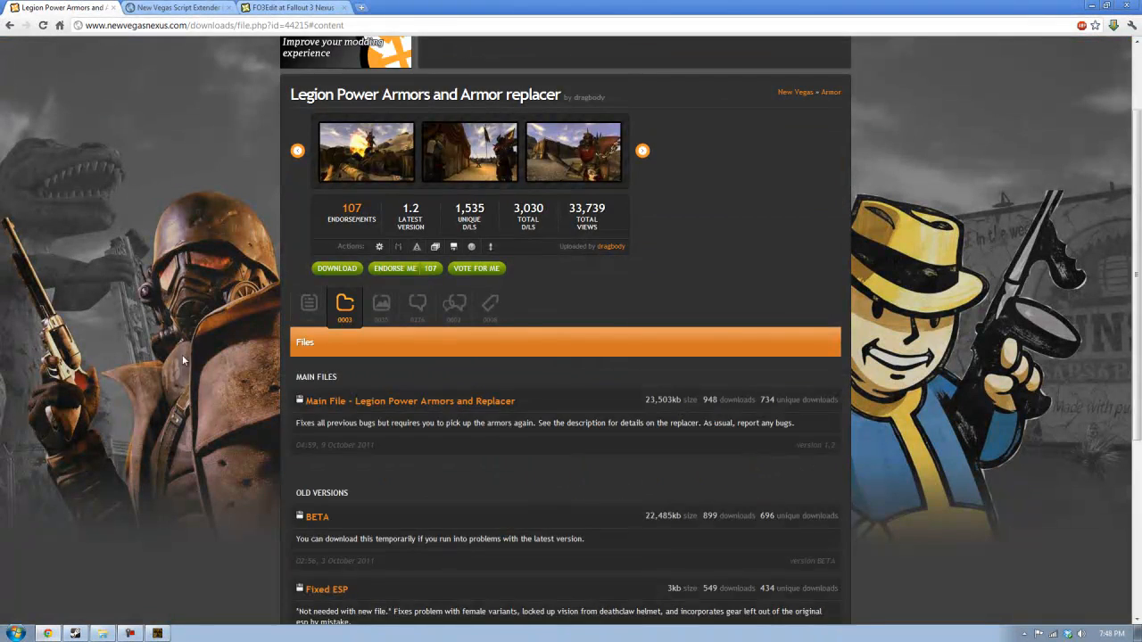
{"action": "mouse_move", "coordinate": [279, 502]}
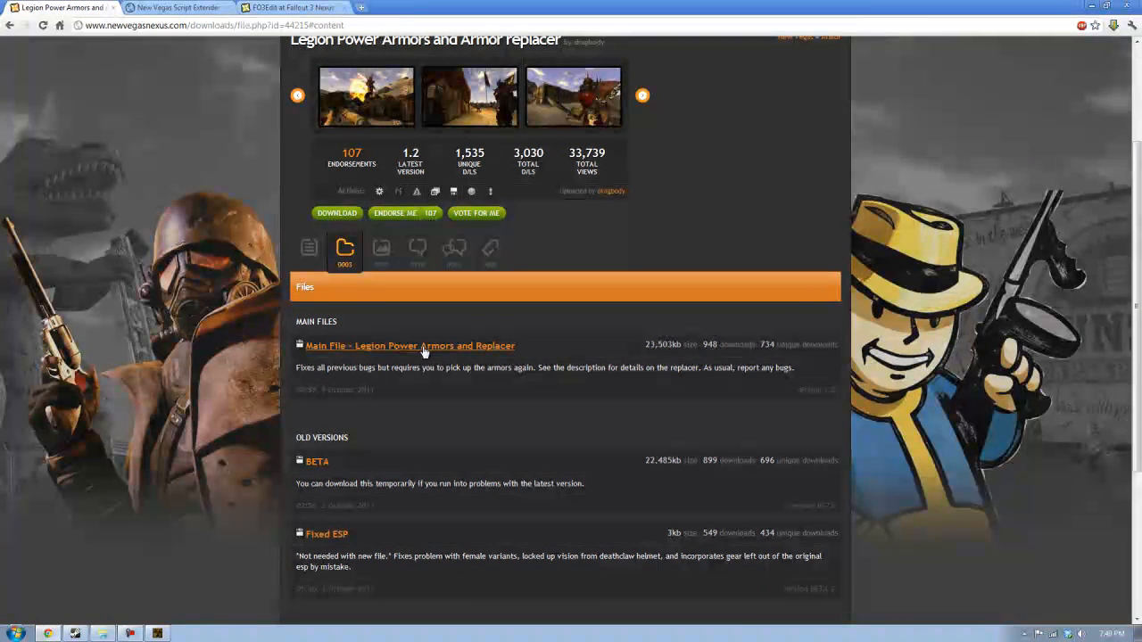
Choose the 'Main File - Legion Power Armors and Replacer' download to list its servers.
{"action": "left_click", "coordinate": [409, 345]}
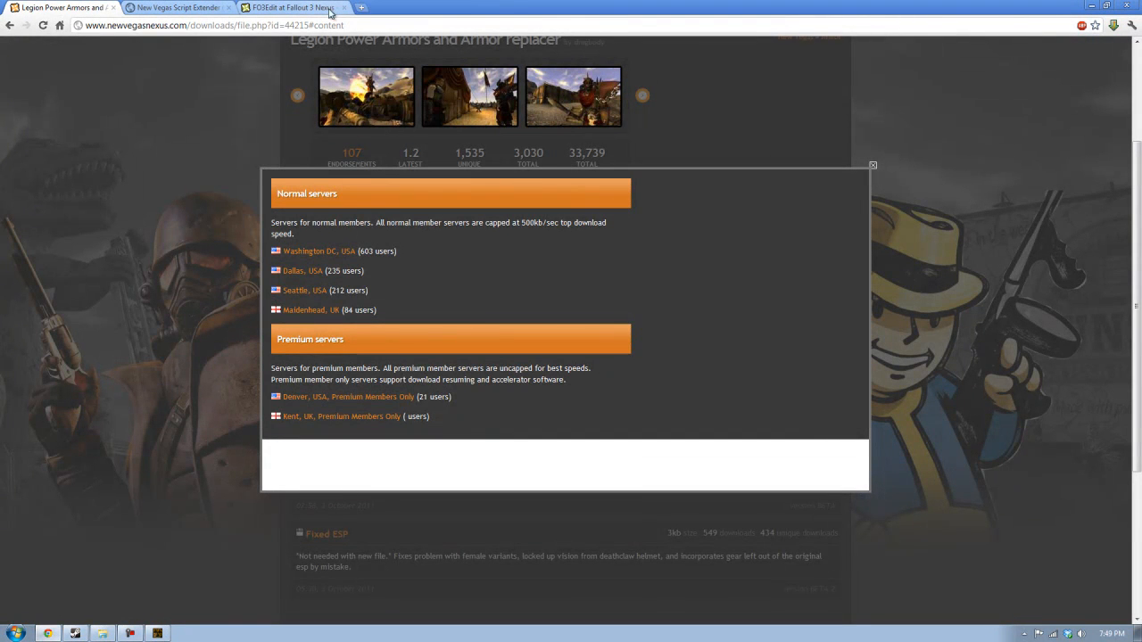
{"action": "mouse_move", "coordinate": [281, 219]}
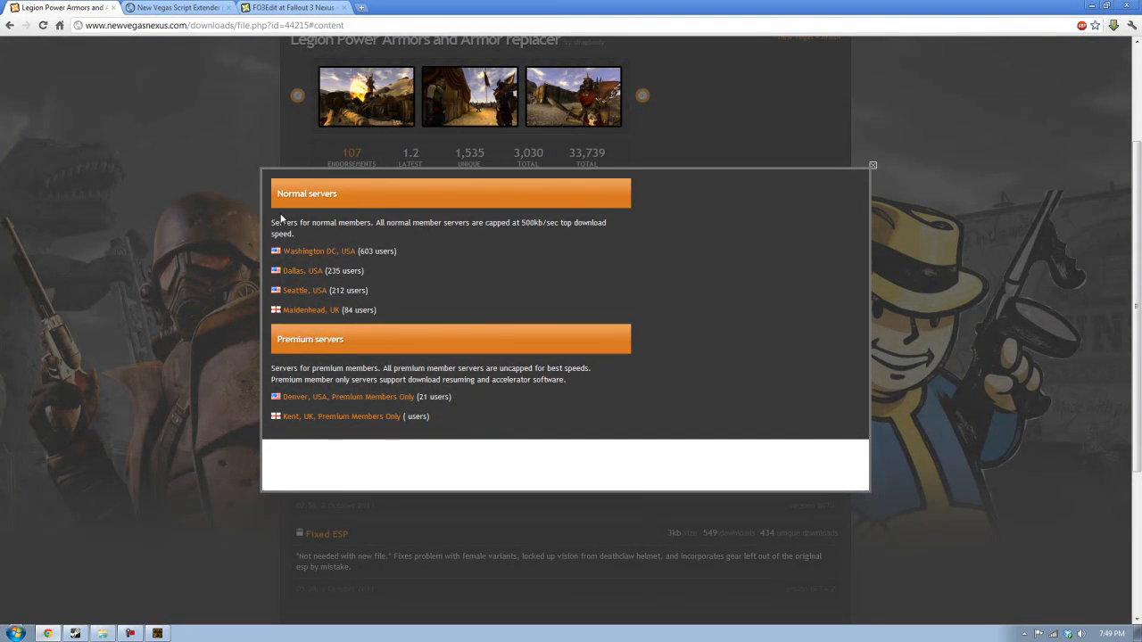
{"action": "mouse_move", "coordinate": [290, 265]}
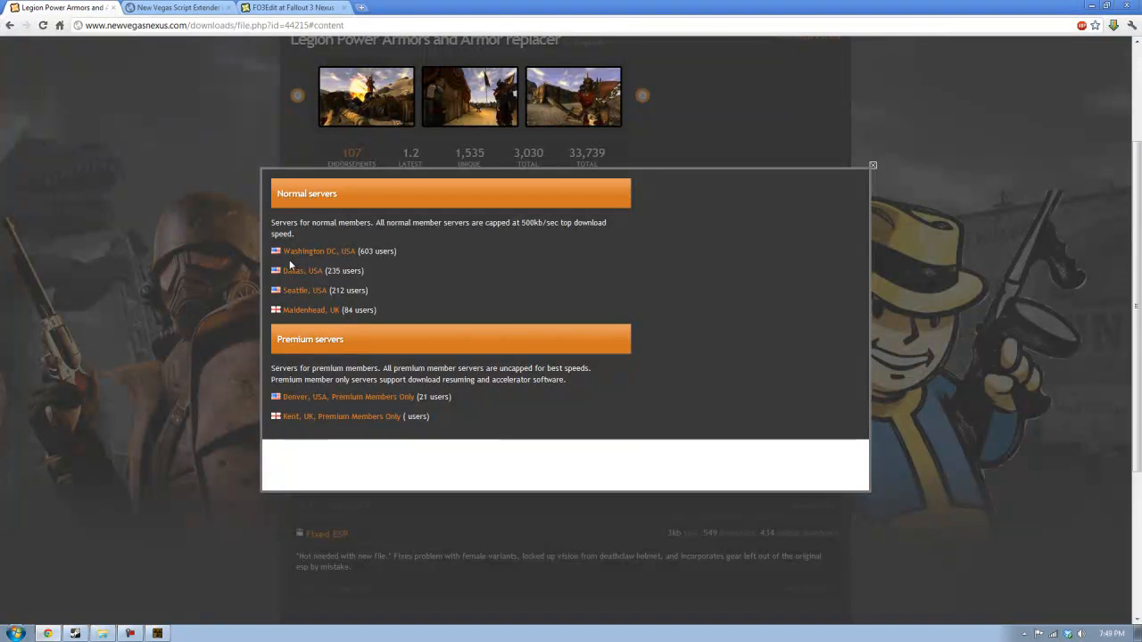
{"action": "mouse_move", "coordinate": [306, 303]}
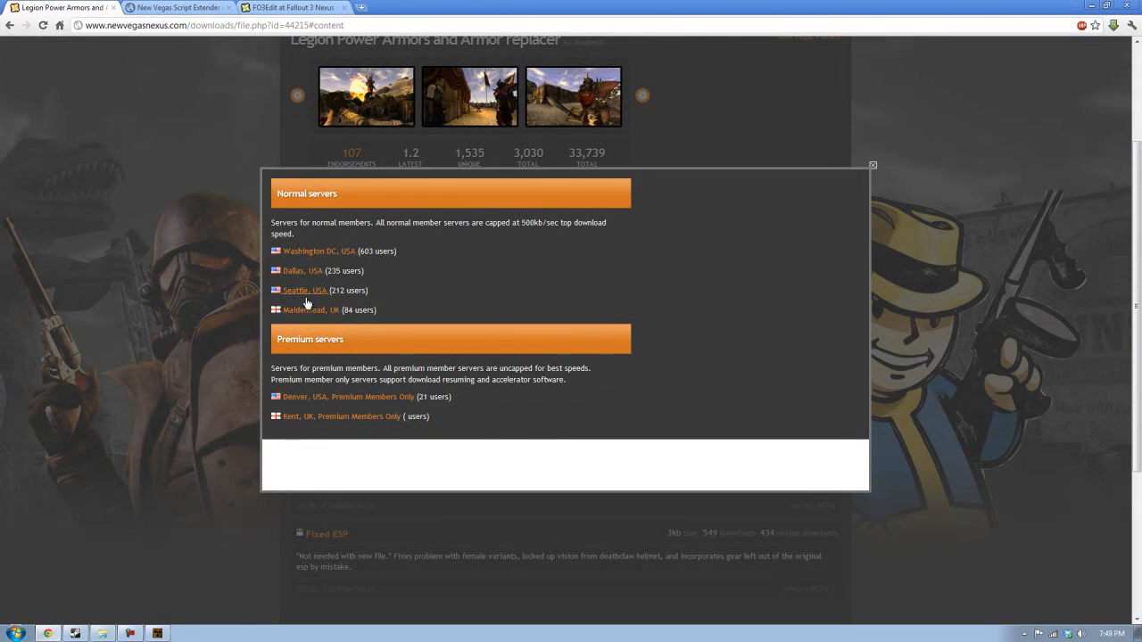
{"action": "mouse_move", "coordinate": [876, 386]}
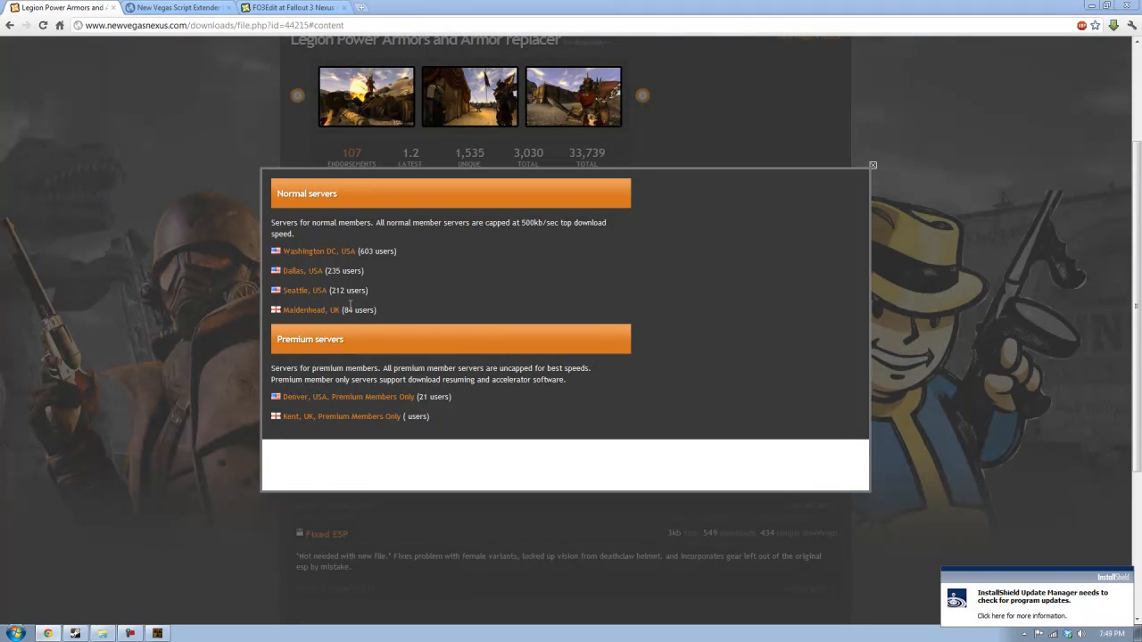
{"action": "mouse_move", "coordinate": [303, 309]}
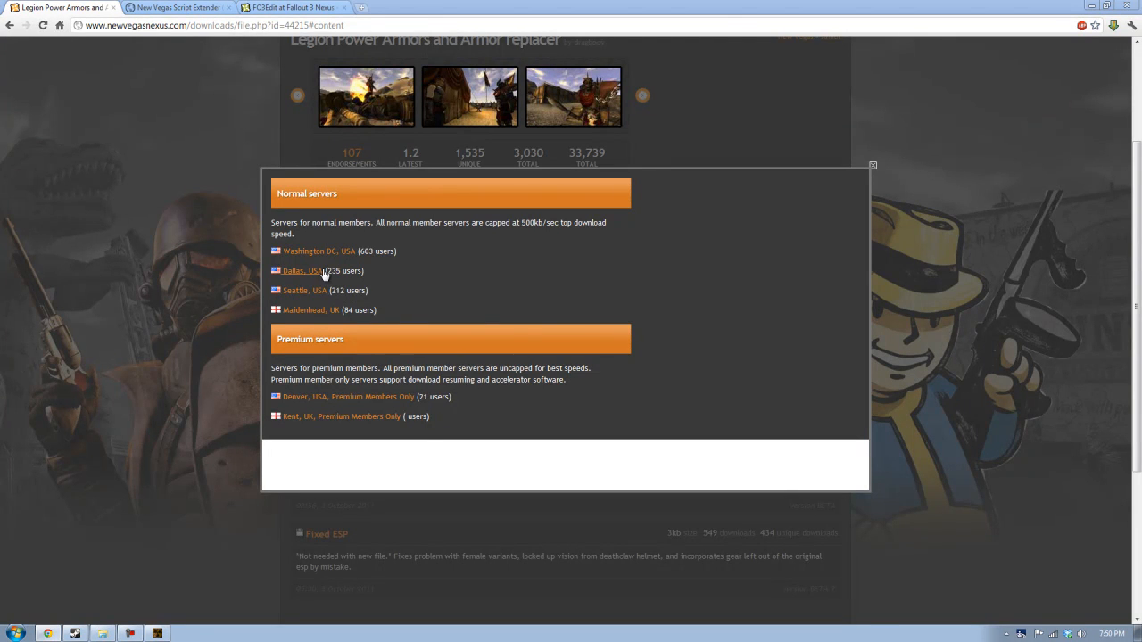
{"action": "mouse_move", "coordinate": [309, 277]}
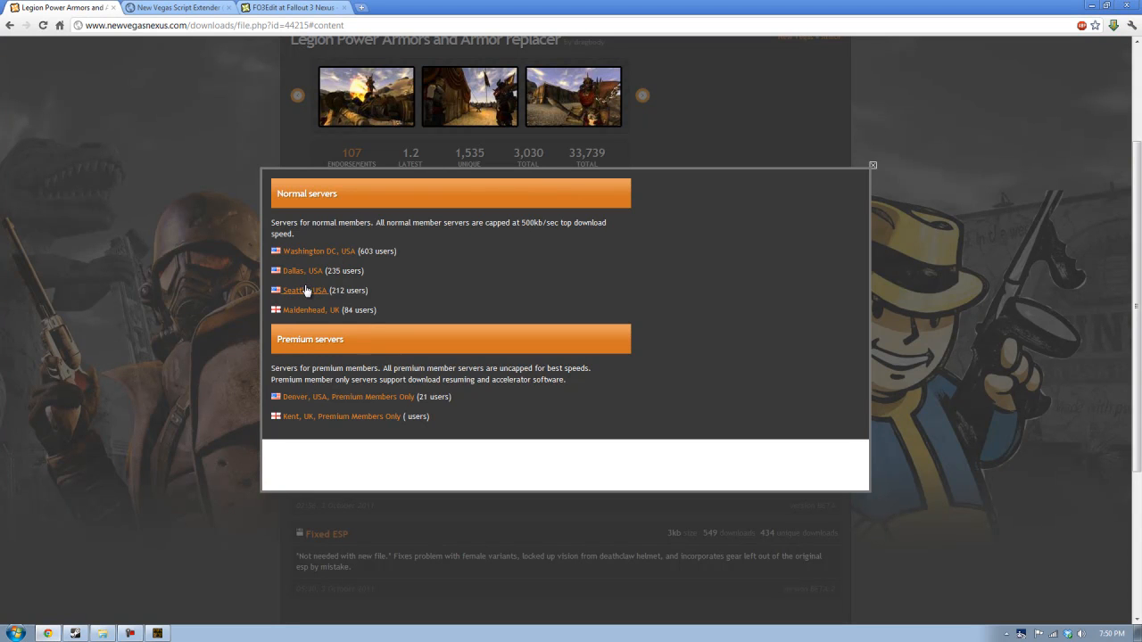
Download the Legion Power Armors main file from Seattle, USA, then switch to the FO3Edit tab.
{"action": "left_click", "coordinate": [295, 290]}
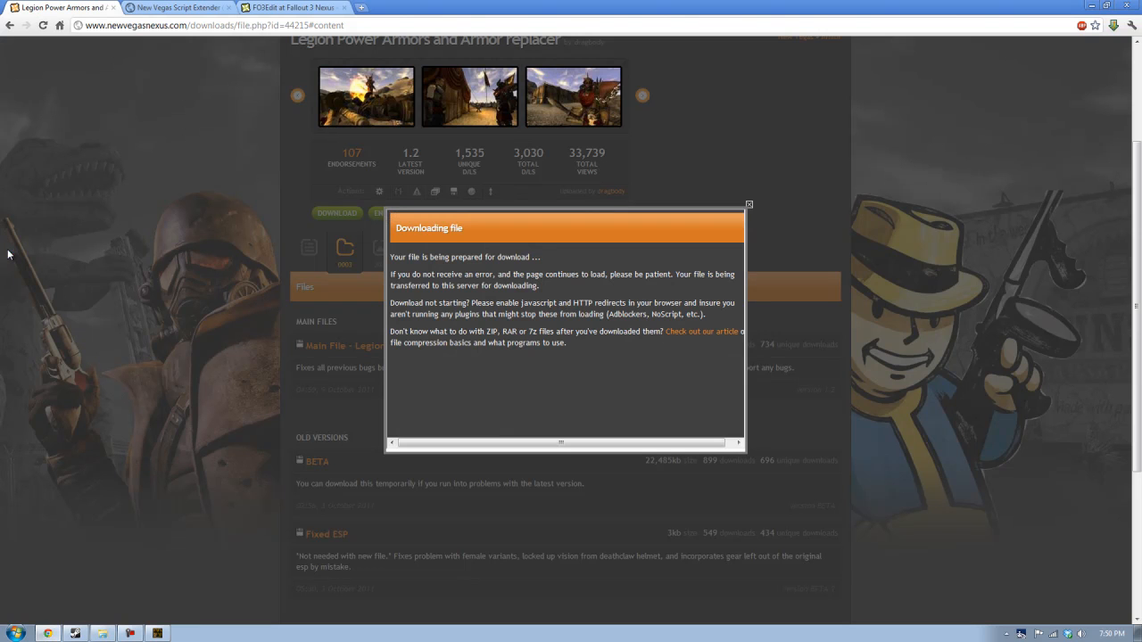
{"action": "mouse_move", "coordinate": [161, 313]}
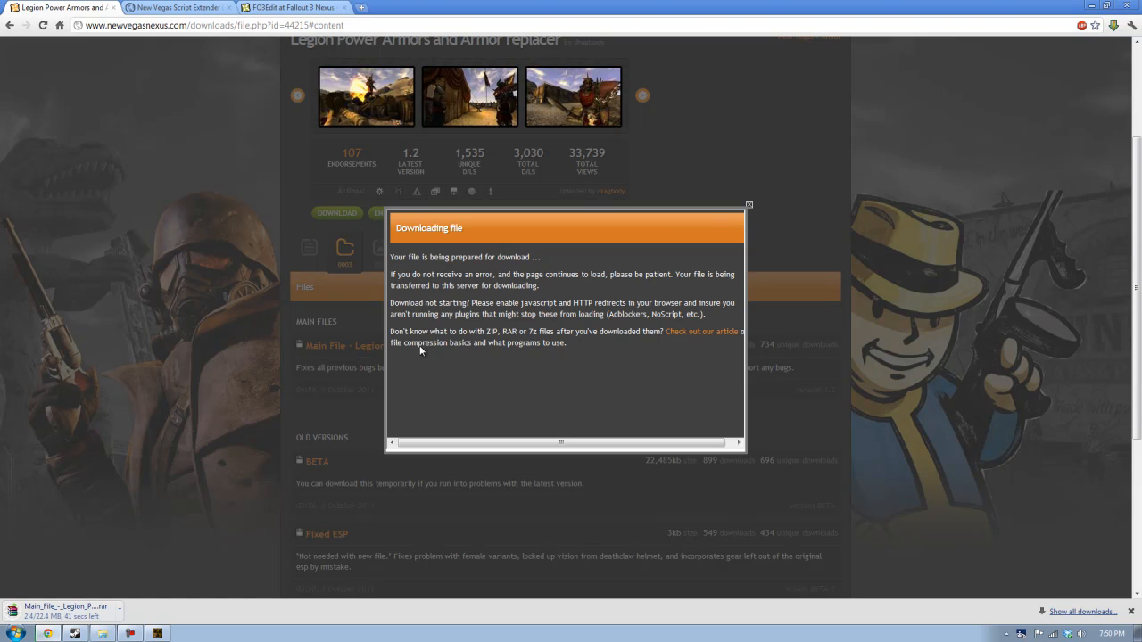
{"action": "left_click", "coordinate": [748, 205]}
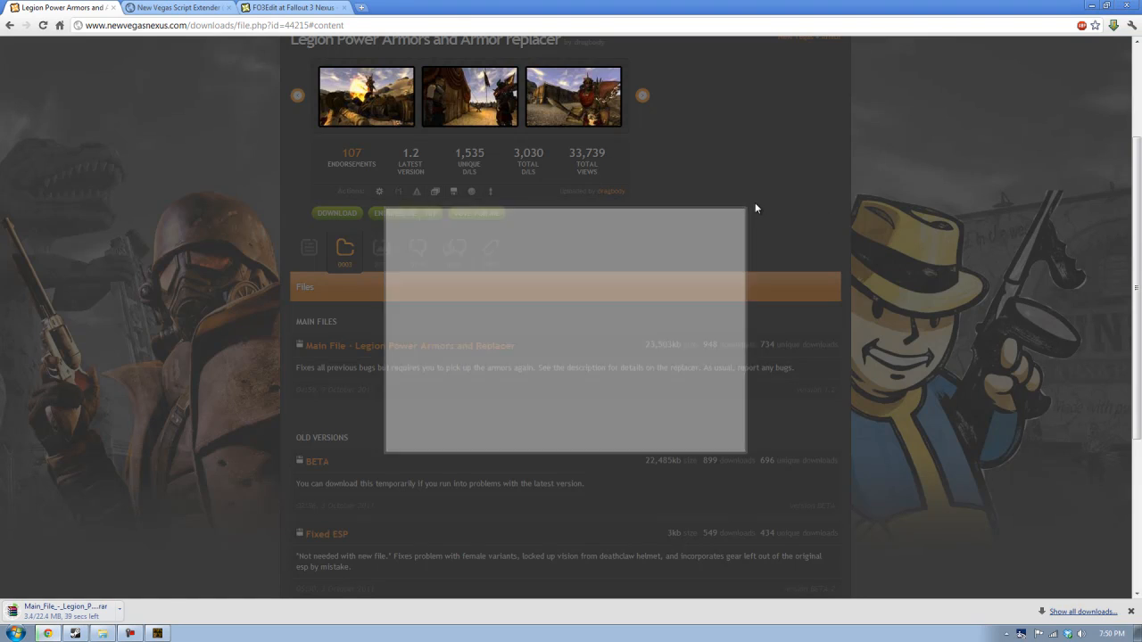
{"action": "left_click", "coordinate": [294, 7]}
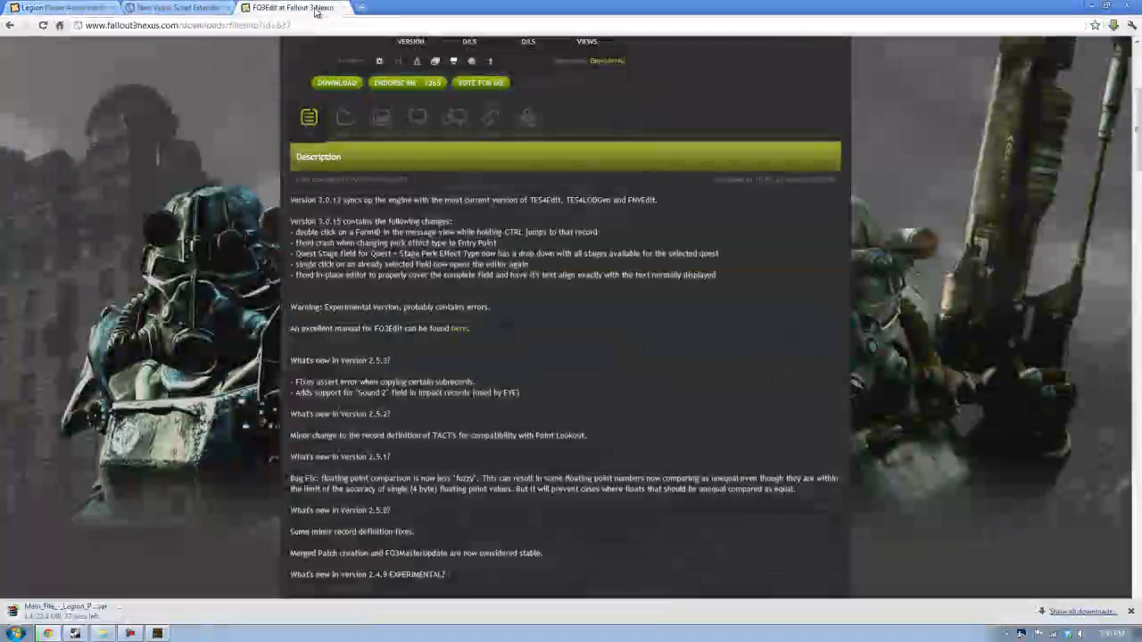
In Tools > Save Games, preview the autosave backup and another save's plugin lists.
{"action": "left_click", "coordinate": [174, 7]}
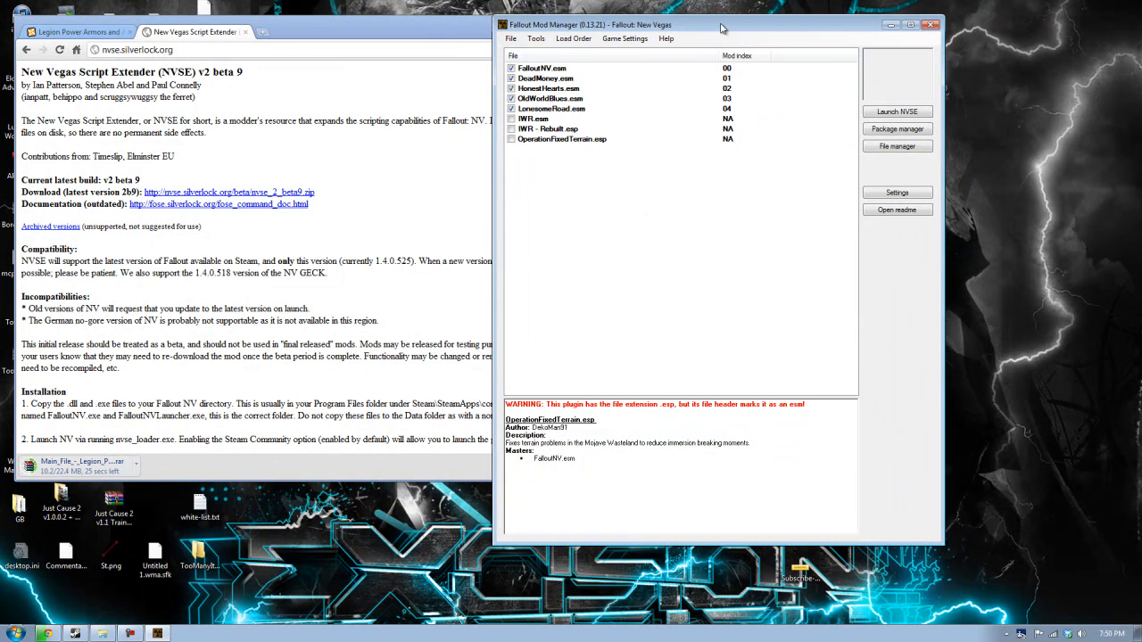
{"action": "left_click", "coordinate": [535, 38]}
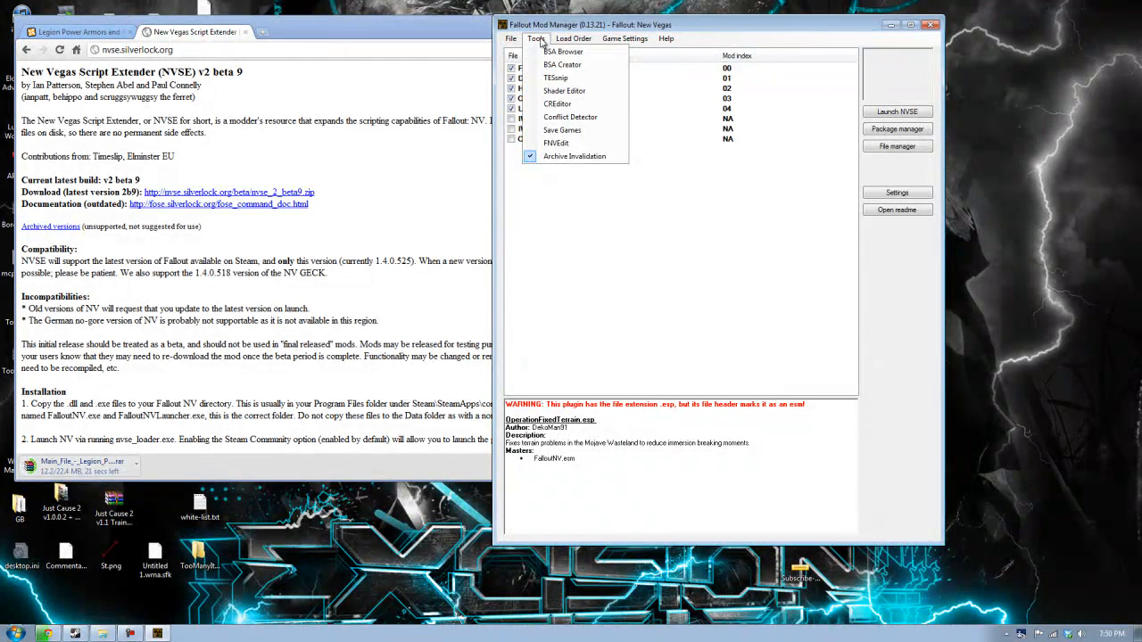
{"action": "left_click", "coordinate": [573, 39]}
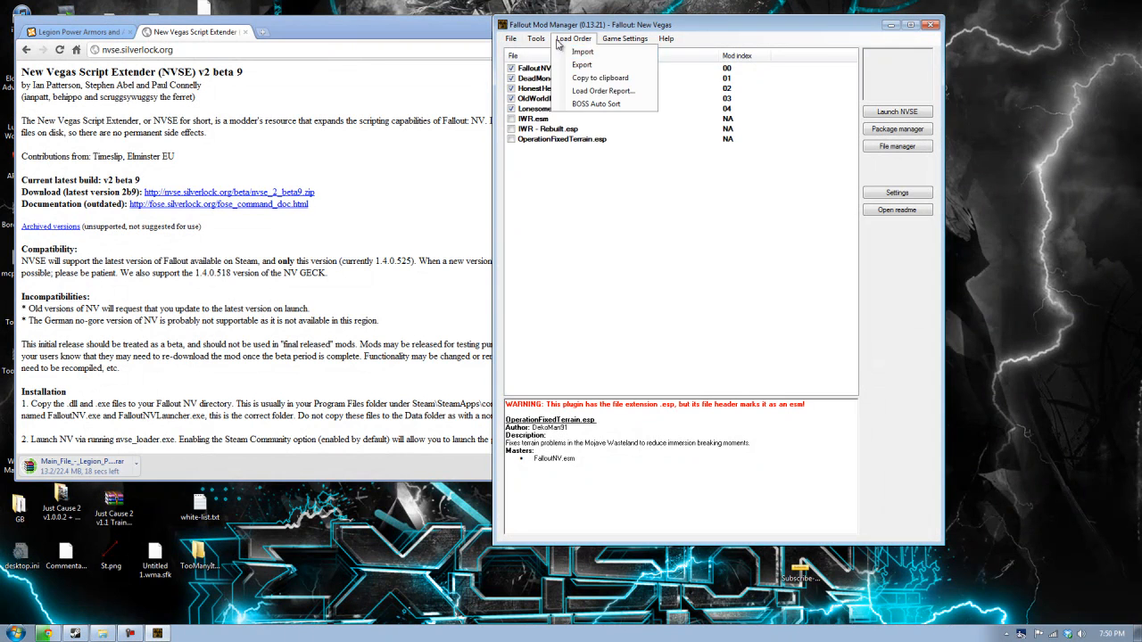
{"action": "left_click", "coordinate": [536, 39]}
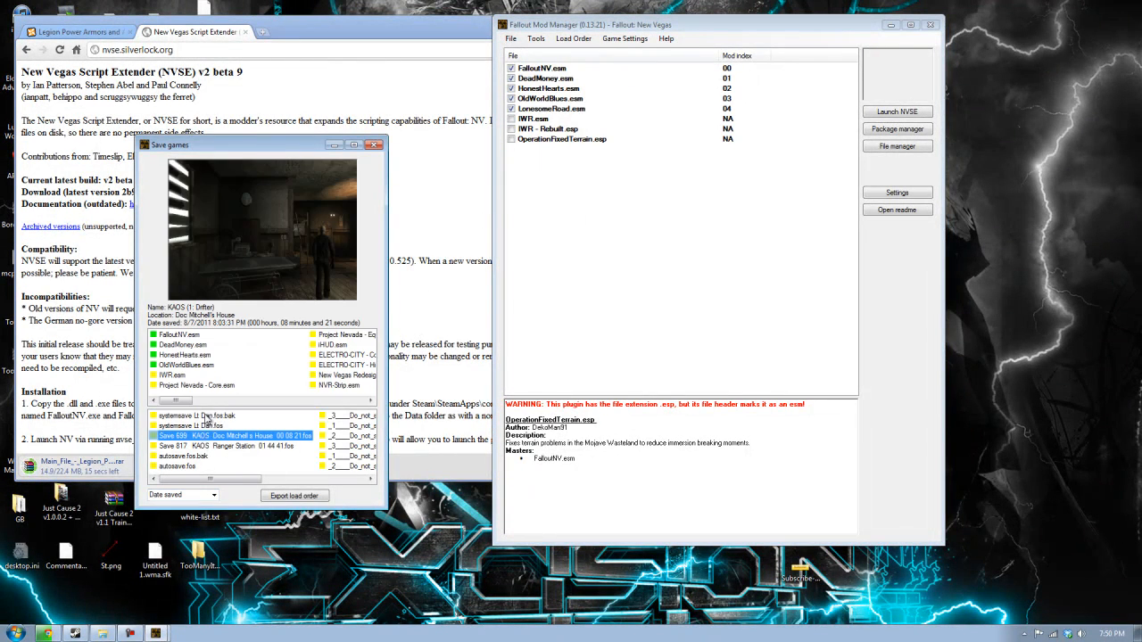
{"action": "left_click", "coordinate": [182, 456]}
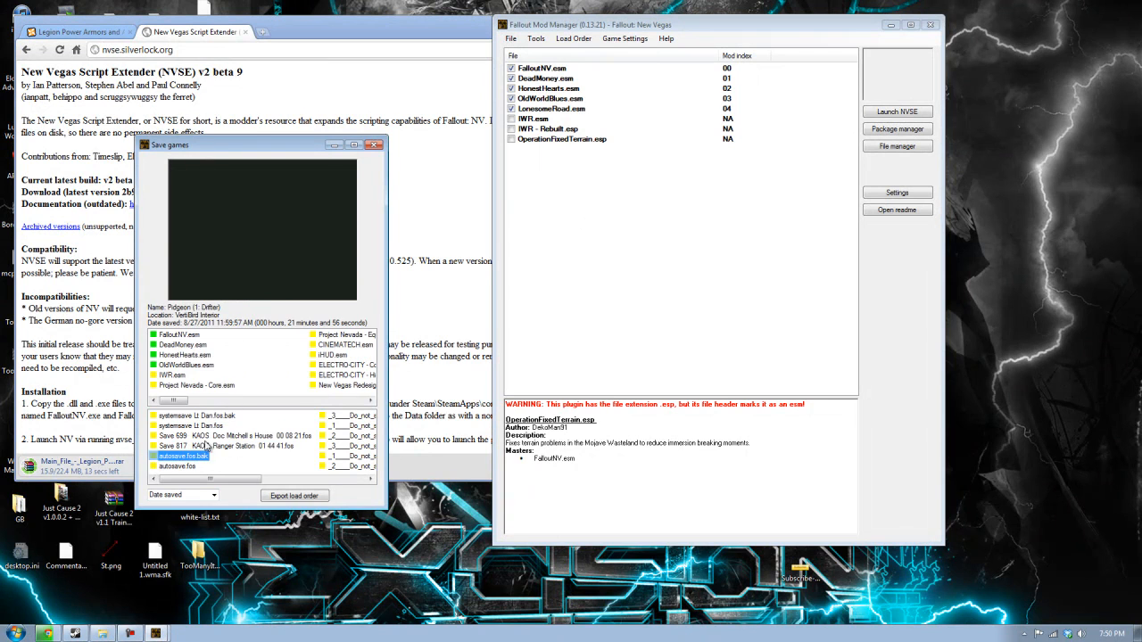
{"action": "left_click", "coordinate": [190, 416]}
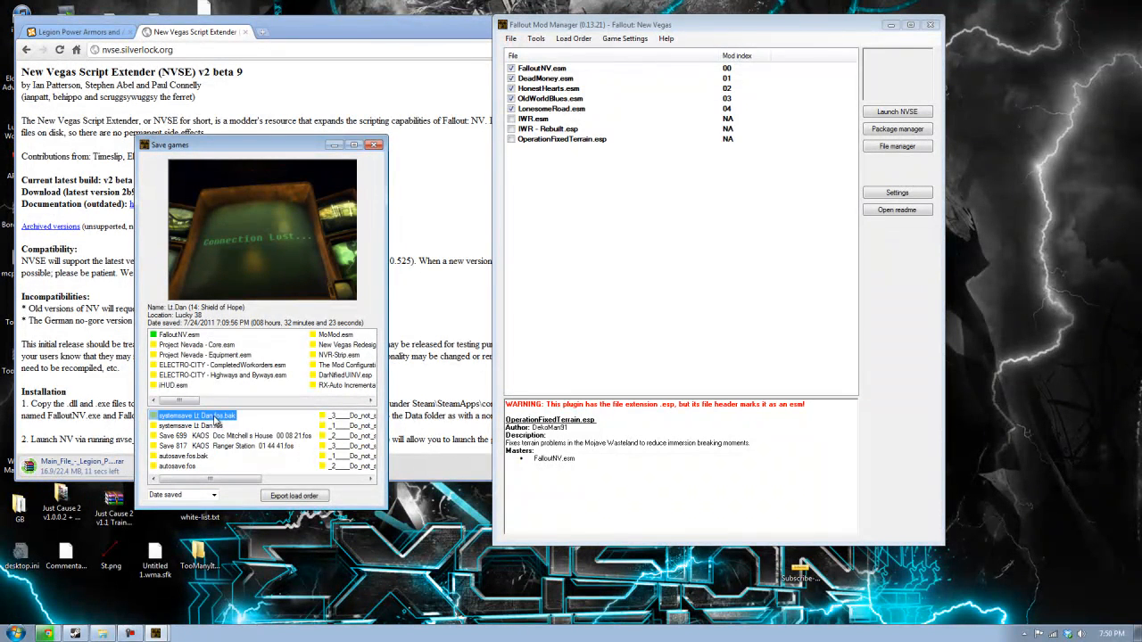
{"action": "left_click_drag", "start_coordinate": [178, 400], "coordinate": [330, 400]}
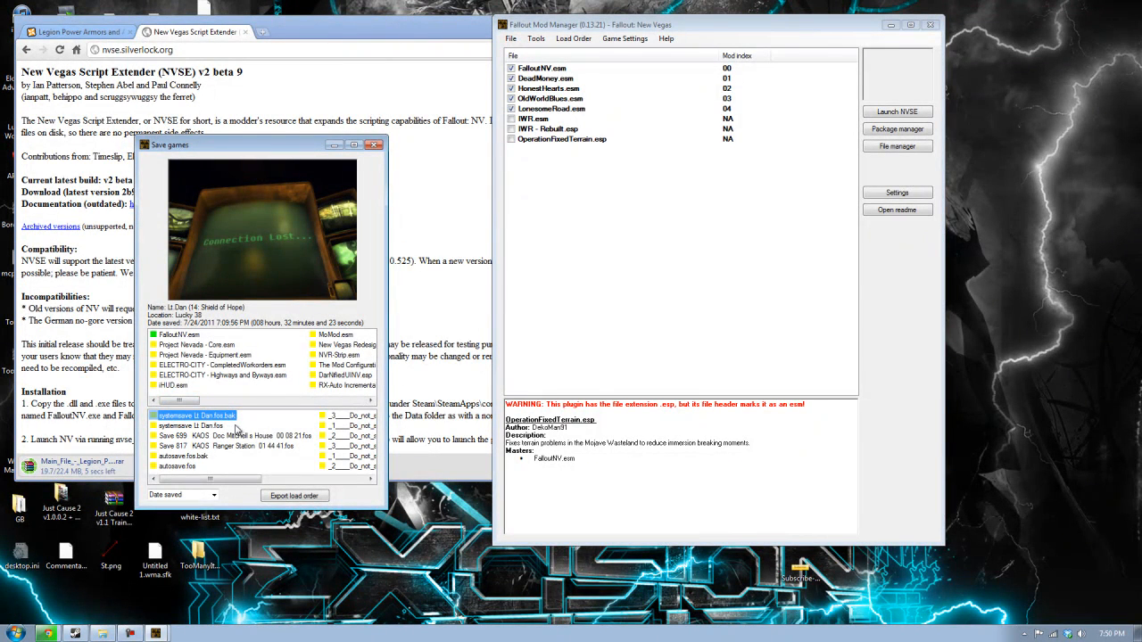
{"action": "mouse_move", "coordinate": [236, 263]}
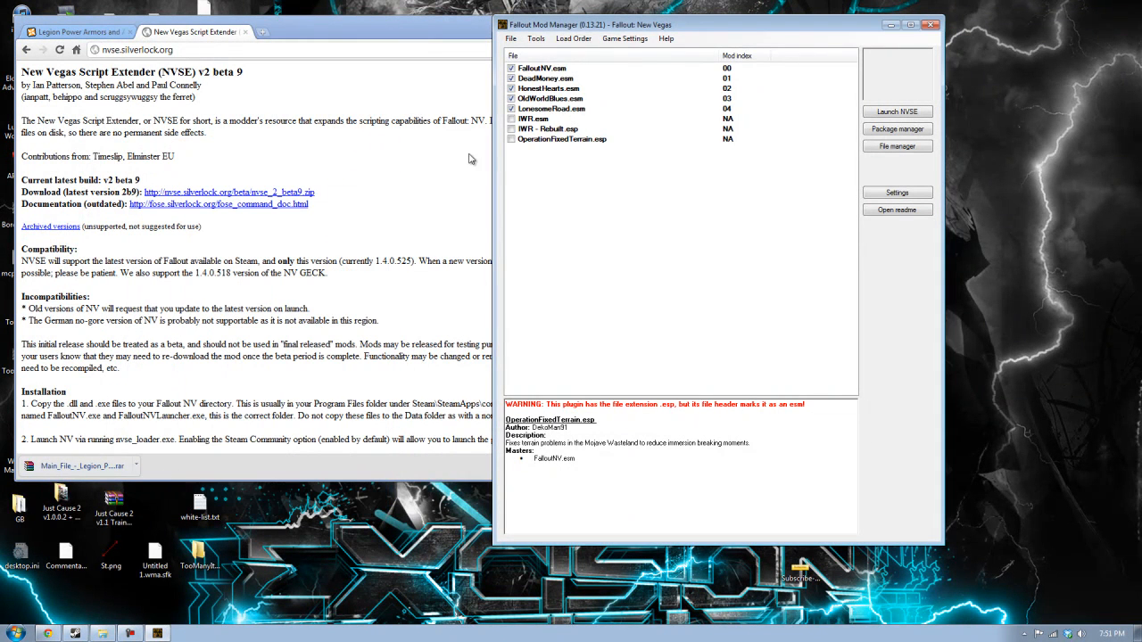
{"action": "left_click", "coordinate": [536, 38]}
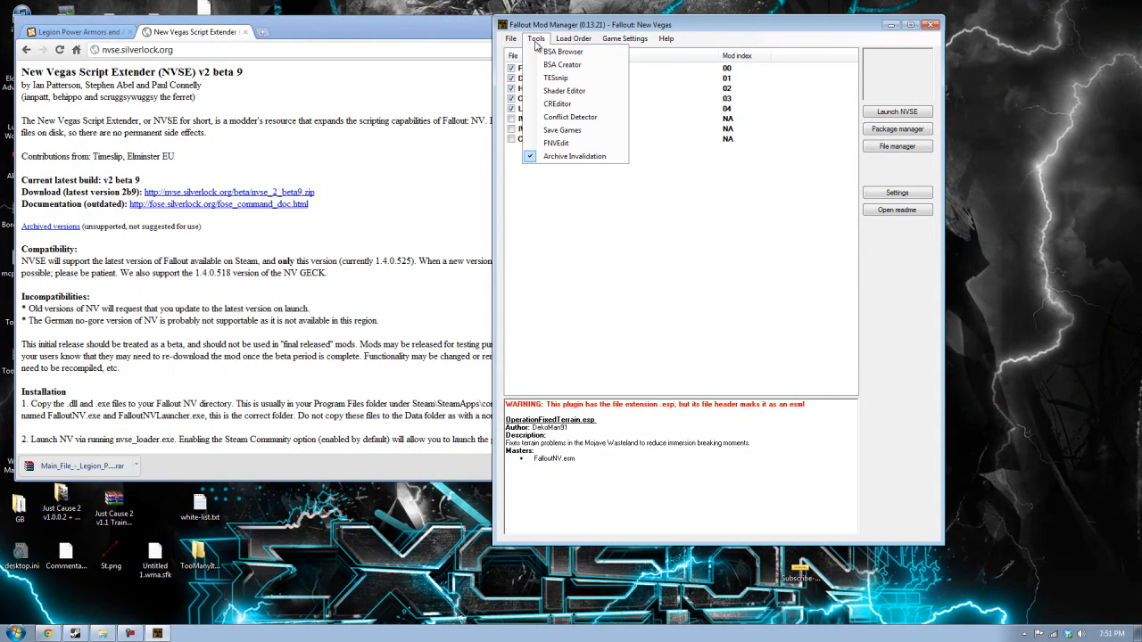
{"action": "mouse_move", "coordinate": [555, 142]}
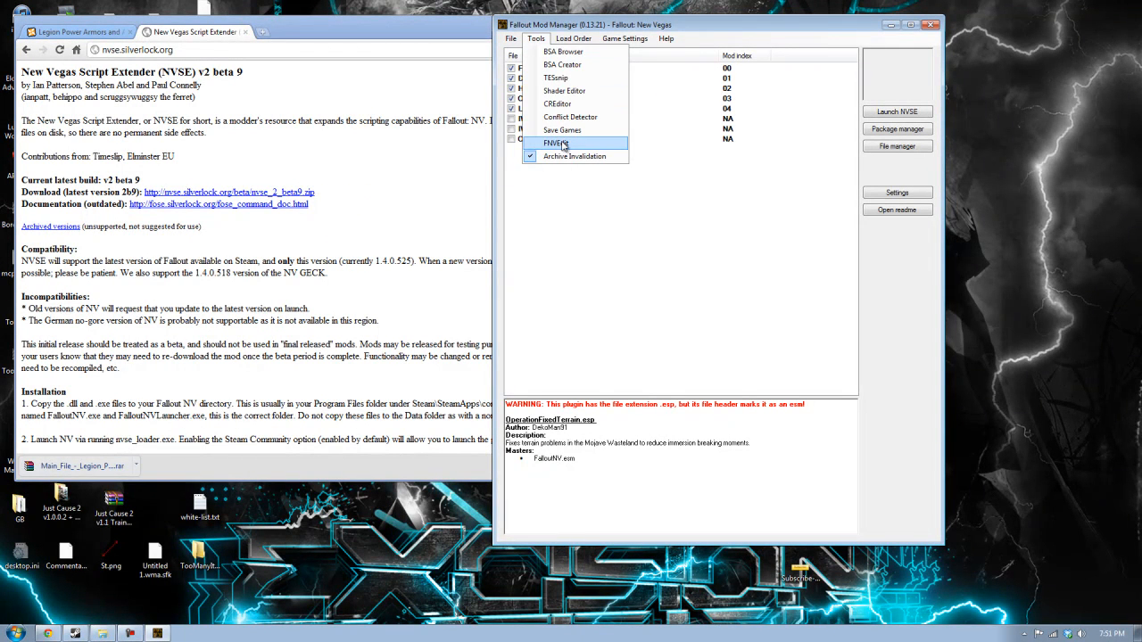
{"action": "left_click", "coordinate": [555, 143]}
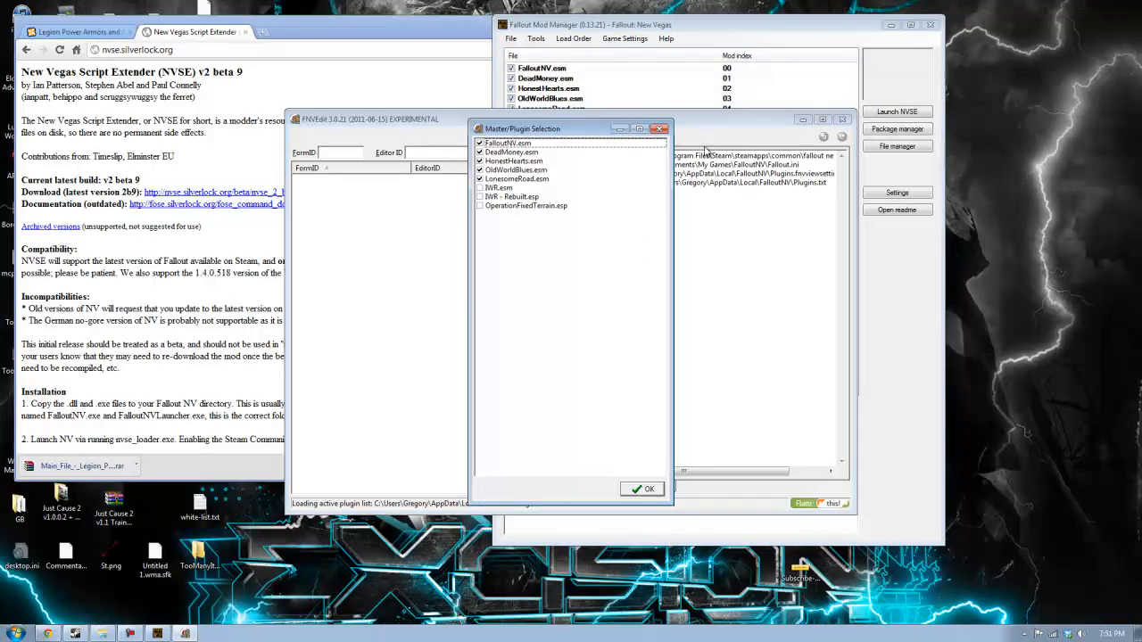
{"action": "left_click", "coordinate": [648, 489]}
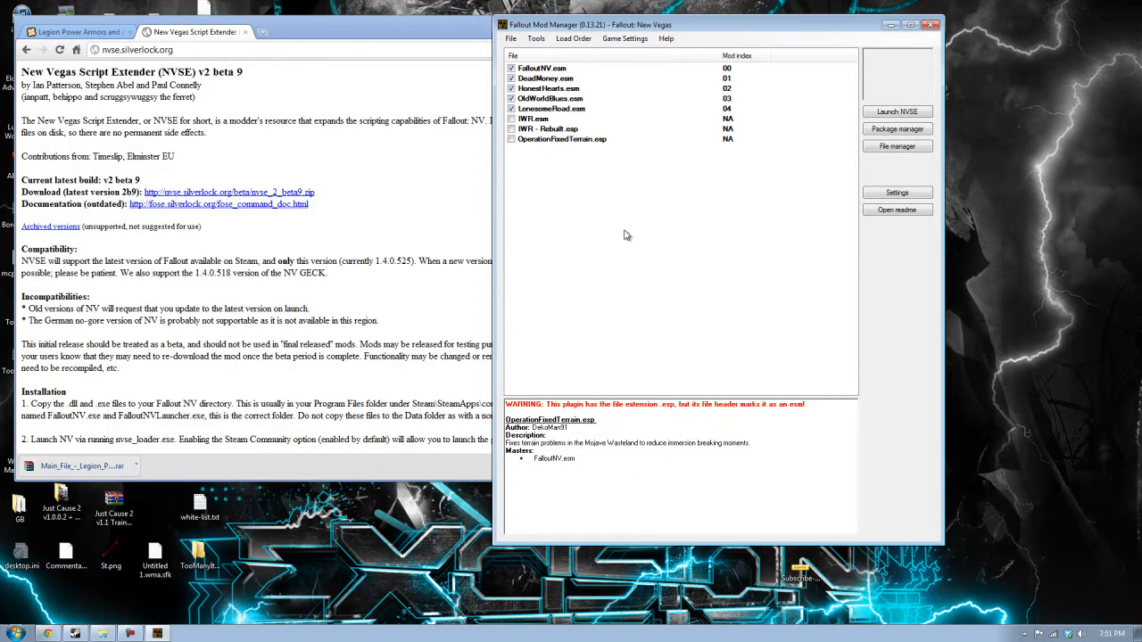
{"action": "left_click", "coordinate": [574, 38]}
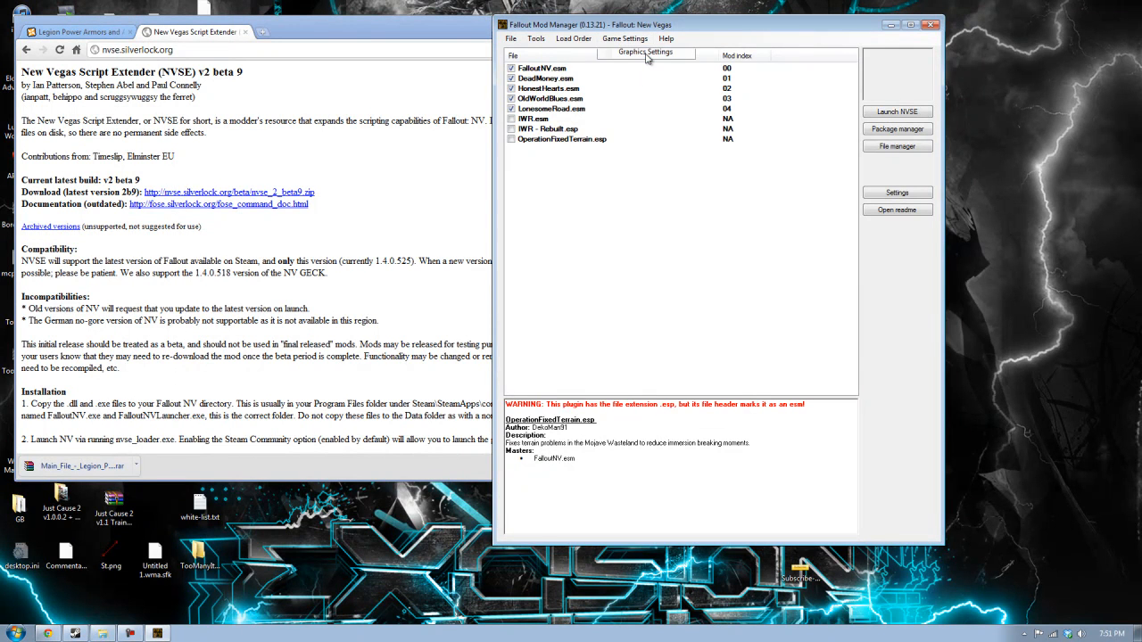
{"action": "left_click", "coordinate": [633, 52]}
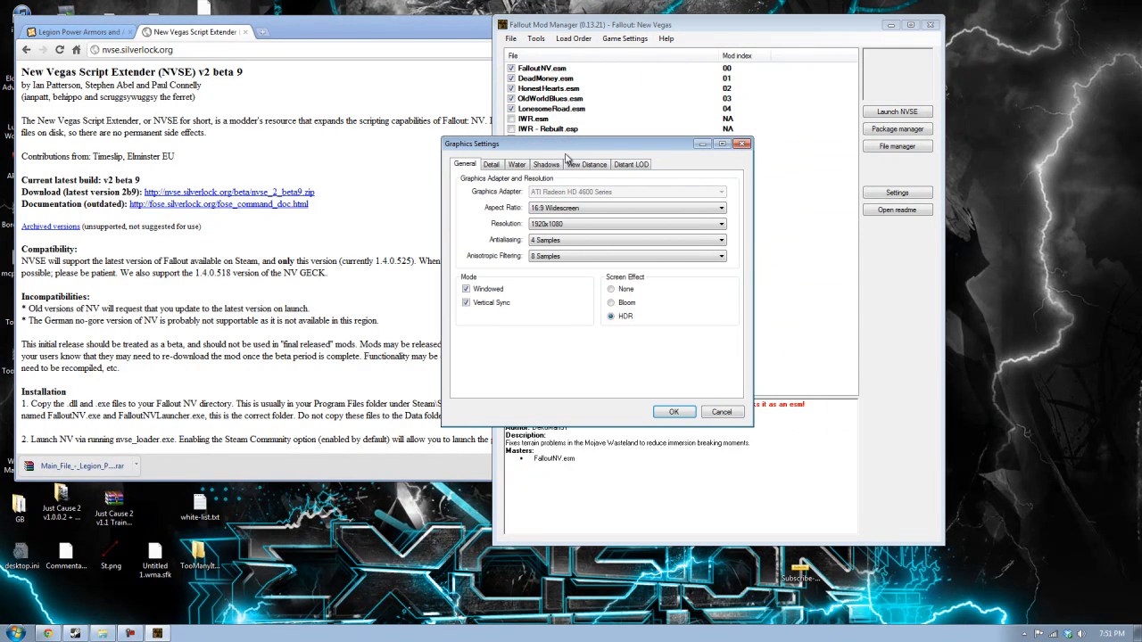
{"action": "left_click", "coordinate": [586, 164]}
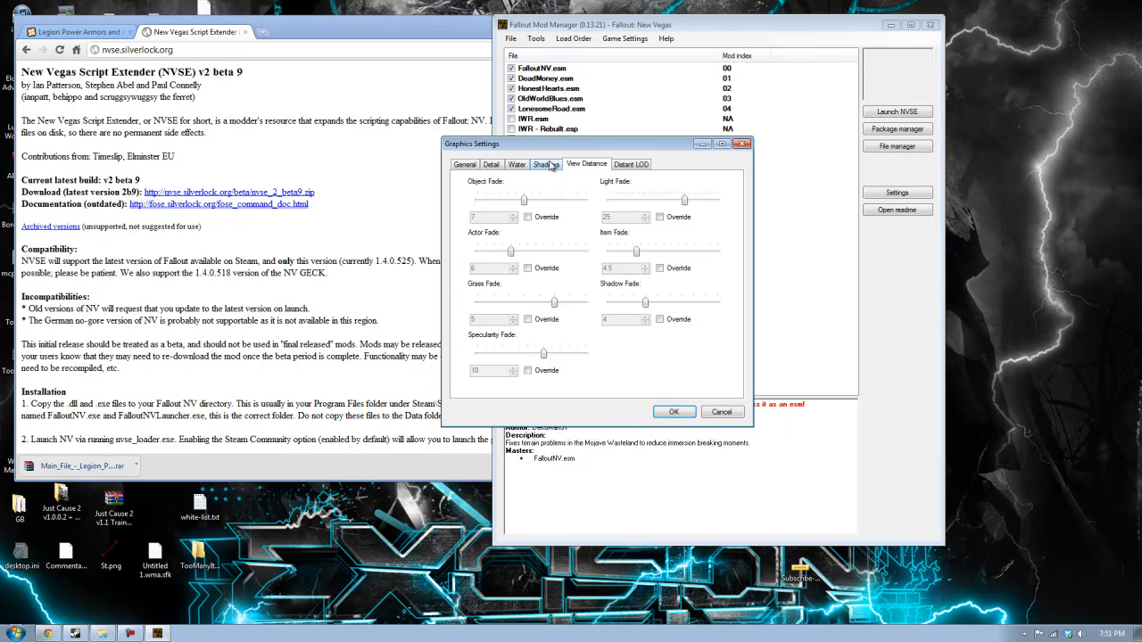
{"action": "left_click", "coordinate": [516, 164]}
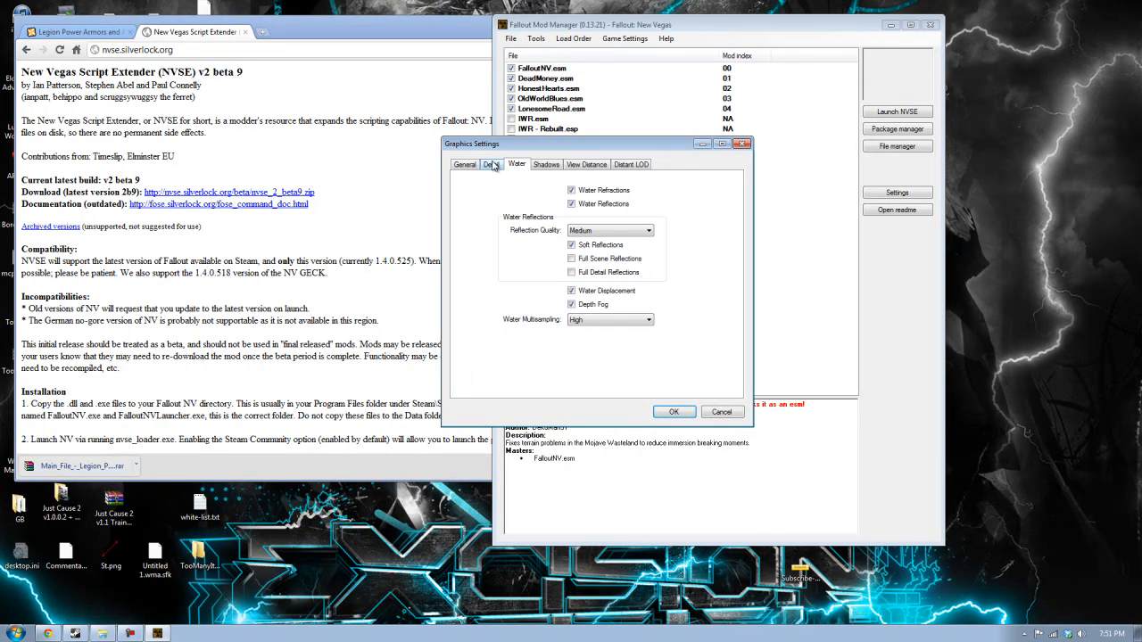
{"action": "left_click", "coordinate": [464, 164]}
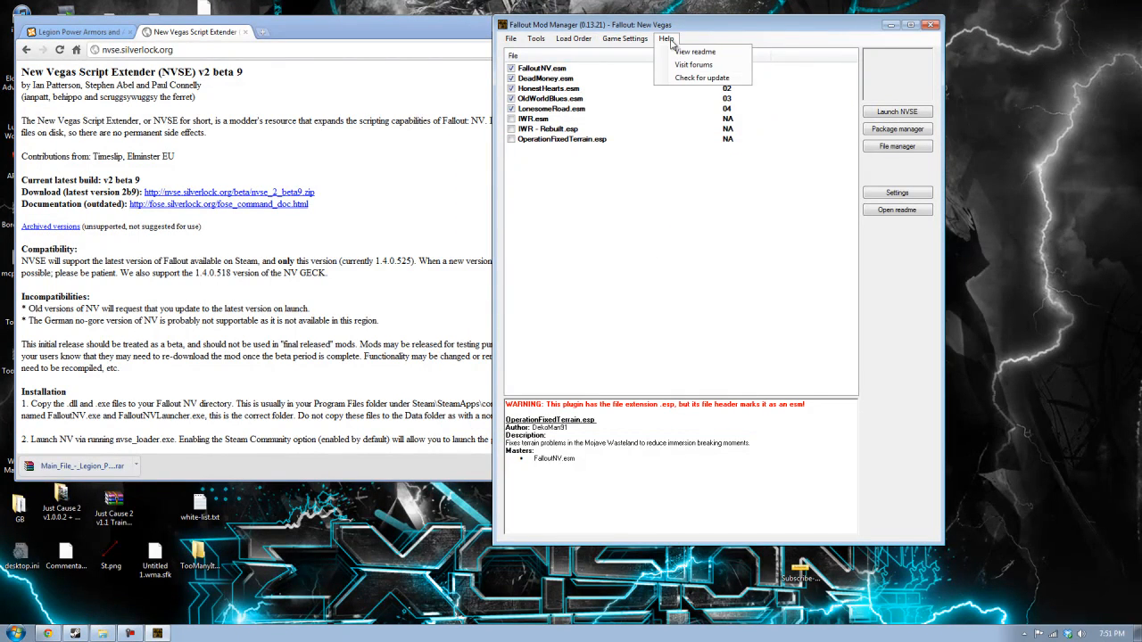
{"action": "mouse_move", "coordinate": [694, 64]}
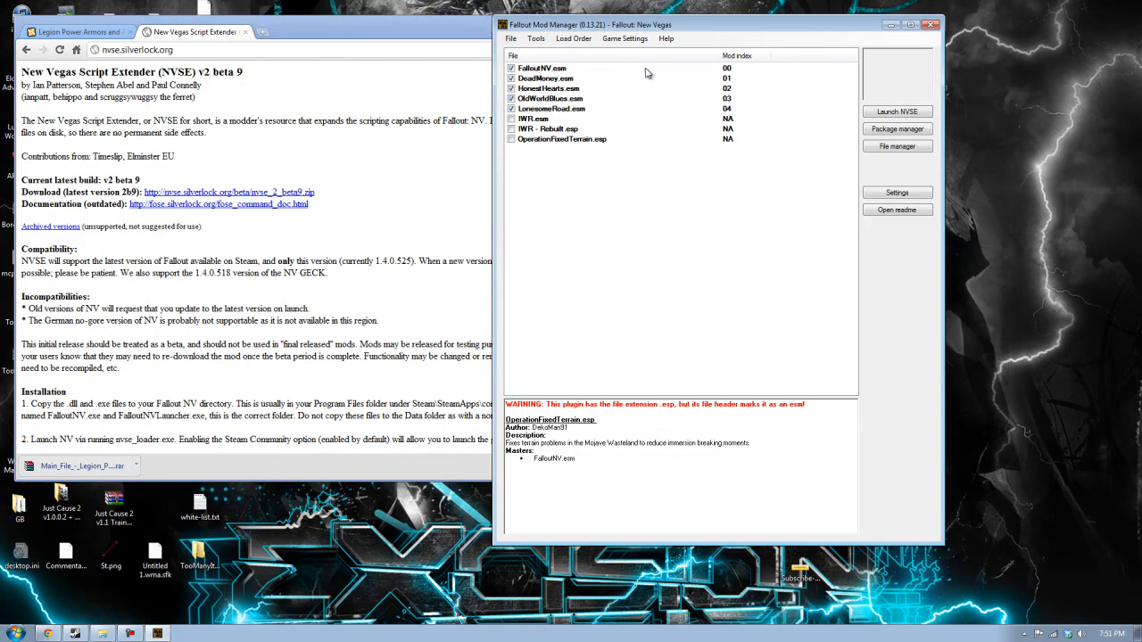
{"action": "left_click", "coordinate": [666, 38]}
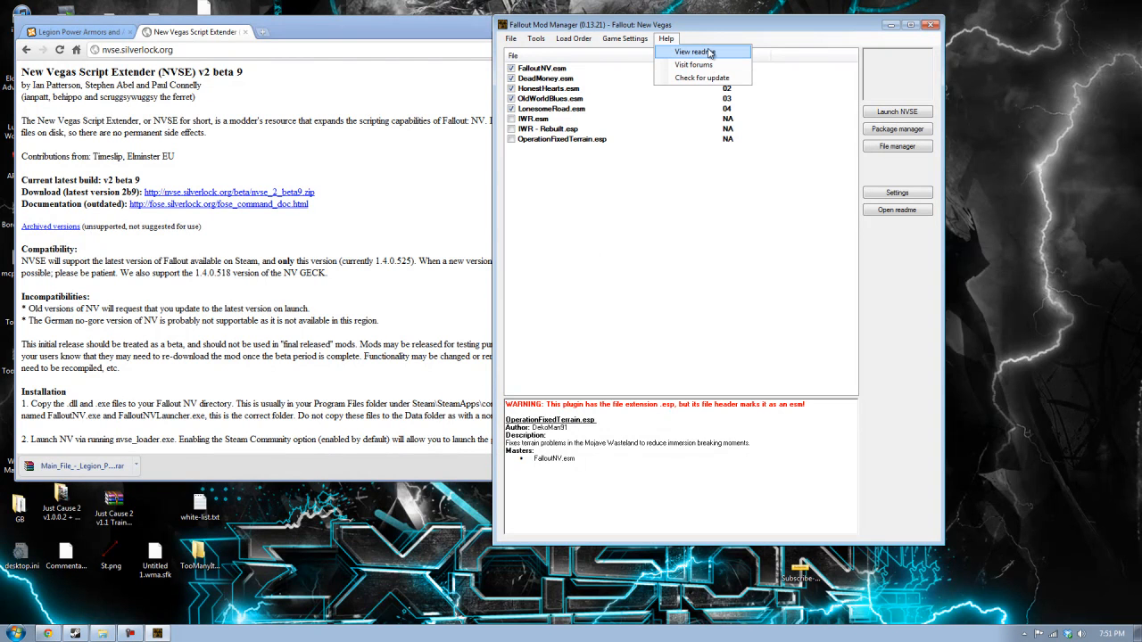
{"action": "left_click", "coordinate": [703, 241]}
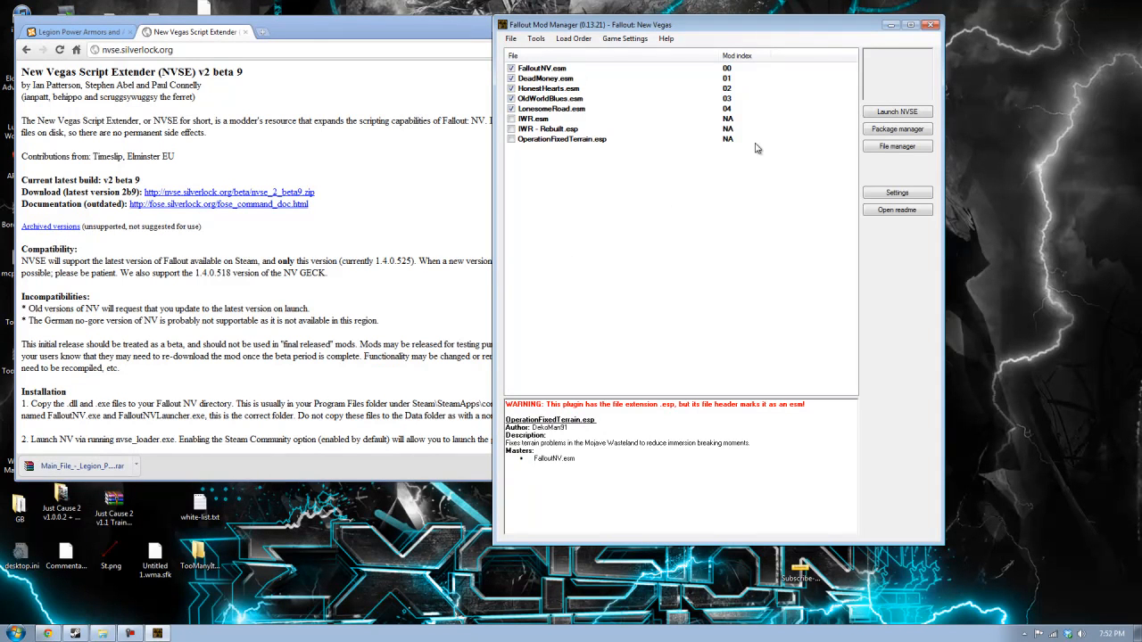
{"action": "mouse_move", "coordinate": [897, 129]}
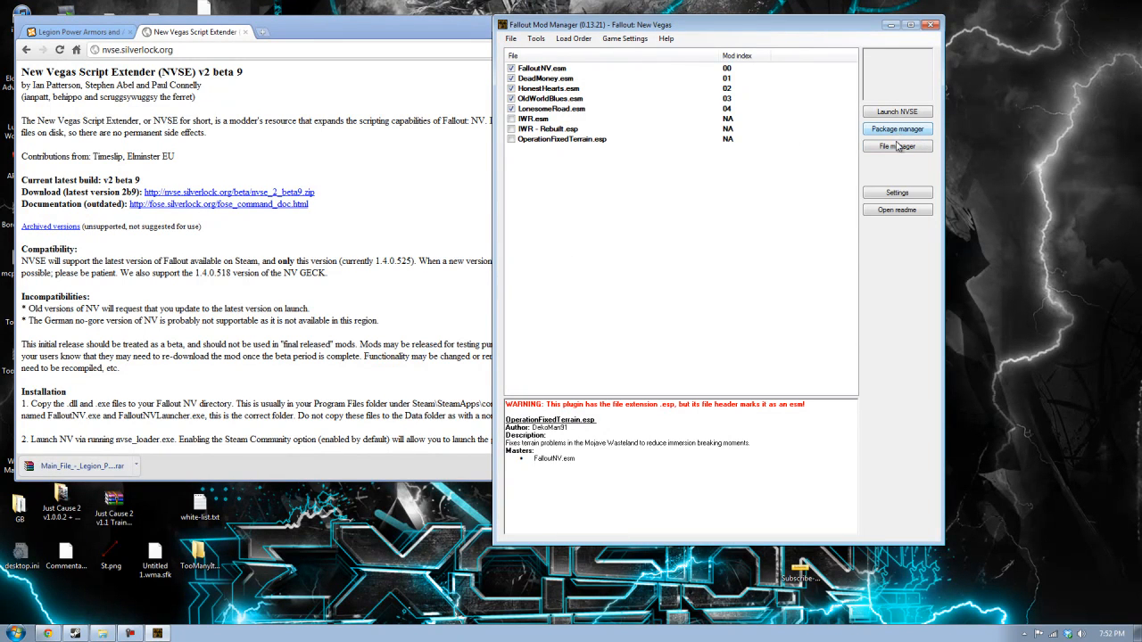
{"action": "left_click", "coordinate": [897, 128]}
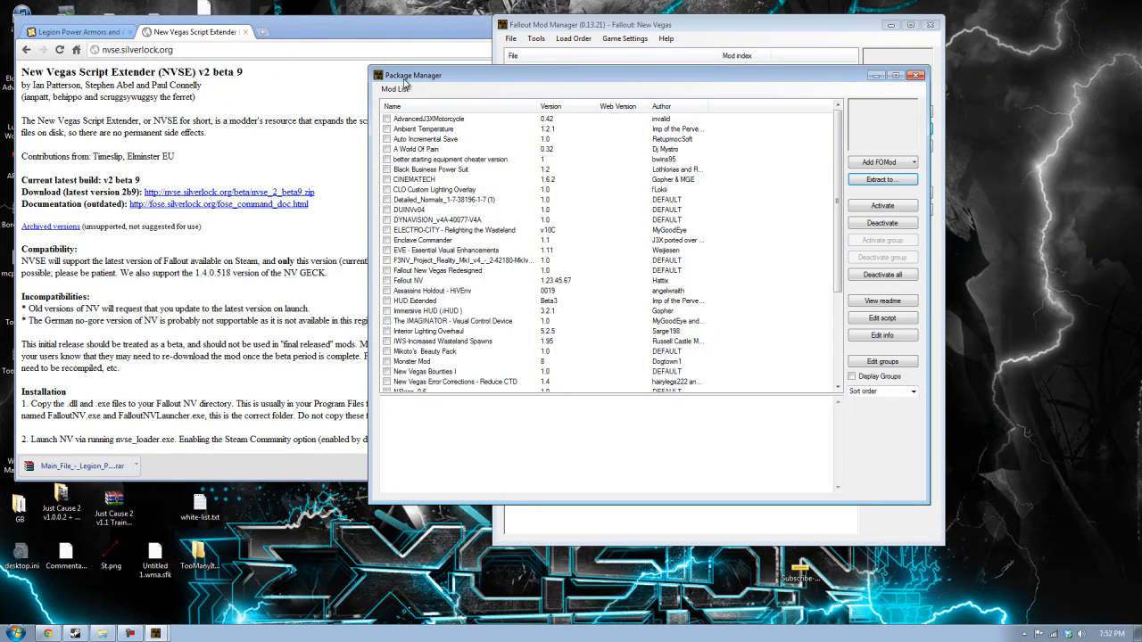
{"action": "mouse_move", "coordinate": [413, 189]}
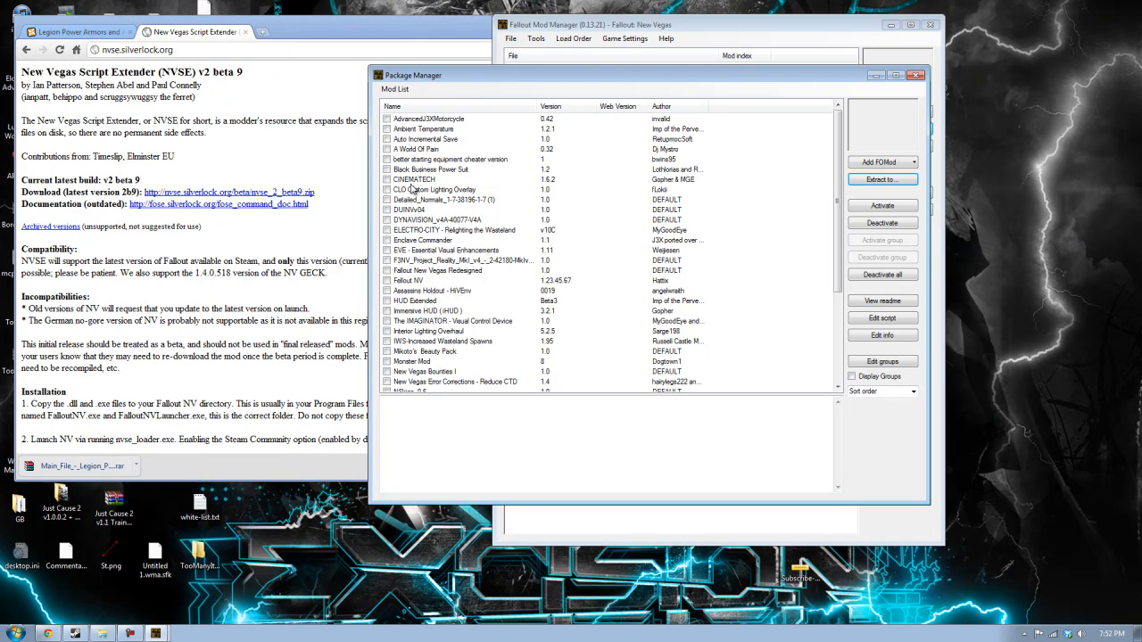
{"action": "left_click", "coordinate": [454, 230]}
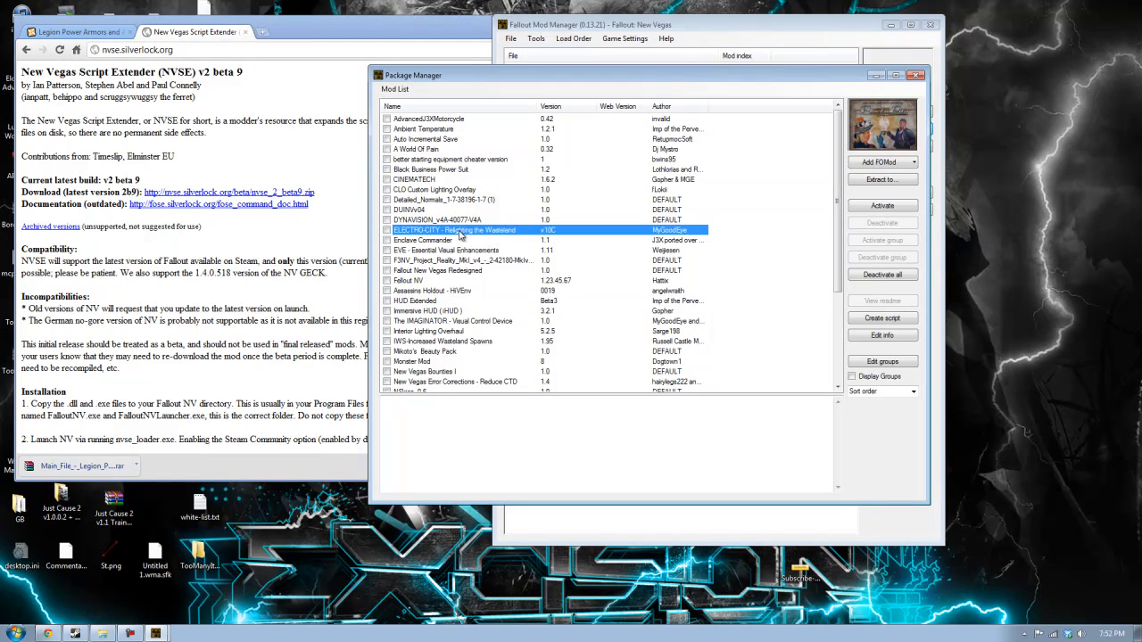
{"action": "scroll", "scroll_direction": "down", "scroll_amount": 3}
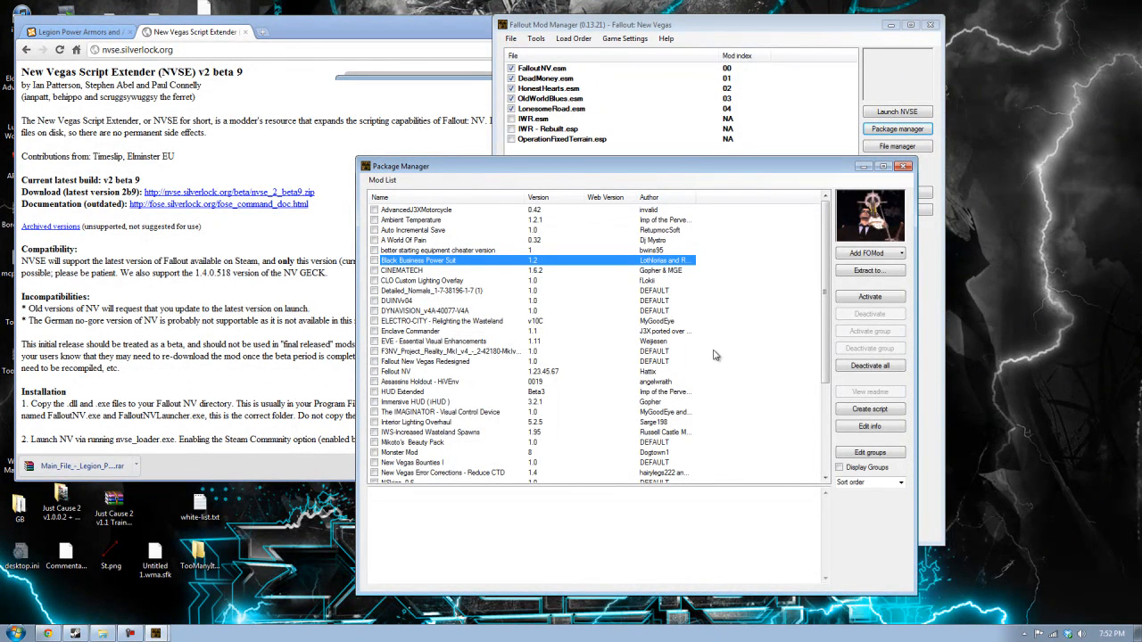
{"action": "mouse_move", "coordinate": [649, 298]}
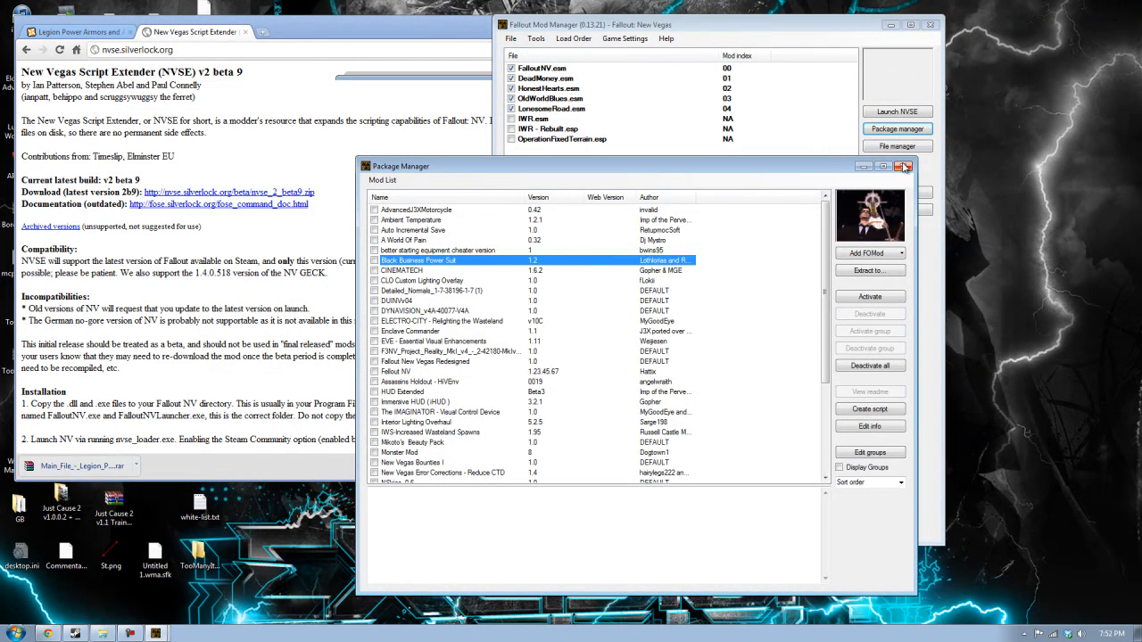
{"action": "left_click", "coordinate": [433, 340]}
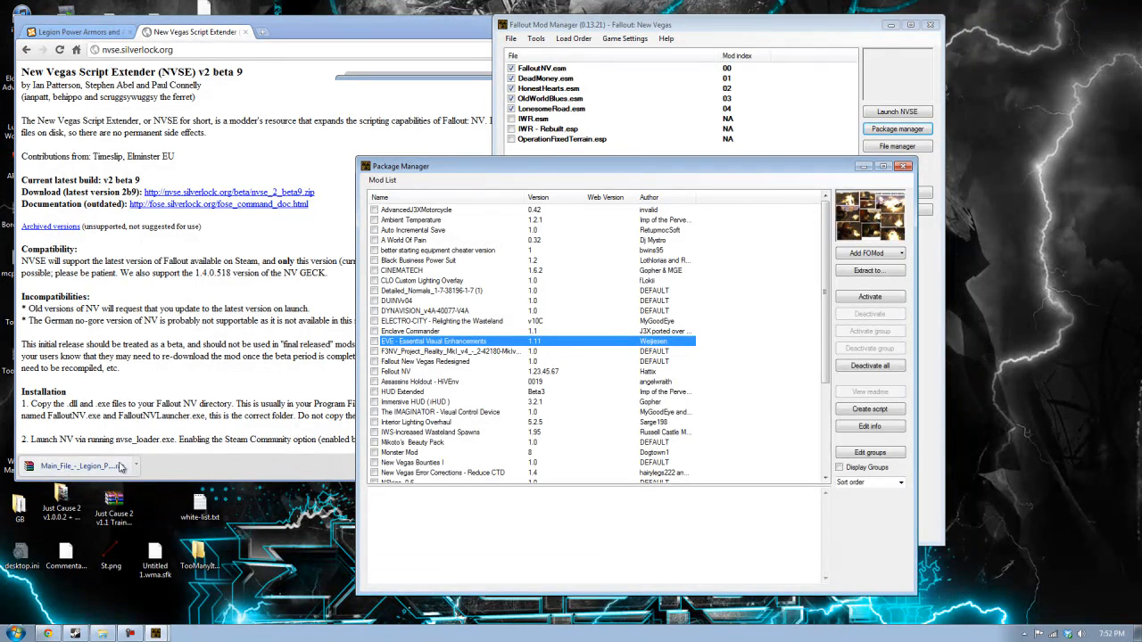
{"action": "left_click", "coordinate": [432, 290]}
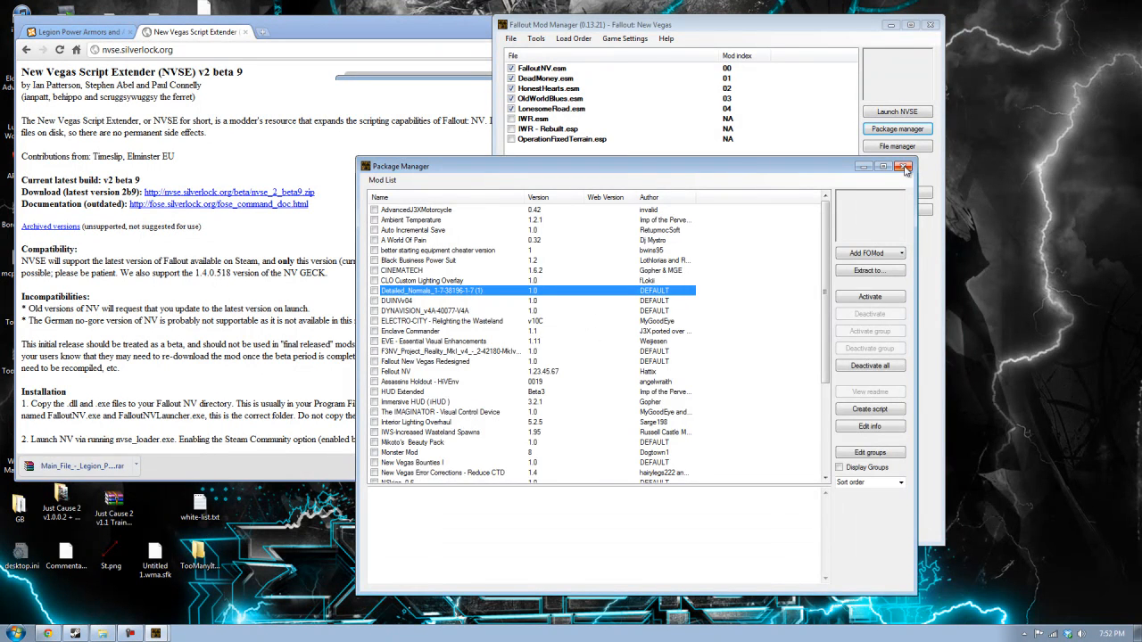
{"action": "left_click", "coordinate": [904, 167]}
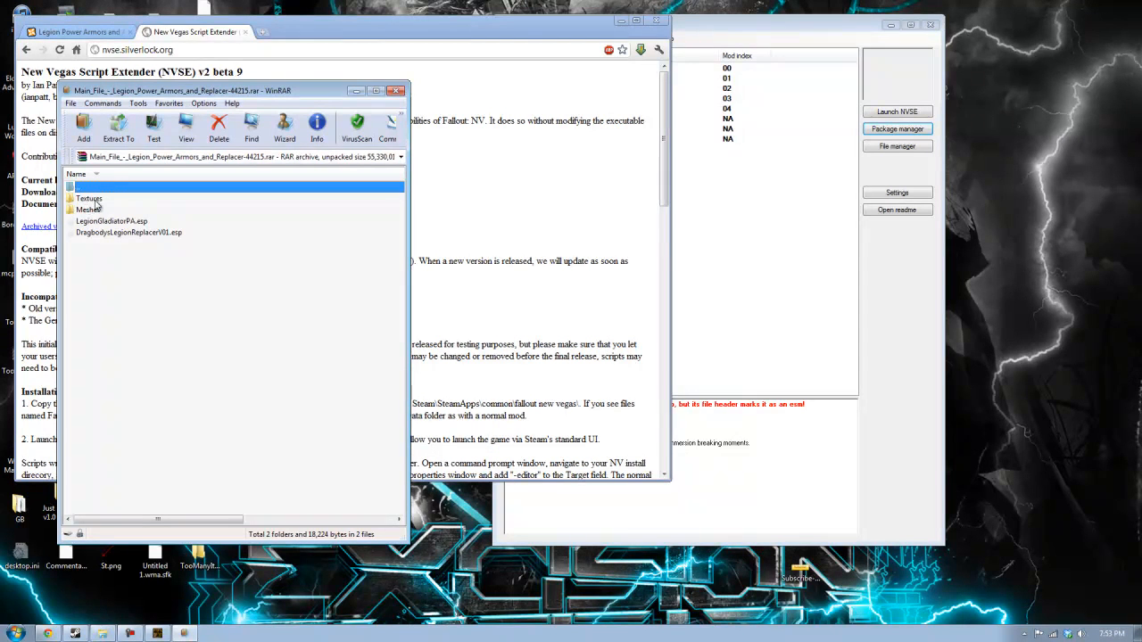
{"action": "left_click", "coordinate": [87, 209]}
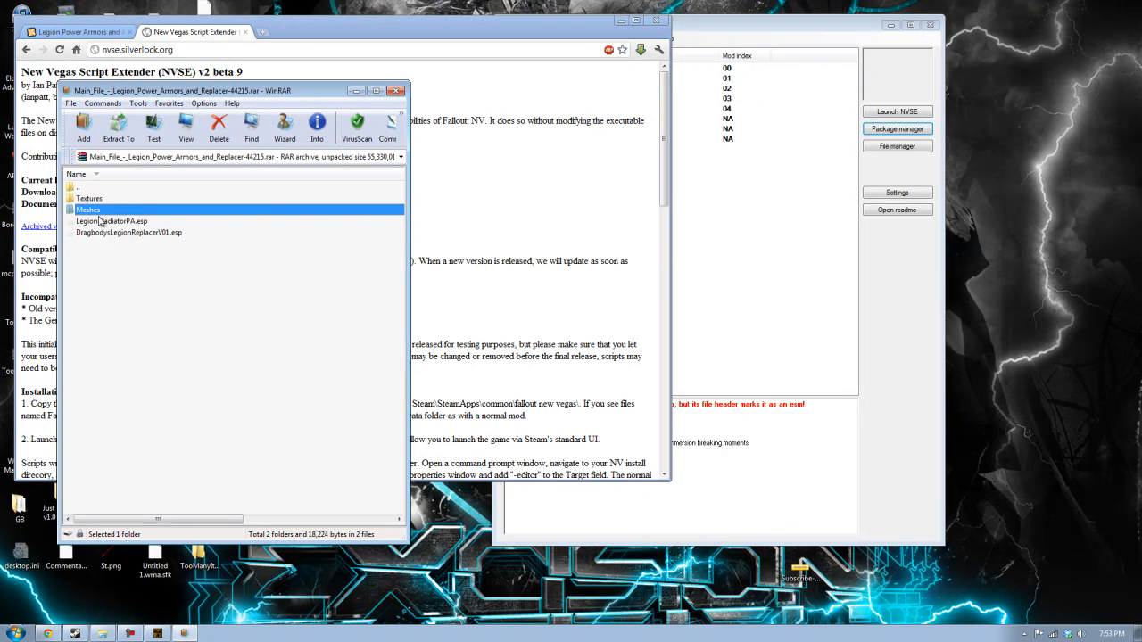
{"action": "left_click", "coordinate": [128, 232]}
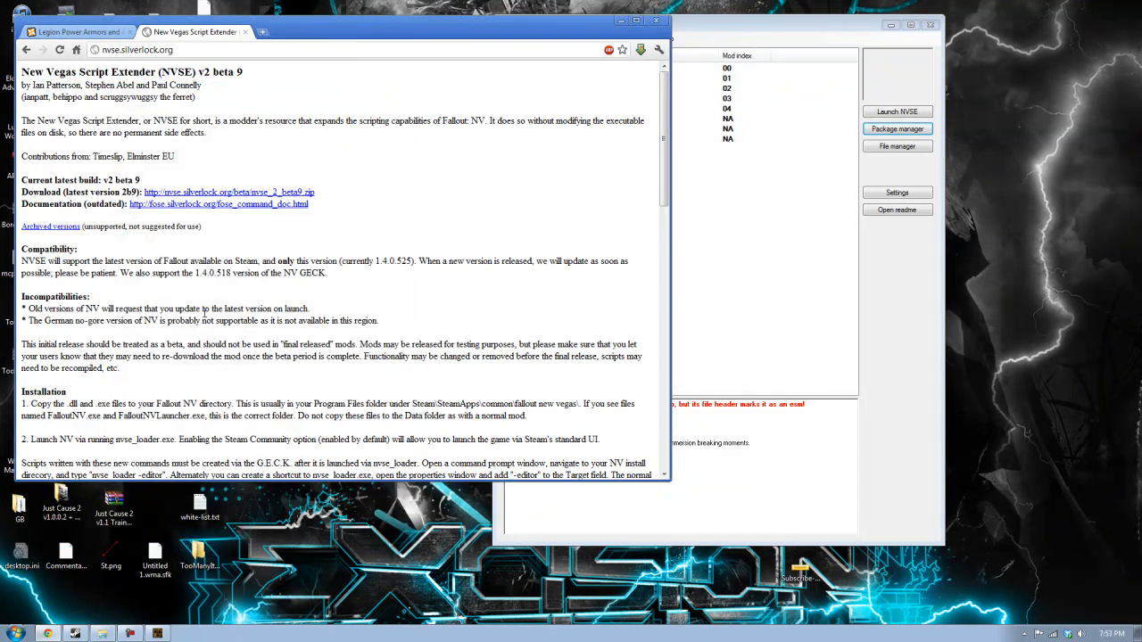
{"action": "left_click", "coordinate": [659, 49]}
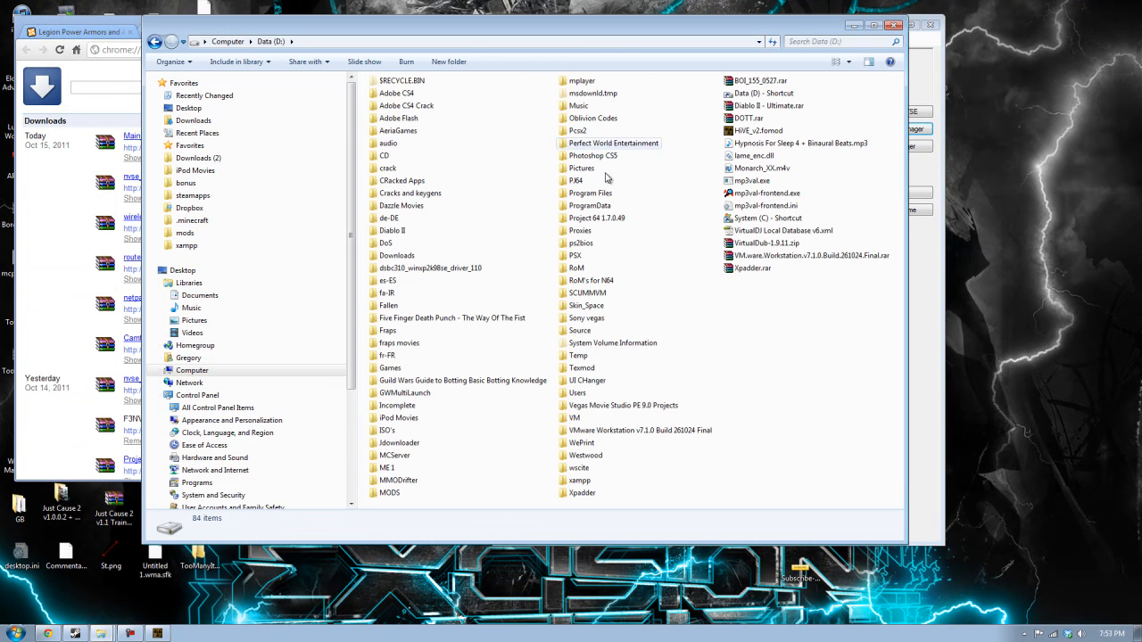
Browse into the D:\MODS\New Vegas folder.
{"action": "left_click", "coordinate": [389, 492]}
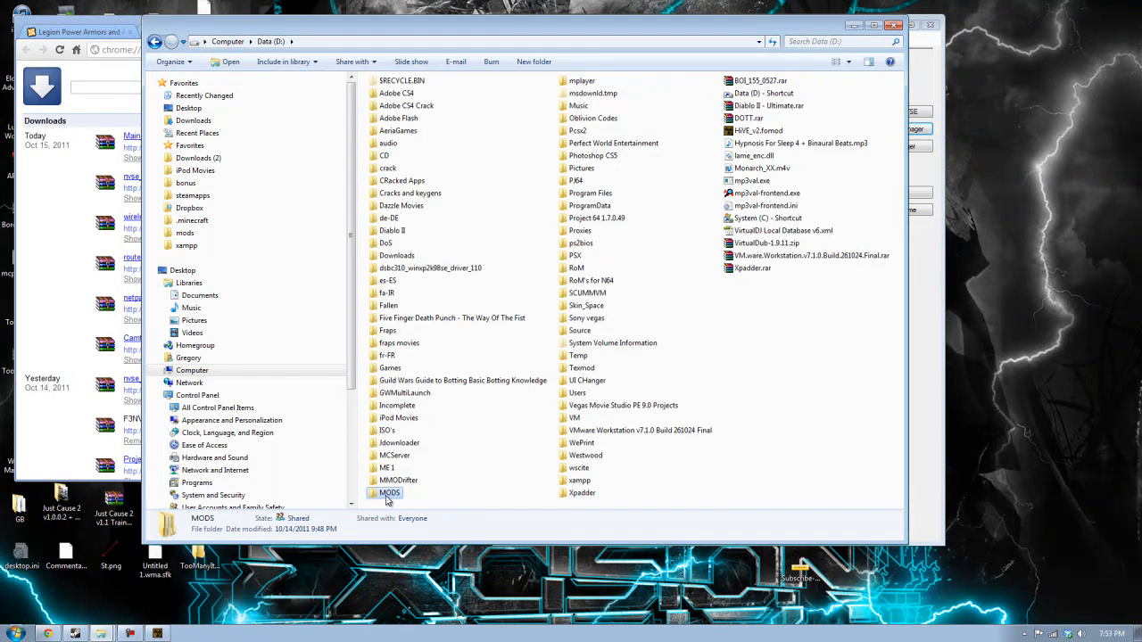
{"action": "double_click", "coordinate": [390, 493]}
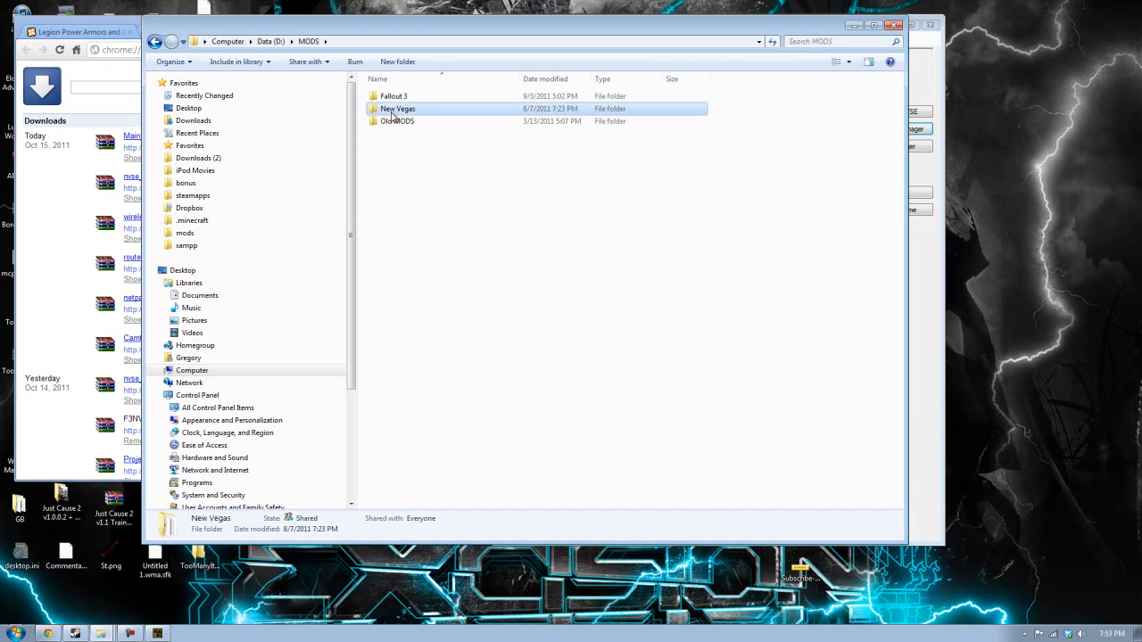
{"action": "double_click", "coordinate": [398, 108]}
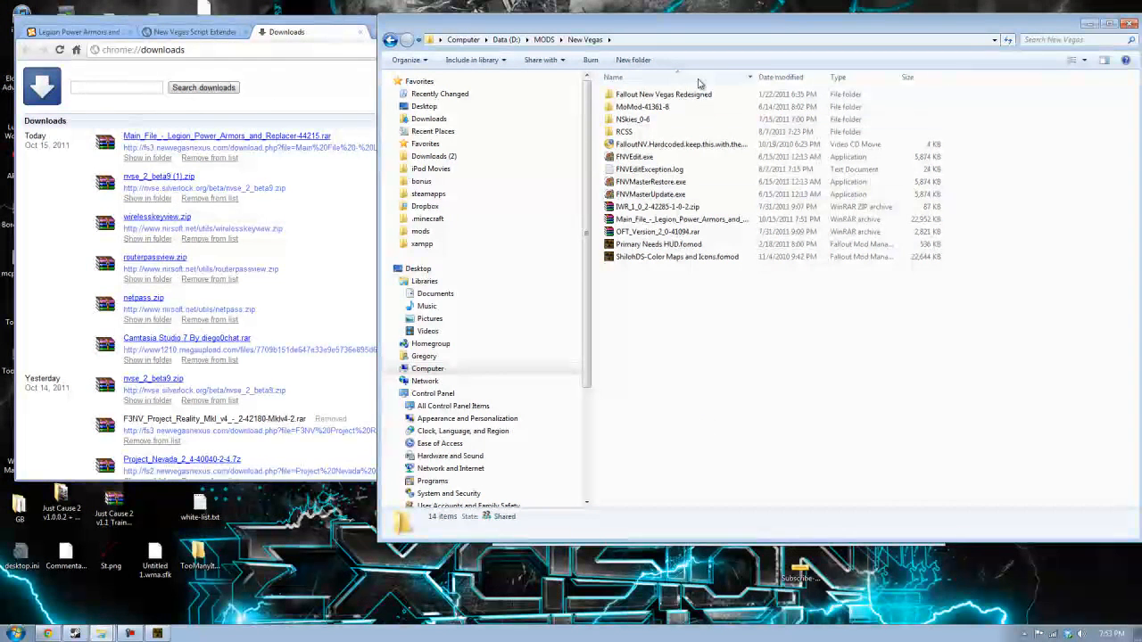
Peek into Fallout New Vegas Redesigned\Data, then open MoMod-41361-8 and select MoMod.bsa.
{"action": "left_click", "coordinate": [664, 94]}
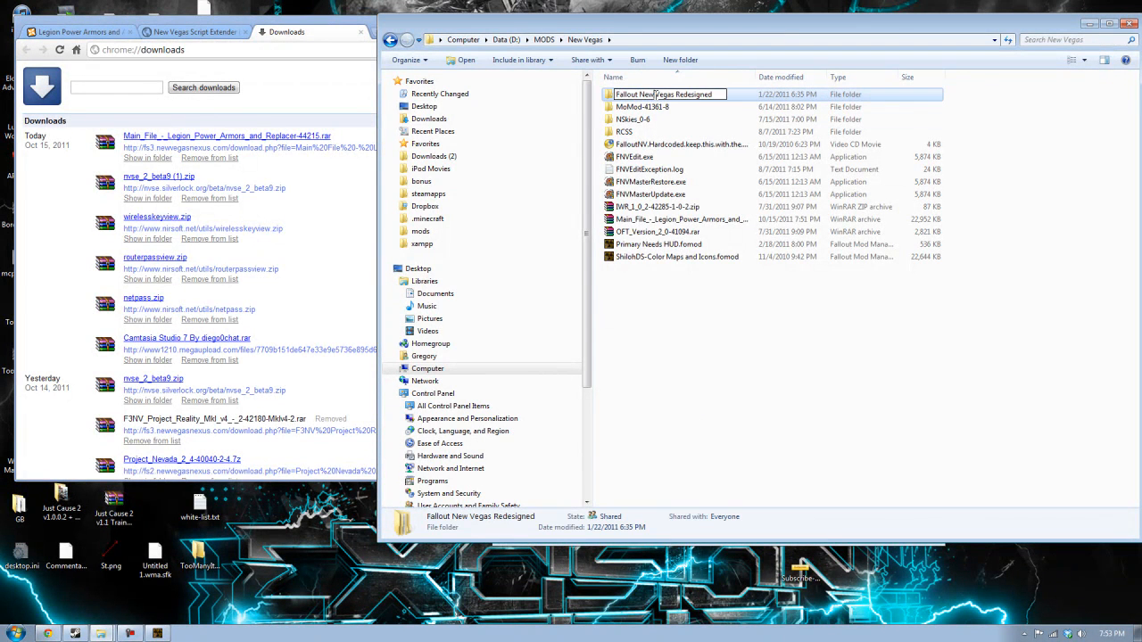
{"action": "double_click", "coordinate": [663, 94]}
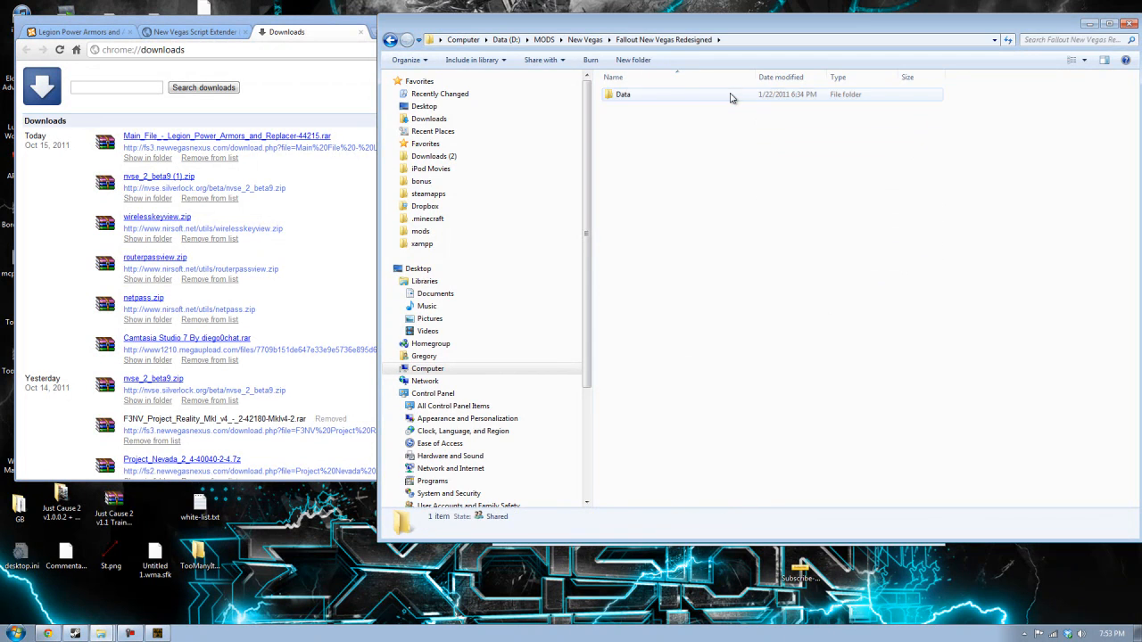
{"action": "double_click", "coordinate": [622, 93]}
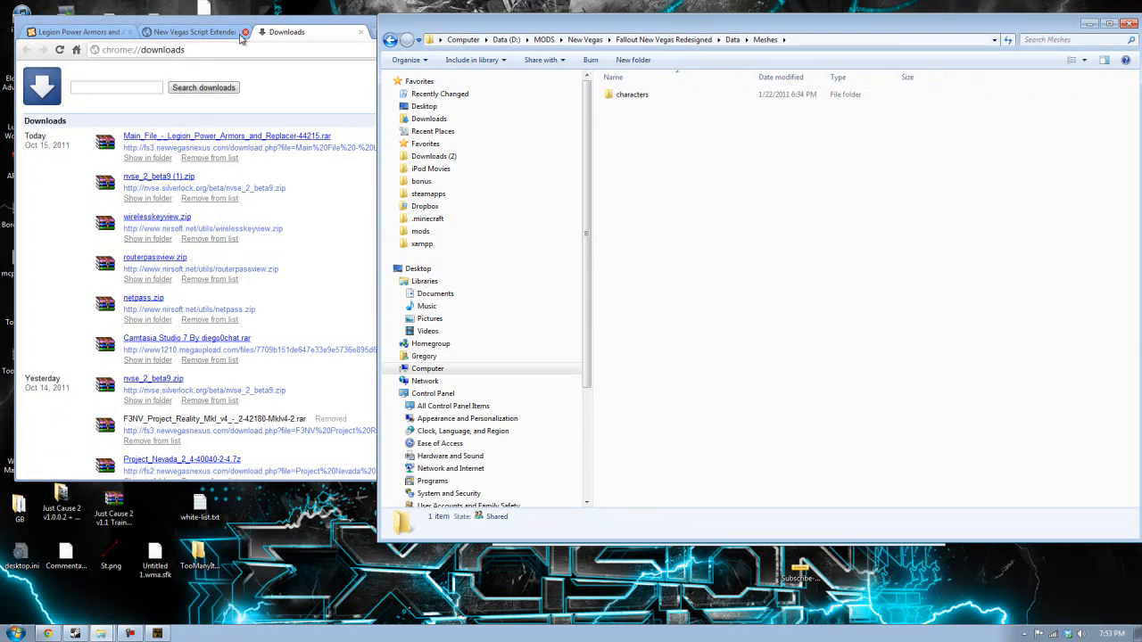
{"action": "left_click", "coordinate": [391, 39]}
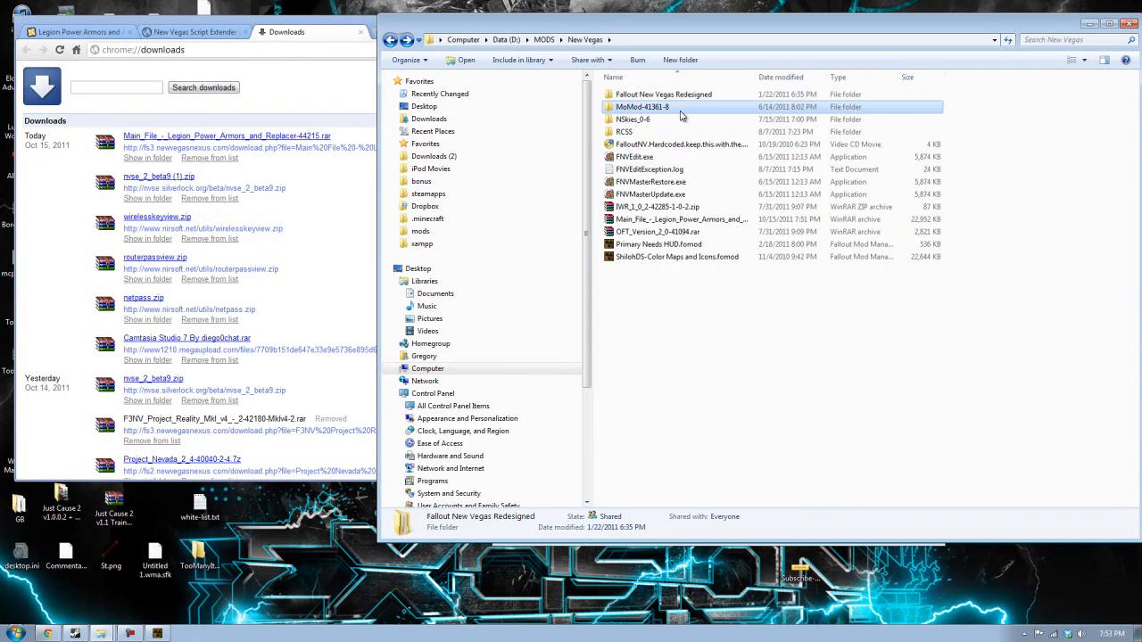
{"action": "double_click", "coordinate": [641, 107]}
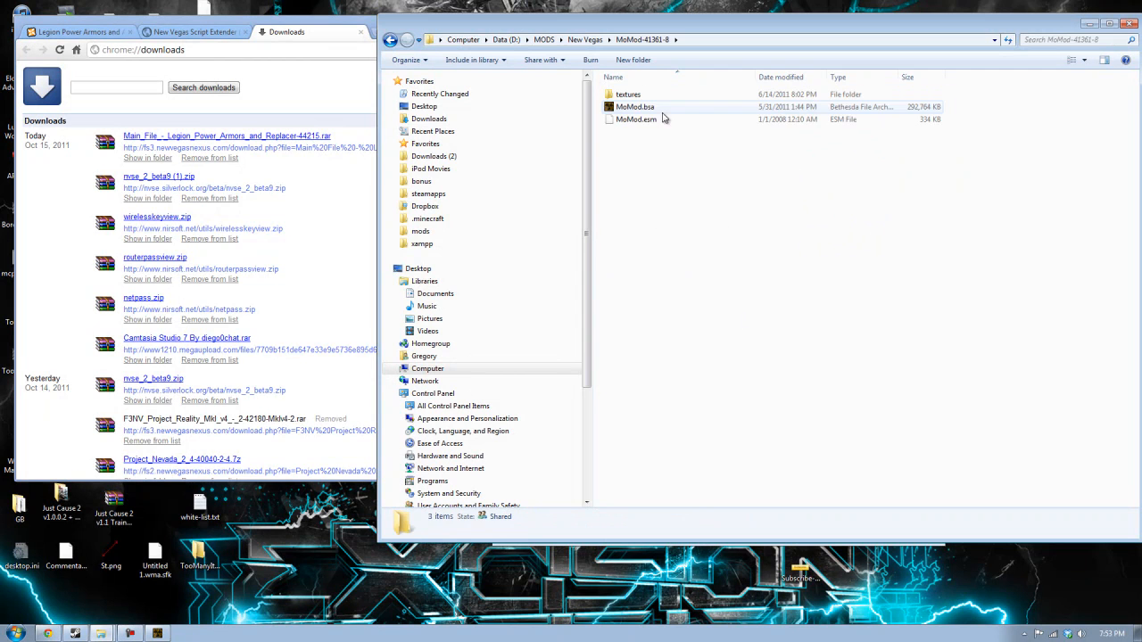
{"action": "left_click", "coordinate": [635, 106]}
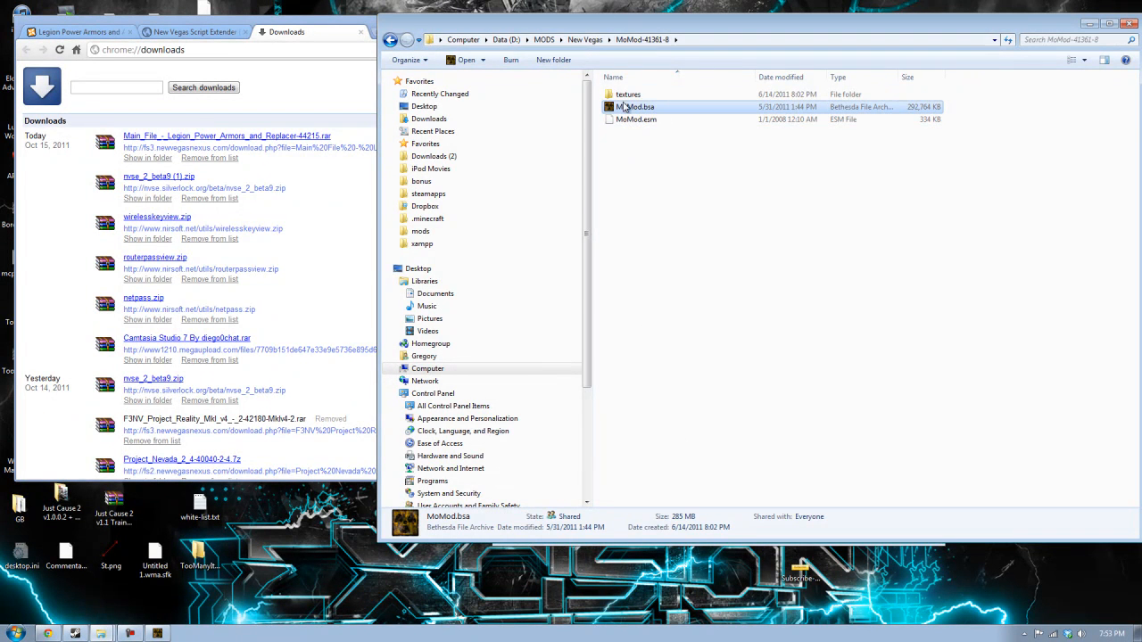
{"action": "mouse_move", "coordinate": [640, 370]}
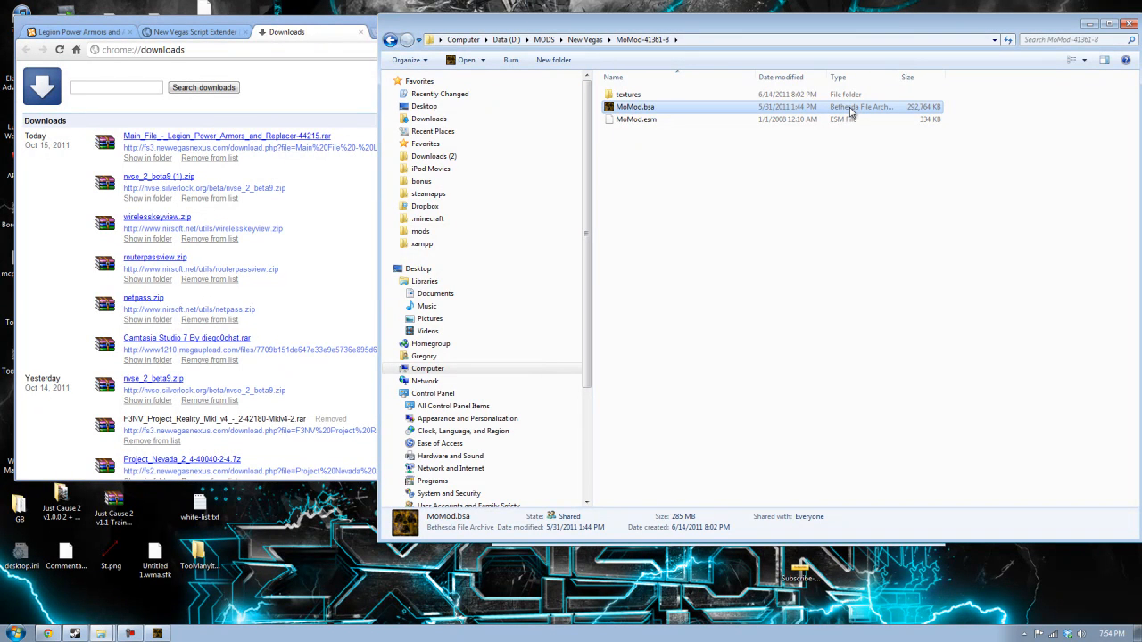
{"action": "mouse_move", "coordinate": [620, 350]}
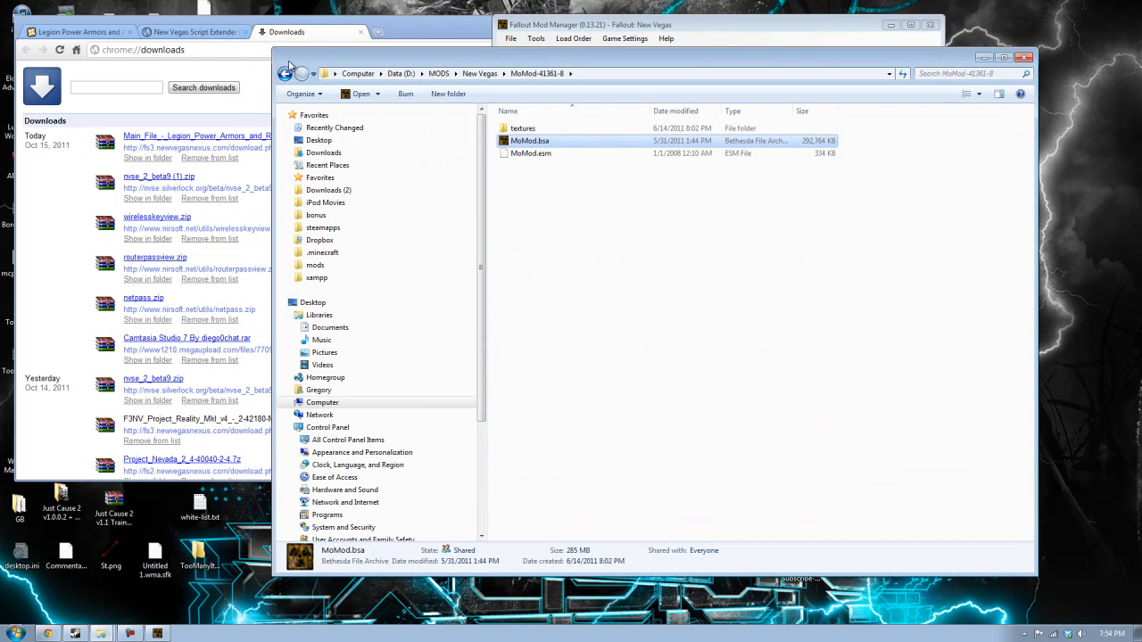
Select Primary Needs HUD.fomod, then briefly check Zombie Apocalypse in the Package Manager list.
{"action": "left_click", "coordinate": [285, 73]}
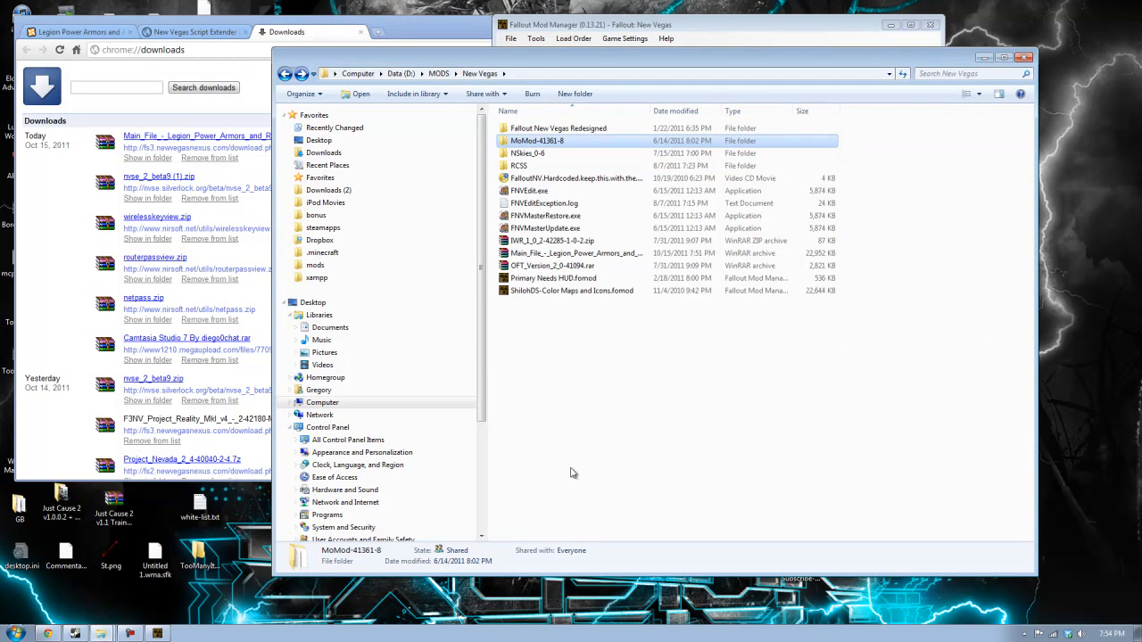
{"action": "left_click", "coordinate": [553, 277]}
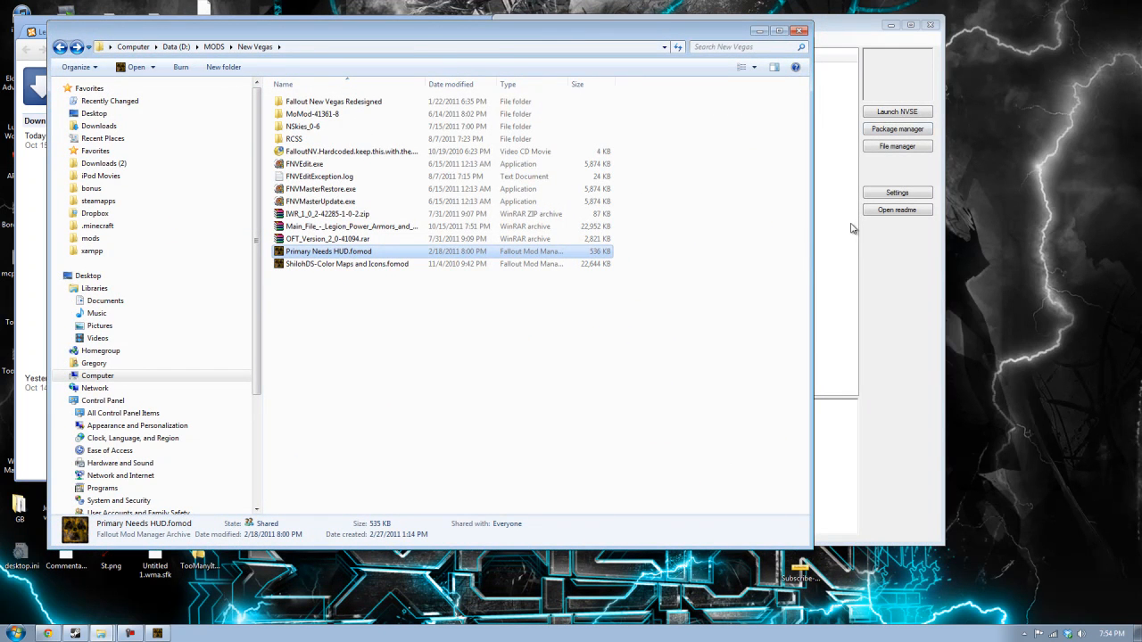
{"action": "left_click", "coordinate": [897, 128]}
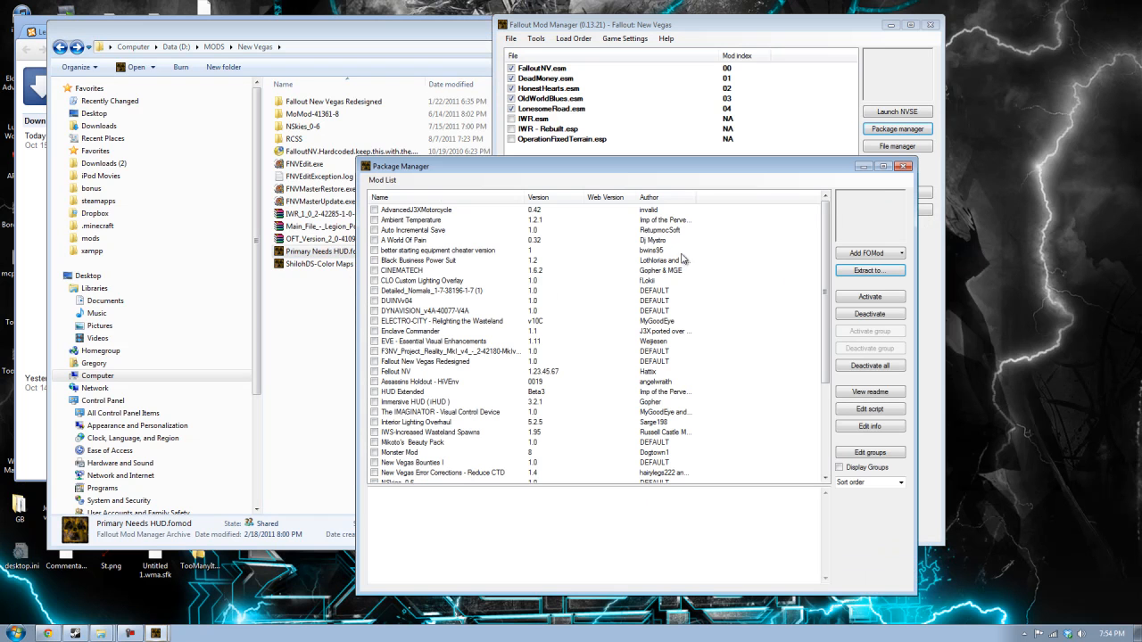
{"action": "left_click", "coordinate": [415, 209]}
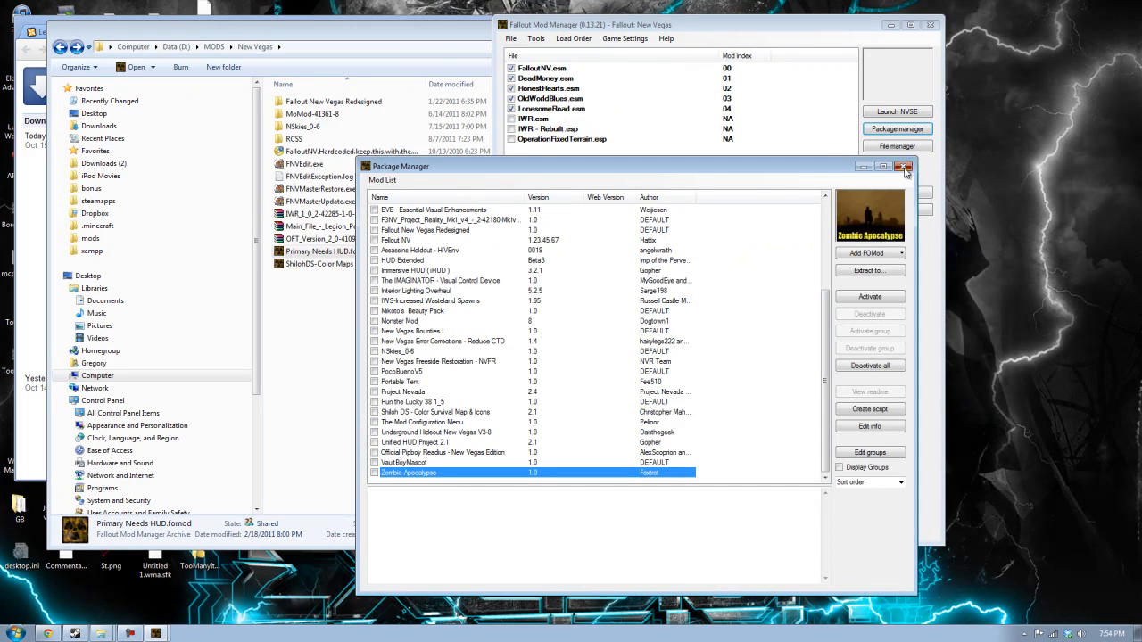
{"action": "left_click", "coordinate": [904, 167]}
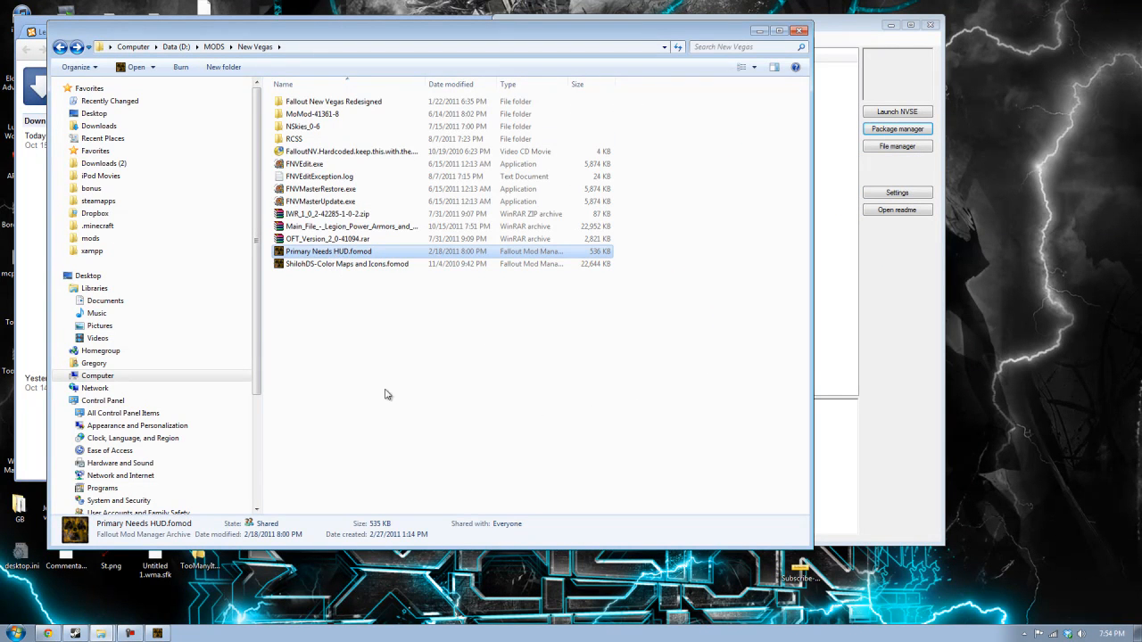
{"action": "mouse_move", "coordinate": [833, 408]}
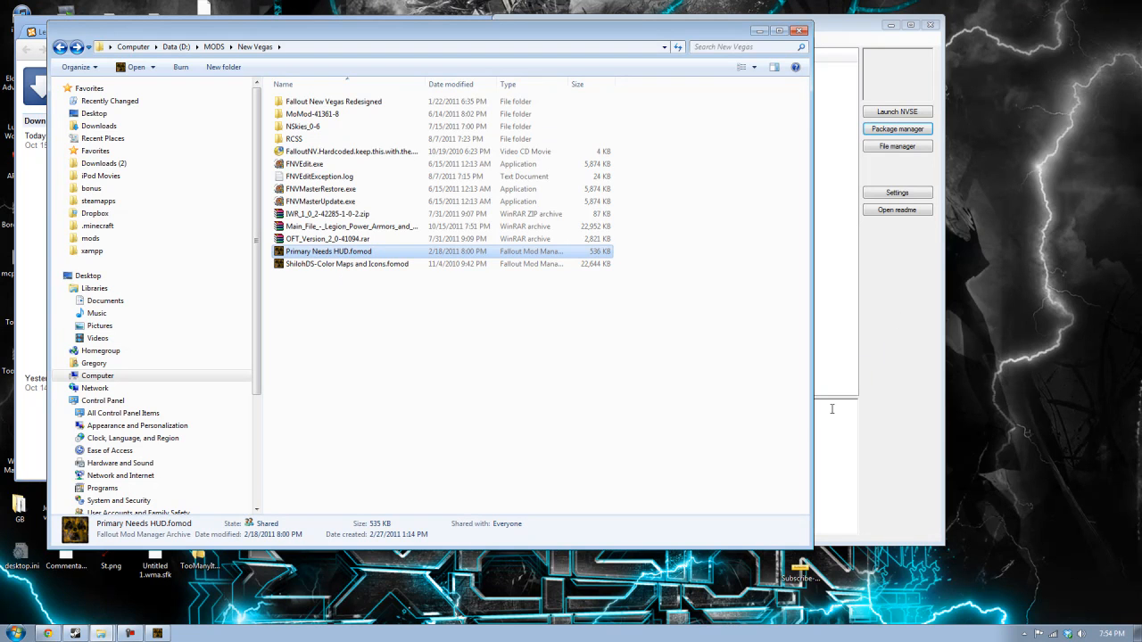
{"action": "mouse_move", "coordinate": [881, 397]}
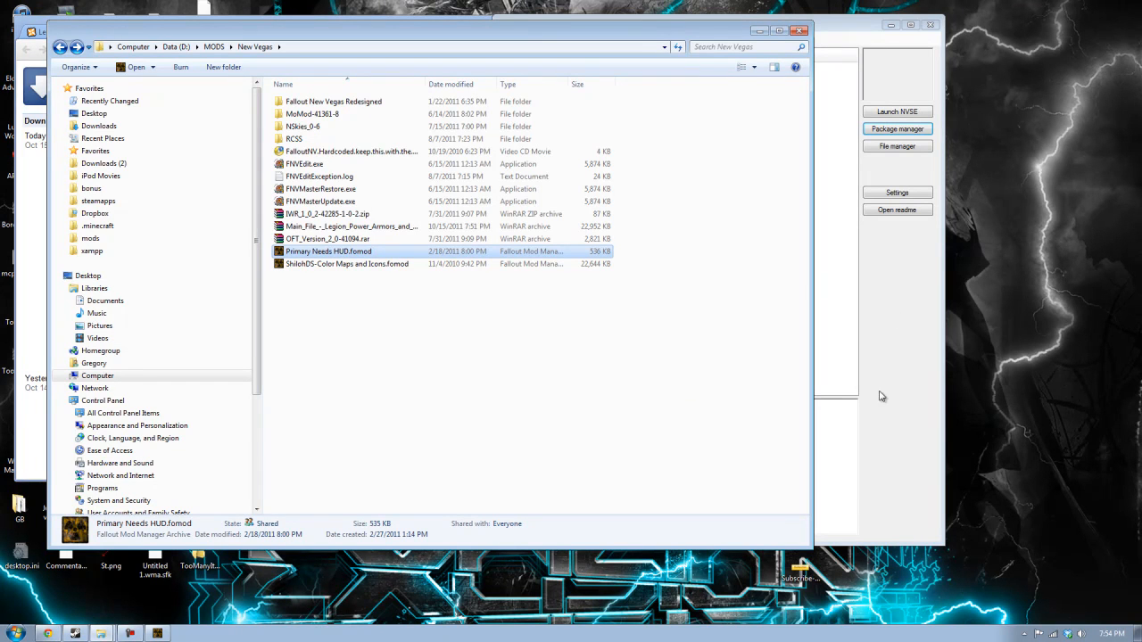
{"action": "mouse_move", "coordinate": [368, 256]}
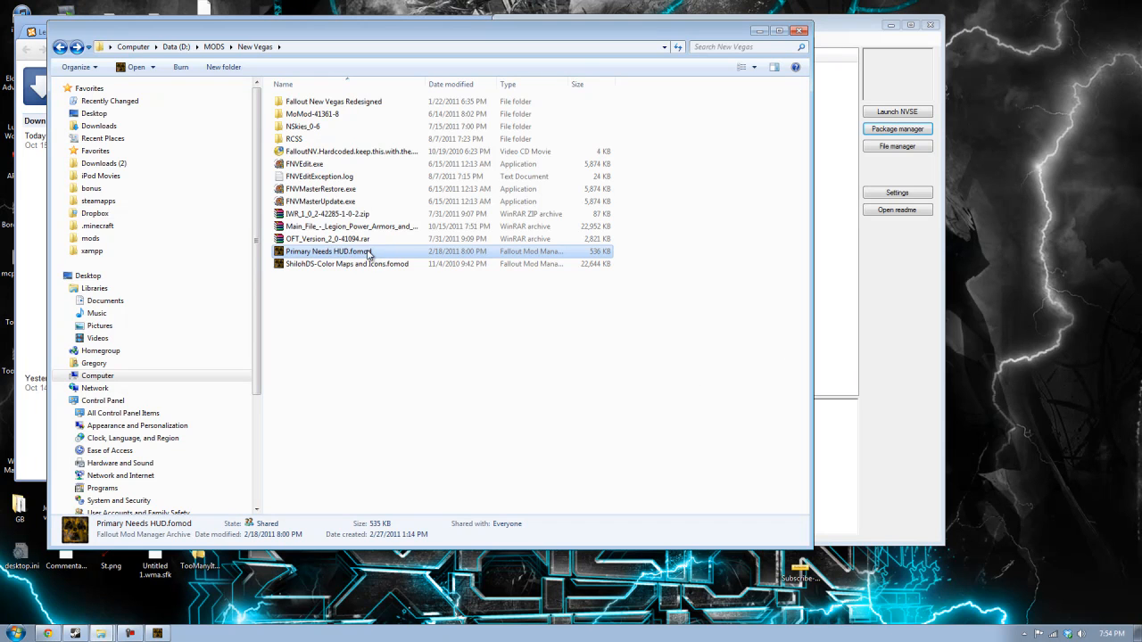
{"action": "left_click", "coordinate": [328, 251]}
{"action": "type", "text": "7z"}
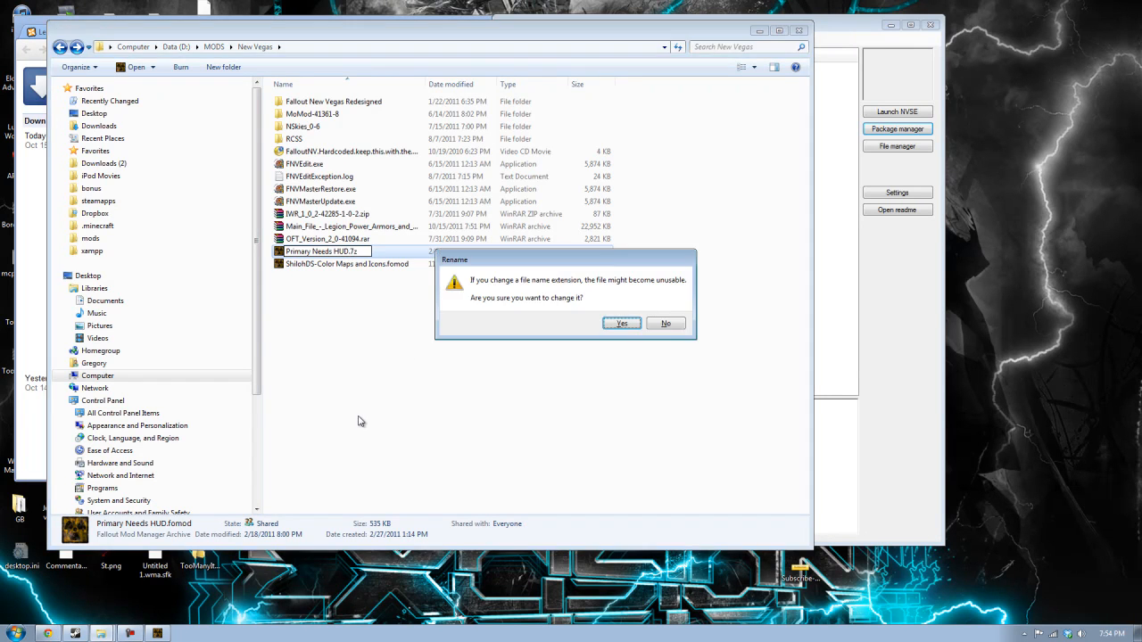
{"action": "left_click", "coordinate": [621, 323]}
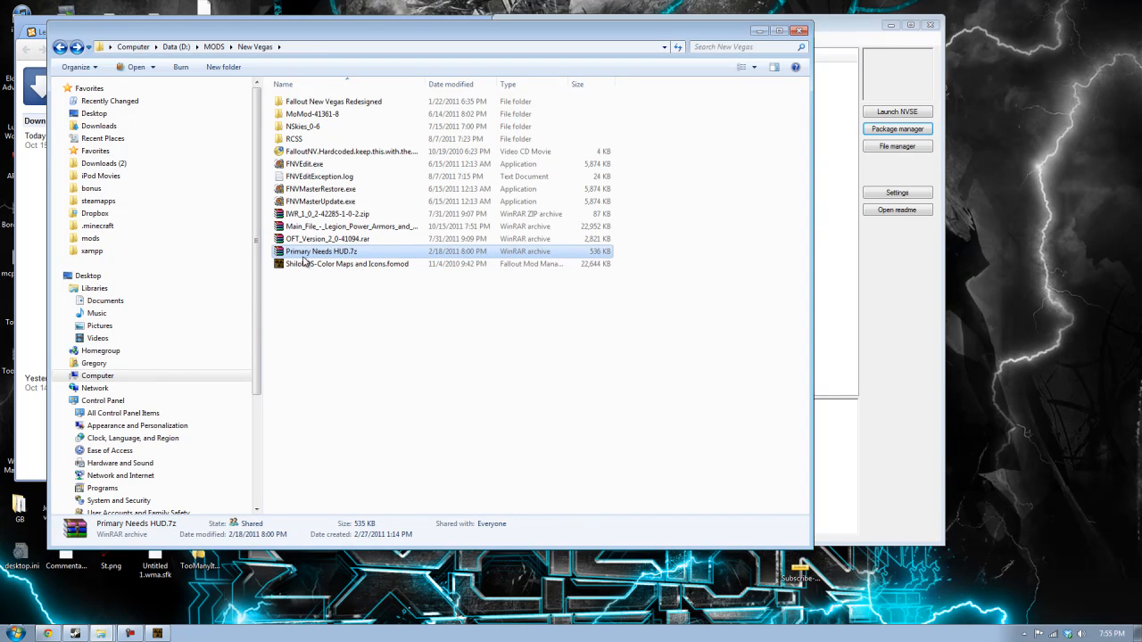
{"action": "double_click", "coordinate": [320, 250]}
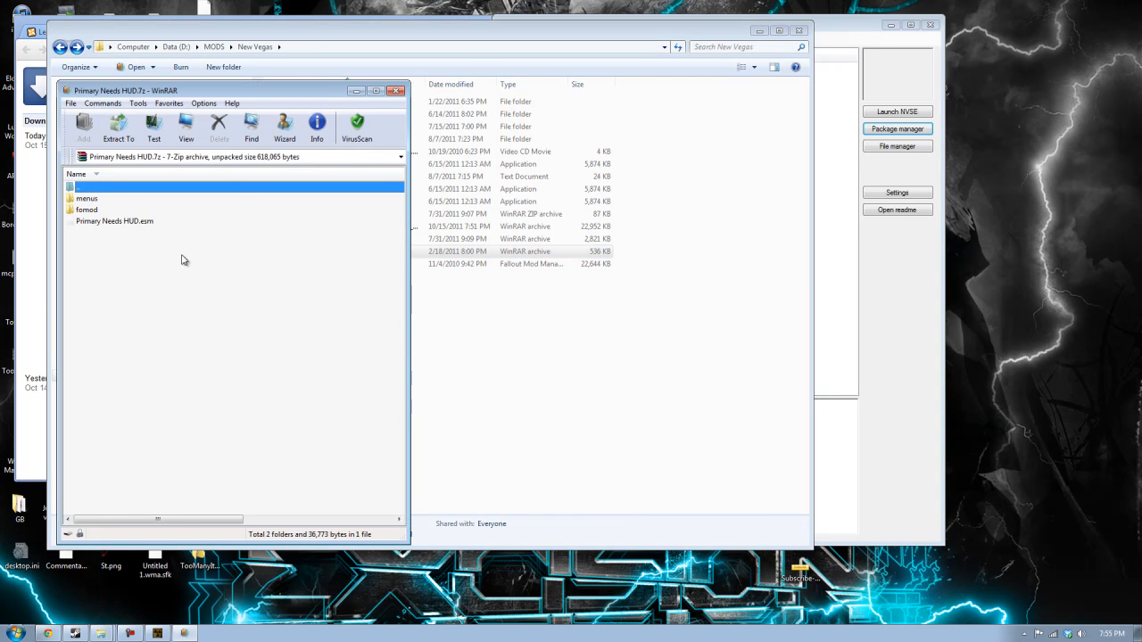
{"action": "double_click", "coordinate": [86, 198]}
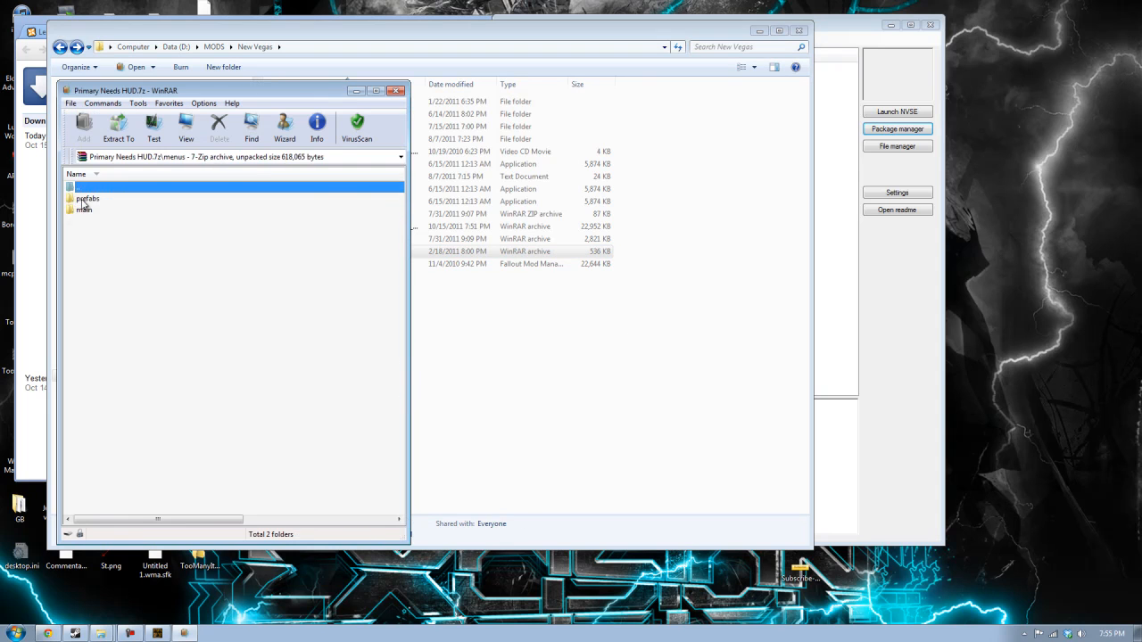
{"action": "double_click", "coordinate": [88, 198]}
{"action": "type", "text": "Primary Needs HUD.fomod"}
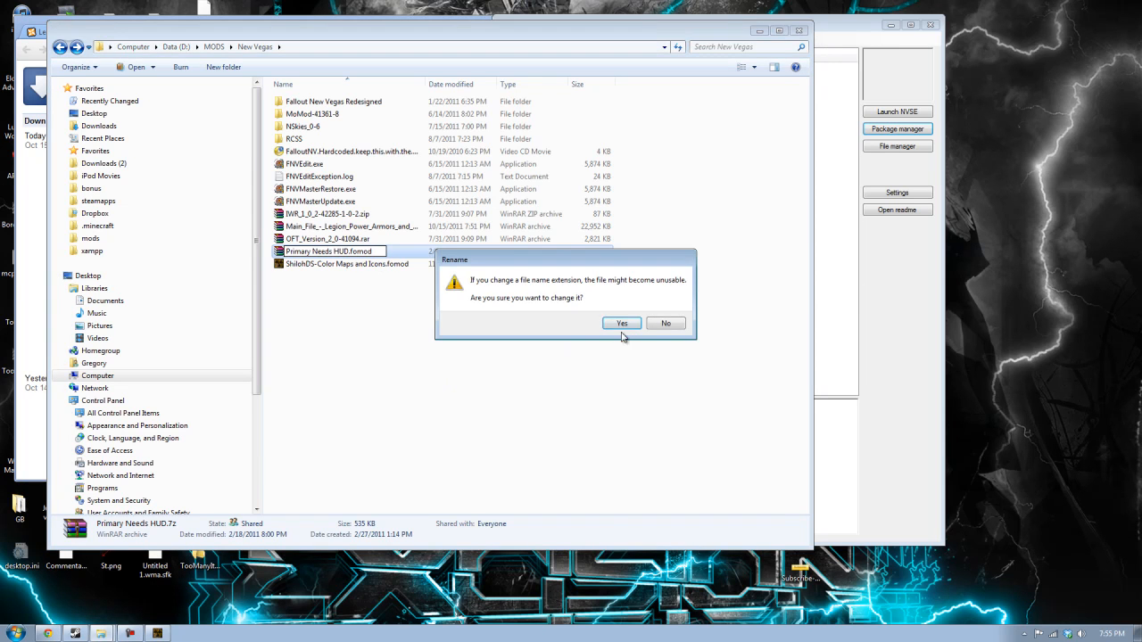
{"action": "left_click", "coordinate": [621, 323]}
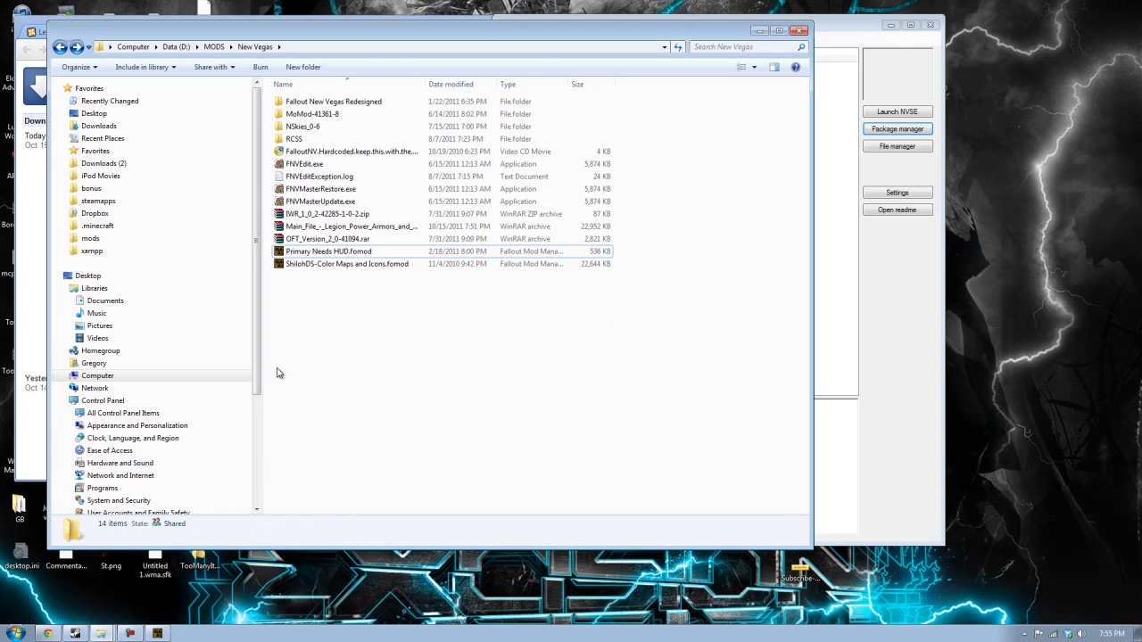
Move the Data contents of Fallout New Vegas Redesigned up into the mod folder.
{"action": "left_click", "coordinate": [897, 129]}
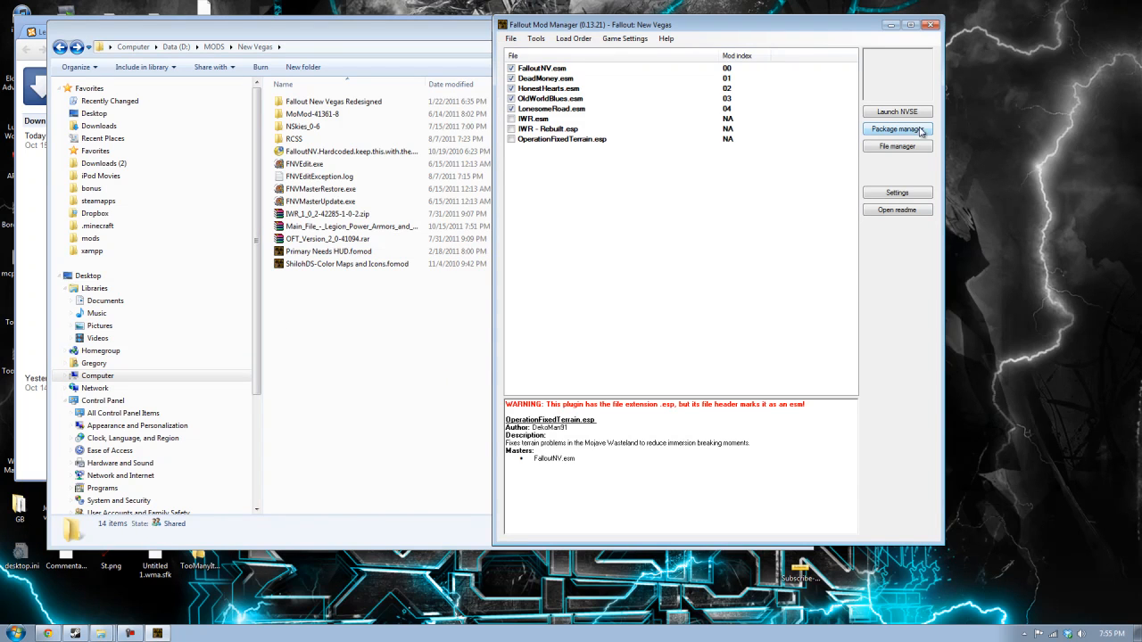
{"action": "left_click", "coordinate": [896, 129]}
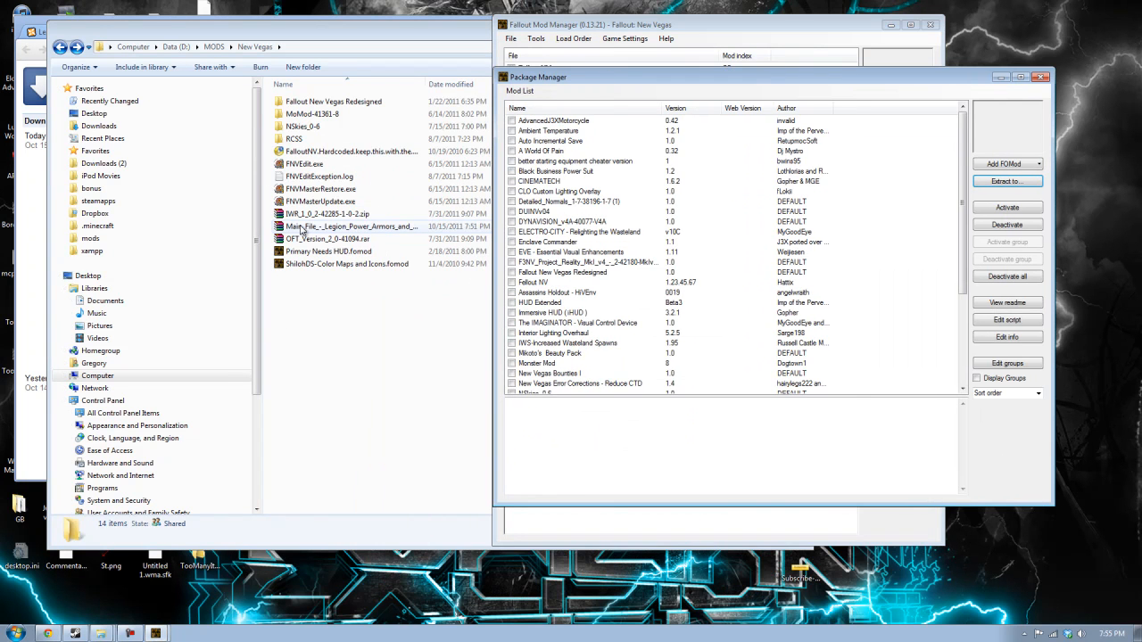
{"action": "double_click", "coordinate": [347, 226]}
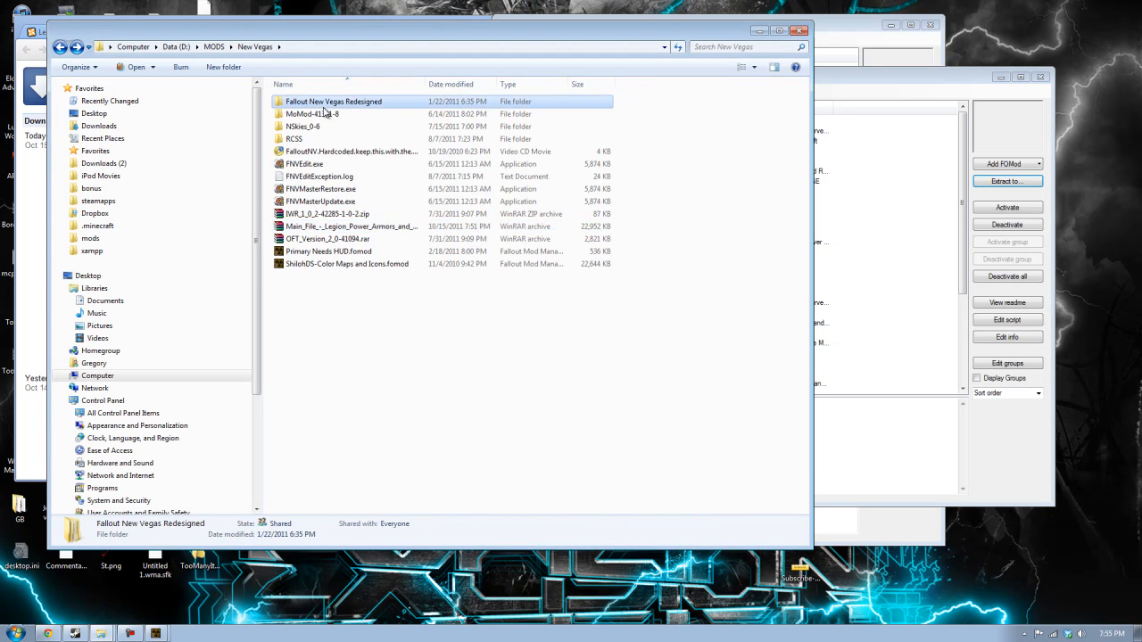
{"action": "double_click", "coordinate": [332, 101]}
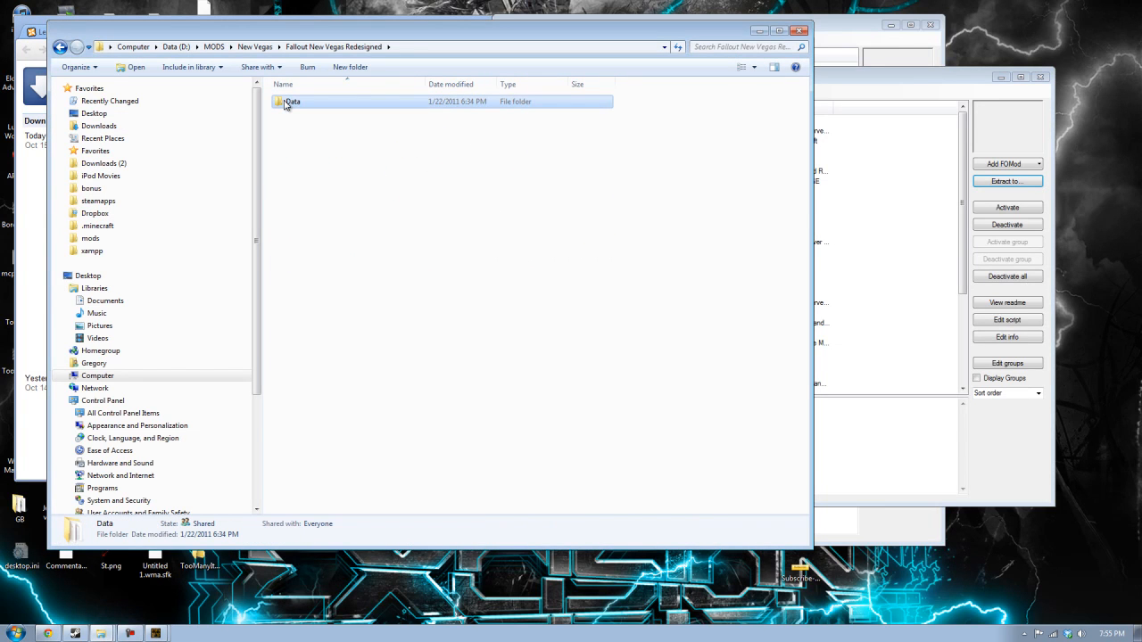
{"action": "double_click", "coordinate": [293, 101]}
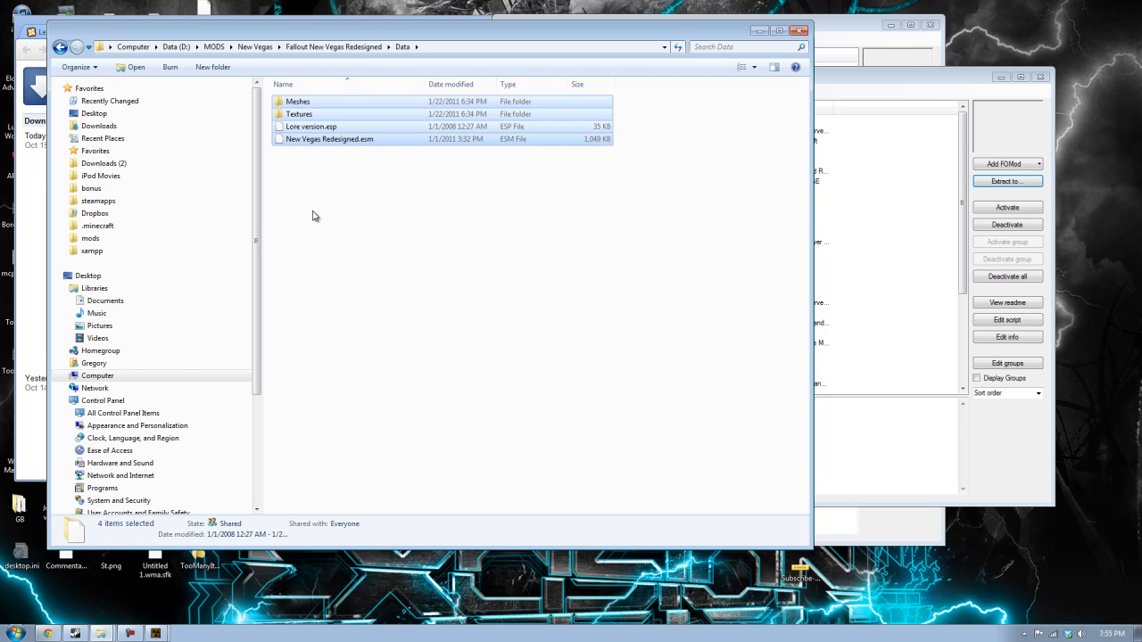
{"action": "left_click", "coordinate": [76, 47]}
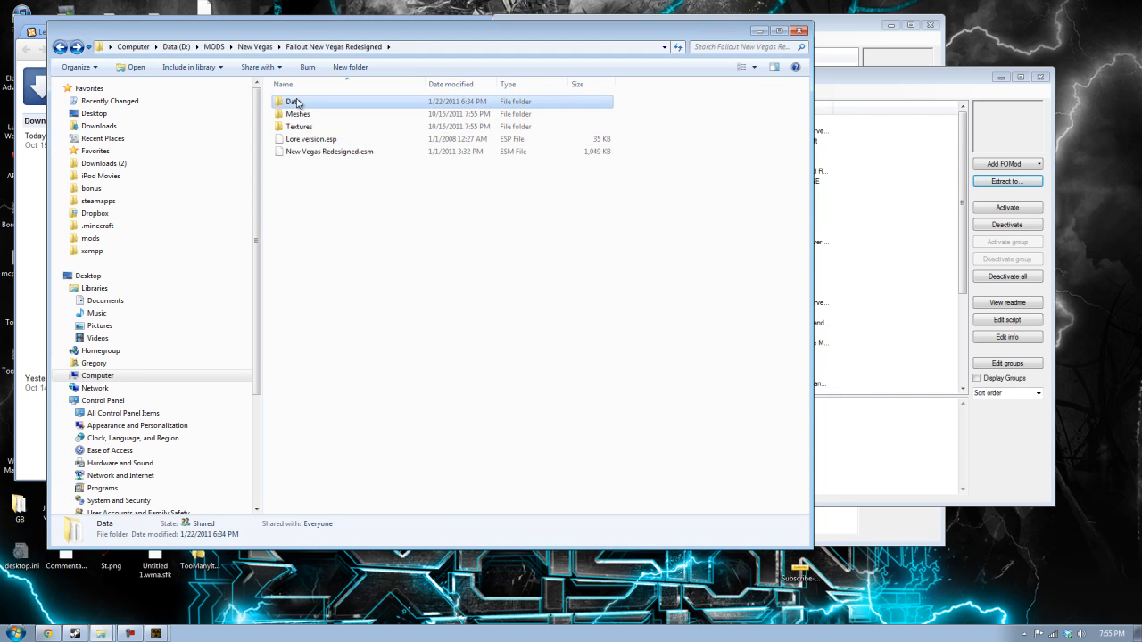
{"action": "mouse_move", "coordinate": [325, 485]}
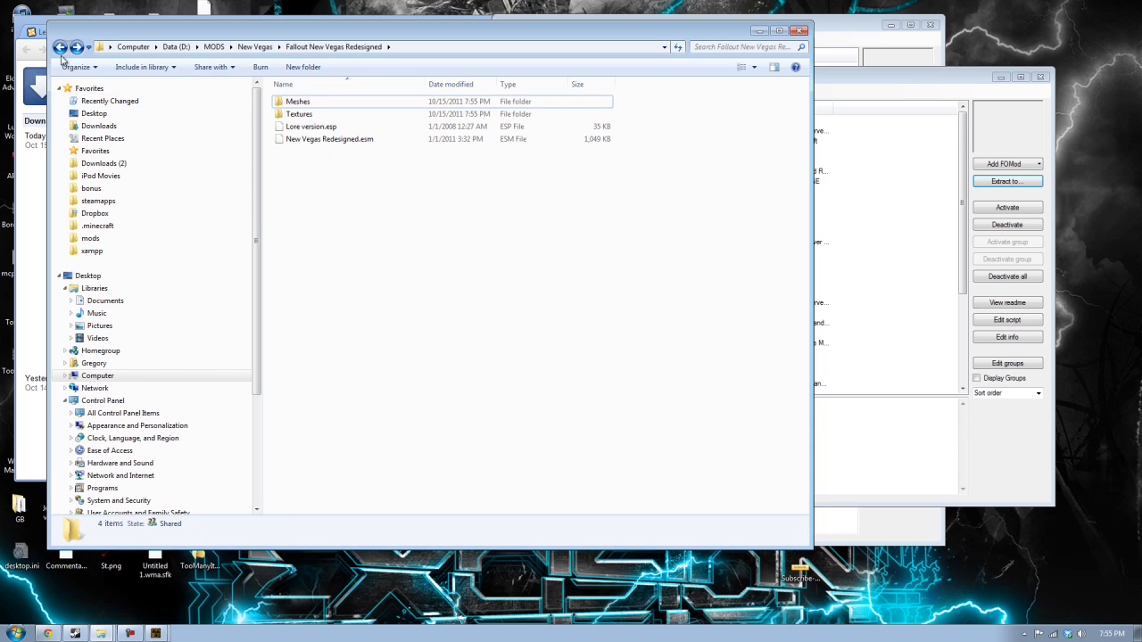
{"action": "left_click", "coordinate": [59, 47]}
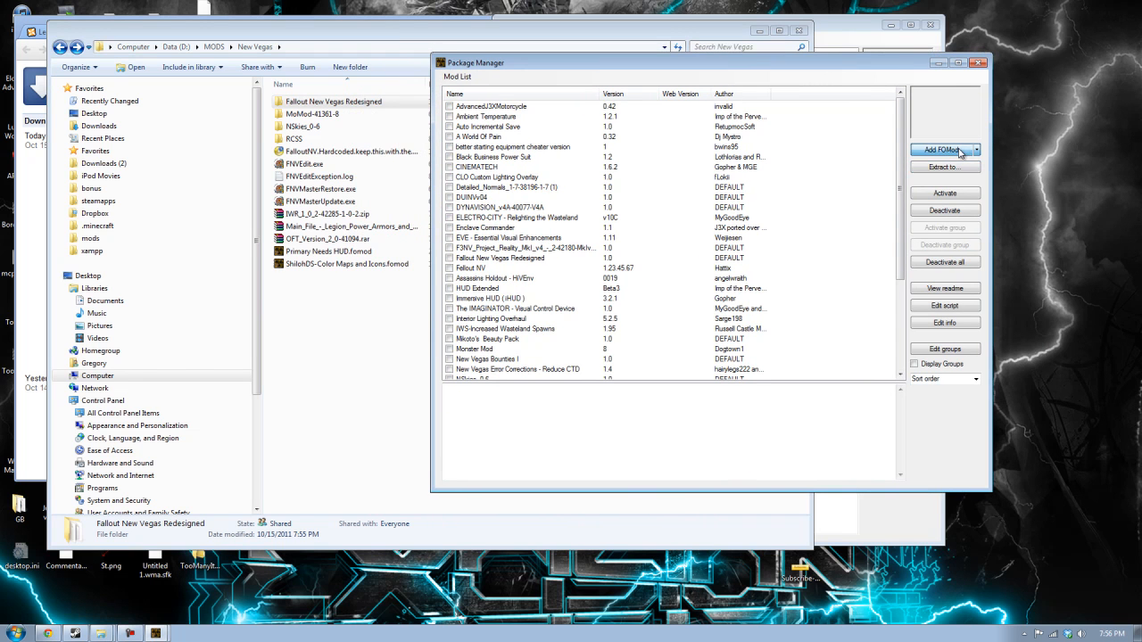
Add Main_File_-_Legion_Power_Armors_and_Replacer-44215.rar from MODS\New Vegas without keeping a copy.
{"action": "left_click", "coordinate": [940, 150]}
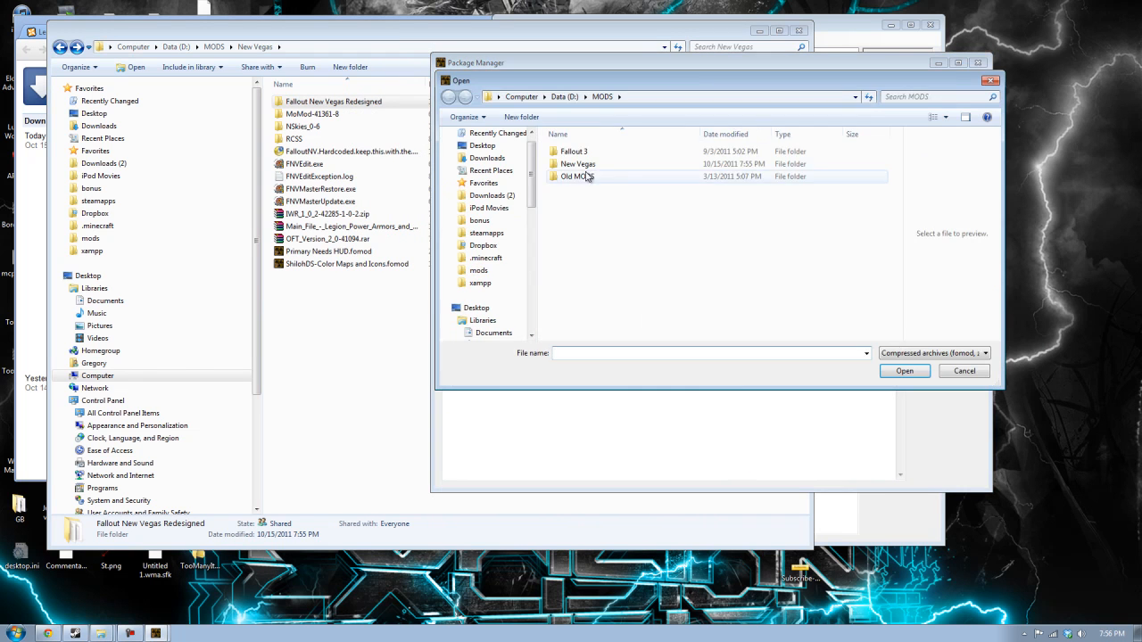
{"action": "double_click", "coordinate": [577, 163]}
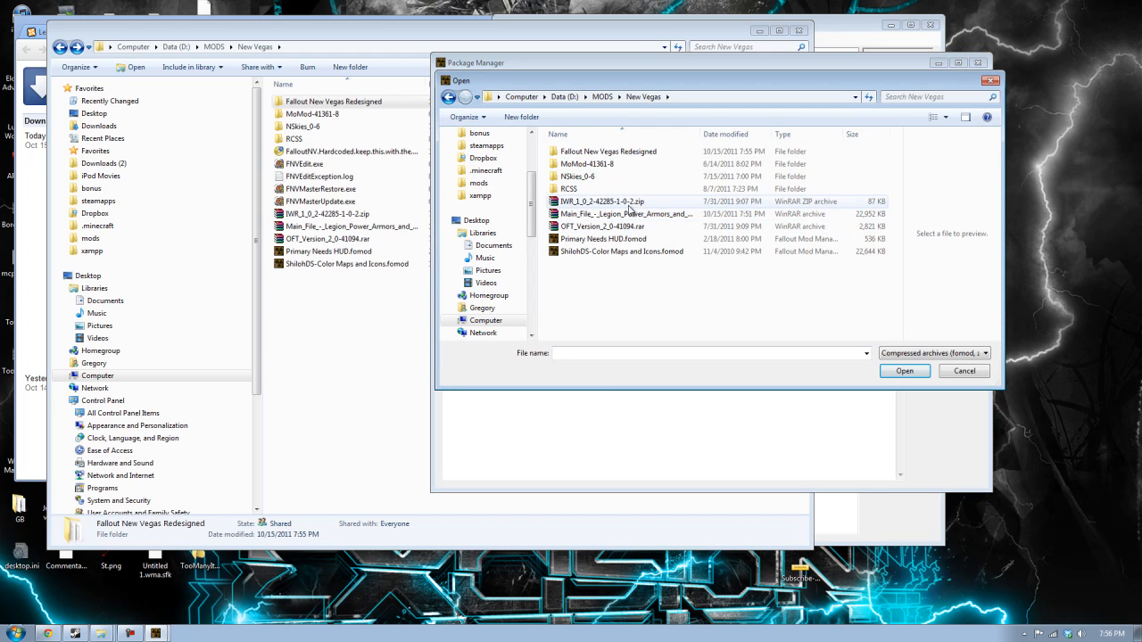
{"action": "left_click", "coordinate": [604, 238]}
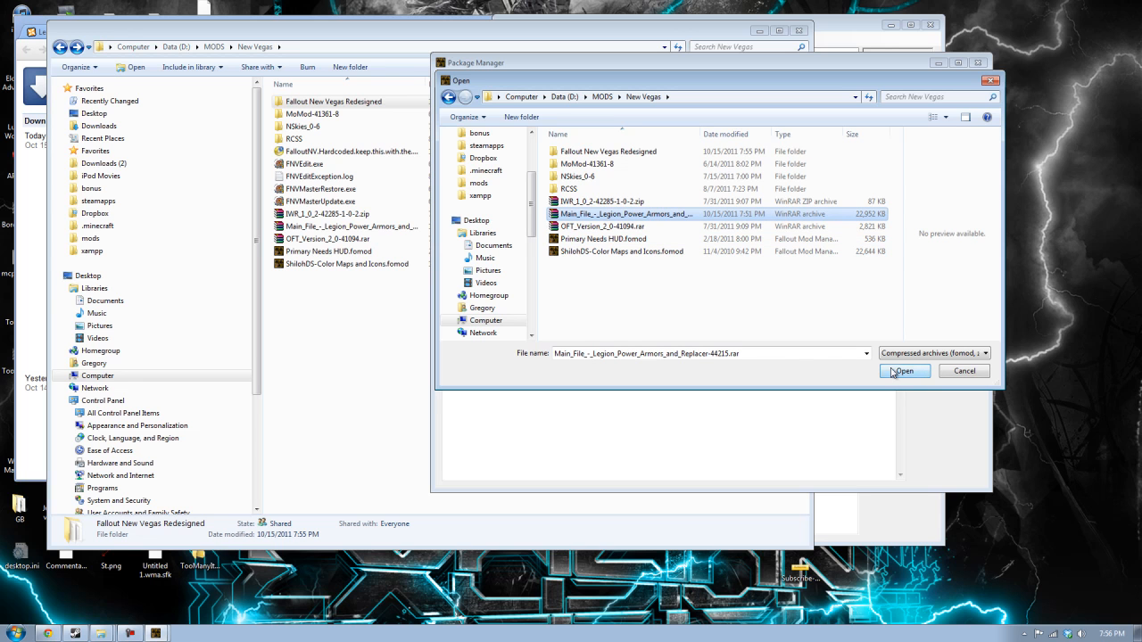
{"action": "left_click", "coordinate": [904, 371]}
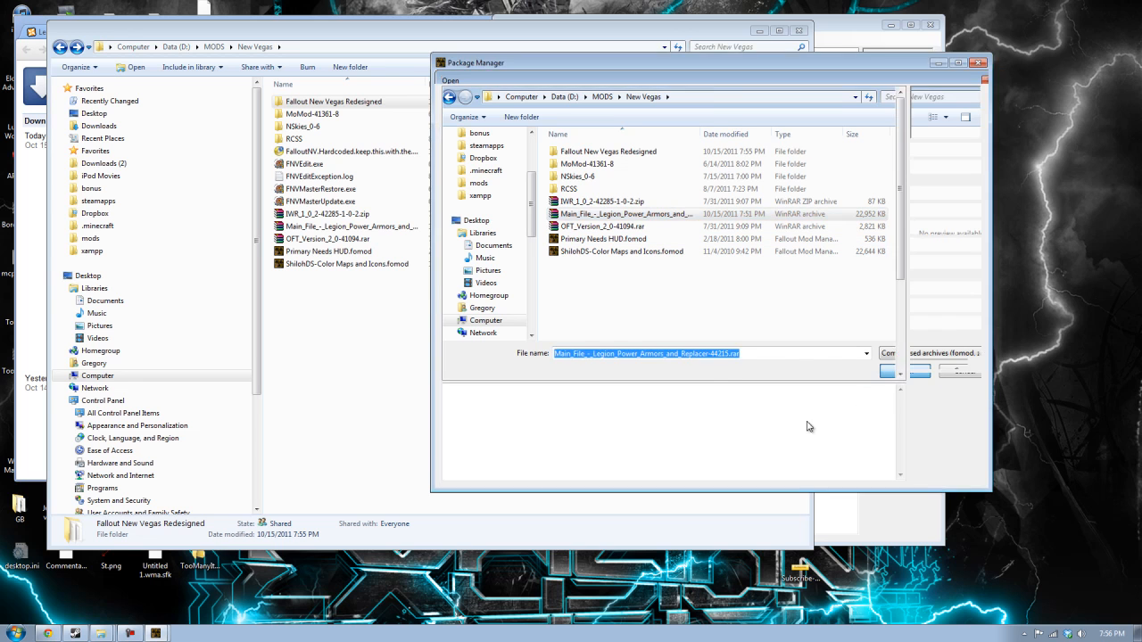
{"action": "left_click", "coordinate": [886, 353]}
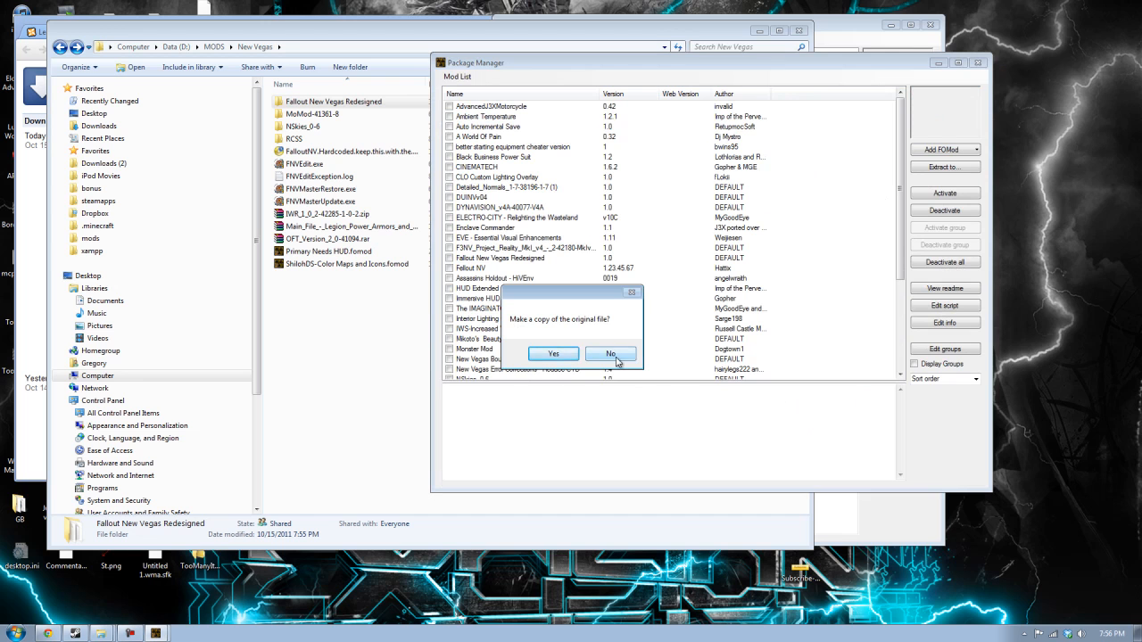
{"action": "left_click", "coordinate": [611, 354]}
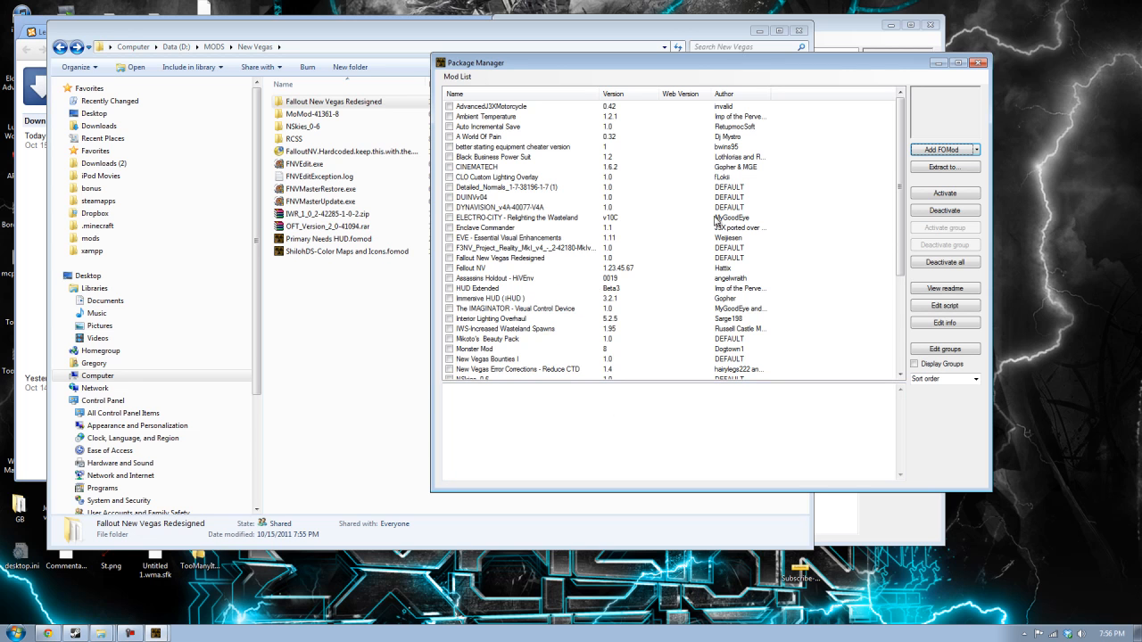
{"action": "scroll", "scroll_direction": "down", "scroll_amount": 3}
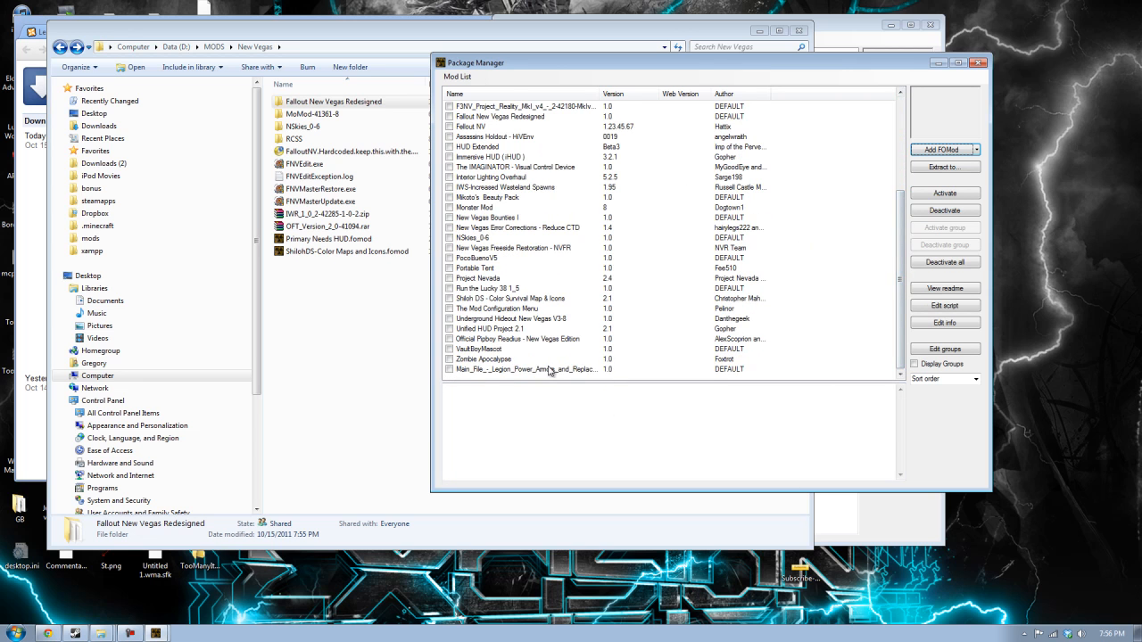
{"action": "left_click", "coordinate": [524, 368]}
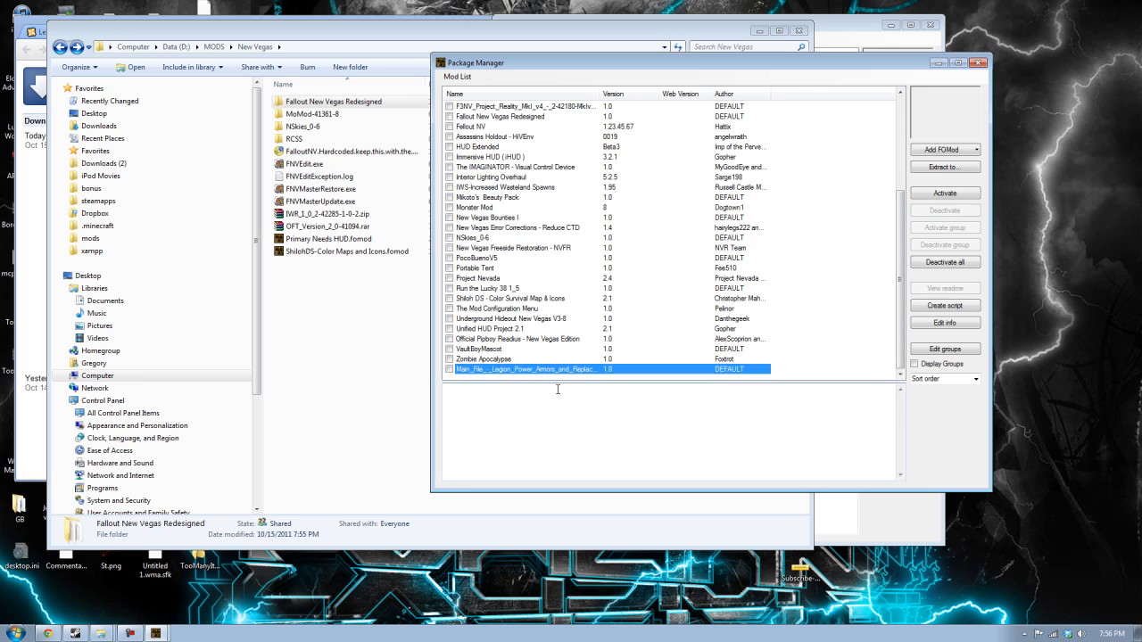
{"action": "mouse_move", "coordinate": [350, 344]}
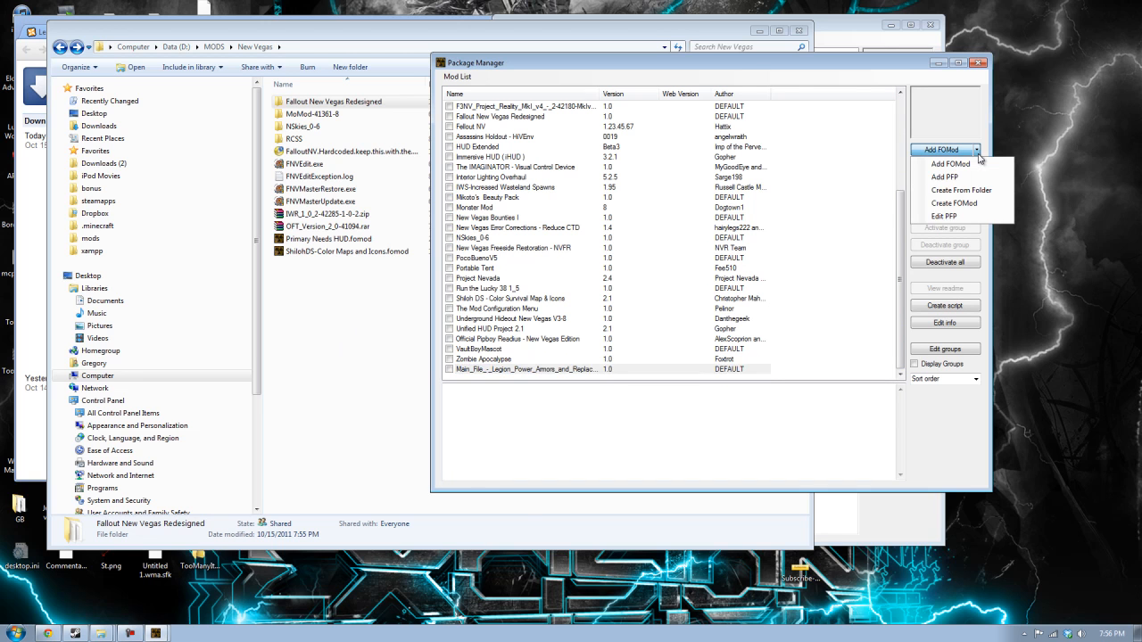
Browse to Fallout New Vegas Redesigned for a folder-built package, then cancel it.
{"action": "left_click", "coordinate": [975, 149]}
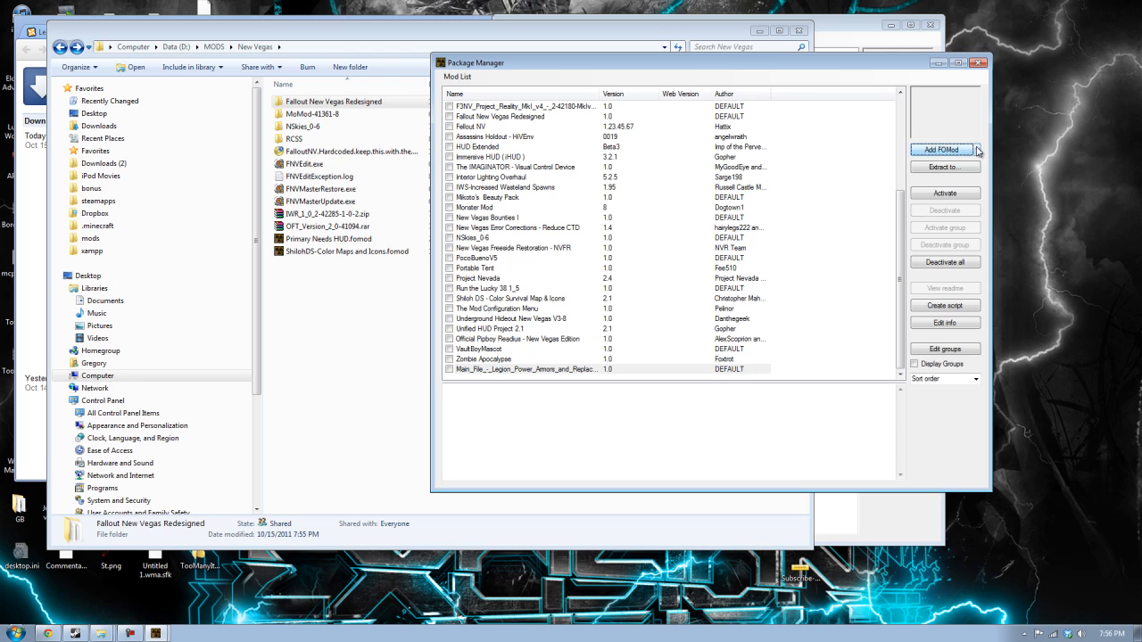
{"action": "left_click", "coordinate": [976, 149]}
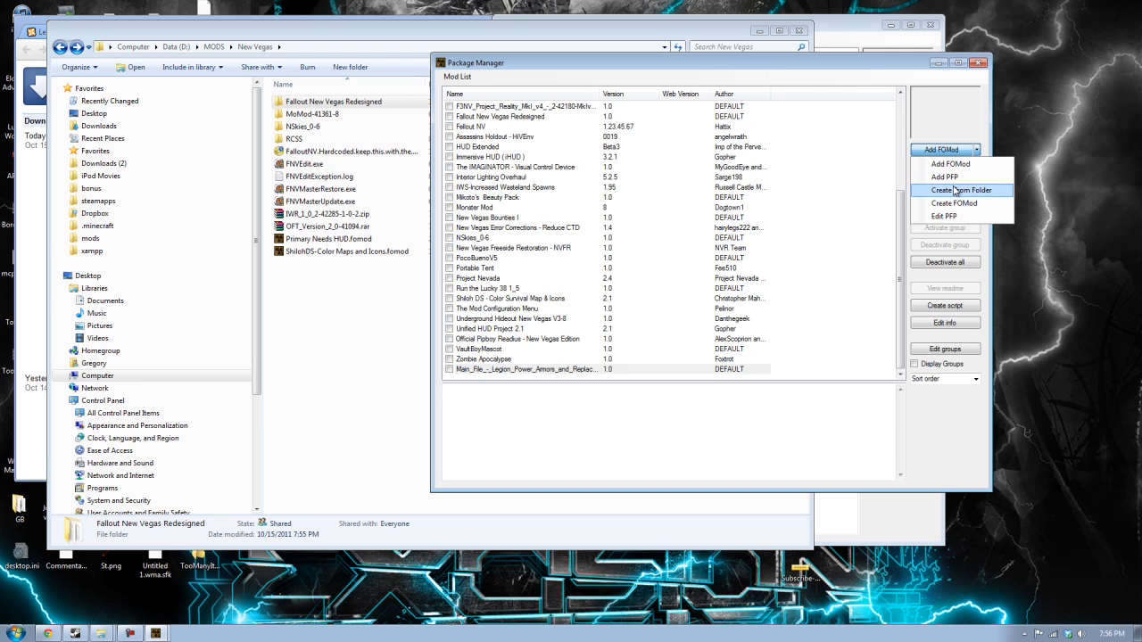
{"action": "mouse_move", "coordinate": [959, 191]}
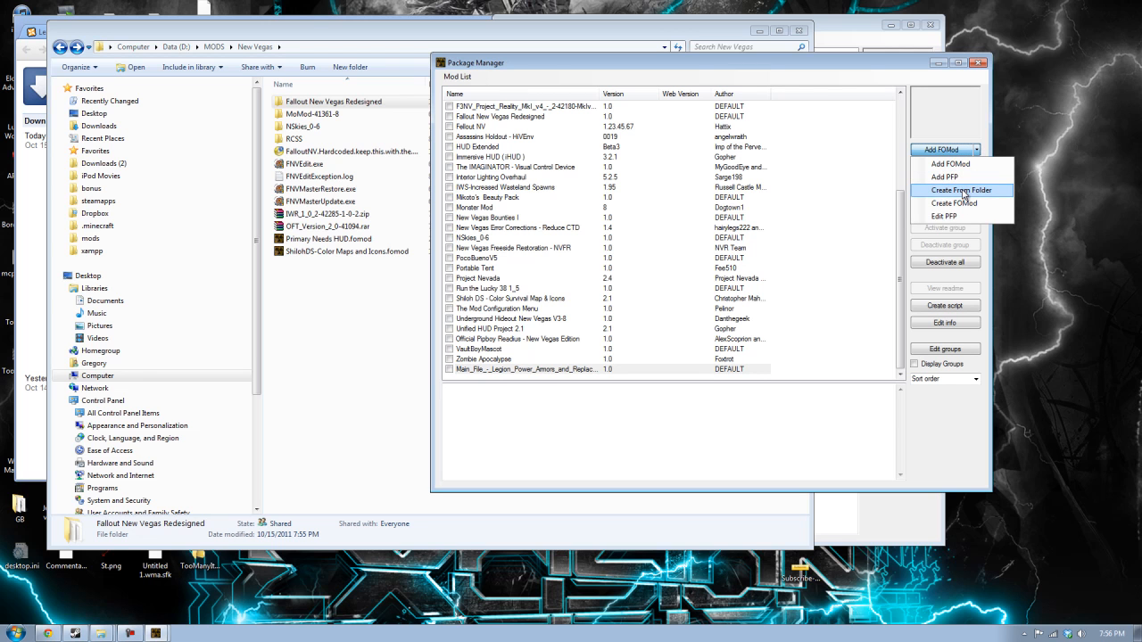
{"action": "left_click", "coordinate": [960, 190]}
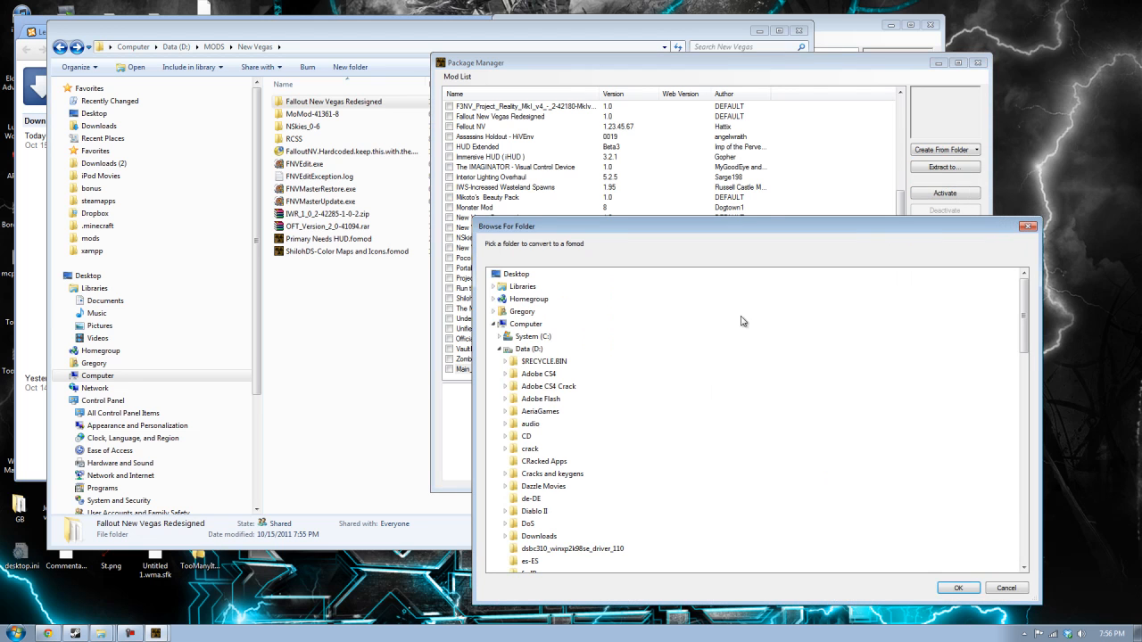
{"action": "scroll", "scroll_direction": "down", "scroll_amount": 3}
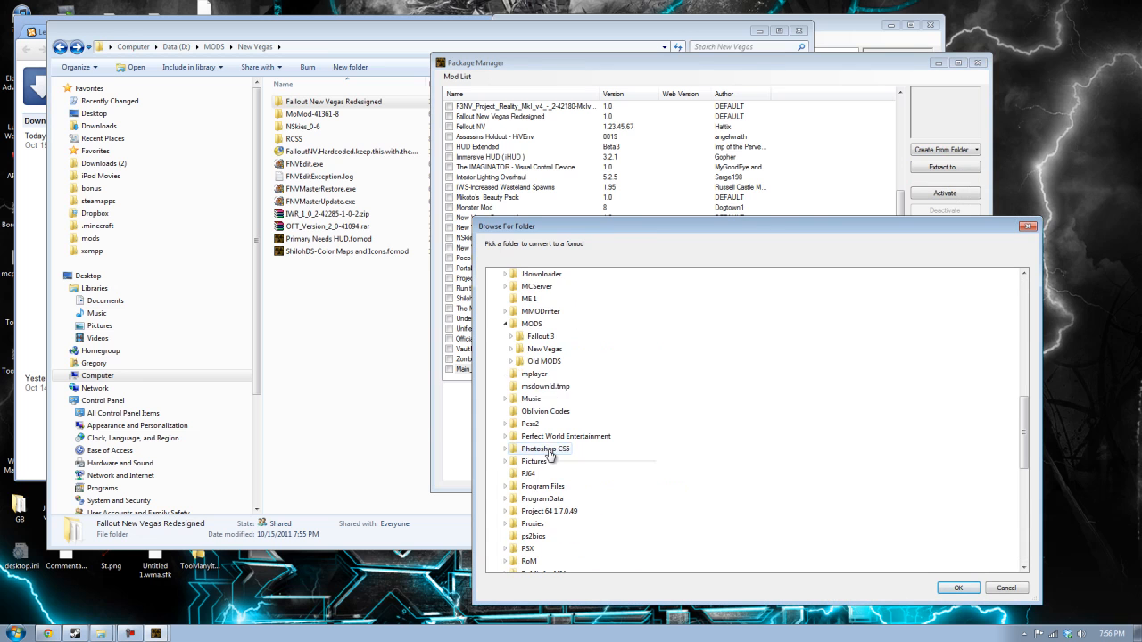
{"action": "left_click", "coordinate": [505, 349]}
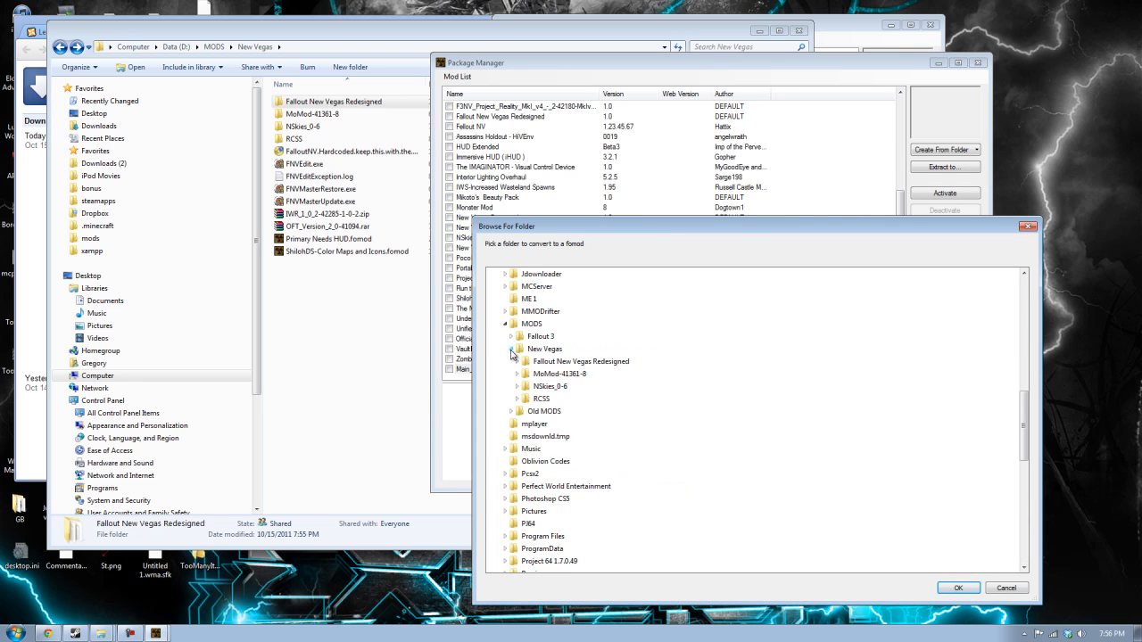
{"action": "left_click", "coordinate": [518, 361]}
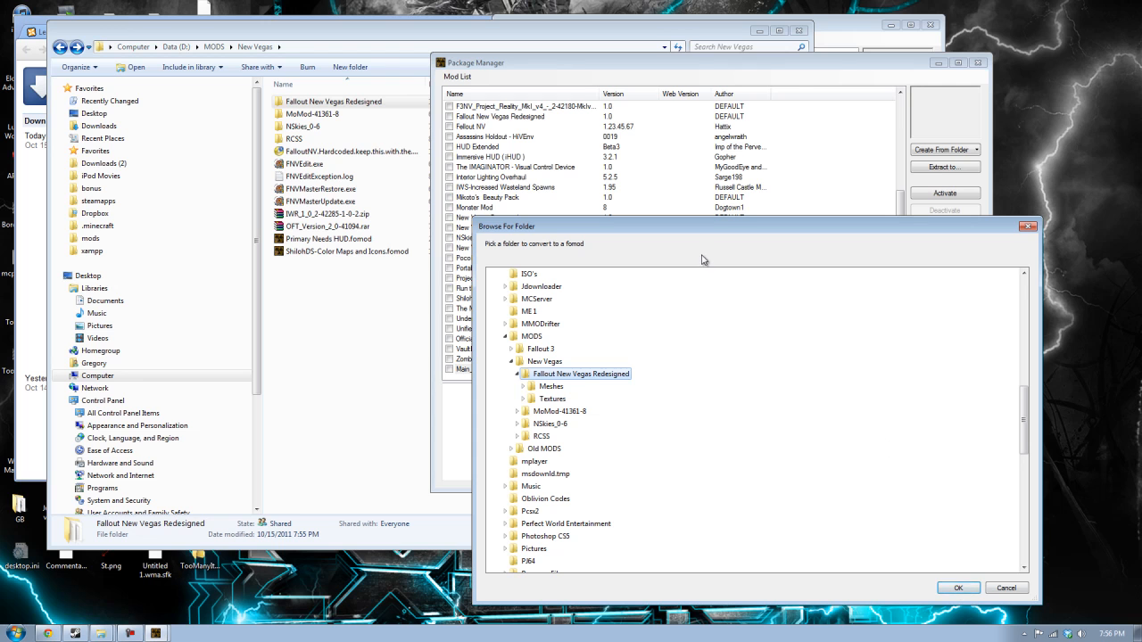
{"action": "mouse_move", "coordinate": [832, 275]}
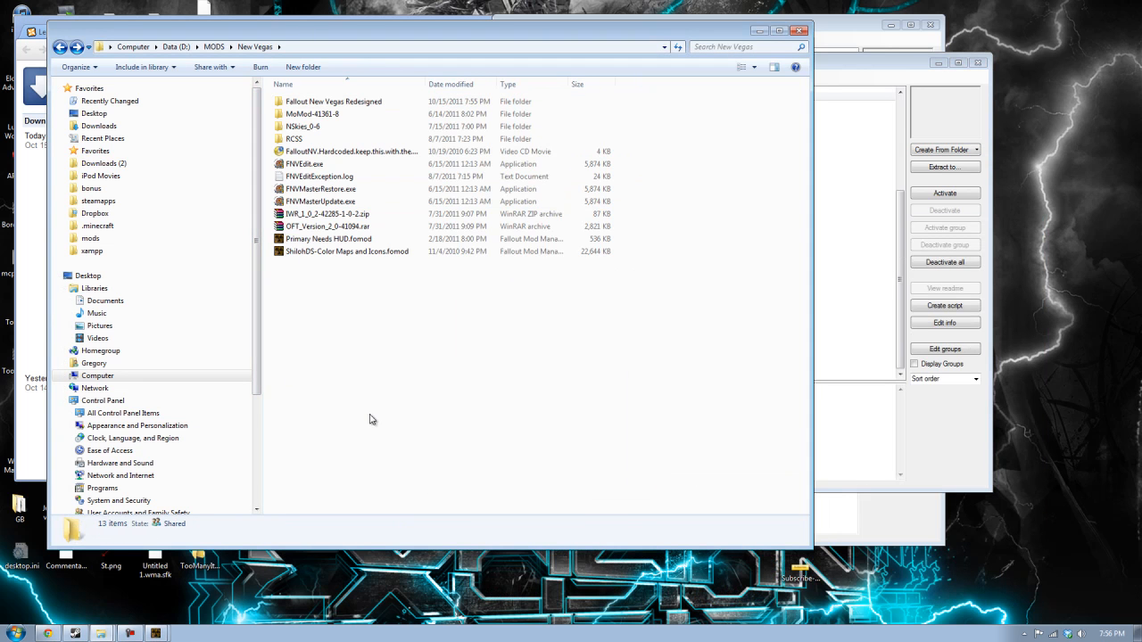
{"action": "mouse_move", "coordinate": [904, 484]}
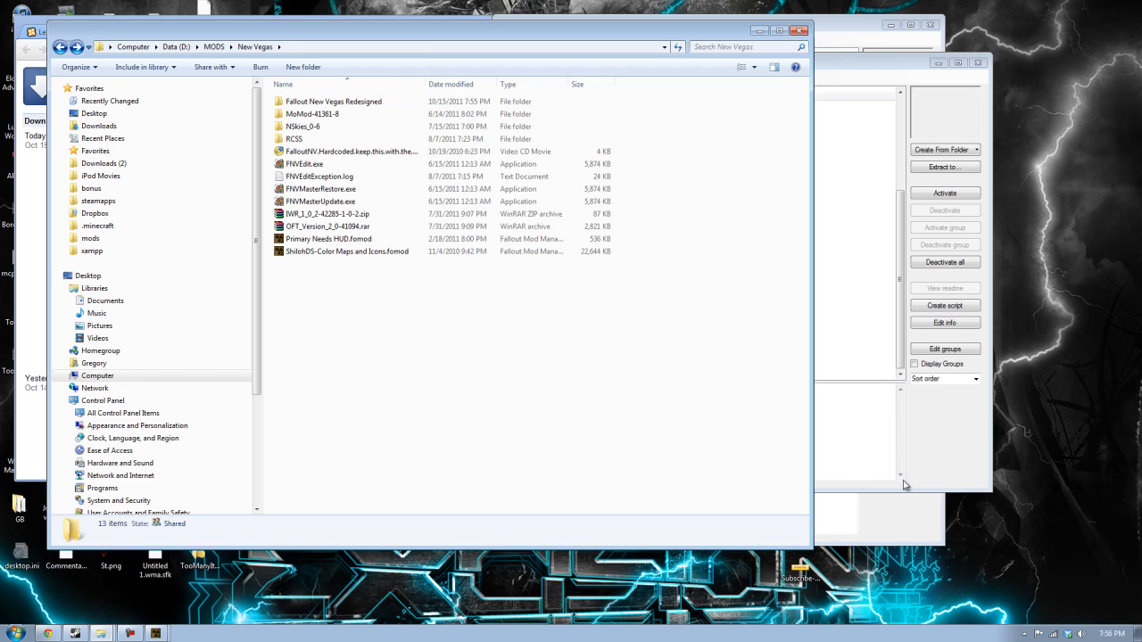
{"action": "left_click", "coordinate": [940, 149]}
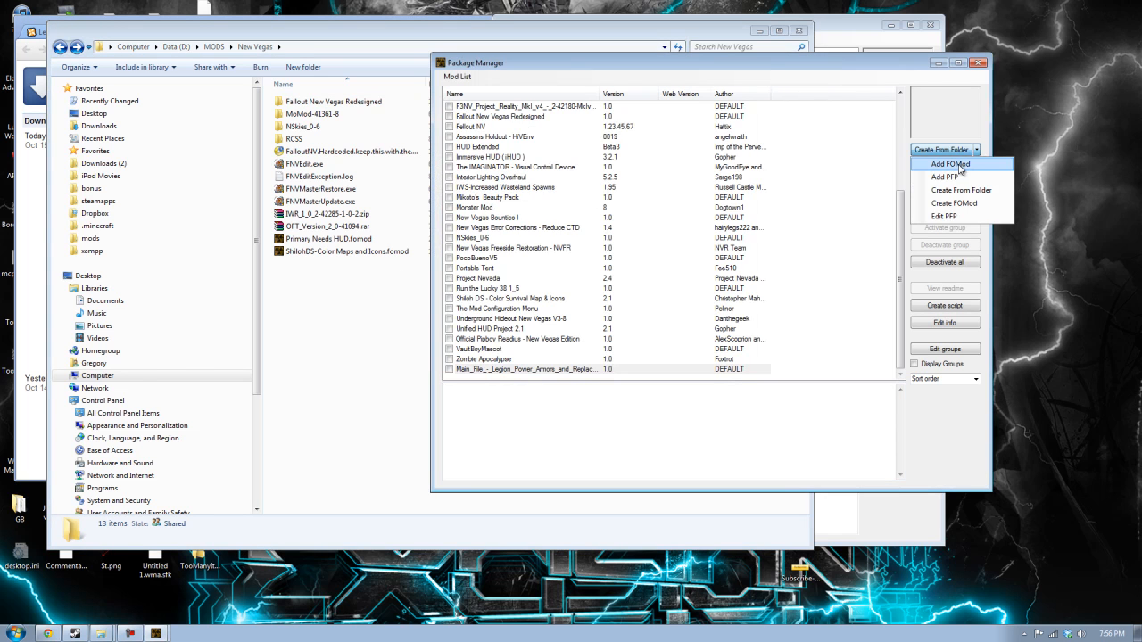
Activate the Auto Incremental Save mod and dismiss its success message.
{"action": "left_click", "coordinate": [948, 164]}
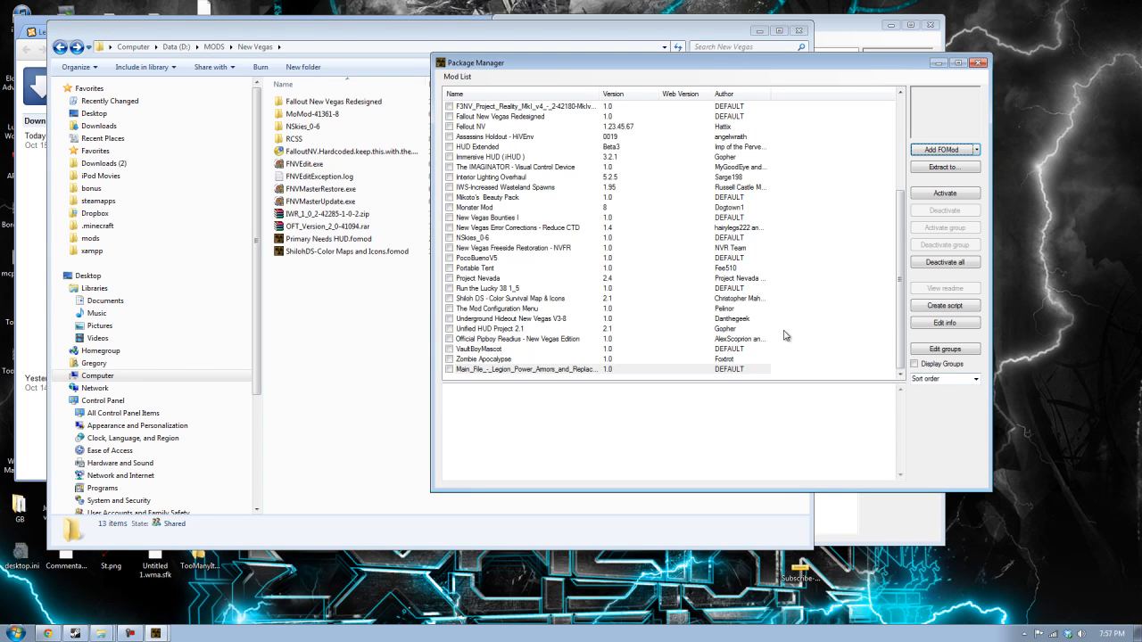
{"action": "scroll", "scroll_direction": "up", "scroll_amount": 3}
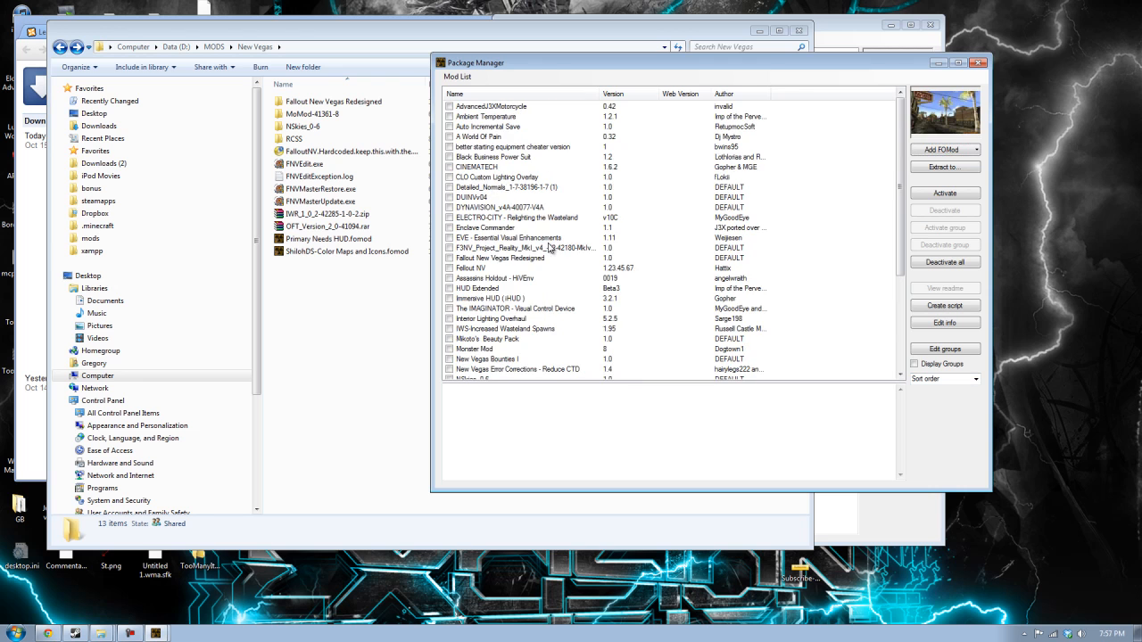
{"action": "mouse_move", "coordinate": [524, 132]}
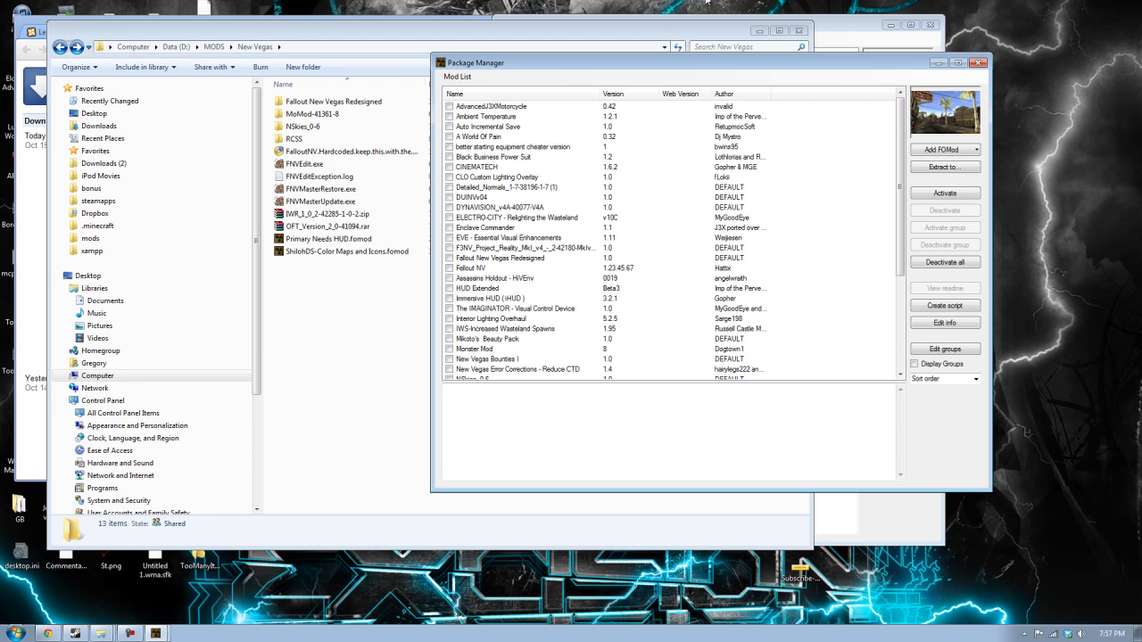
{"action": "left_click", "coordinate": [499, 126]}
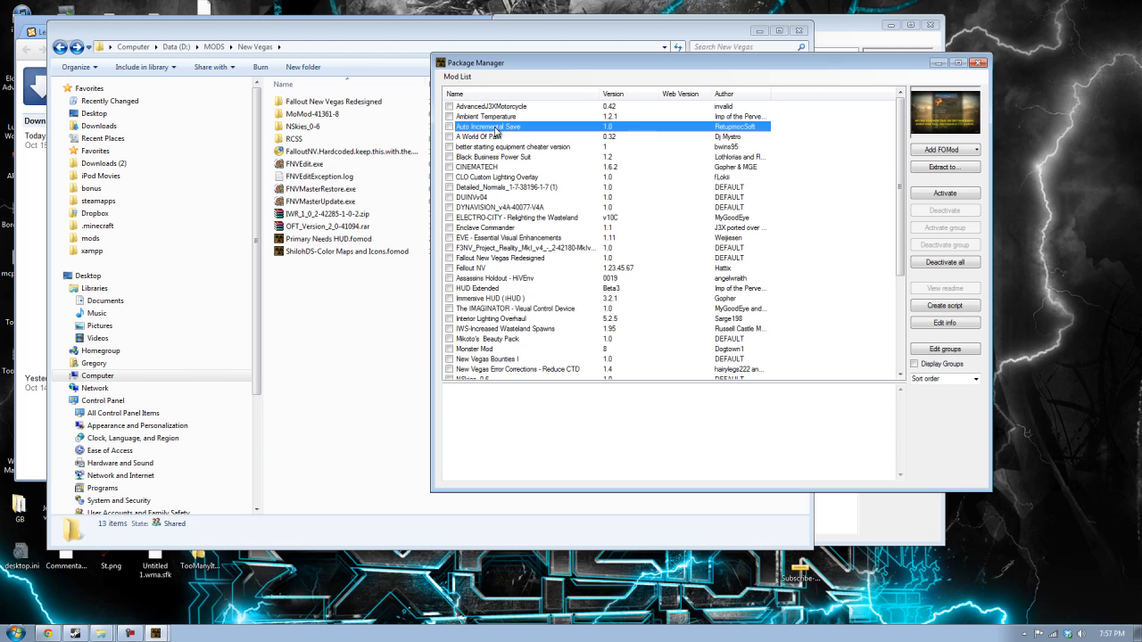
{"action": "mouse_move", "coordinate": [987, 200]}
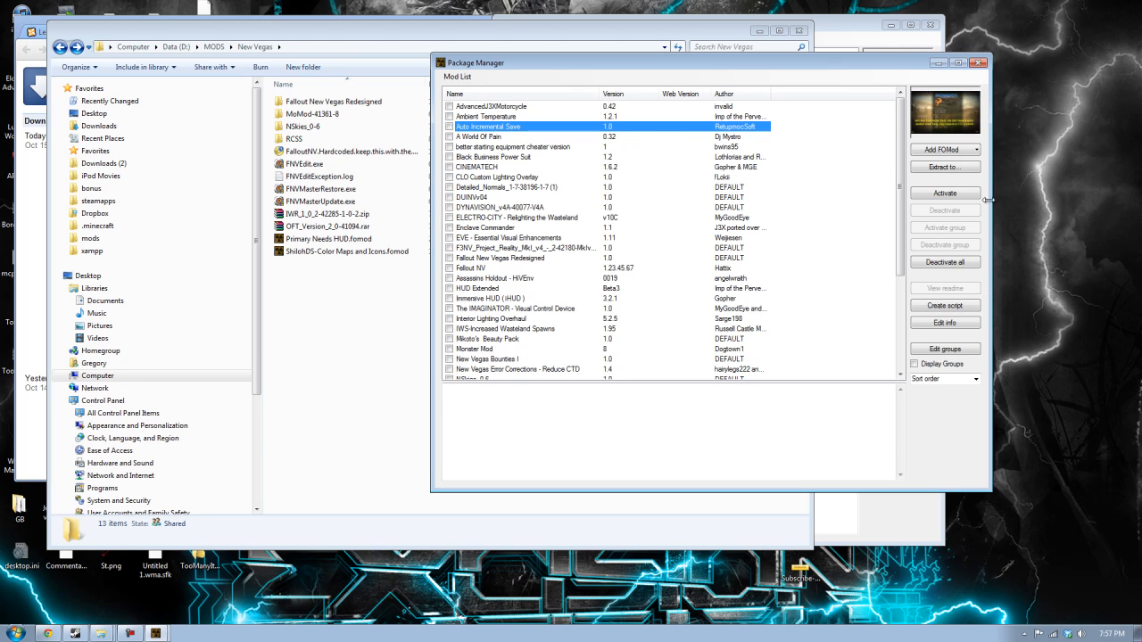
{"action": "left_click", "coordinate": [943, 193]}
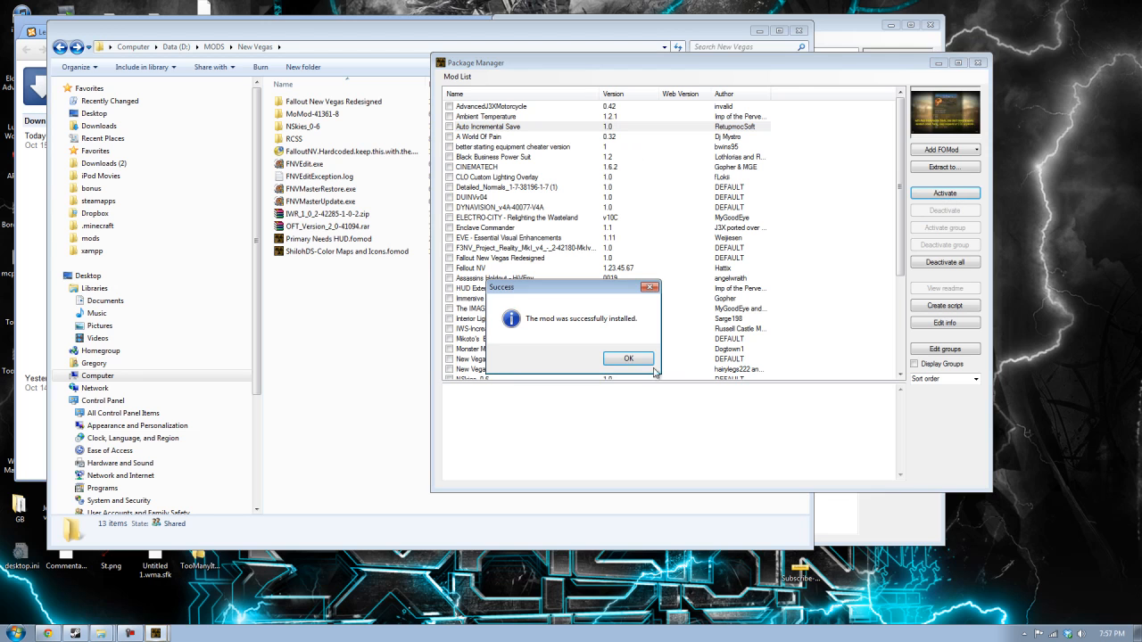
{"action": "left_click", "coordinate": [628, 358]}
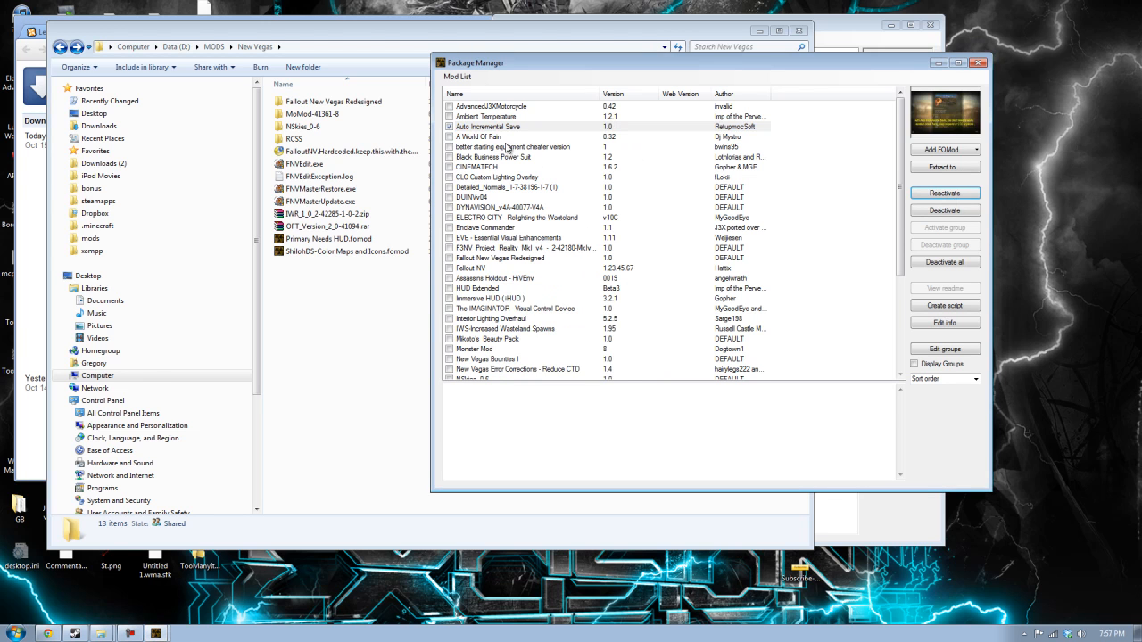
Activate A World Of Pain and the better starting equipment mod.
{"action": "left_click", "coordinate": [478, 136]}
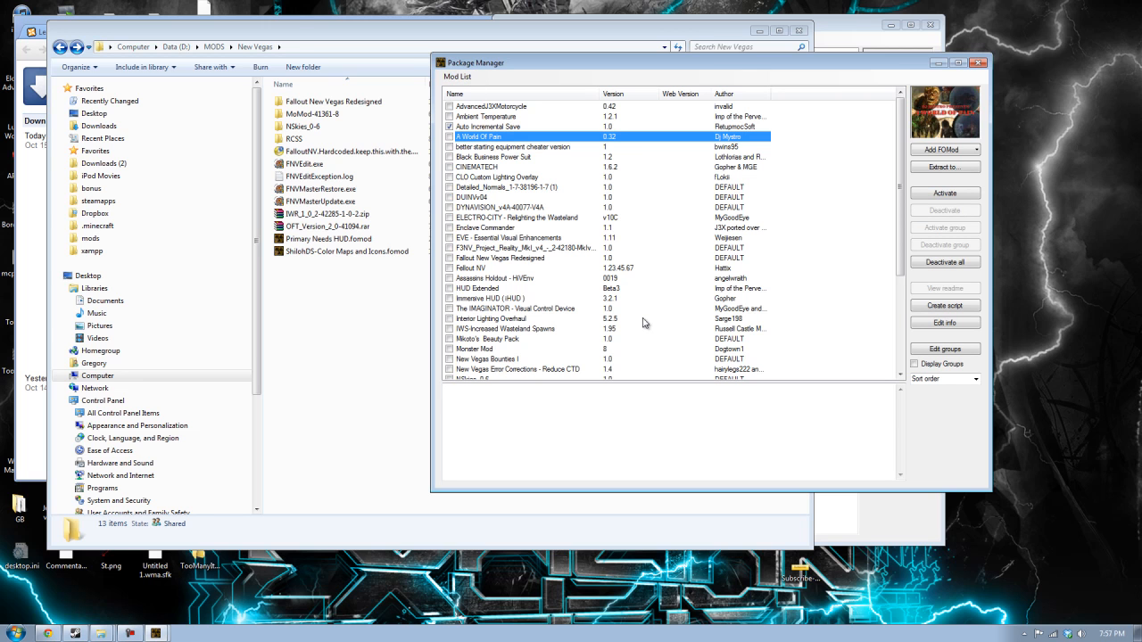
{"action": "mouse_move", "coordinate": [646, 321]}
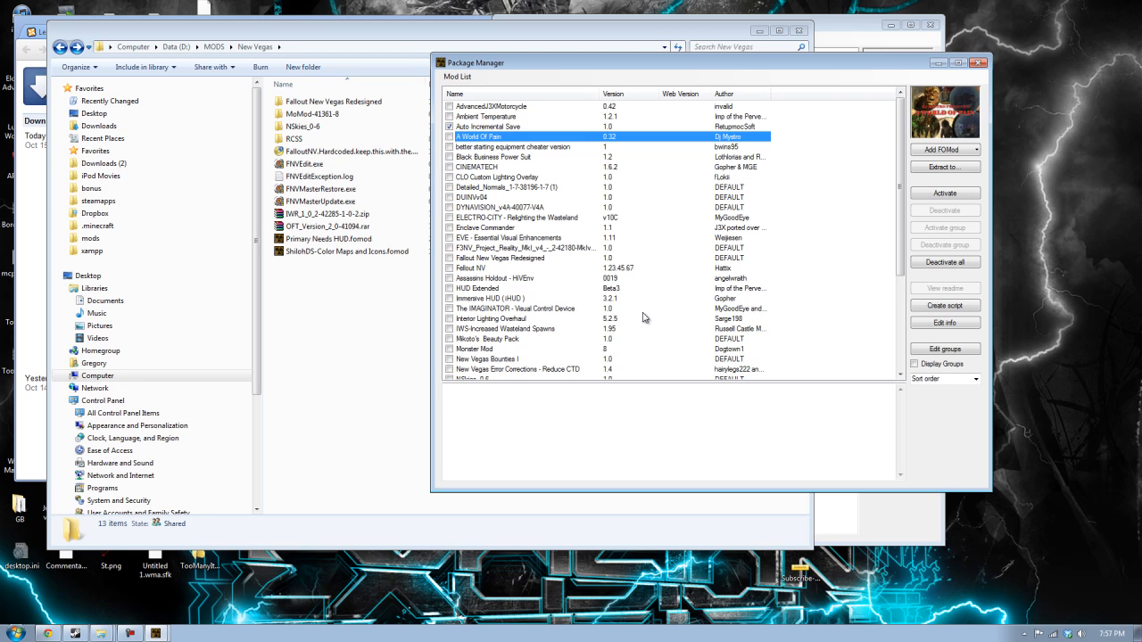
{"action": "mouse_move", "coordinate": [622, 272]}
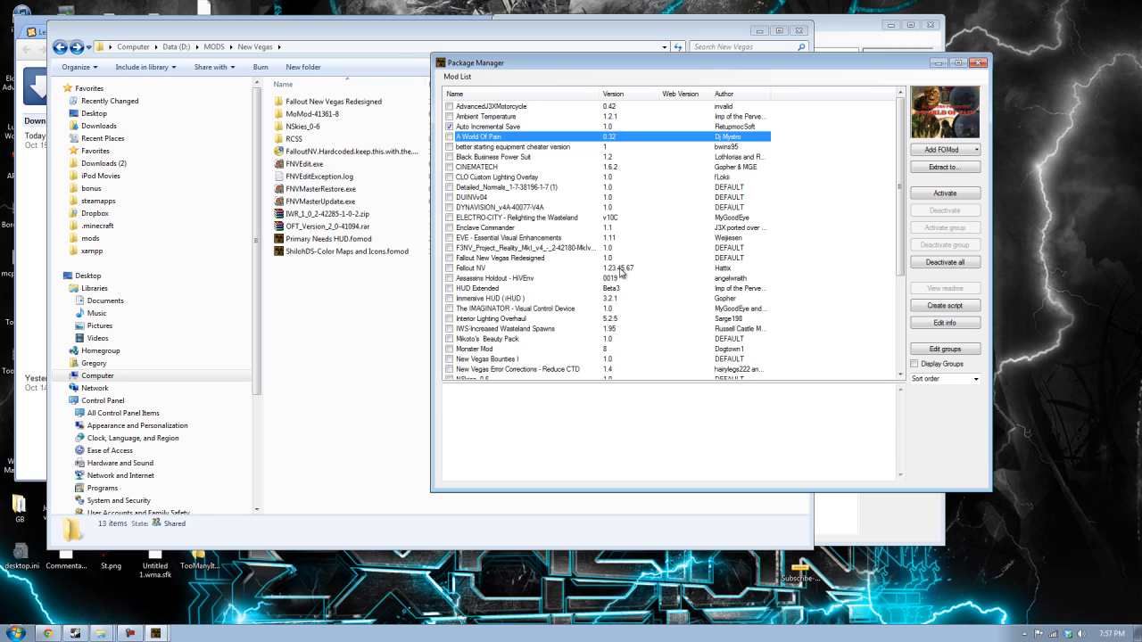
{"action": "mouse_move", "coordinate": [608, 256]}
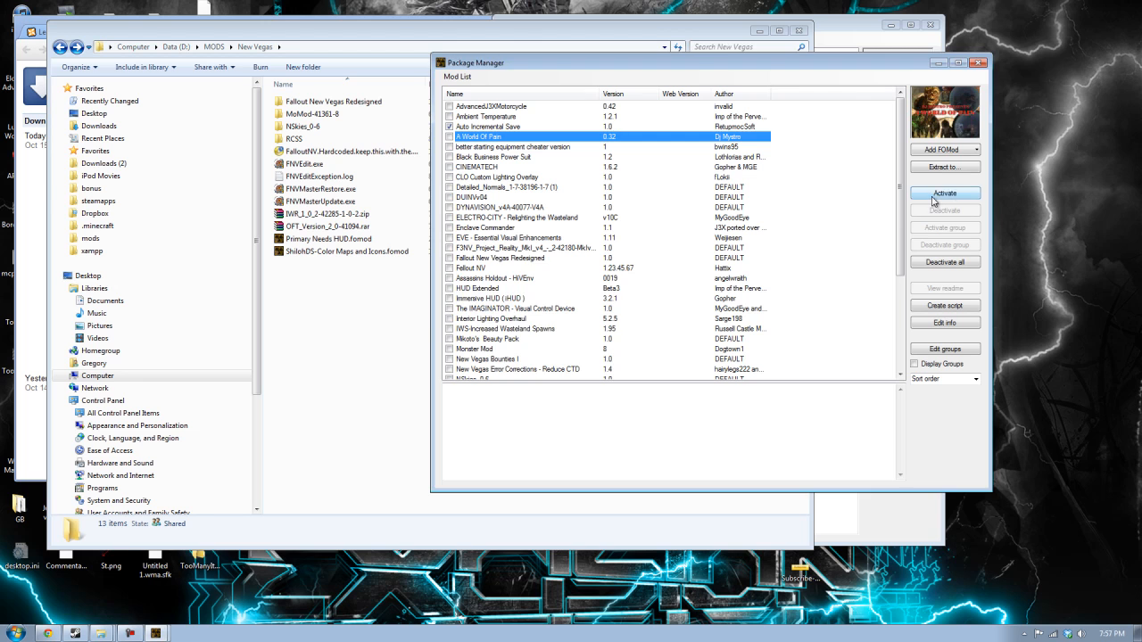
{"action": "left_click", "coordinate": [944, 192]}
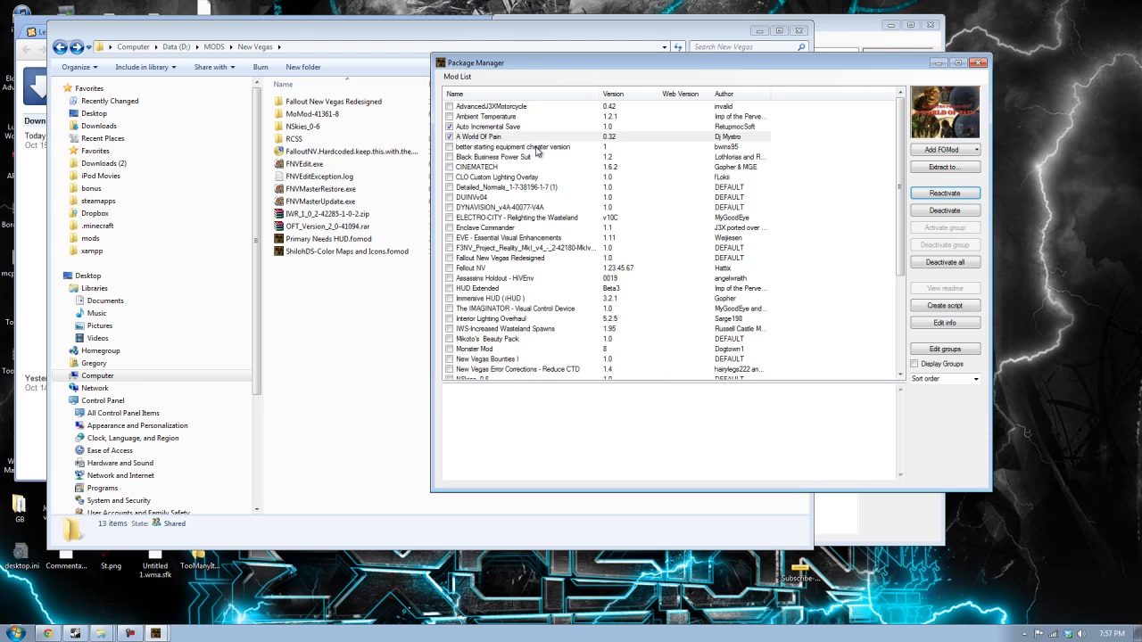
{"action": "left_click", "coordinate": [492, 157]}
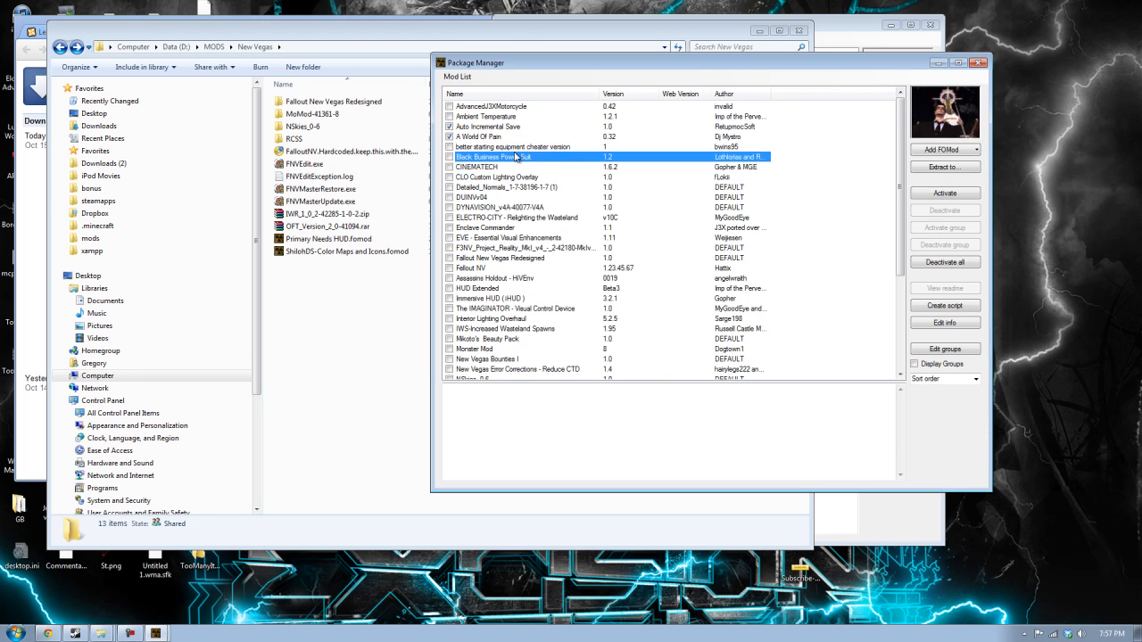
{"action": "left_click", "coordinate": [945, 193]}
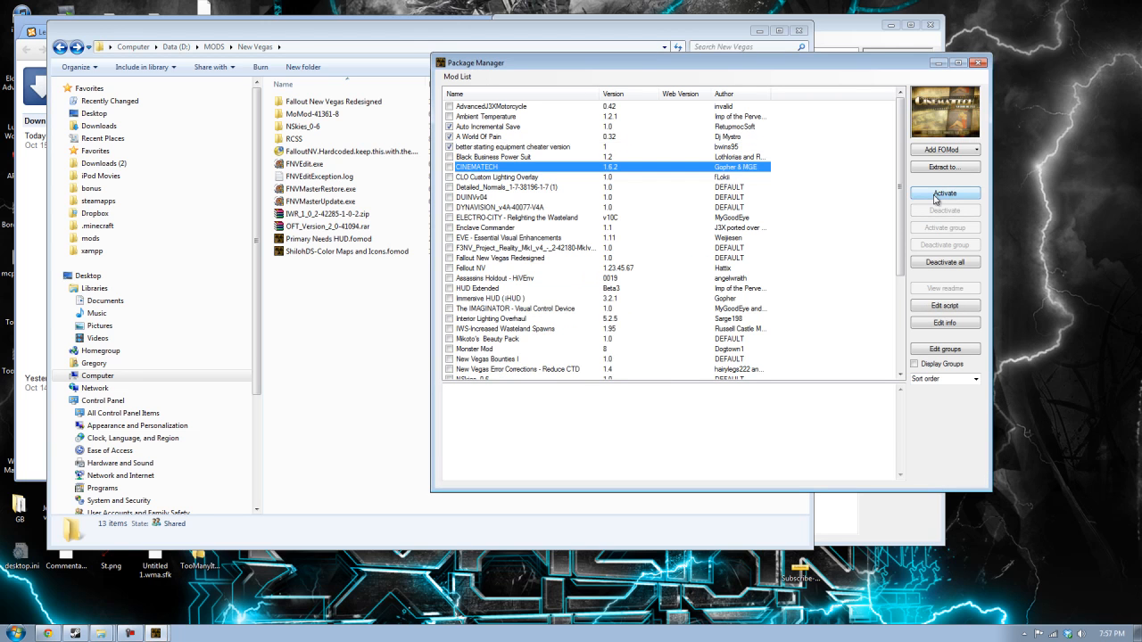
Install CINEMATECH 1.6.2 through its installer, choosing Yes to all to overwrite conflicts.
{"action": "left_click", "coordinate": [944, 192]}
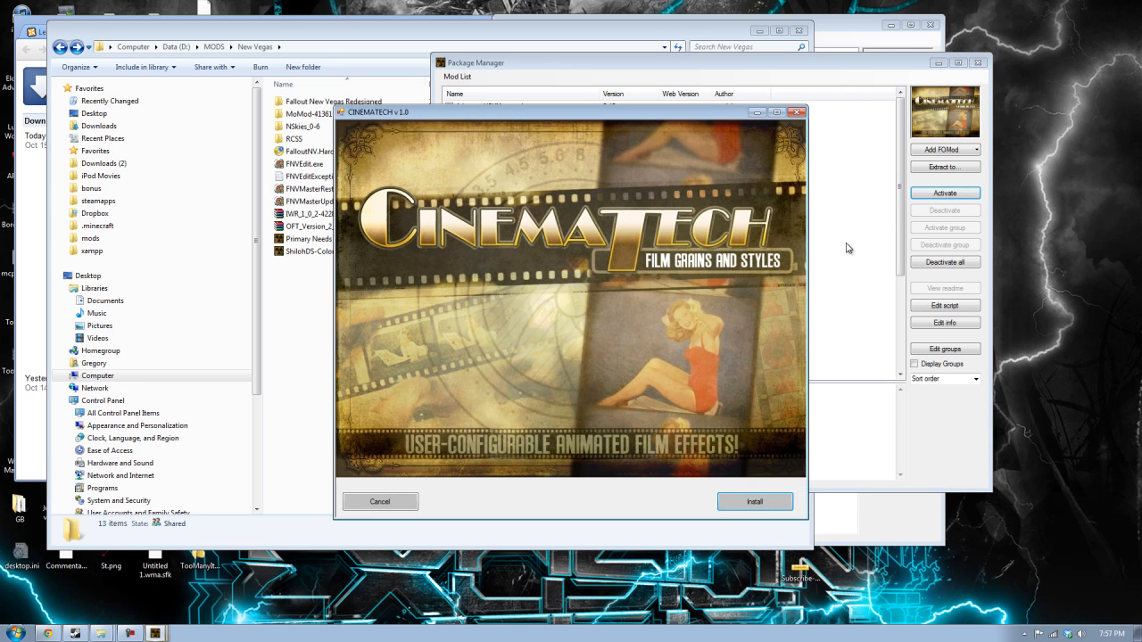
{"action": "mouse_move", "coordinate": [565, 104]}
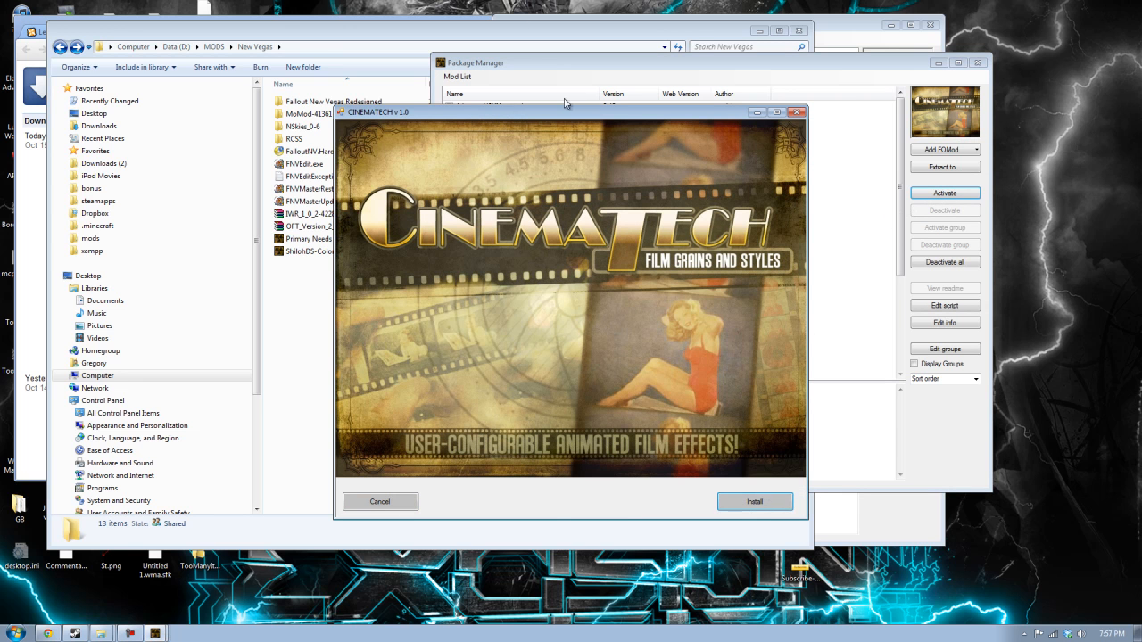
{"action": "left_click_drag", "start_coordinate": [567, 112], "coordinate": [399, 88]}
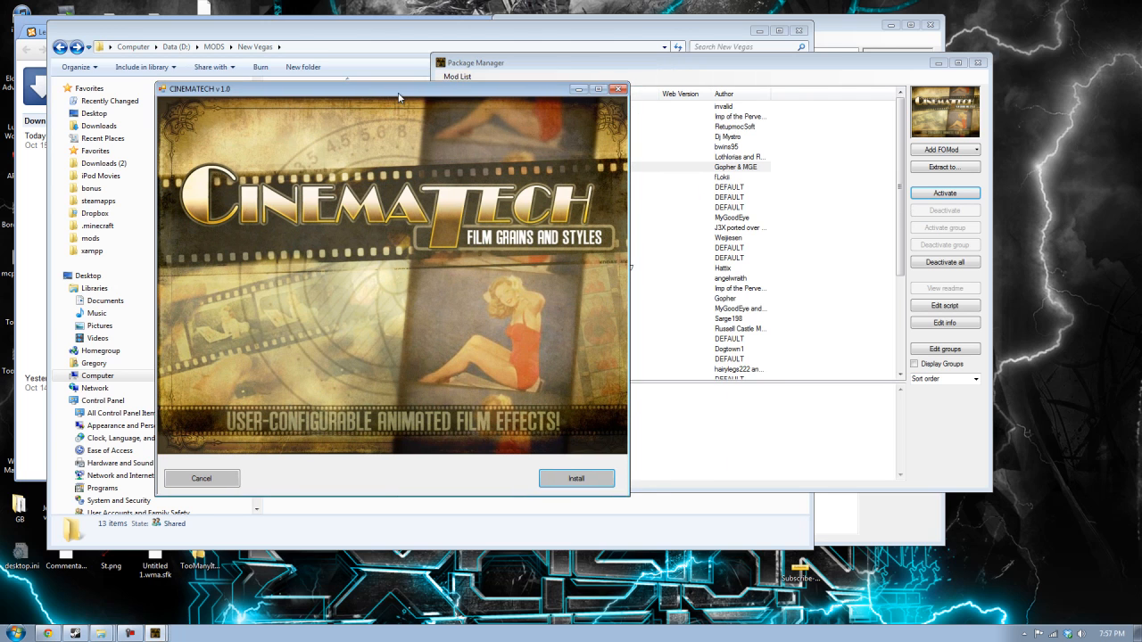
{"action": "mouse_move", "coordinate": [388, 252]}
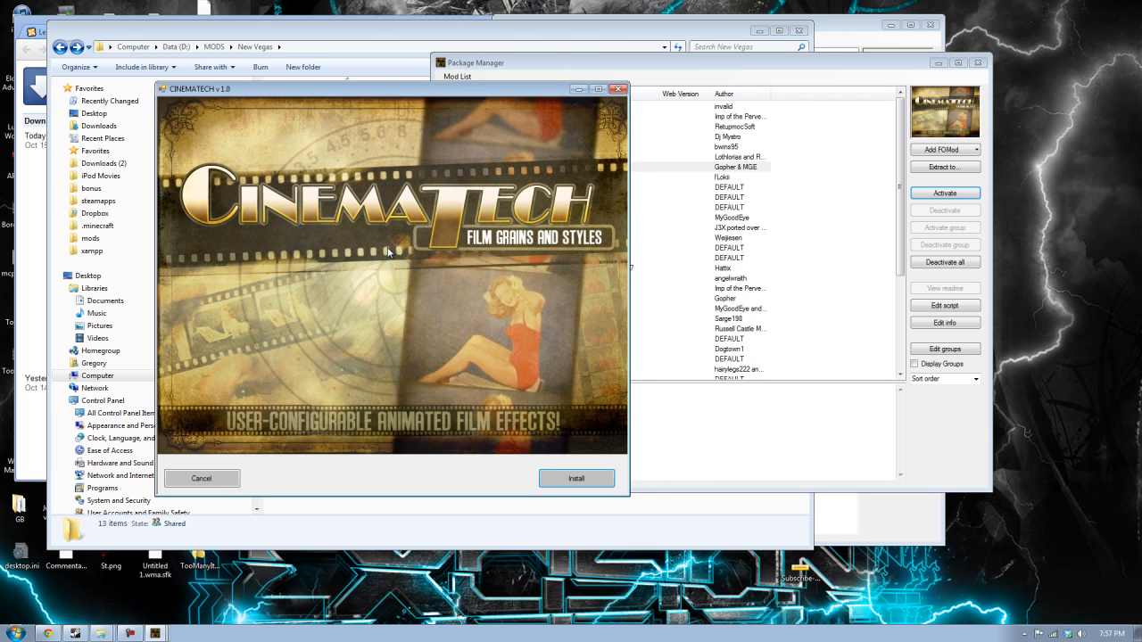
{"action": "mouse_move", "coordinate": [366, 183]}
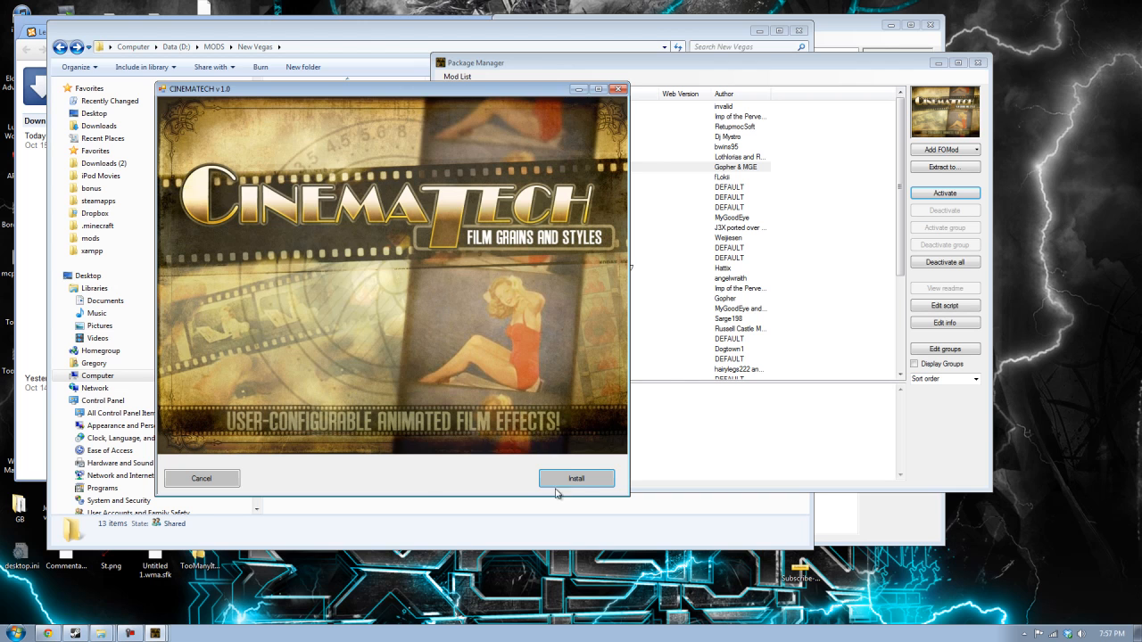
{"action": "left_click", "coordinate": [576, 478]}
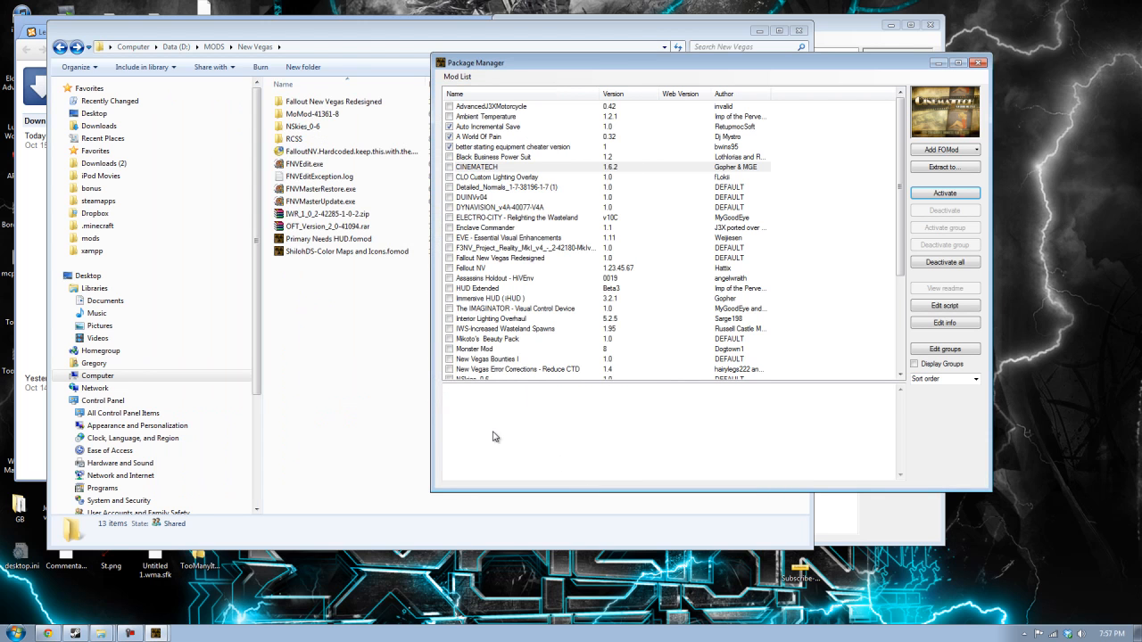
{"action": "mouse_move", "coordinate": [348, 344]}
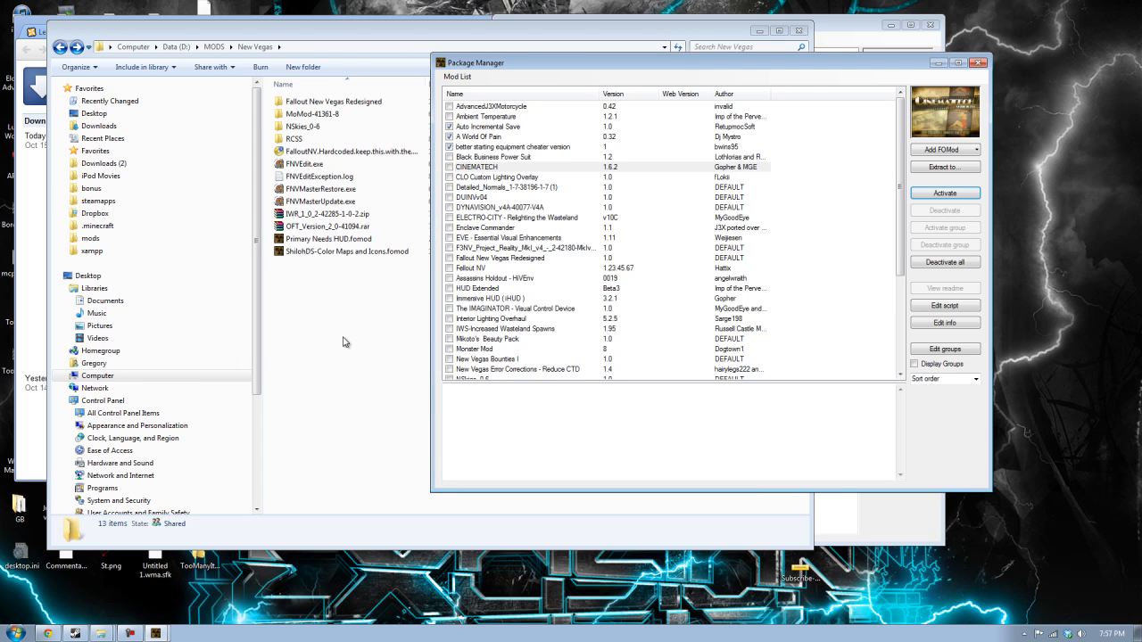
{"action": "mouse_move", "coordinate": [519, 164]}
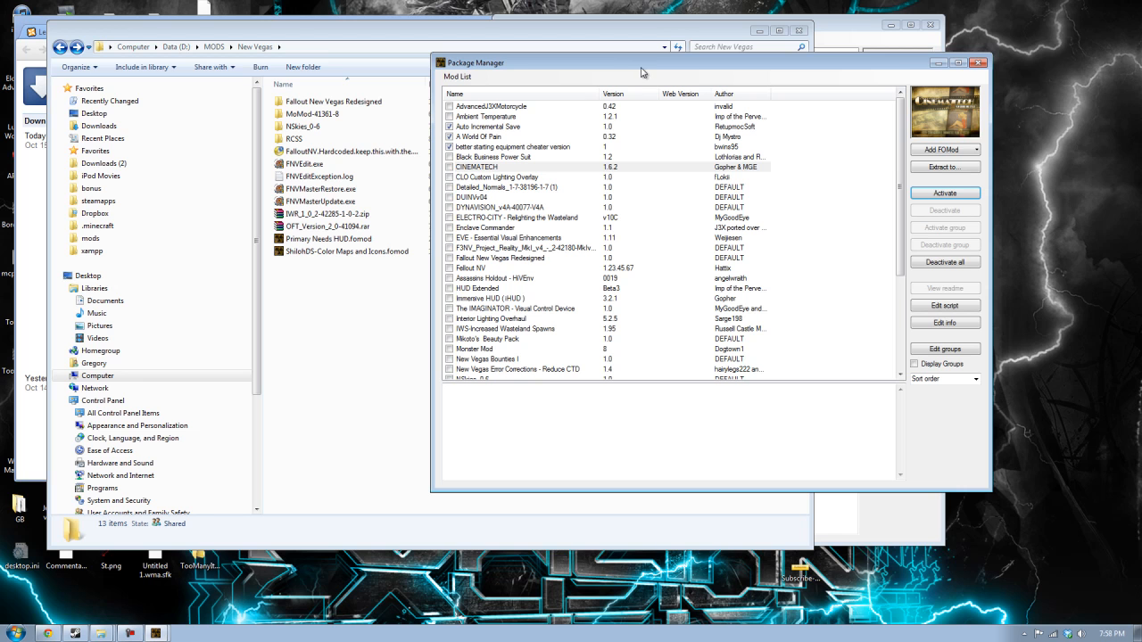
{"action": "mouse_move", "coordinate": [357, 399]}
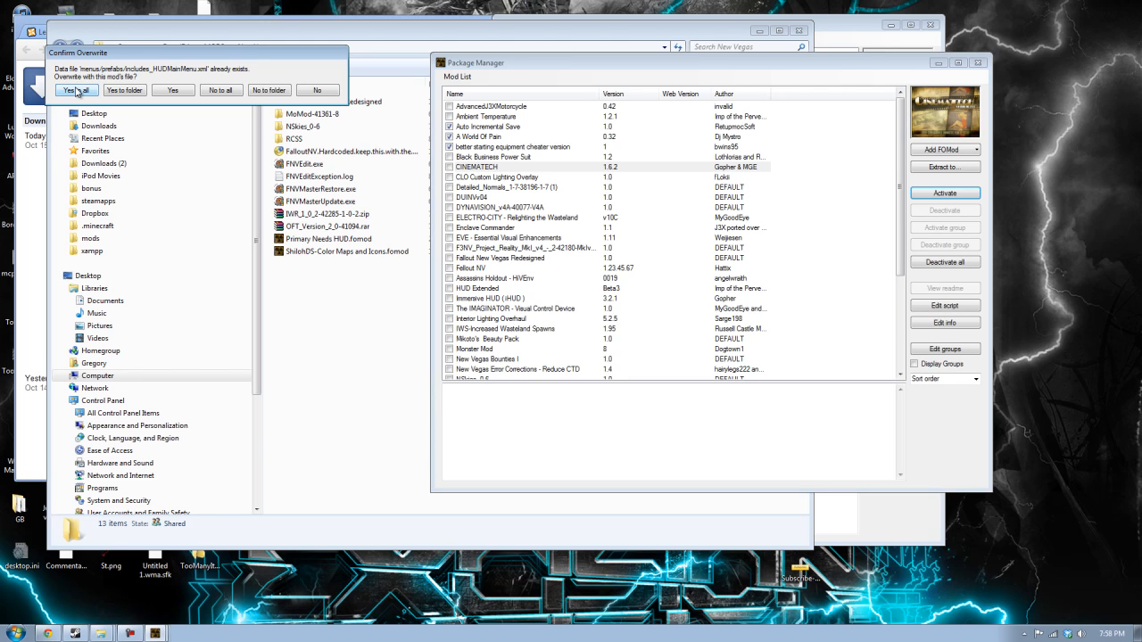
{"action": "left_click", "coordinate": [76, 90]}
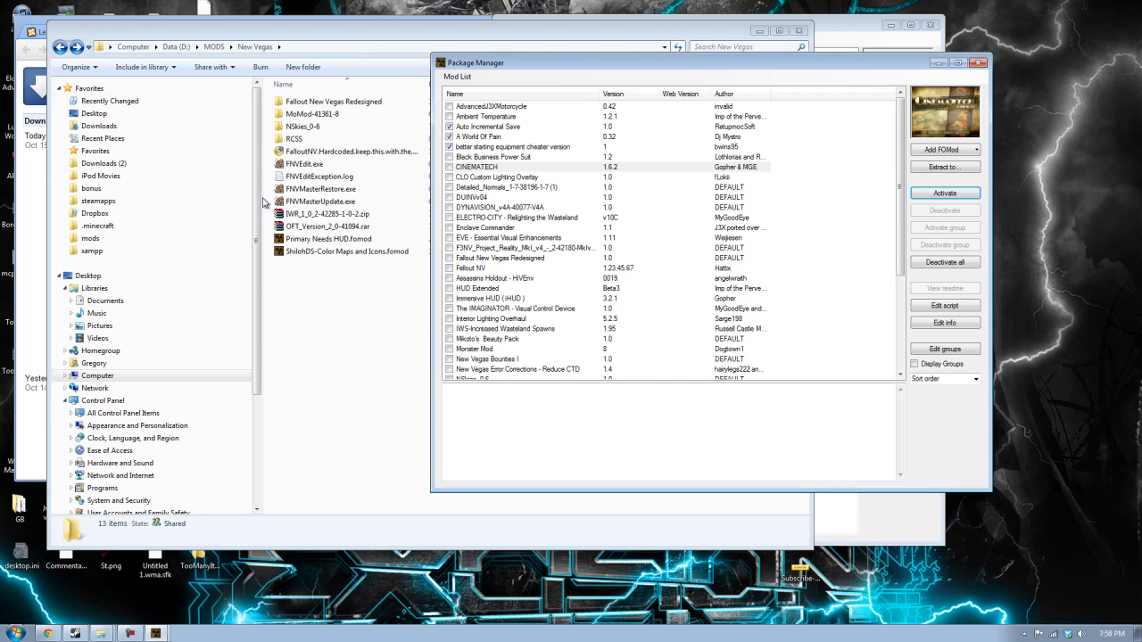
{"action": "left_click", "coordinate": [449, 167]}
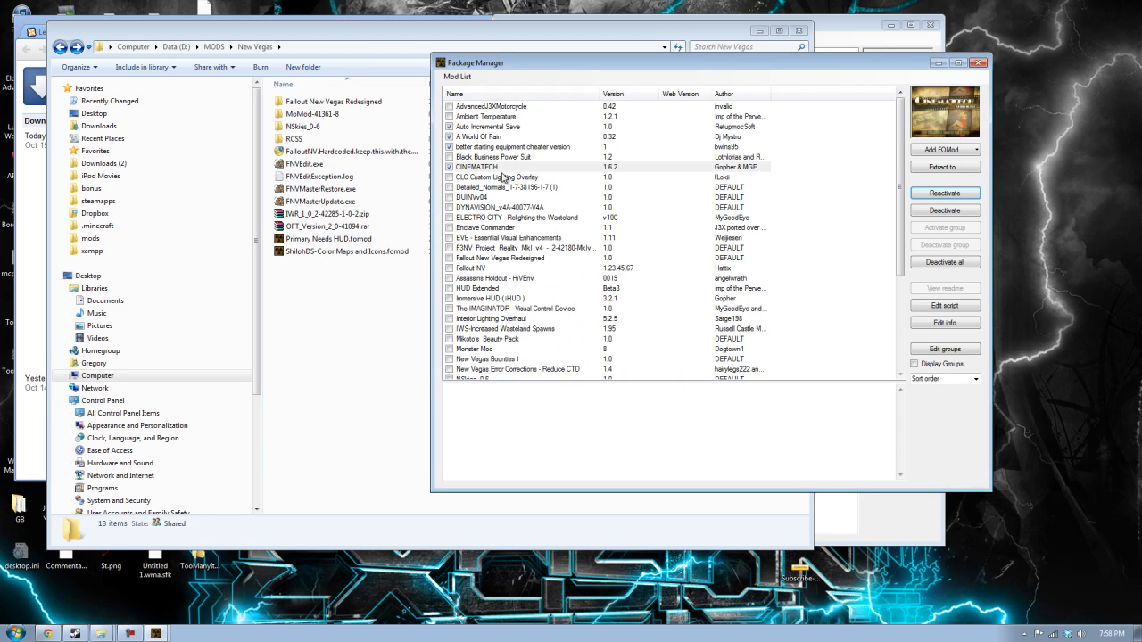
Activate the CLO Custom Lighting Overlay and Detailed Normals packages.
{"action": "left_click", "coordinate": [497, 177]}
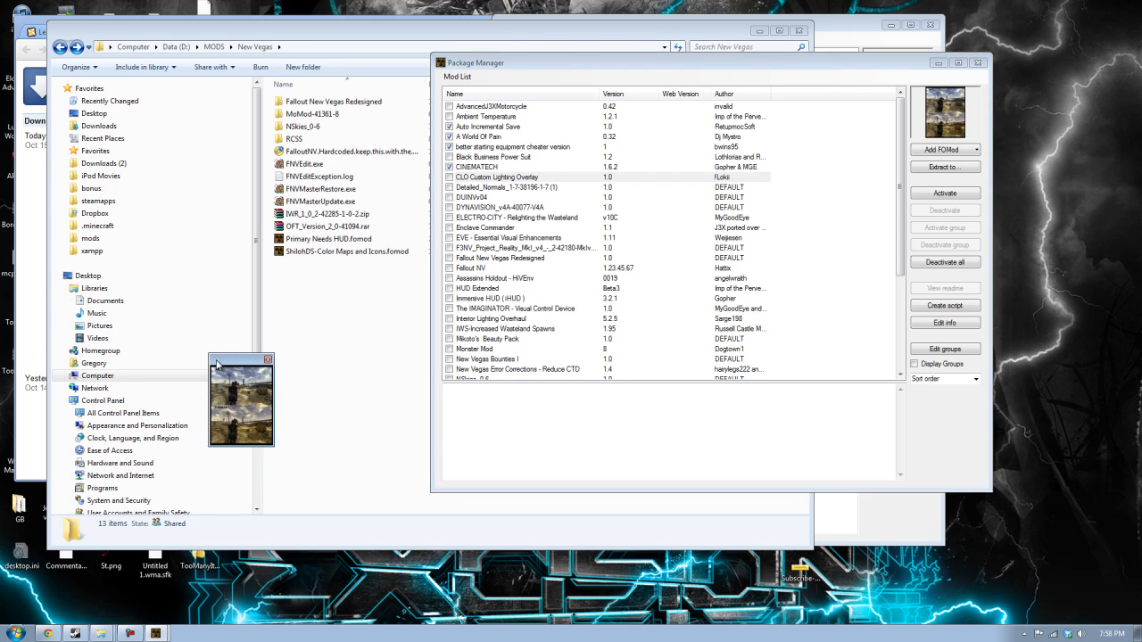
{"action": "mouse_move", "coordinate": [272, 455]}
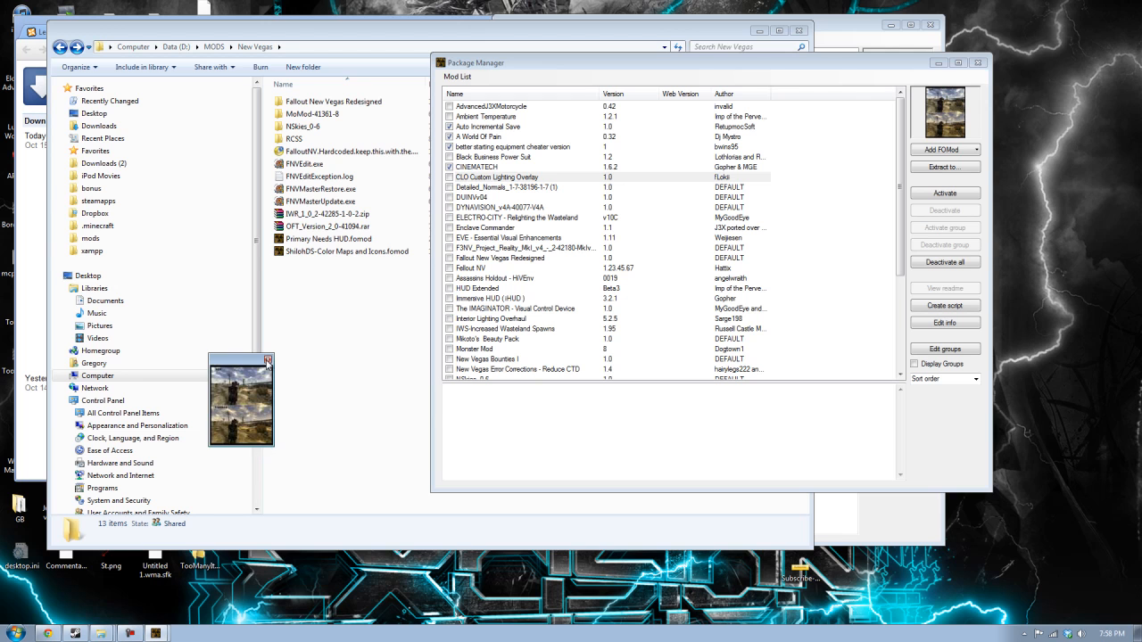
{"action": "left_click", "coordinate": [945, 193]}
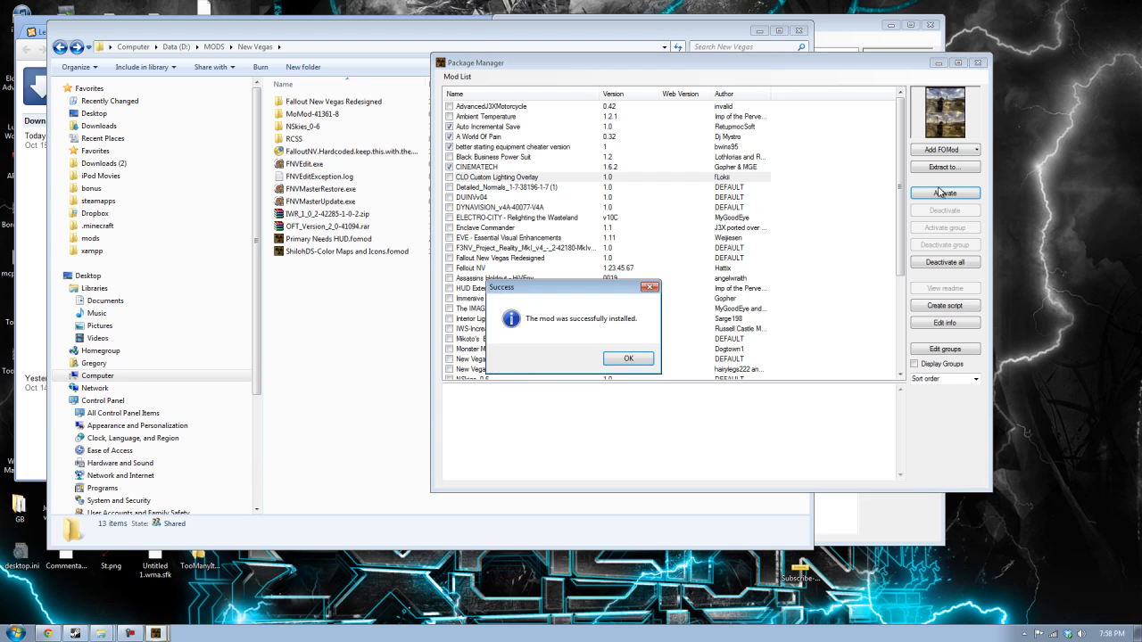
{"action": "left_click", "coordinate": [628, 357]}
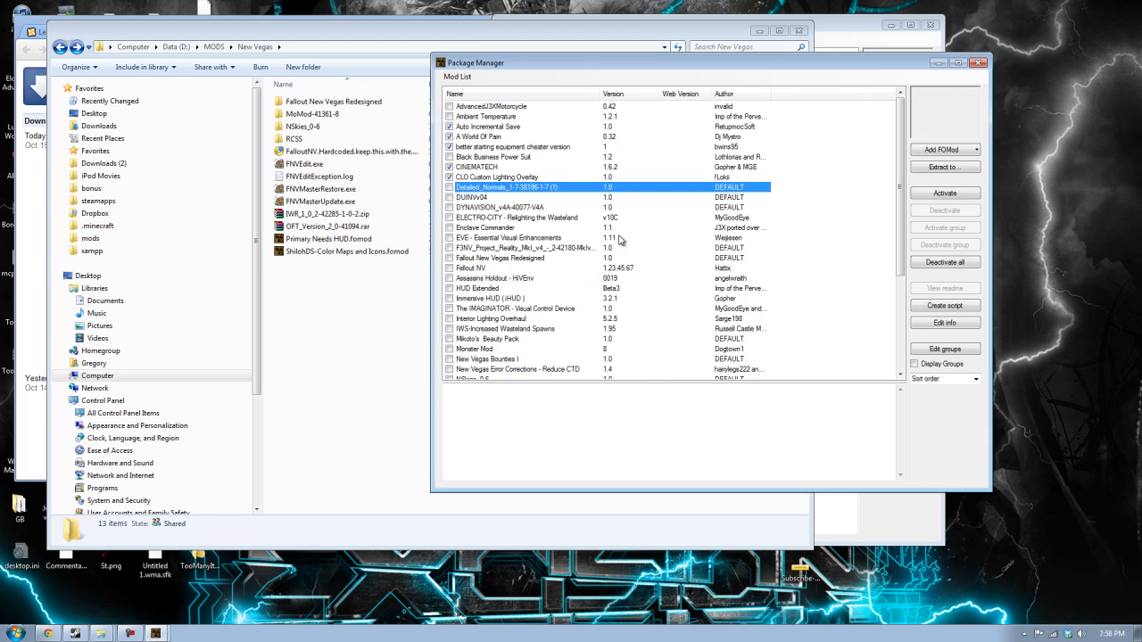
{"action": "left_click", "coordinate": [944, 193]}
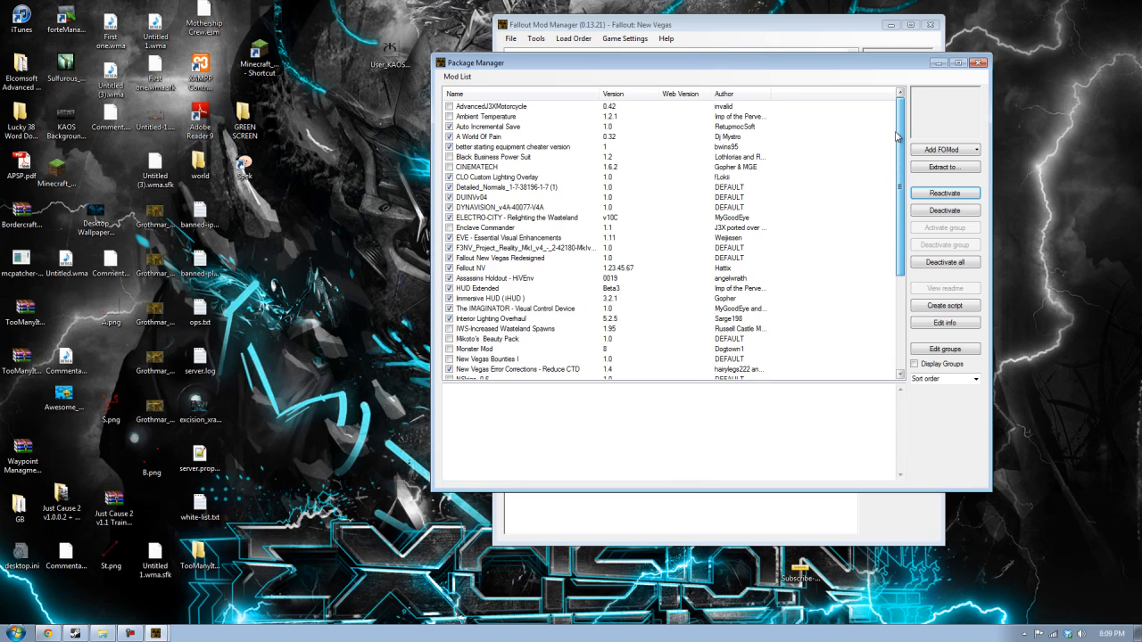
{"action": "mouse_move", "coordinate": [865, 118]}
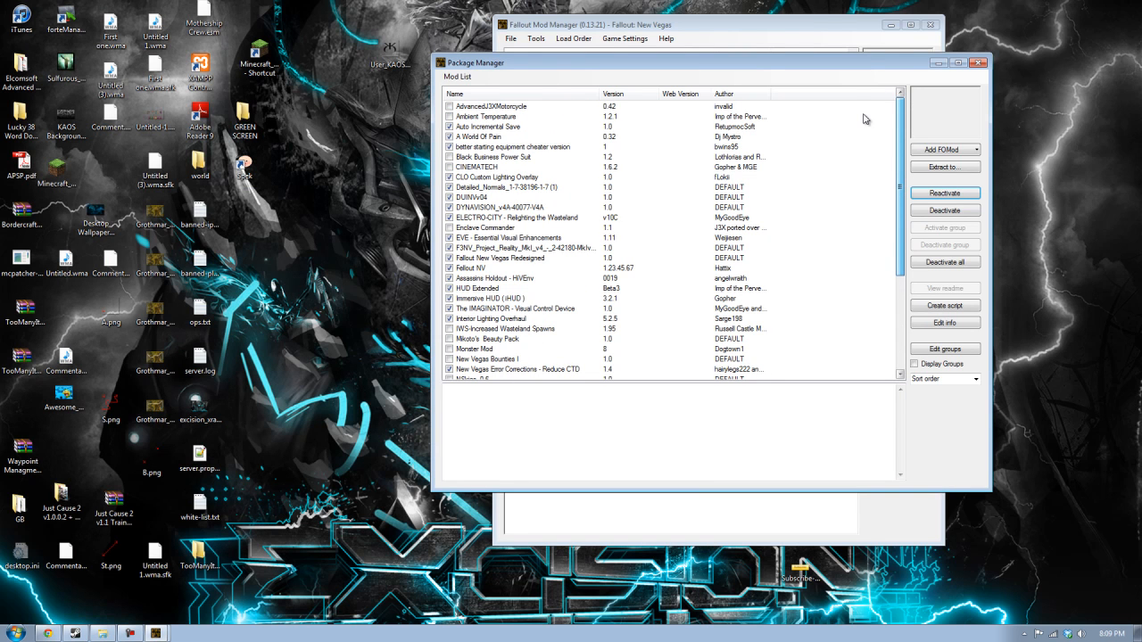
{"action": "mouse_move", "coordinate": [877, 132]}
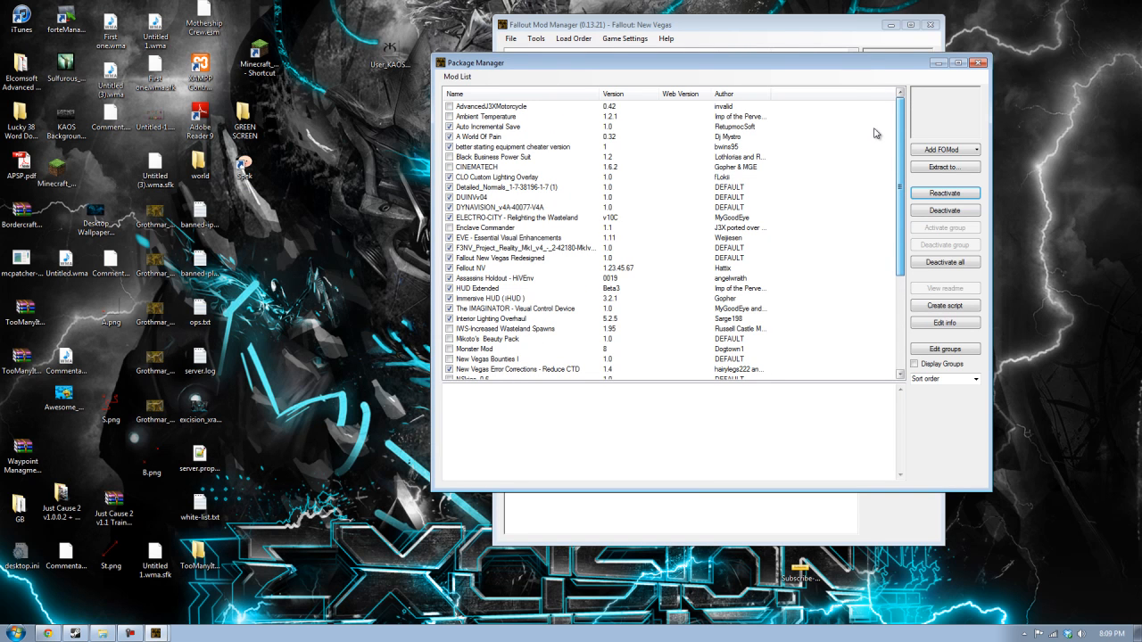
Scroll down the list to review the remaining activated packages.
{"action": "scroll", "scroll_direction": "down", "scroll_amount": 3}
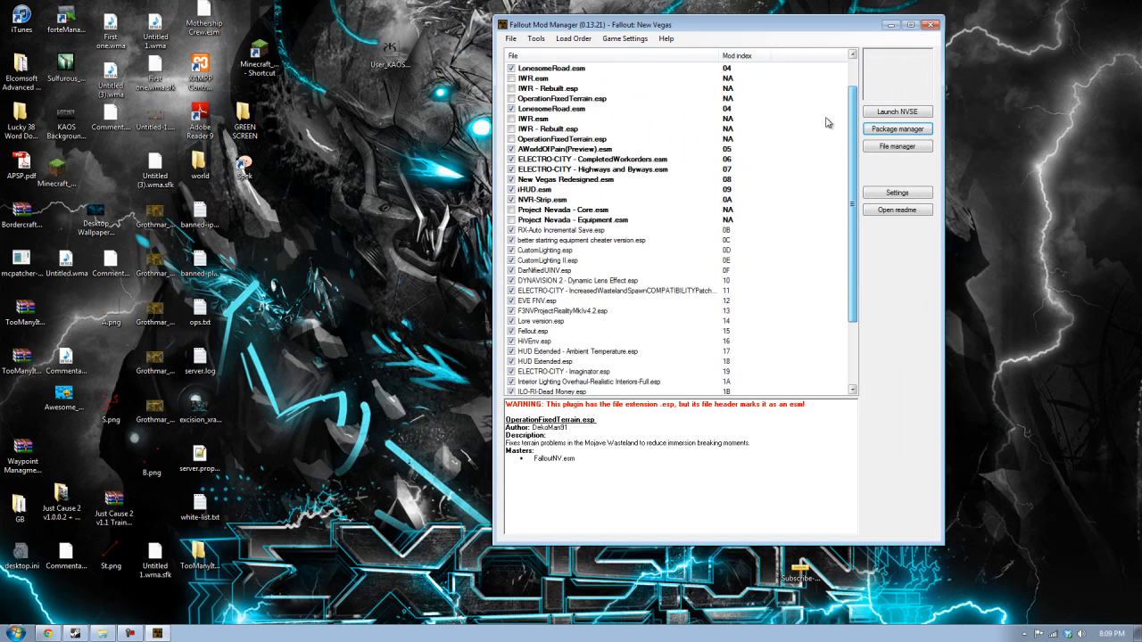
Enable Project Nevada Core and Cyberware plugins and disable CustomLighting II.esp.
{"action": "scroll", "scroll_direction": "down", "scroll_amount": 3}
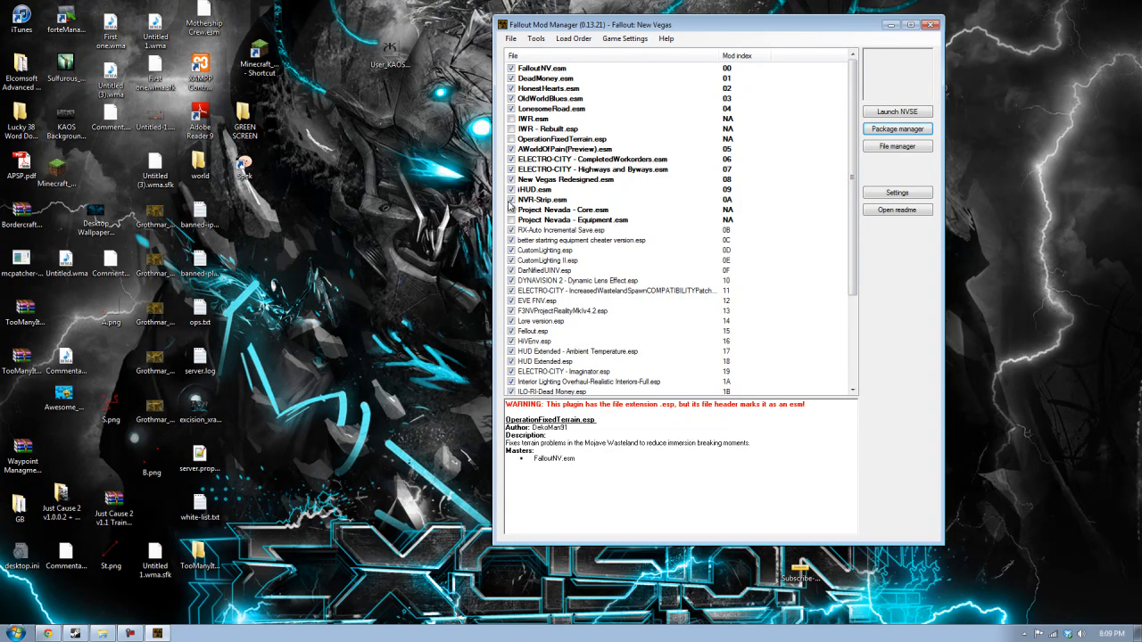
{"action": "left_click", "coordinate": [511, 119]}
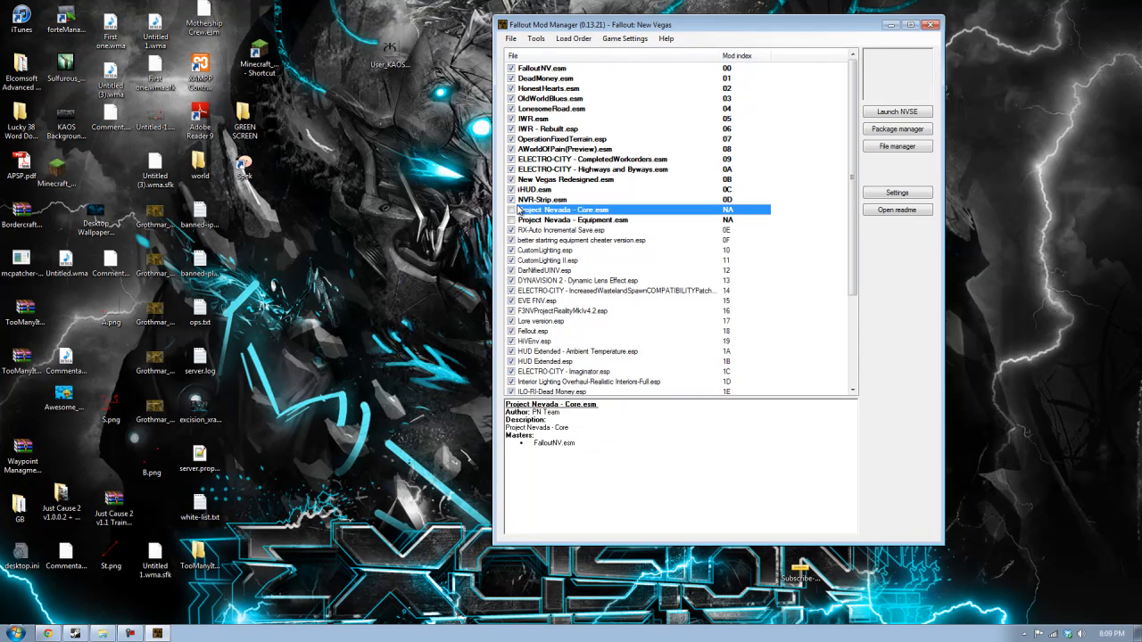
{"action": "left_click", "coordinate": [511, 209]}
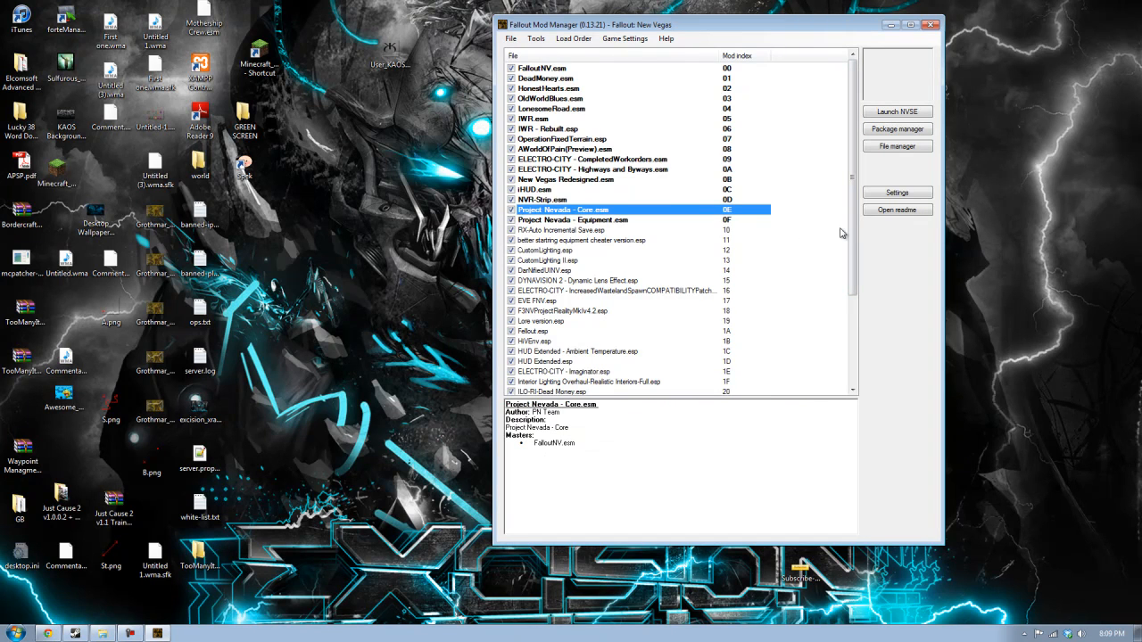
{"action": "scroll", "scroll_direction": "down", "scroll_amount": 3}
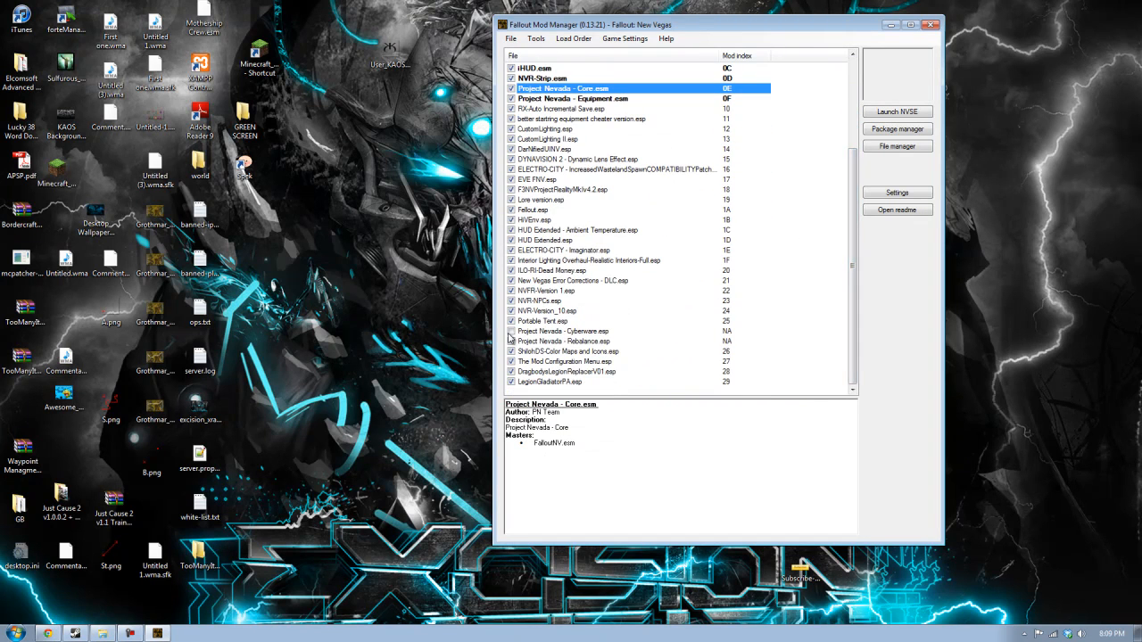
{"action": "left_click", "coordinate": [564, 340]}
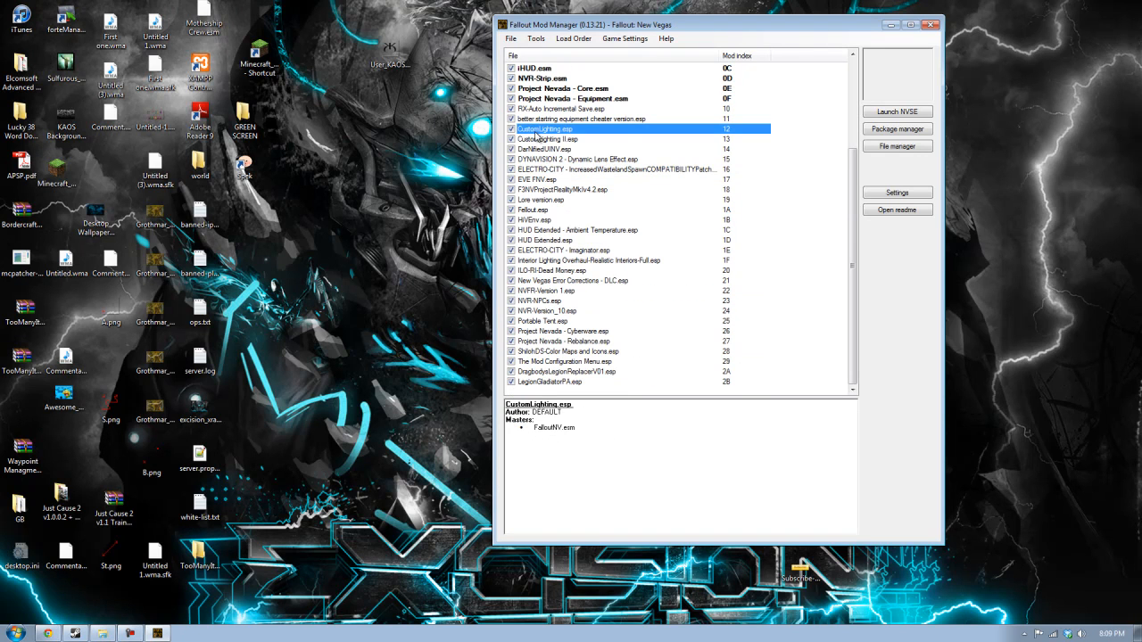
{"action": "left_click", "coordinate": [546, 139]}
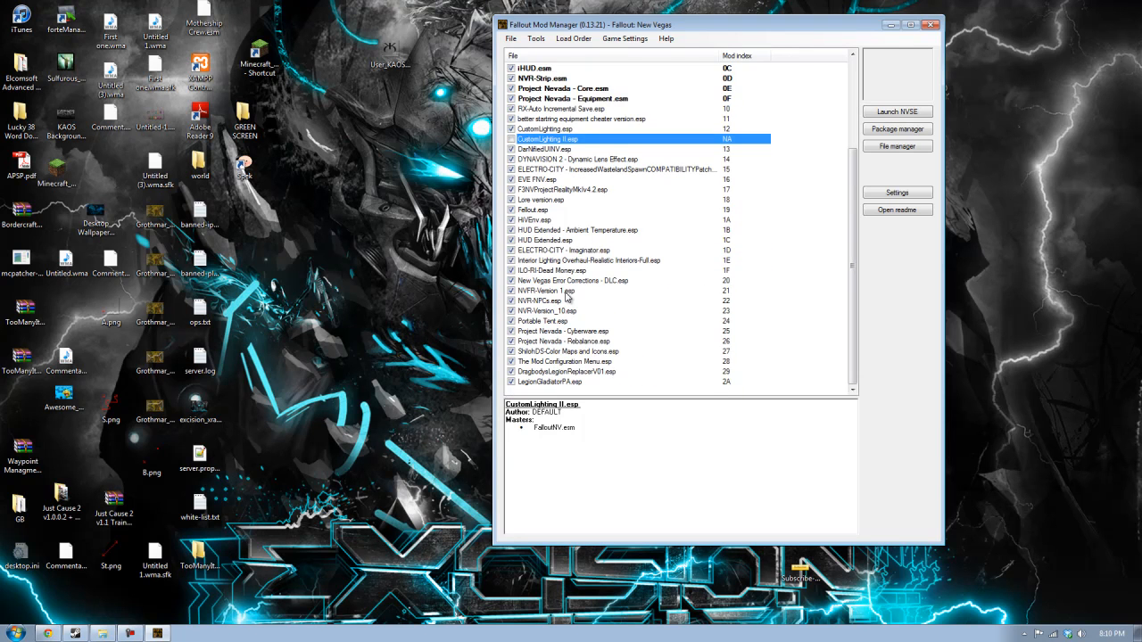
{"action": "mouse_move", "coordinate": [555, 289]}
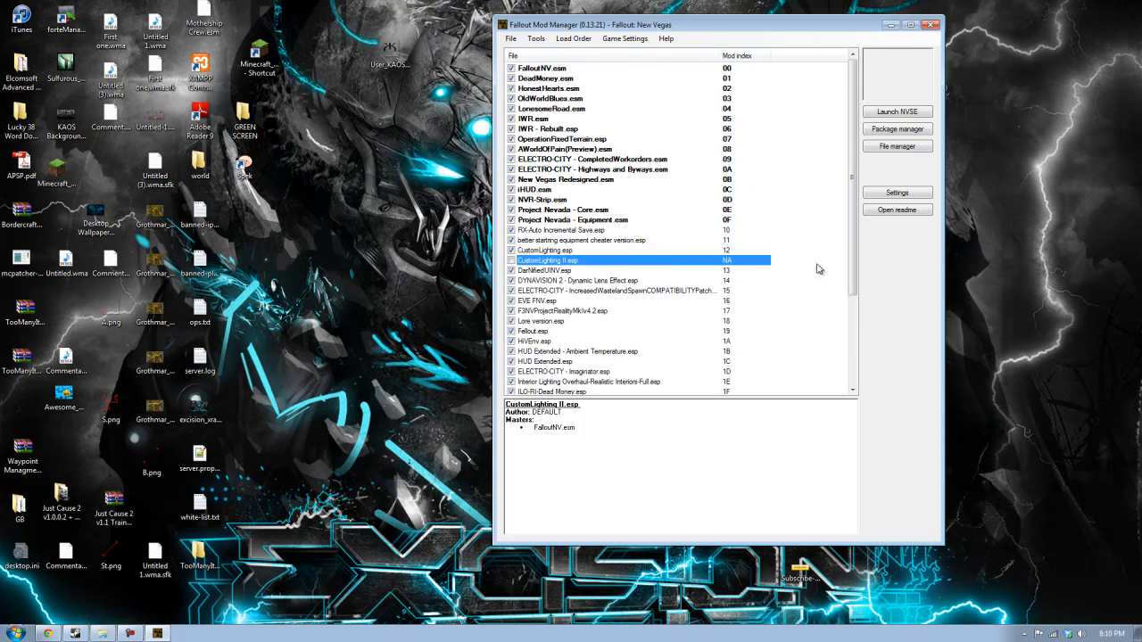
{"action": "mouse_move", "coordinate": [575, 217]}
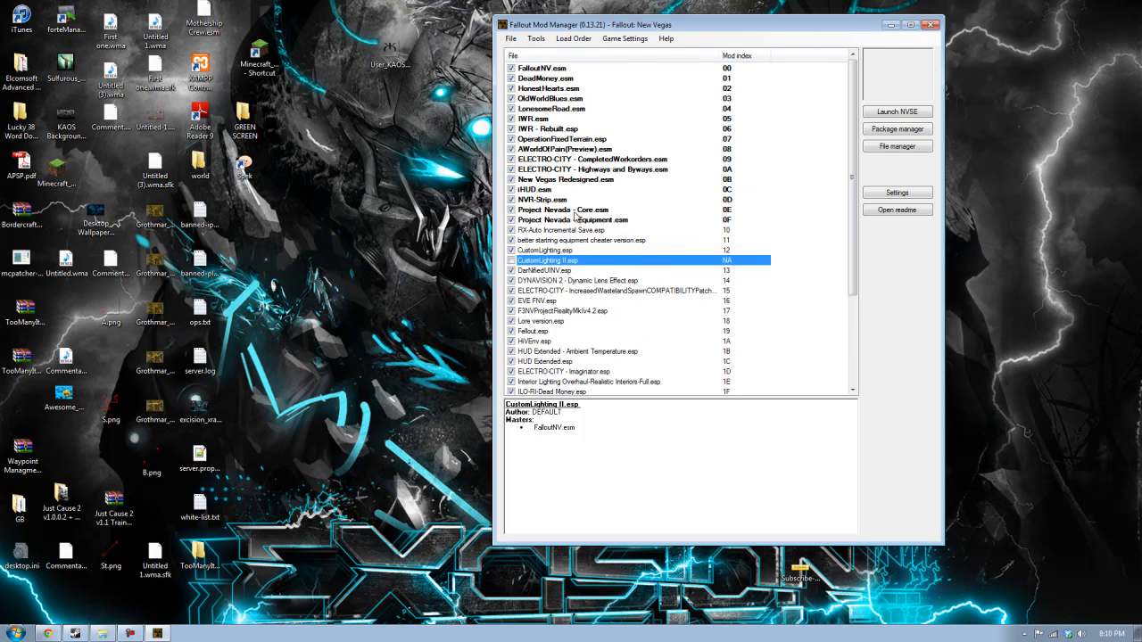
{"action": "mouse_move", "coordinate": [566, 79]}
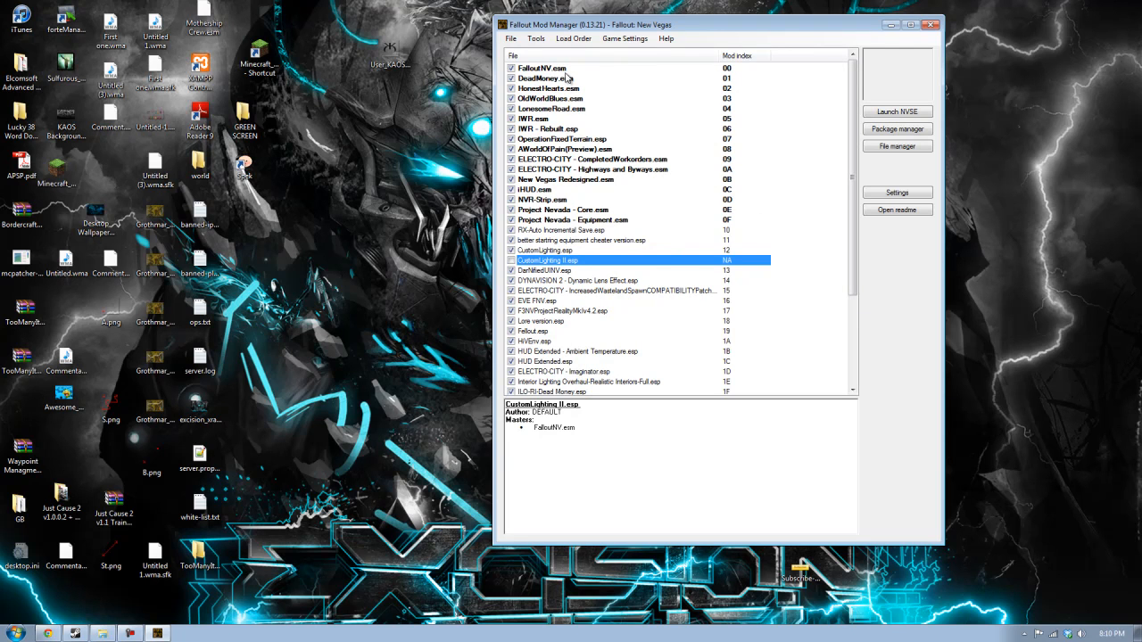
Review plugin details for FalloutNV.esm, IWR - Rebuilt.esp and DarNifiedUINV.esp.
{"action": "left_click", "coordinate": [542, 68]}
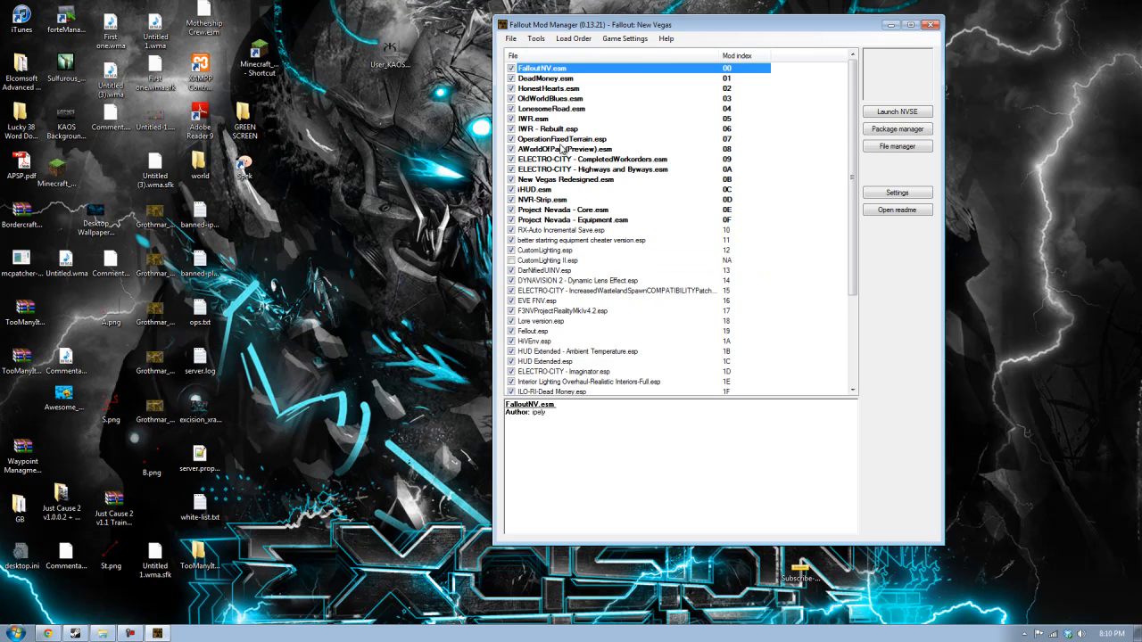
{"action": "left_click", "coordinate": [548, 128]}
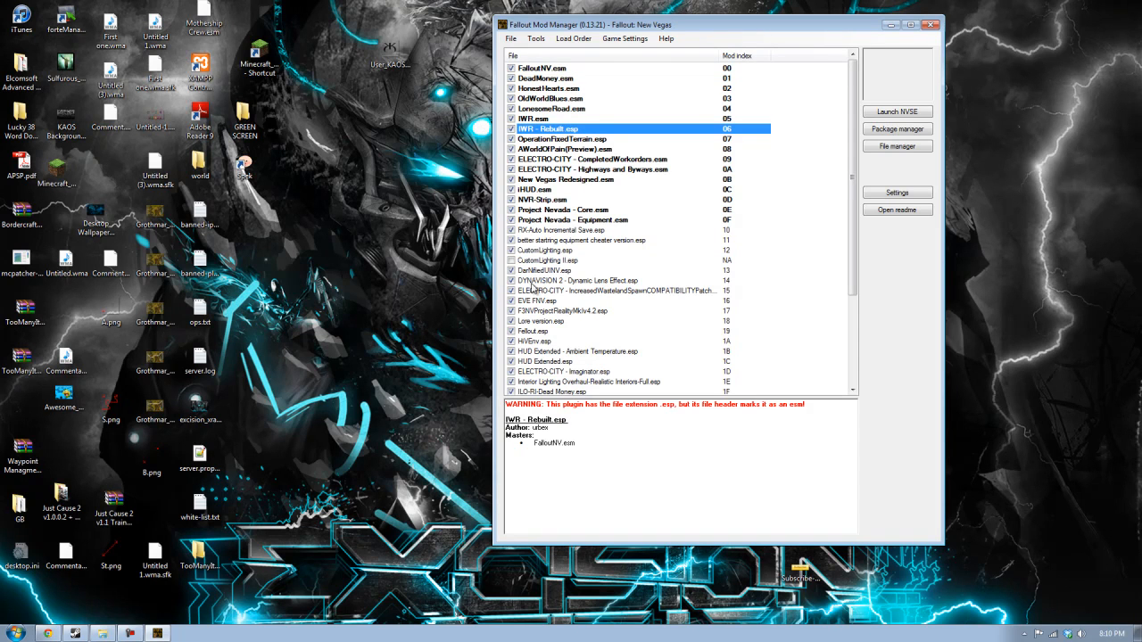
{"action": "left_click", "coordinate": [542, 67]}
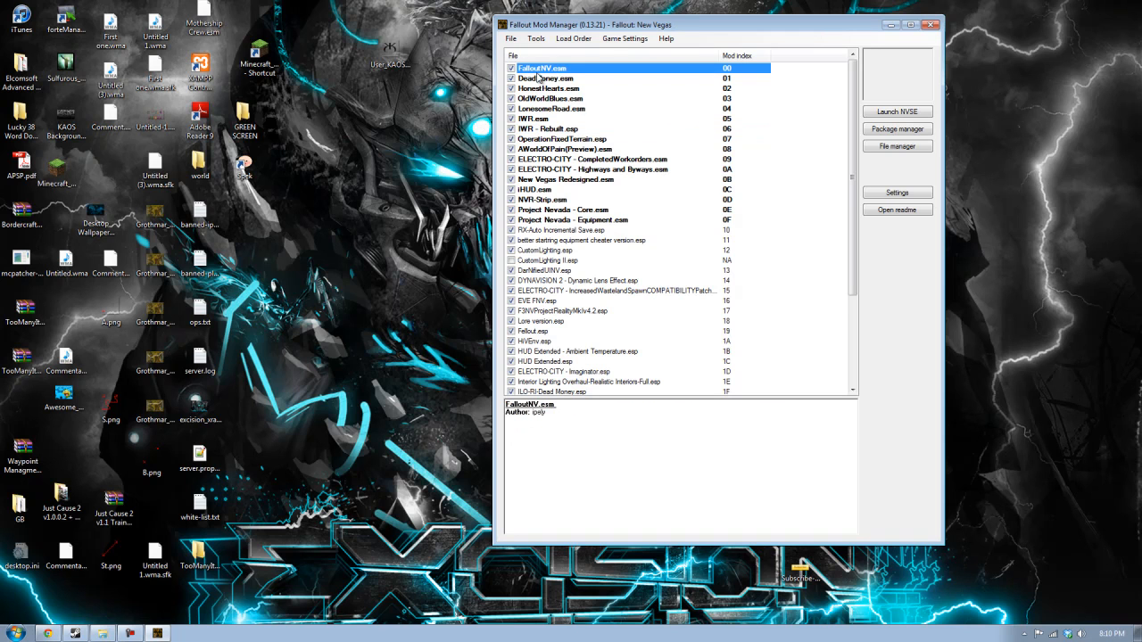
{"action": "left_click", "coordinate": [544, 270]}
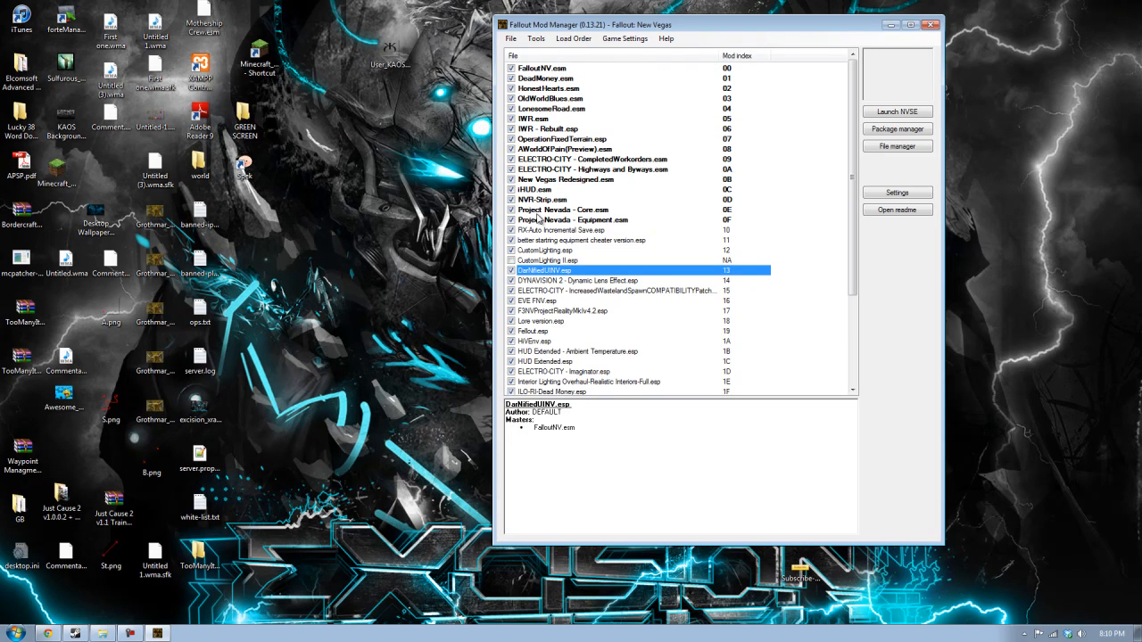
{"action": "mouse_move", "coordinate": [553, 51]}
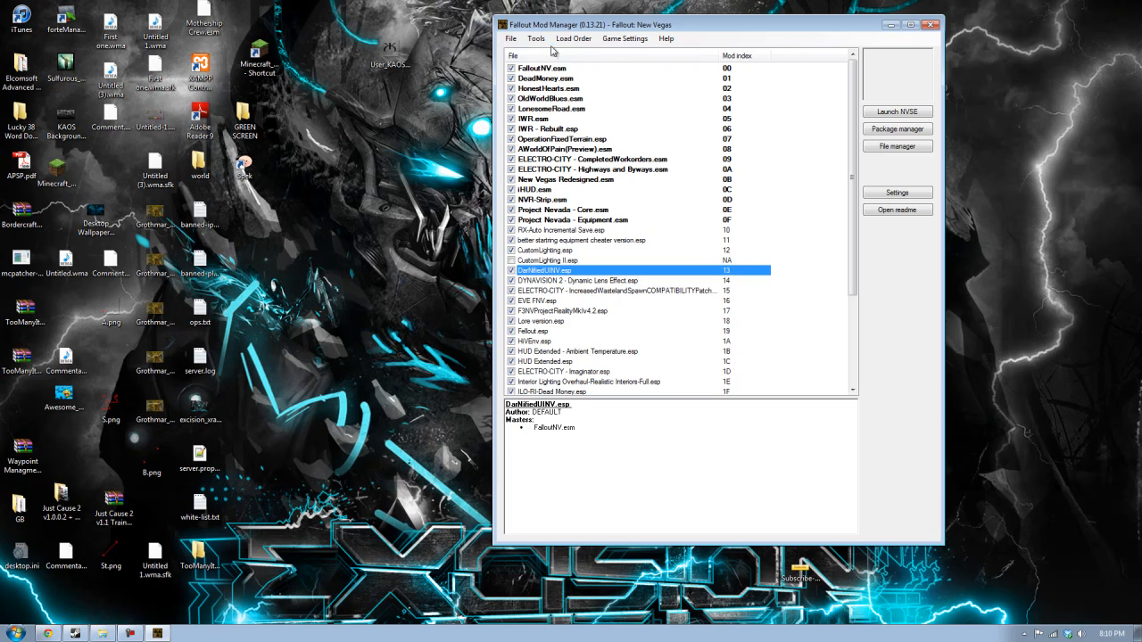
{"action": "mouse_move", "coordinate": [794, 229]}
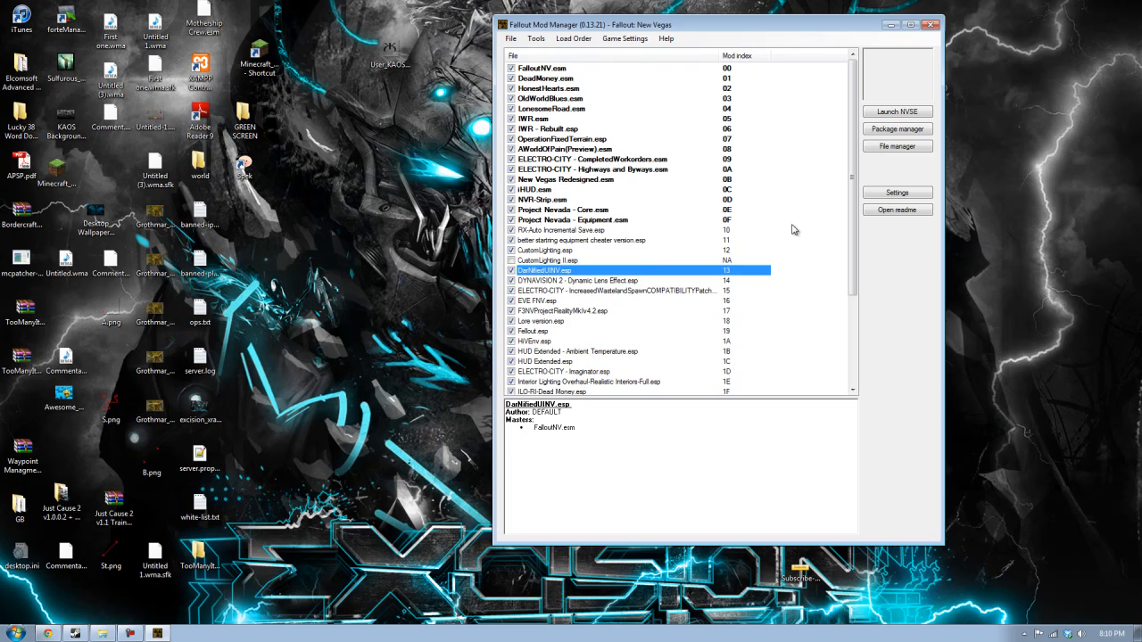
{"action": "mouse_move", "coordinate": [572, 116]}
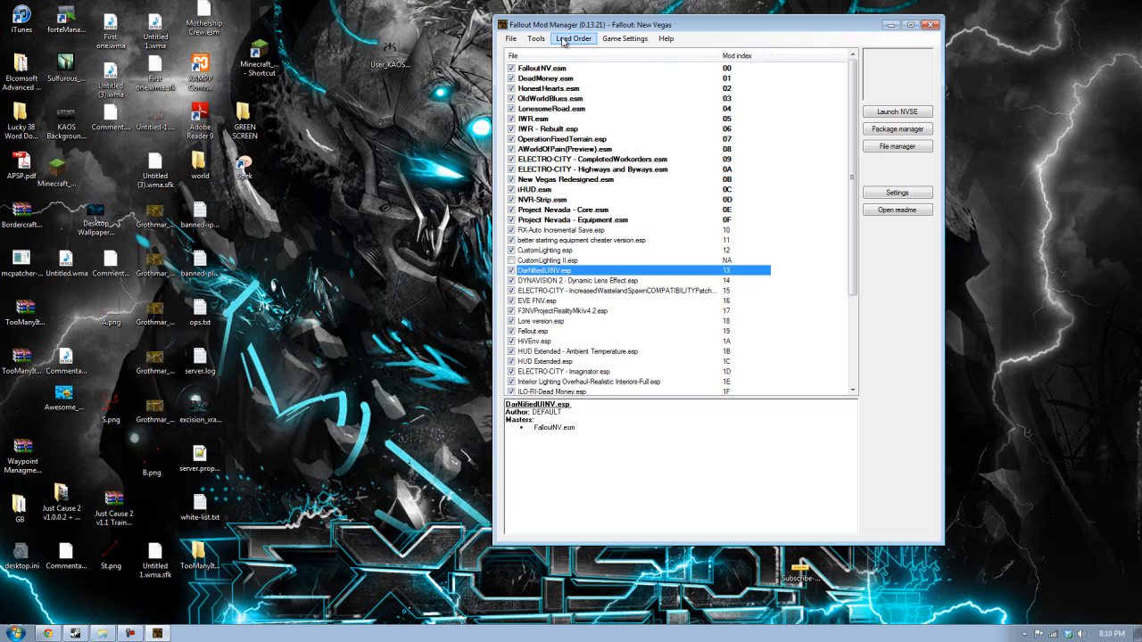
{"action": "left_click", "coordinate": [572, 38]}
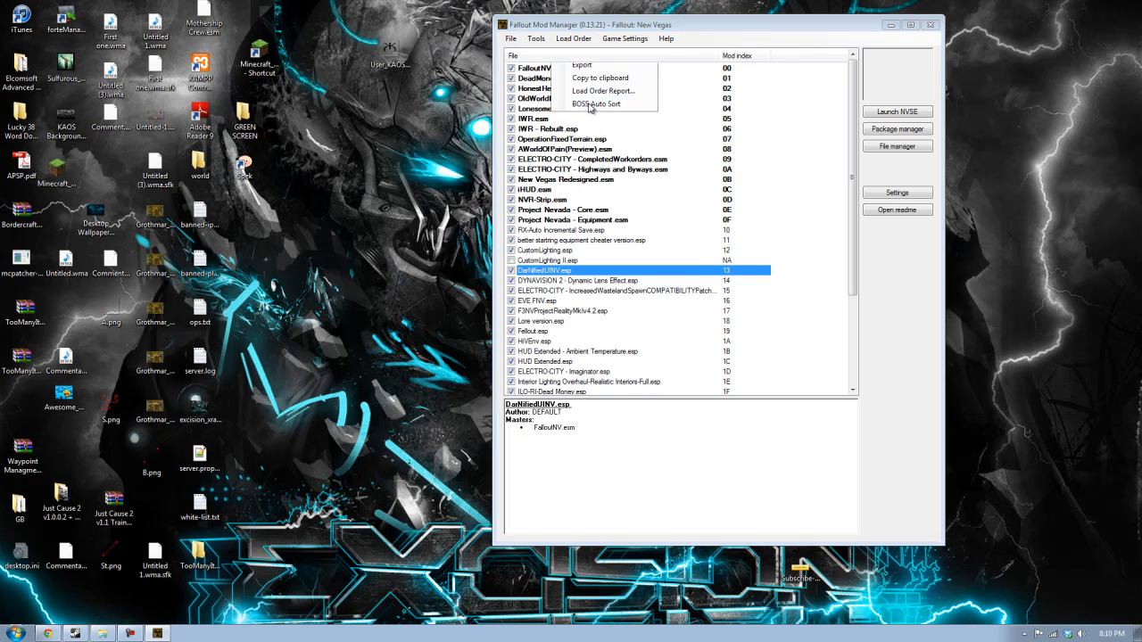
{"action": "left_click", "coordinate": [595, 103]}
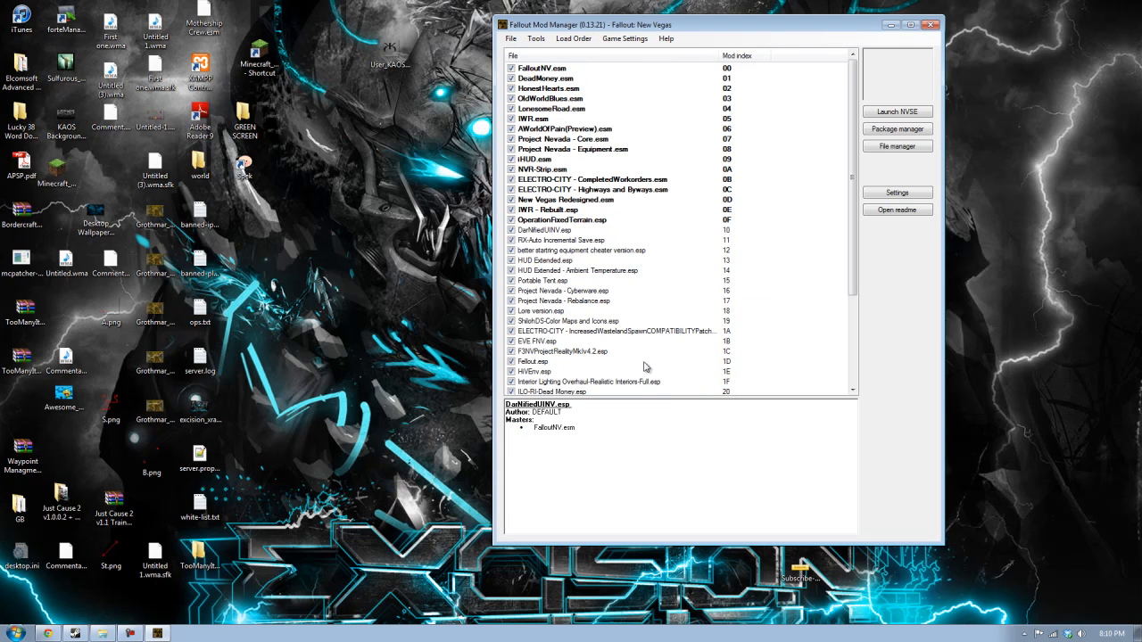
{"action": "scroll", "scroll_direction": "down", "scroll_amount": 3}
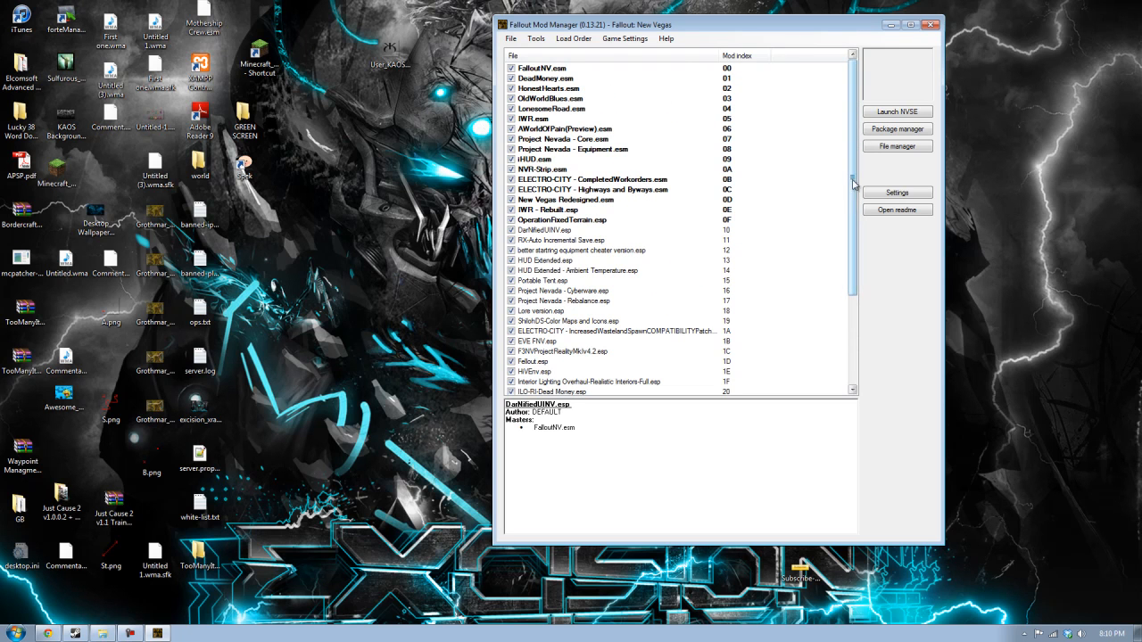
{"action": "scroll", "scroll_direction": "down", "scroll_amount": 3}
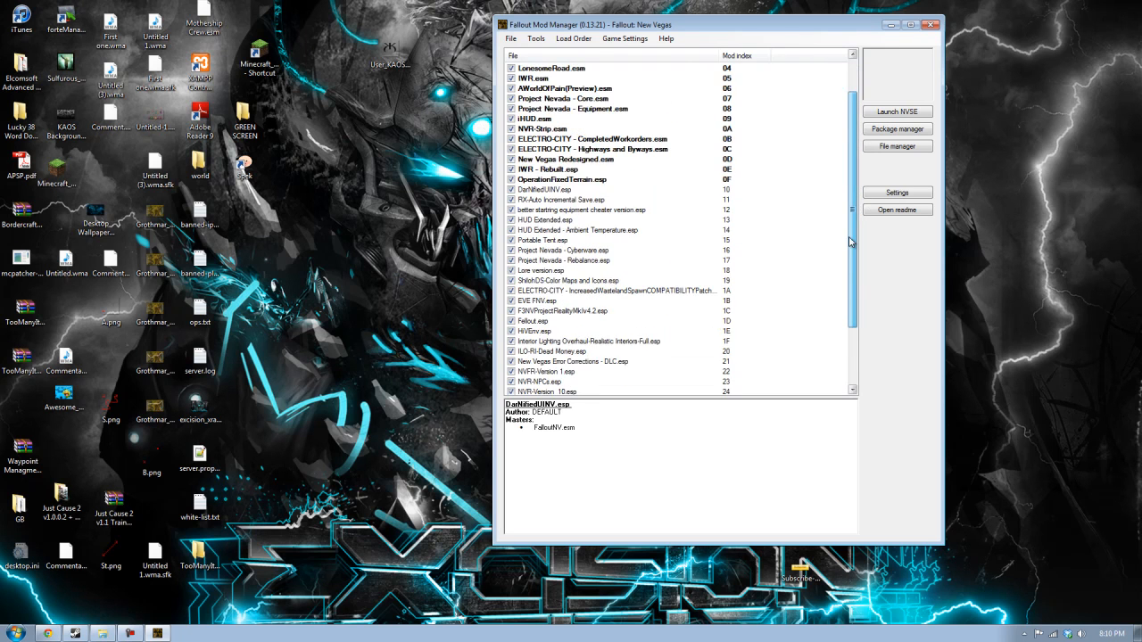
{"action": "scroll", "scroll_direction": "down", "scroll_amount": 3}
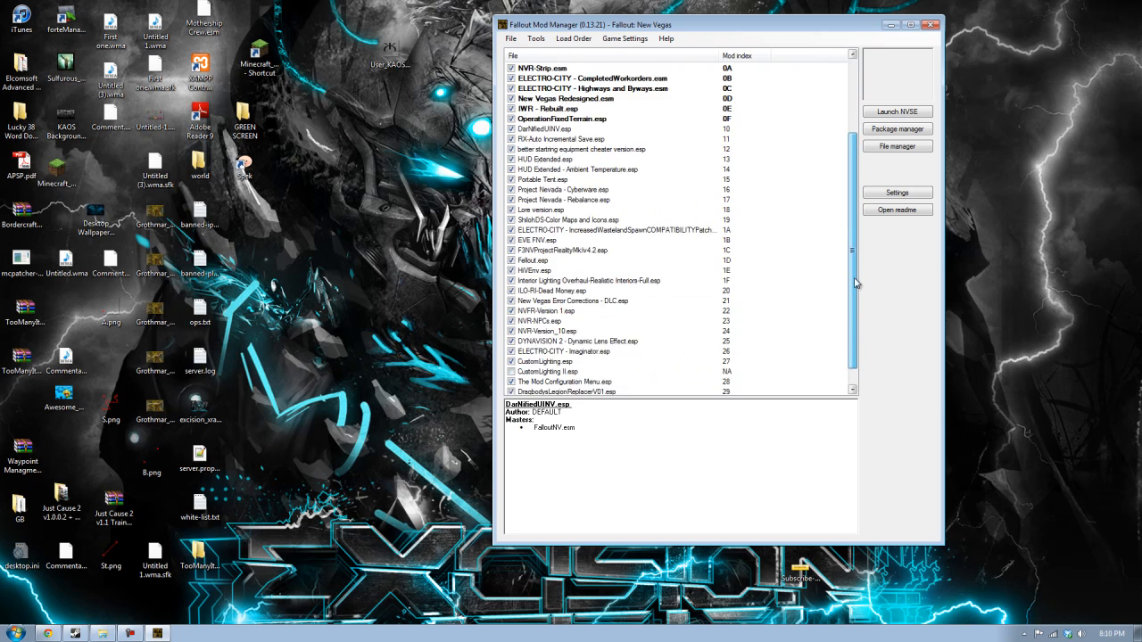
{"action": "scroll", "scroll_direction": "down", "scroll_amount": 3}
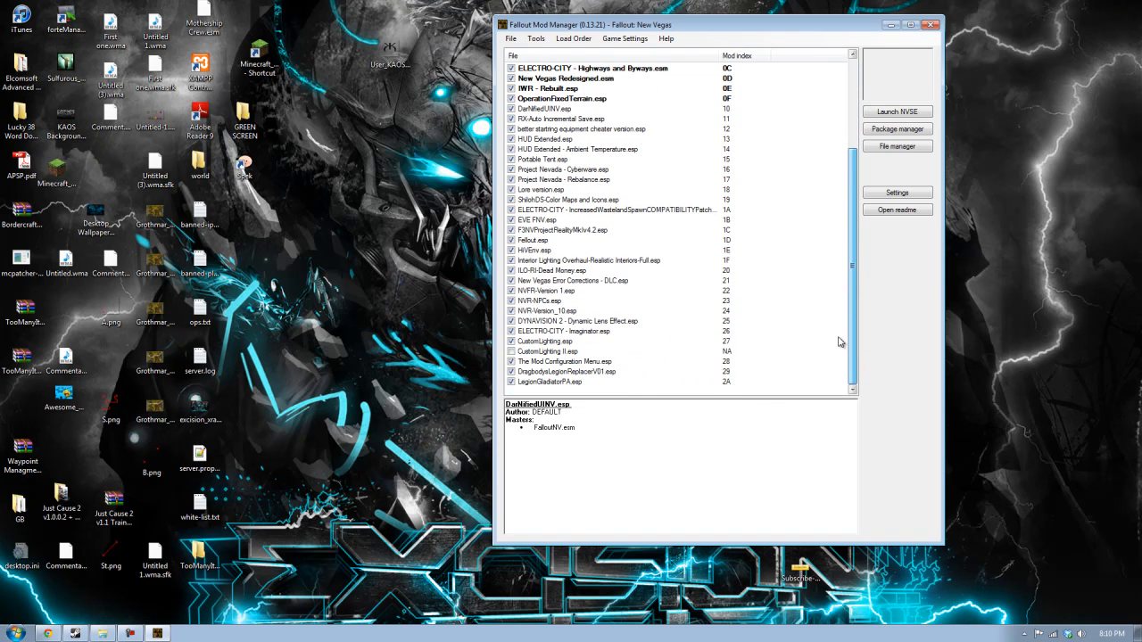
{"action": "mouse_move", "coordinate": [848, 322]}
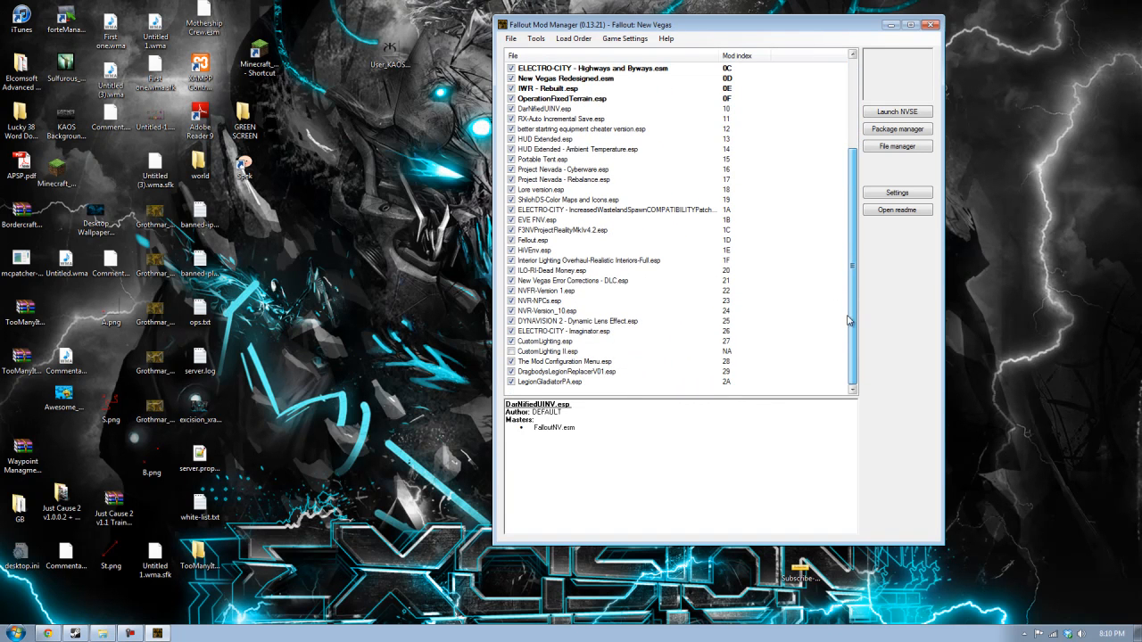
{"action": "mouse_move", "coordinate": [832, 334]}
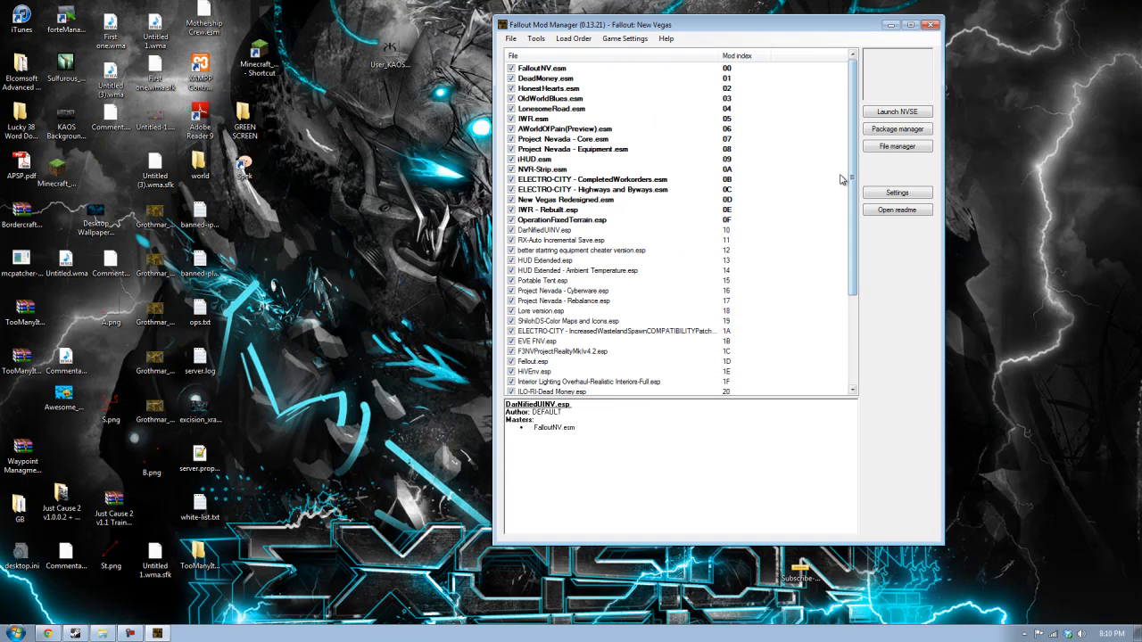
{"action": "mouse_move", "coordinate": [799, 172]}
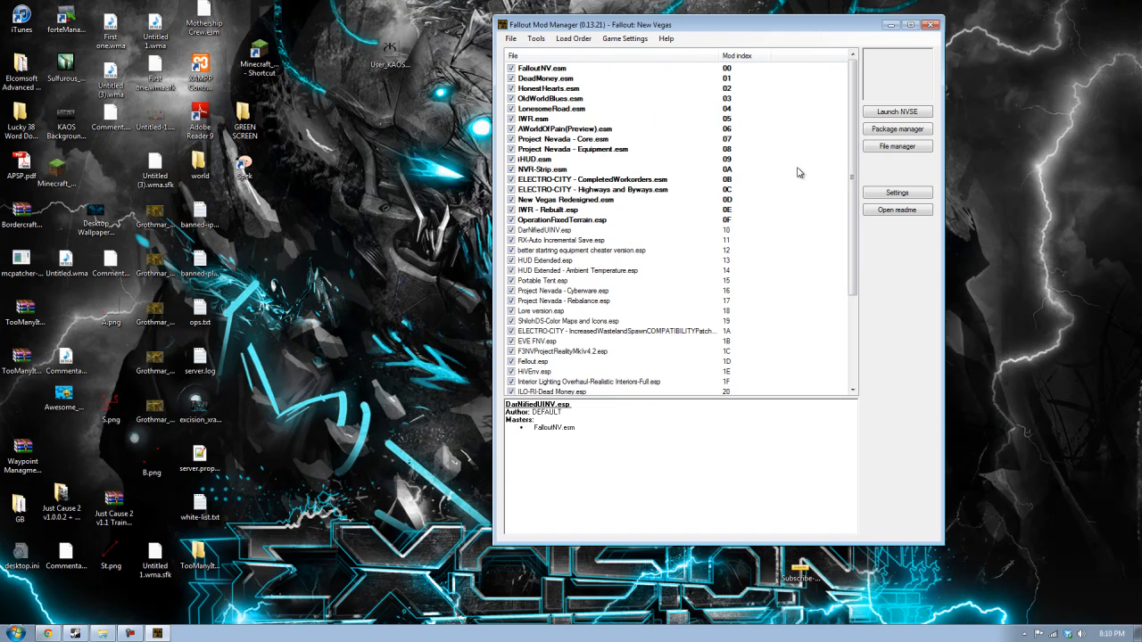
{"action": "mouse_move", "coordinate": [355, 231]}
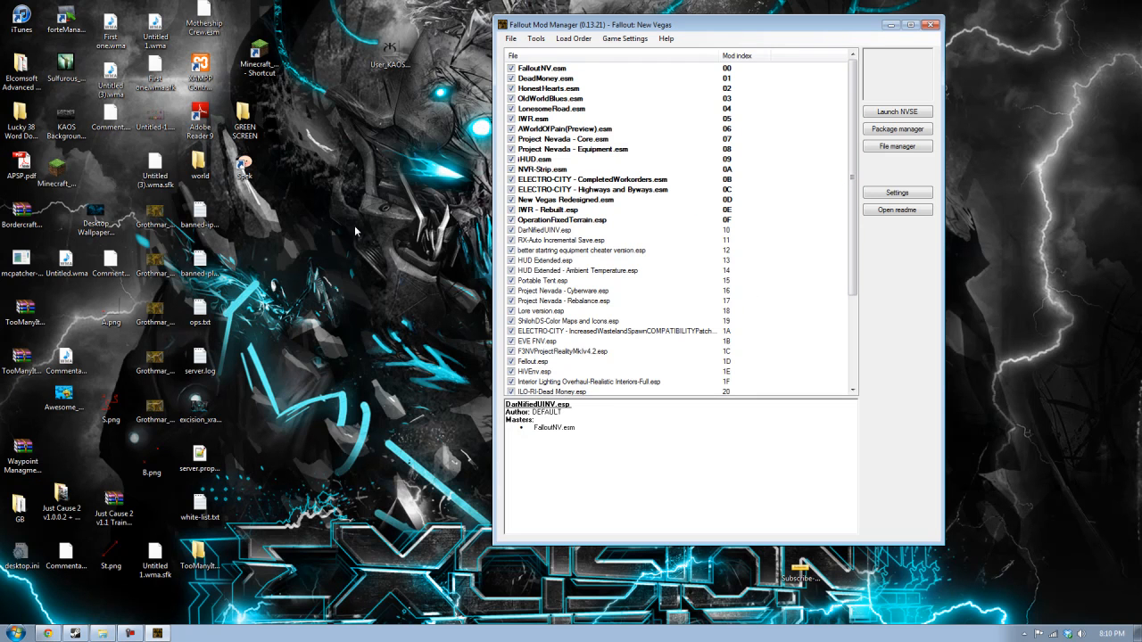
{"action": "mouse_move", "coordinate": [384, 443]}
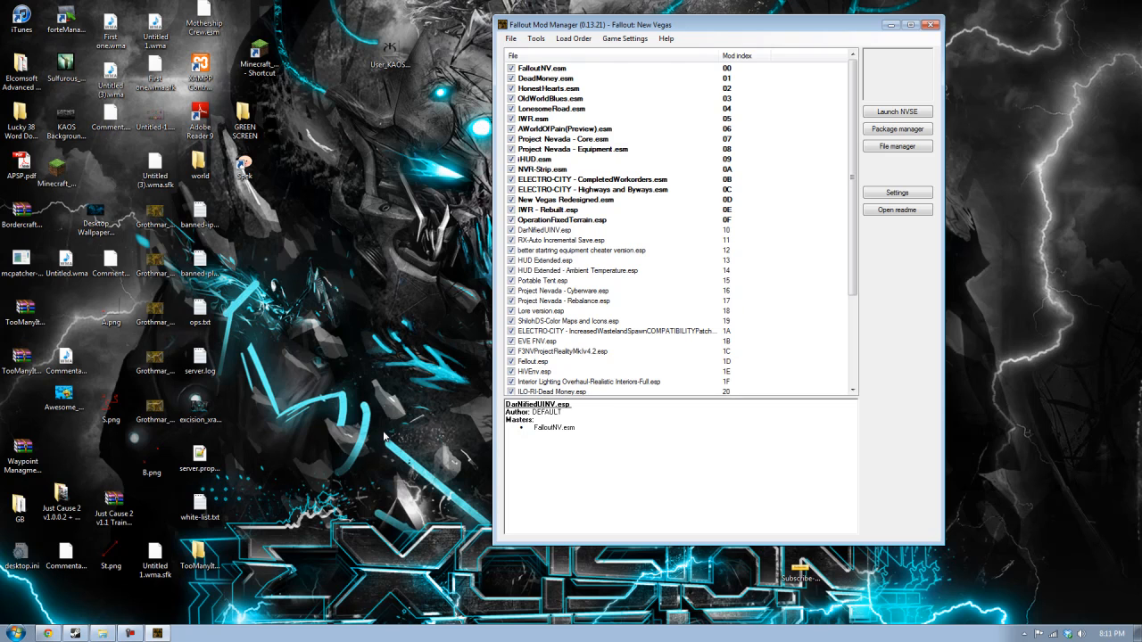
{"action": "mouse_move", "coordinate": [332, 239]}
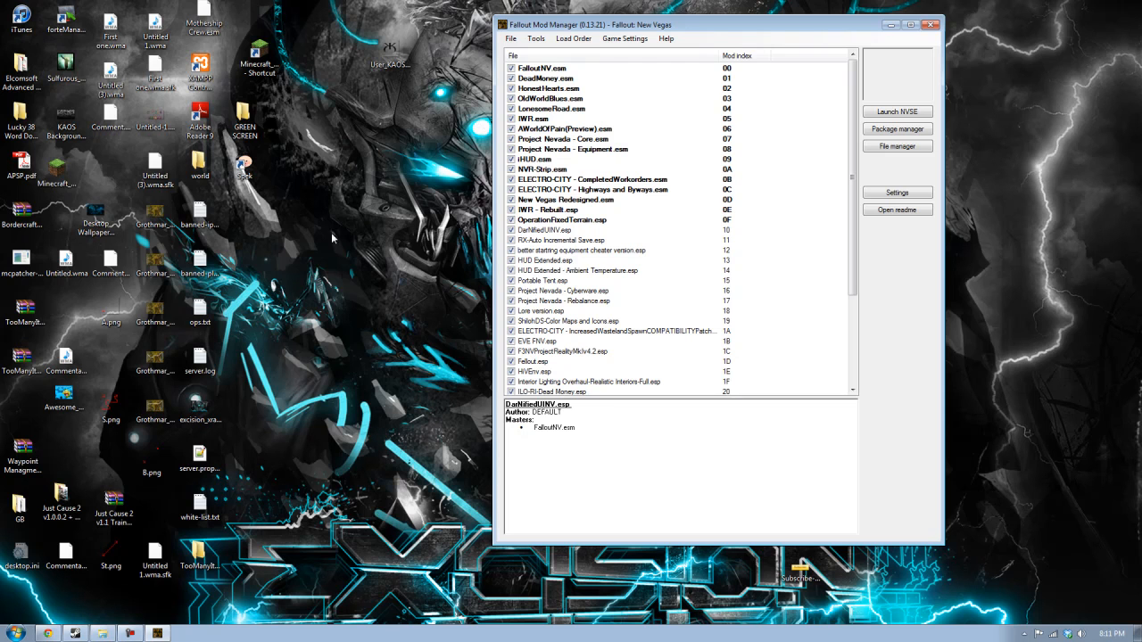
{"action": "mouse_move", "coordinate": [898, 209]}
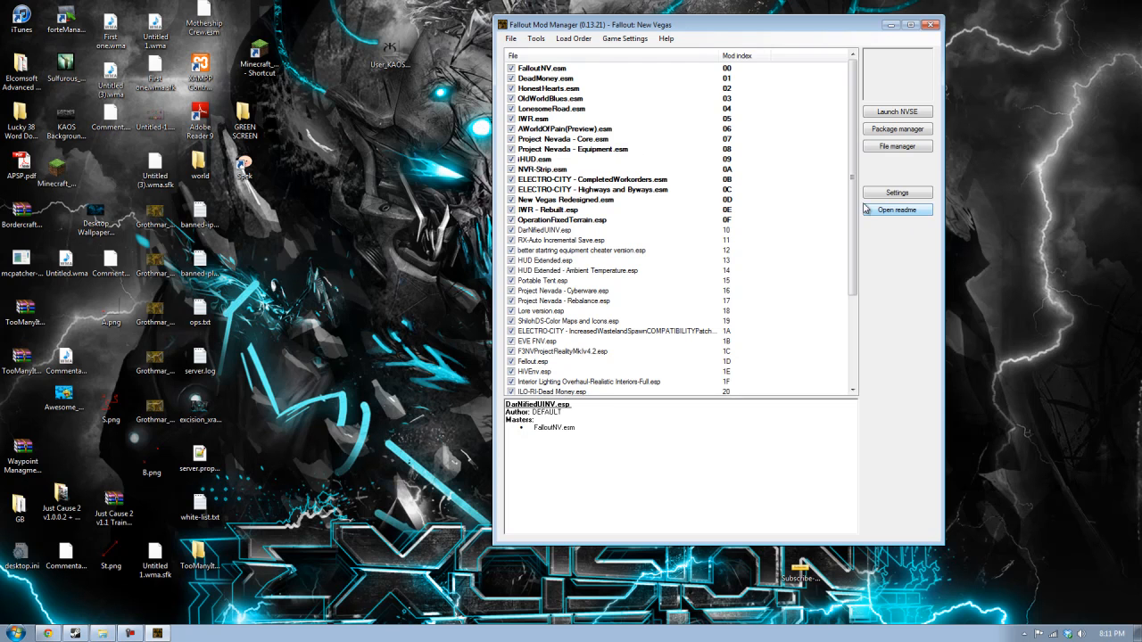
{"action": "scroll", "scroll_direction": "down", "scroll_amount": 3}
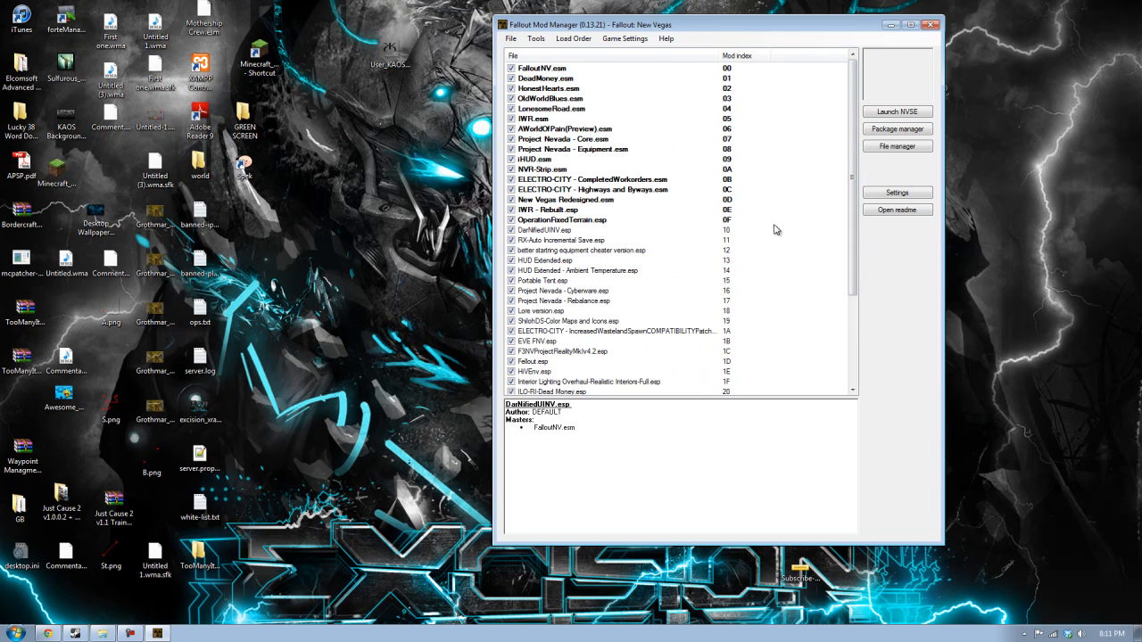
{"action": "mouse_move", "coordinate": [842, 230]}
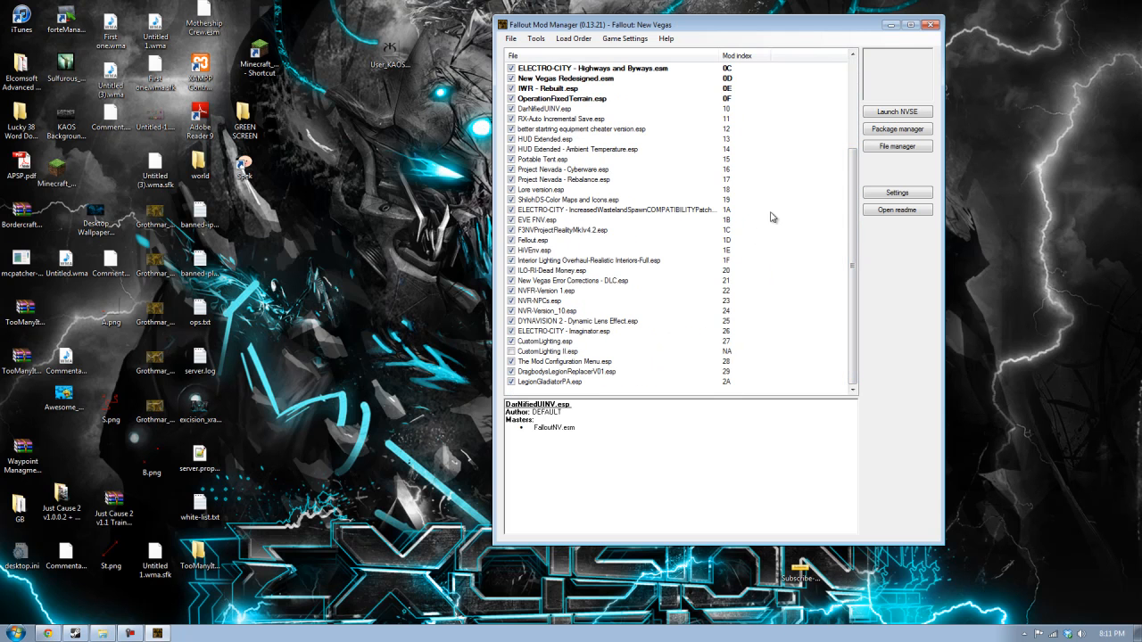
{"action": "mouse_move", "coordinate": [535, 39]}
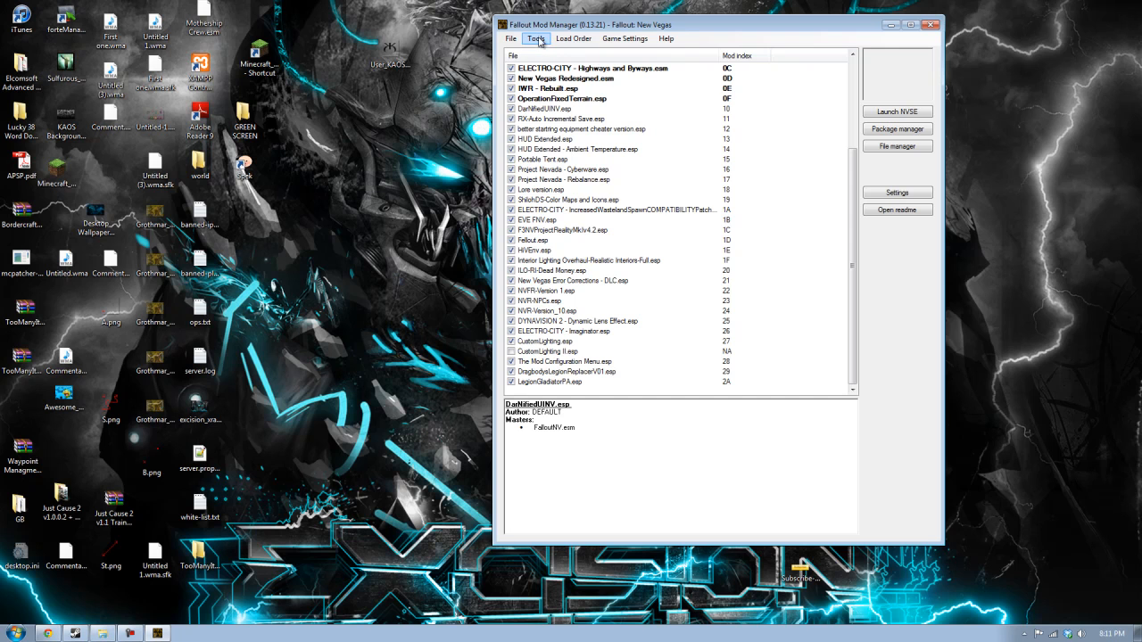
Launch FNVEdit from FOMM's Tools menu and scroll its Master/Plugin Selection list.
{"action": "left_click", "coordinate": [535, 38]}
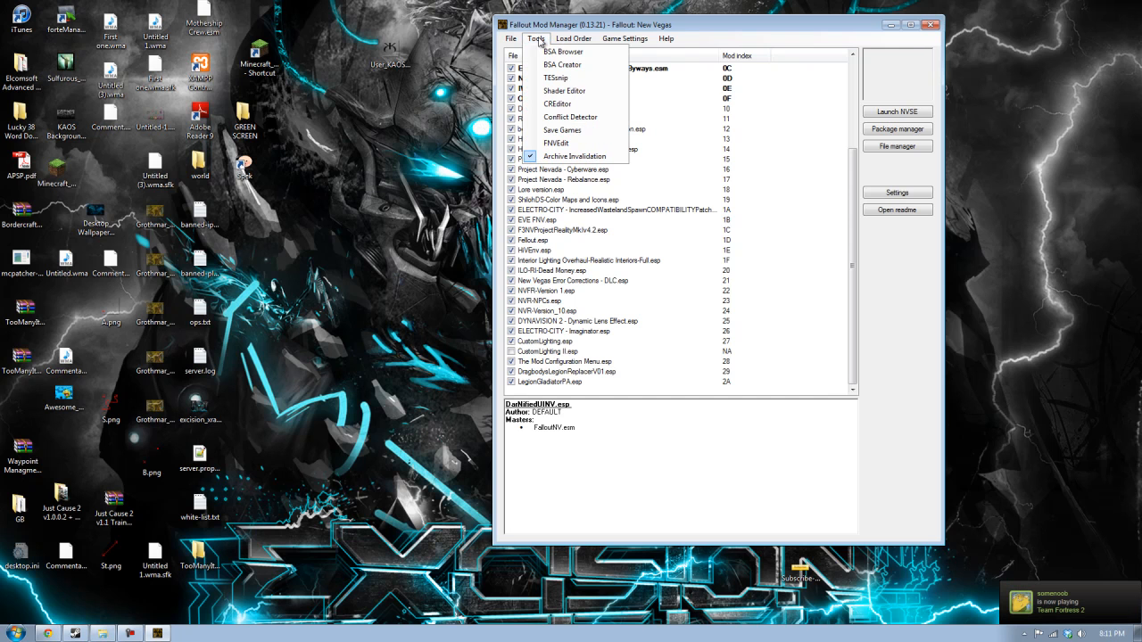
{"action": "mouse_move", "coordinate": [555, 143]}
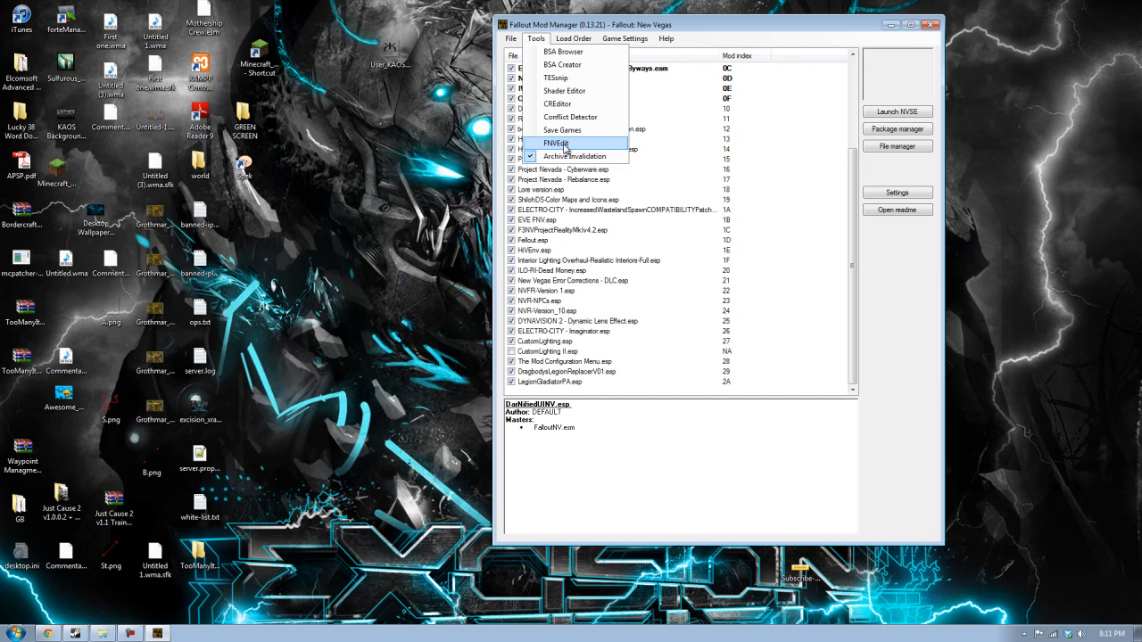
{"action": "left_click", "coordinate": [556, 143]}
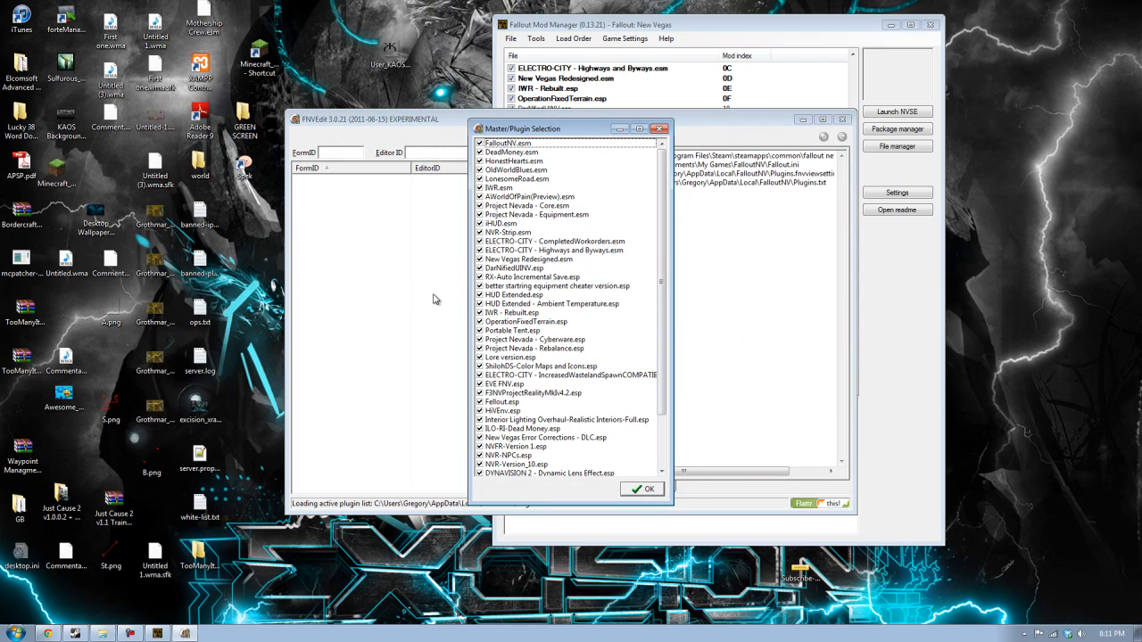
{"action": "scroll", "scroll_direction": "down", "scroll_amount": 3}
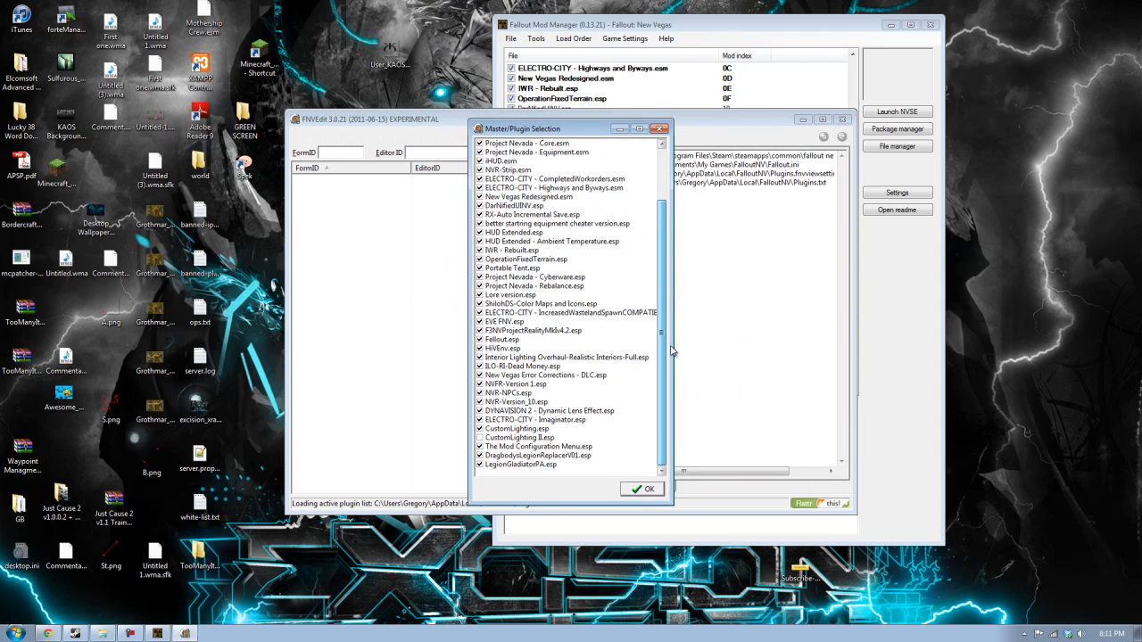
{"action": "mouse_move", "coordinate": [668, 347]}
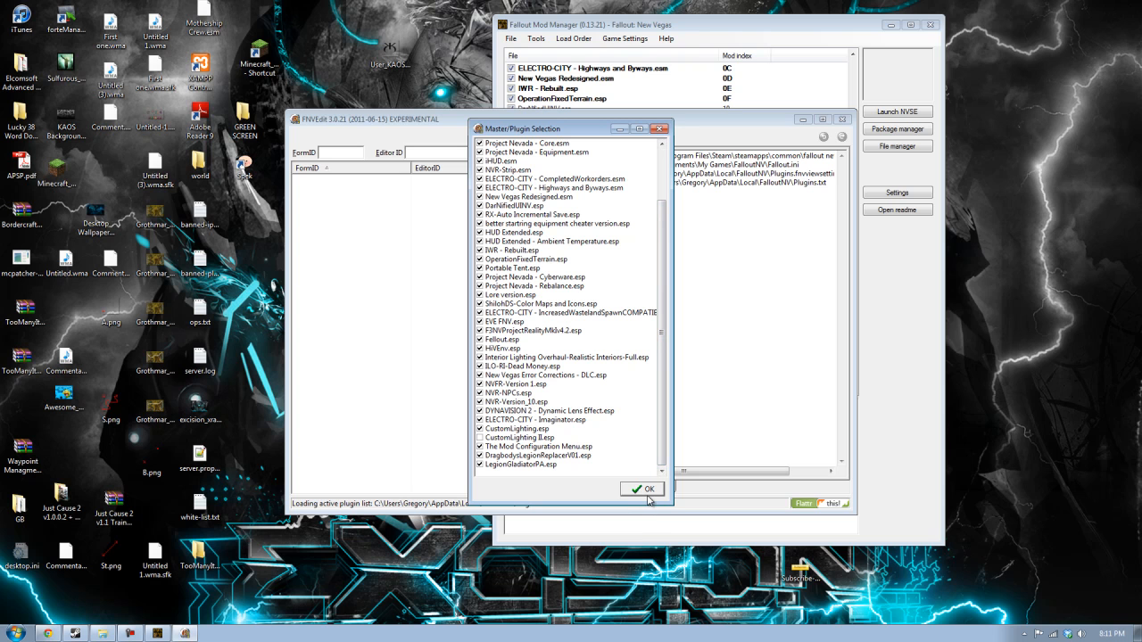
Load the checked plugins, dismiss the load error, and deactivate HUD Extended - Ambient Temperature.
{"action": "left_click", "coordinate": [642, 488]}
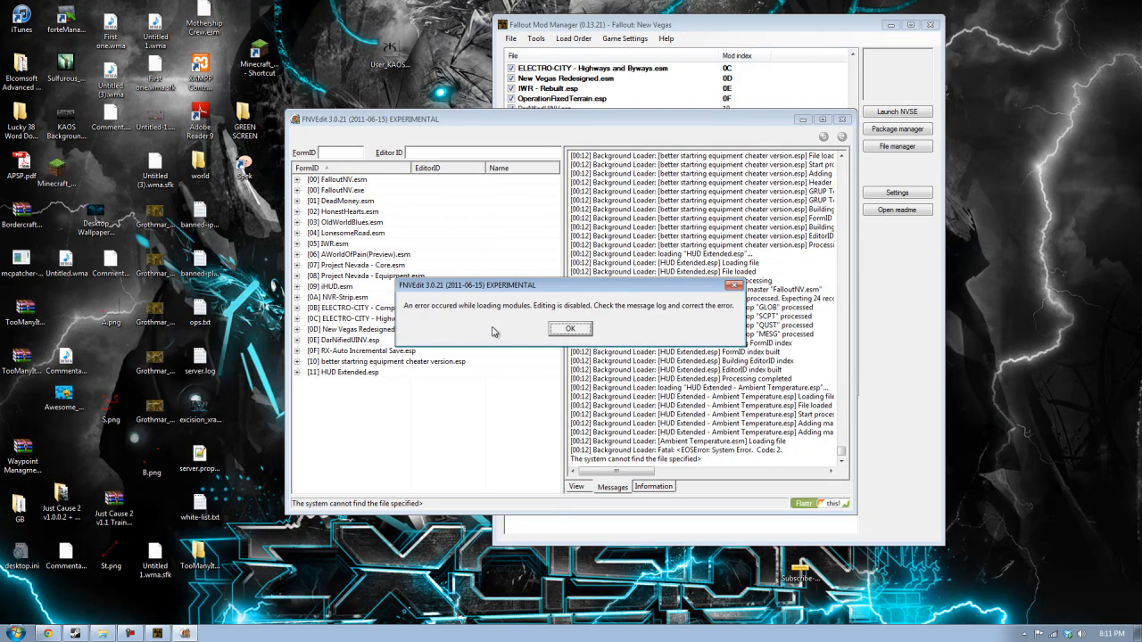
{"action": "mouse_move", "coordinate": [514, 298]}
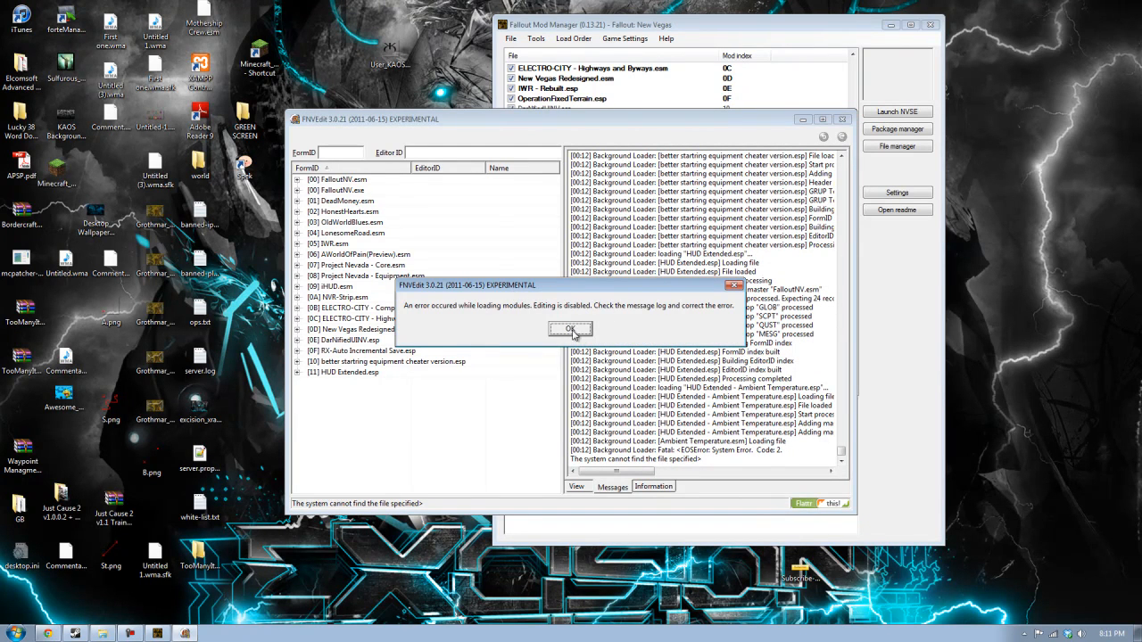
{"action": "left_click", "coordinate": [570, 329]}
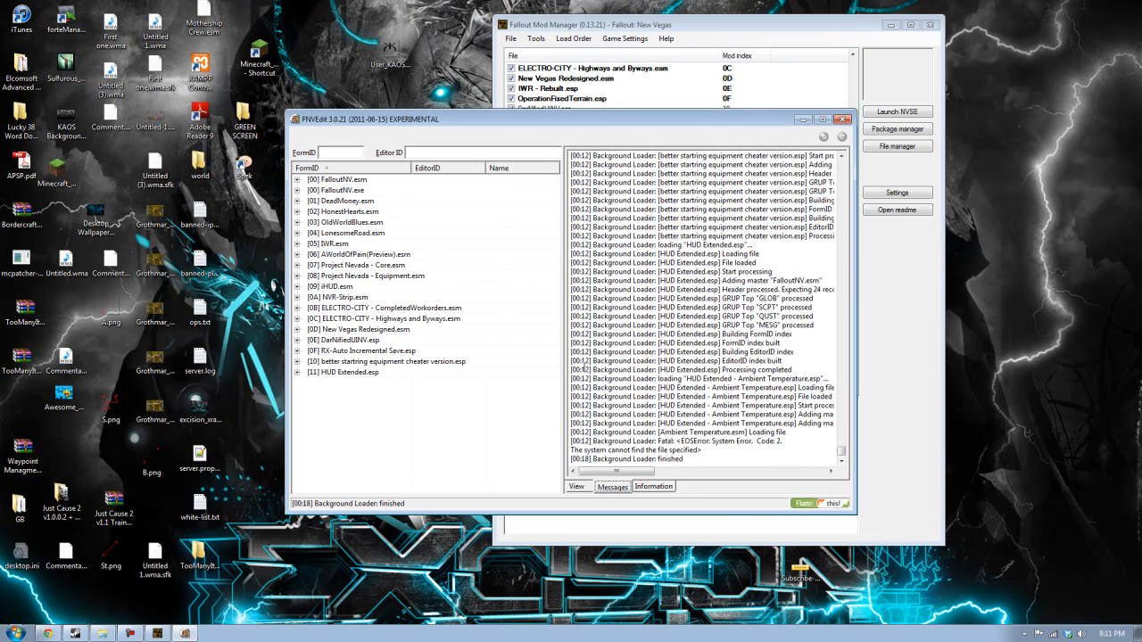
{"action": "mouse_move", "coordinate": [575, 132]}
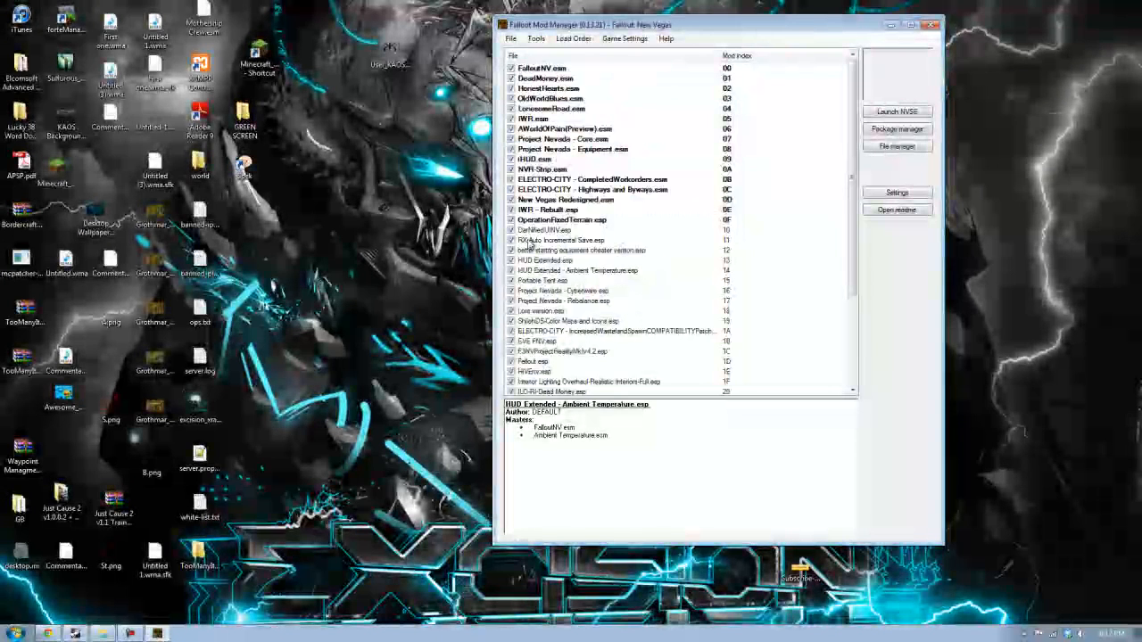
{"action": "left_click", "coordinate": [577, 271]}
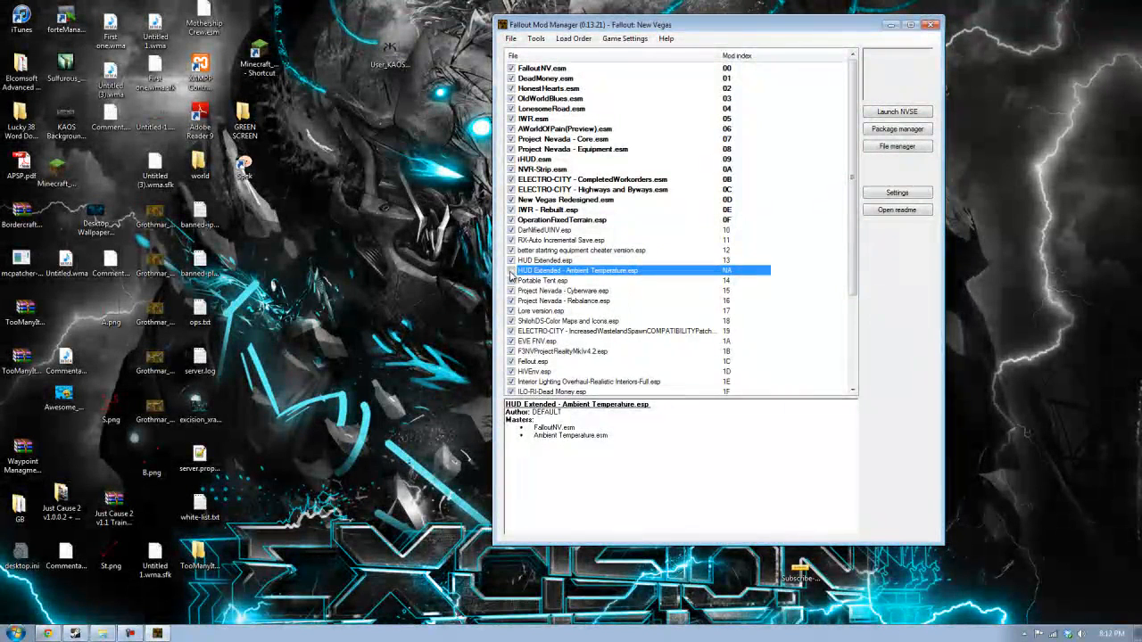
{"action": "mouse_move", "coordinate": [609, 358]}
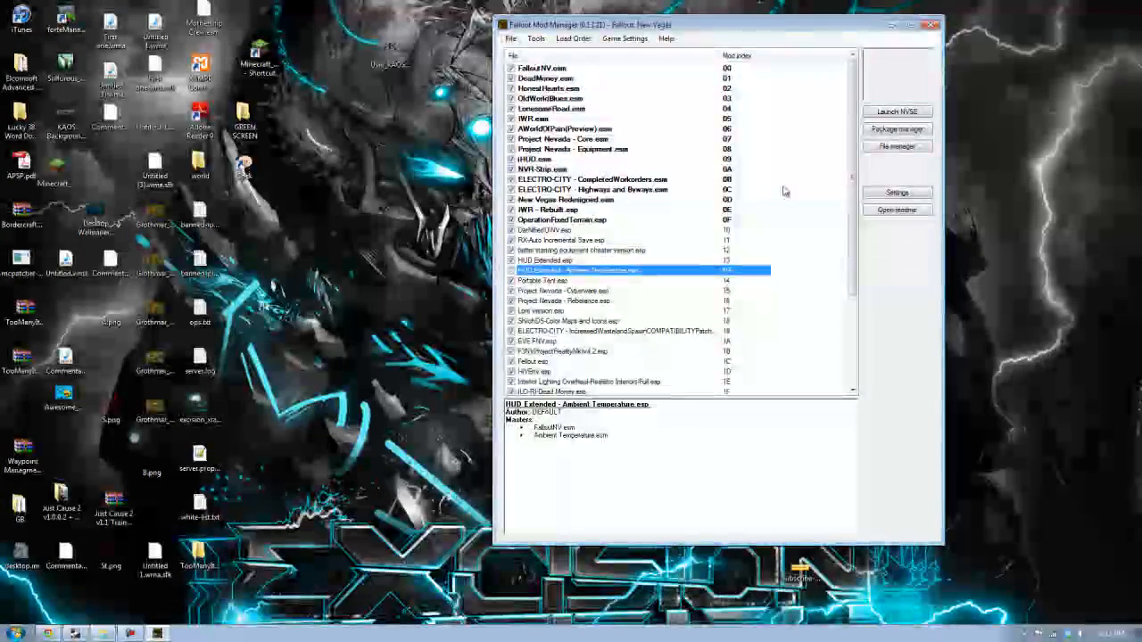
Relaunch FNVEdit, dismiss the second load error, and start FNVEdit again.
{"action": "left_click", "coordinate": [536, 39]}
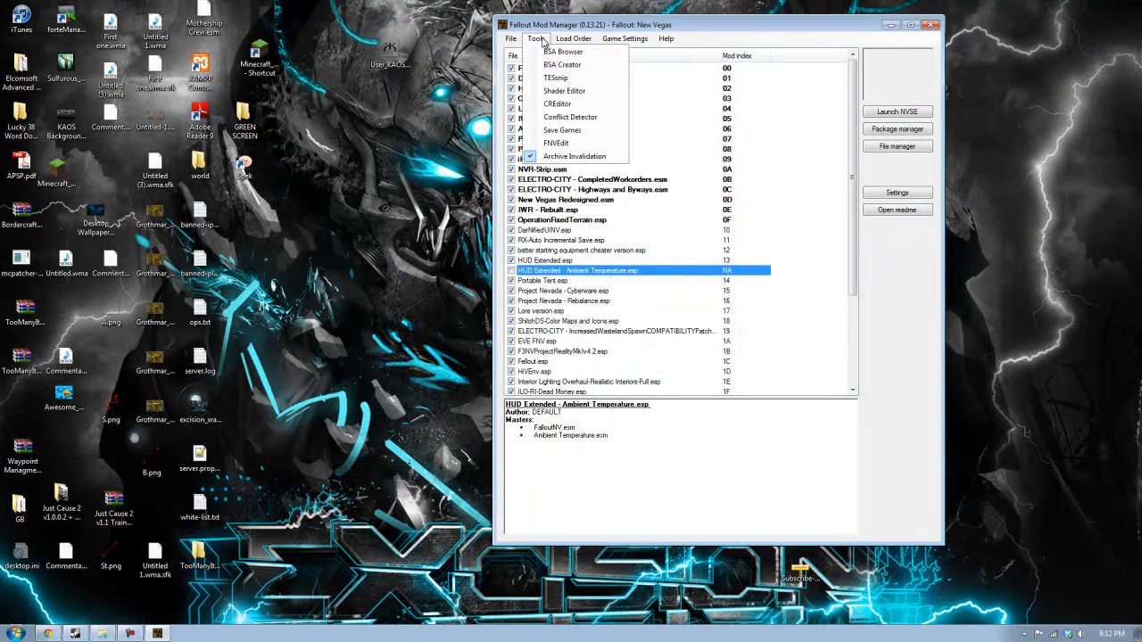
{"action": "left_click", "coordinate": [556, 143]}
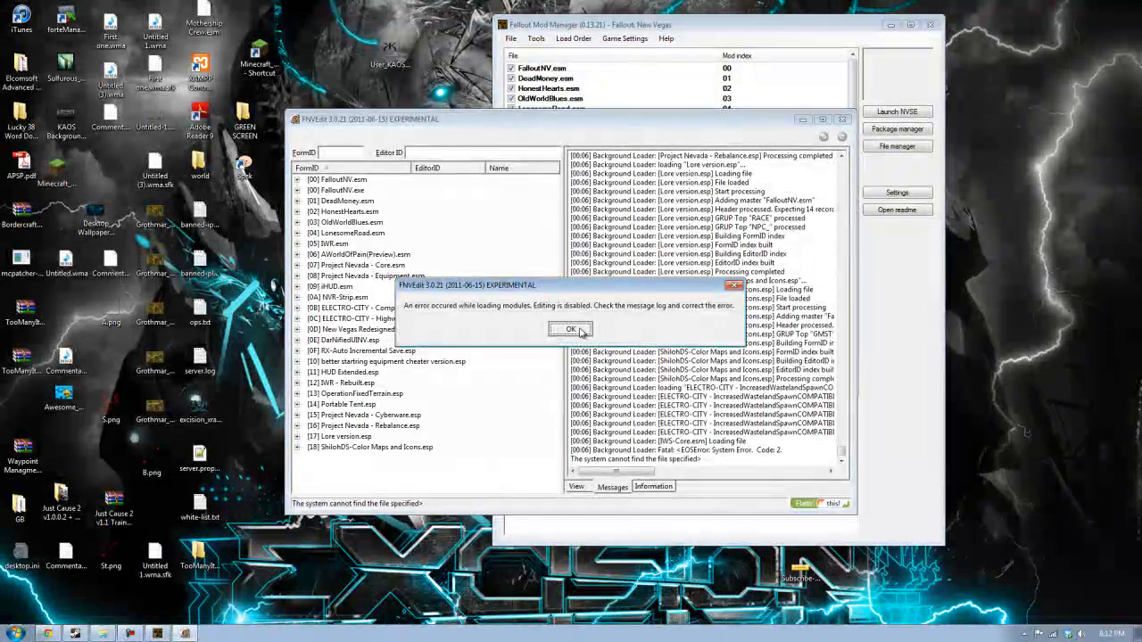
{"action": "left_click", "coordinate": [570, 329]}
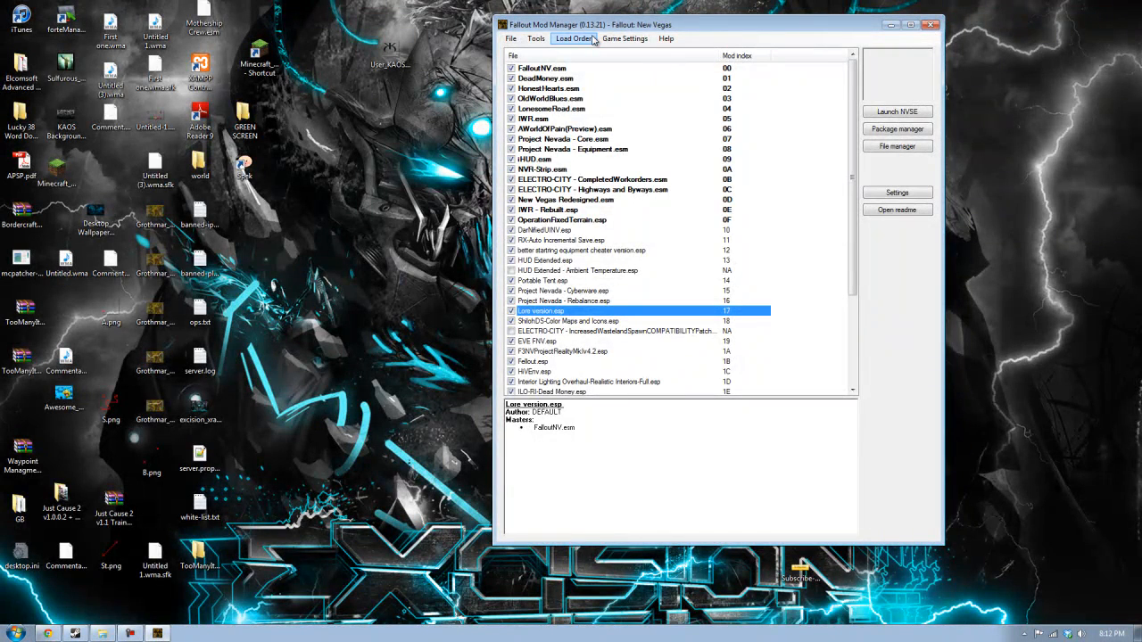
{"action": "left_click", "coordinate": [573, 38]}
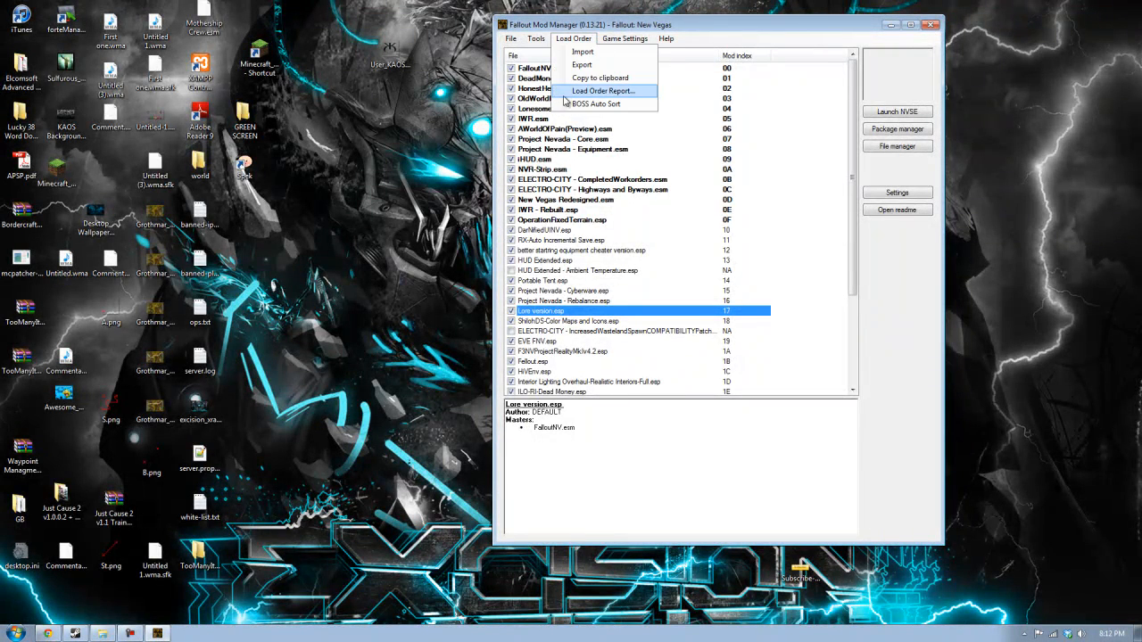
{"action": "left_click", "coordinate": [535, 38]}
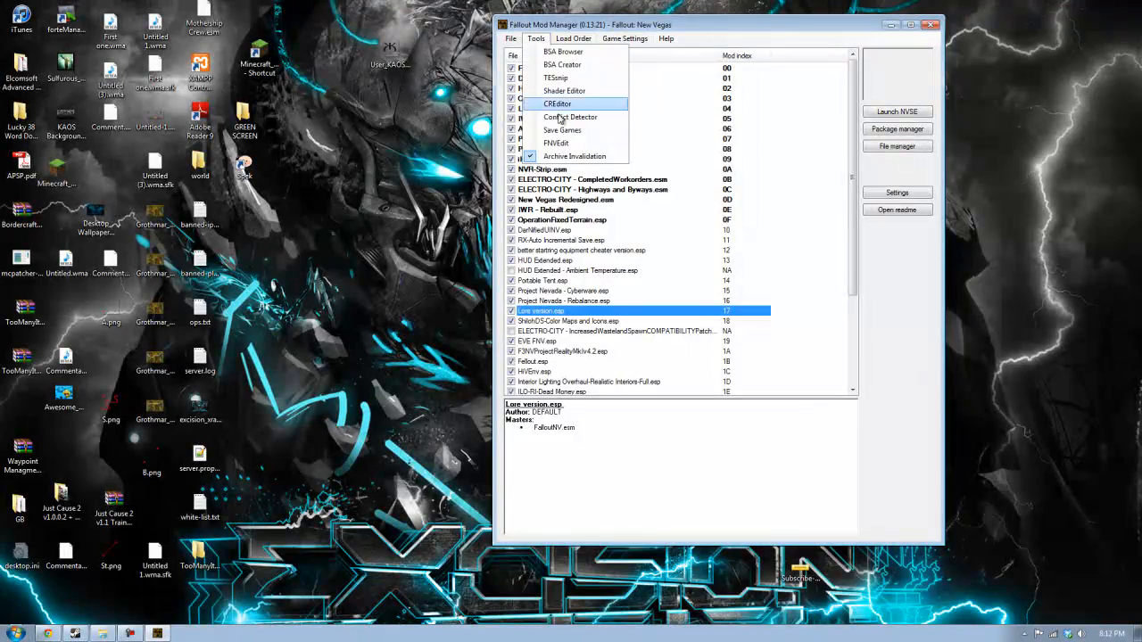
{"action": "left_click", "coordinate": [555, 143]}
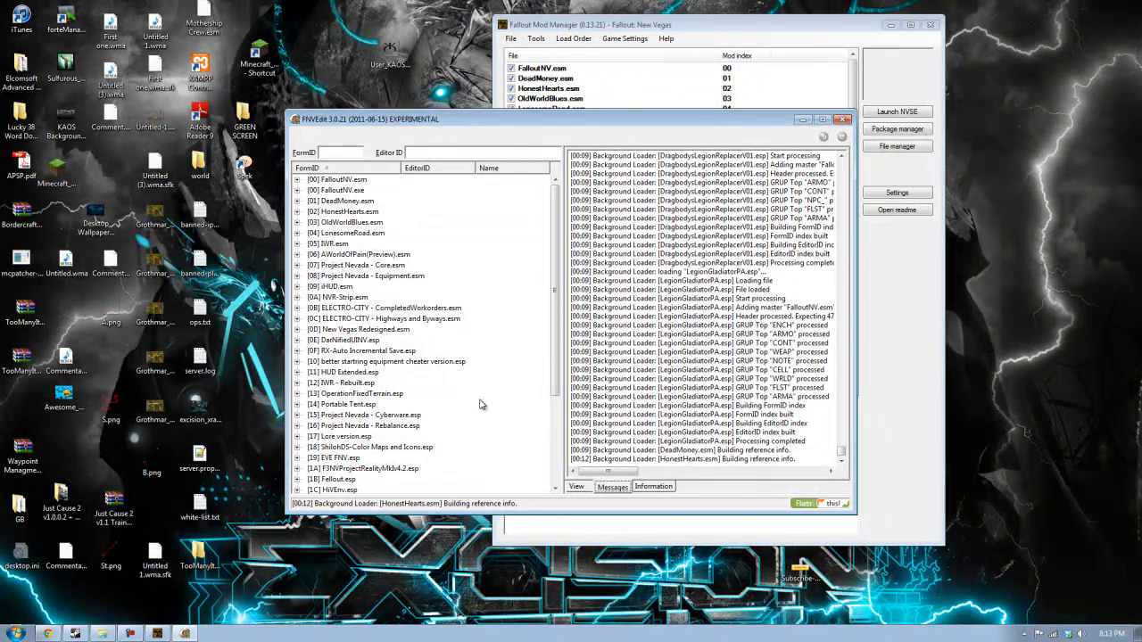
{"action": "mouse_move", "coordinate": [499, 348]}
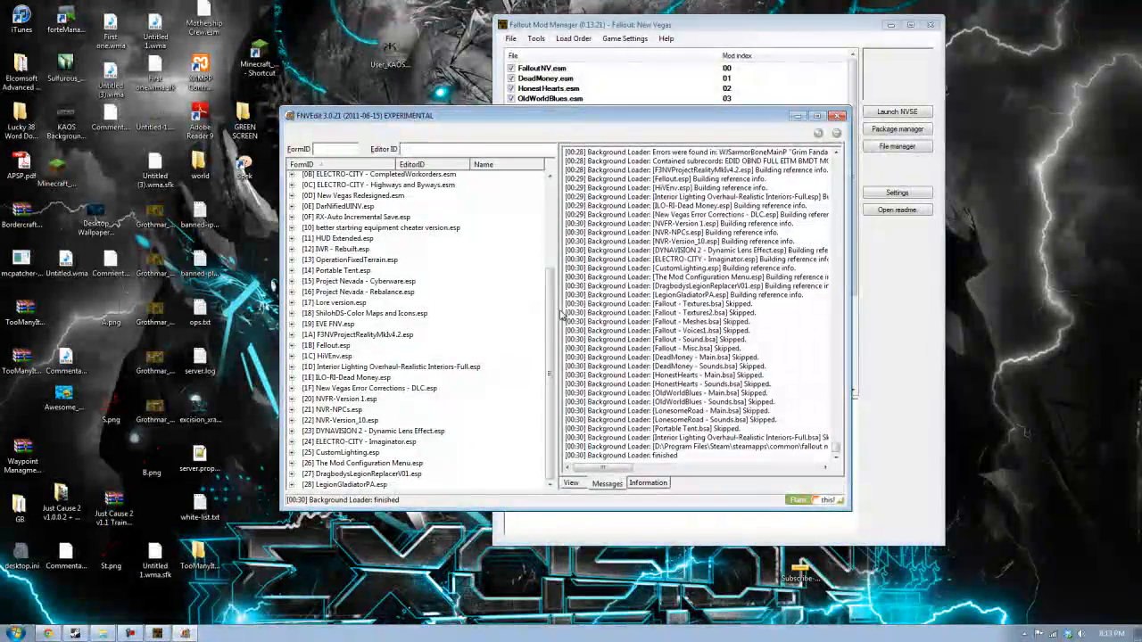
Build a merged patch from all loaded plugins and save it as MP.esp on closing.
{"action": "right_click", "coordinate": [339, 303]}
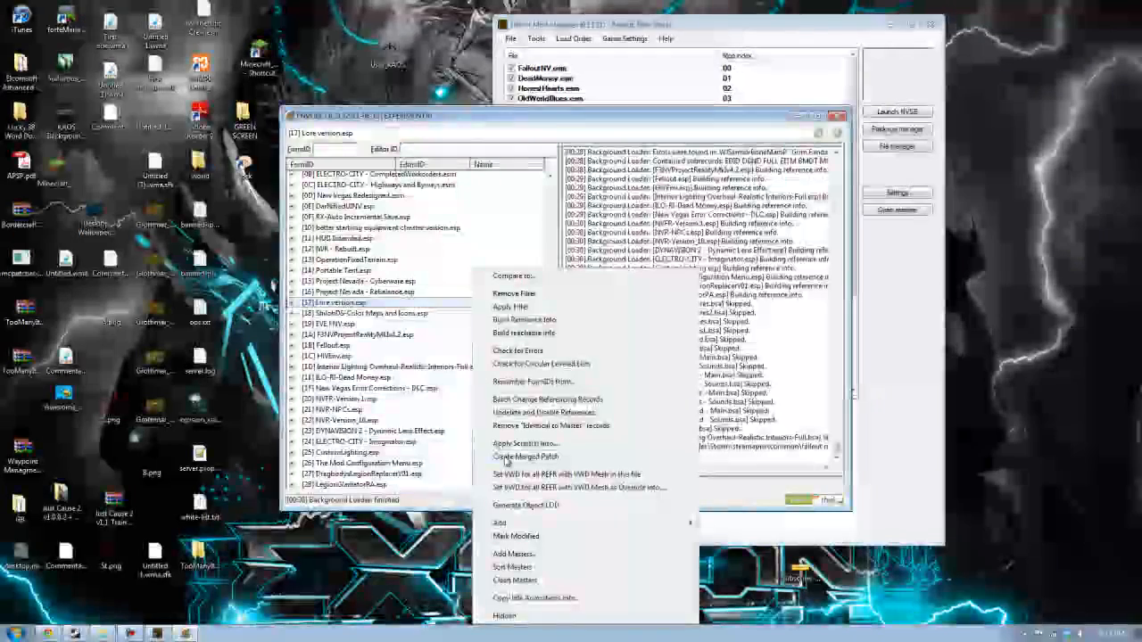
{"action": "left_click", "coordinate": [526, 456]}
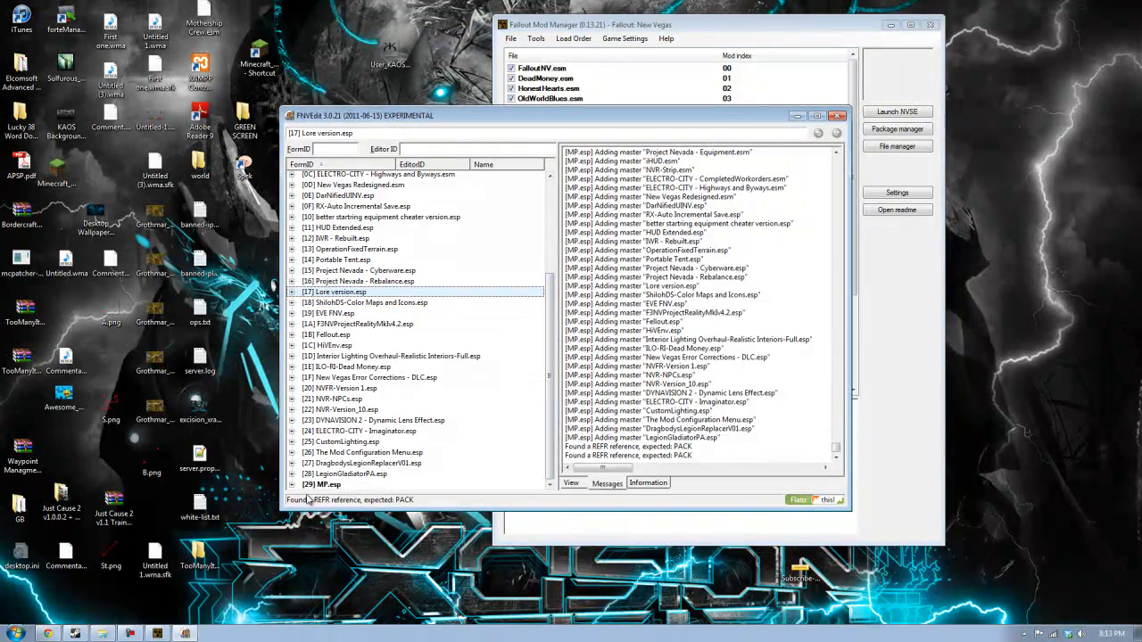
{"action": "left_click", "coordinate": [335, 484]}
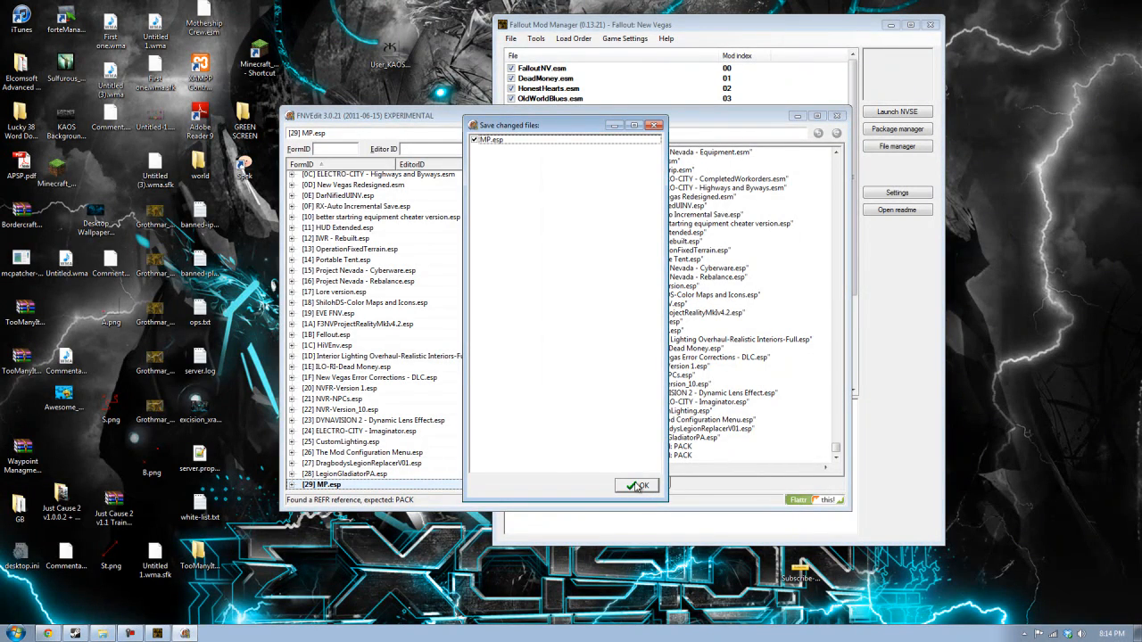
{"action": "left_click", "coordinate": [636, 486]}
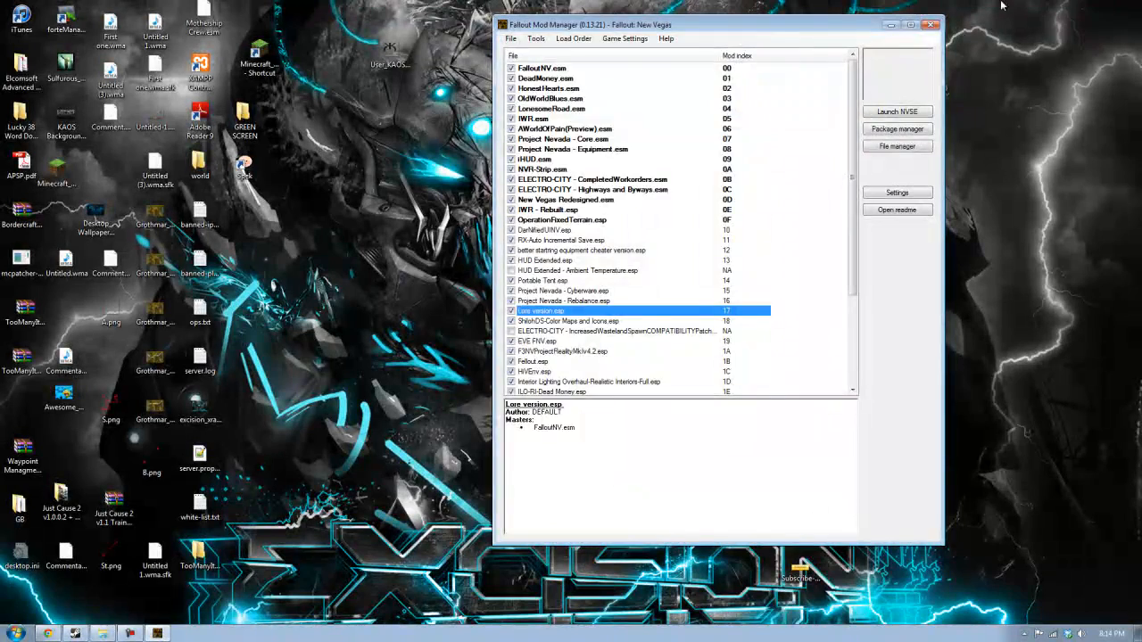
Minimize and restore Fallout Mod Manager, then scroll its load order down to MP.esp.
{"action": "left_click", "coordinate": [932, 24]}
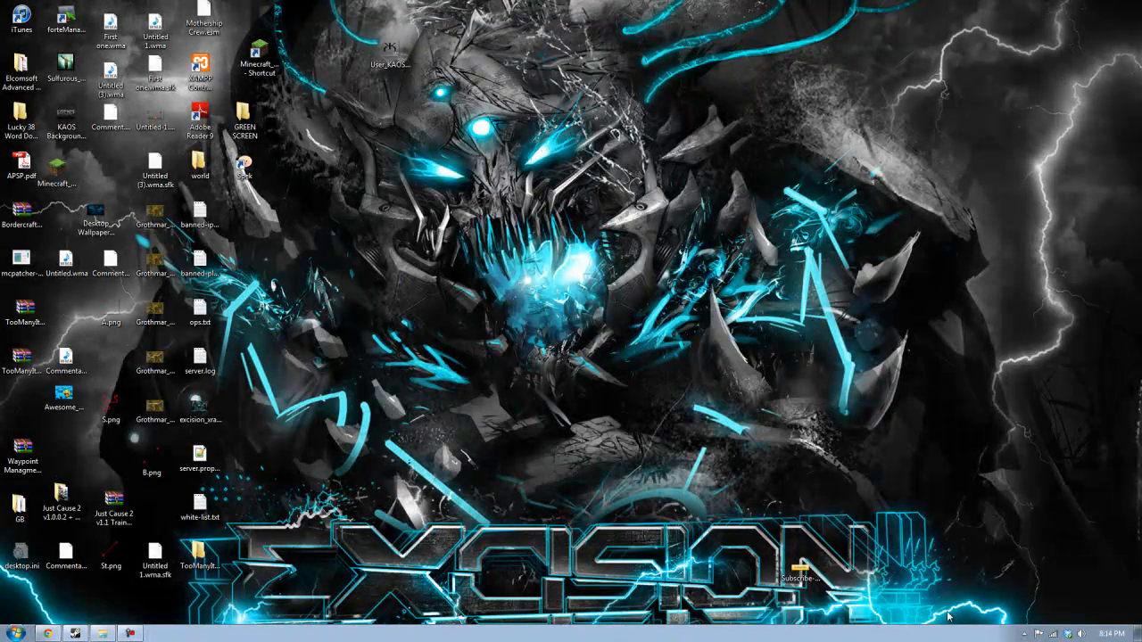
{"action": "mouse_move", "coordinate": [473, 201]}
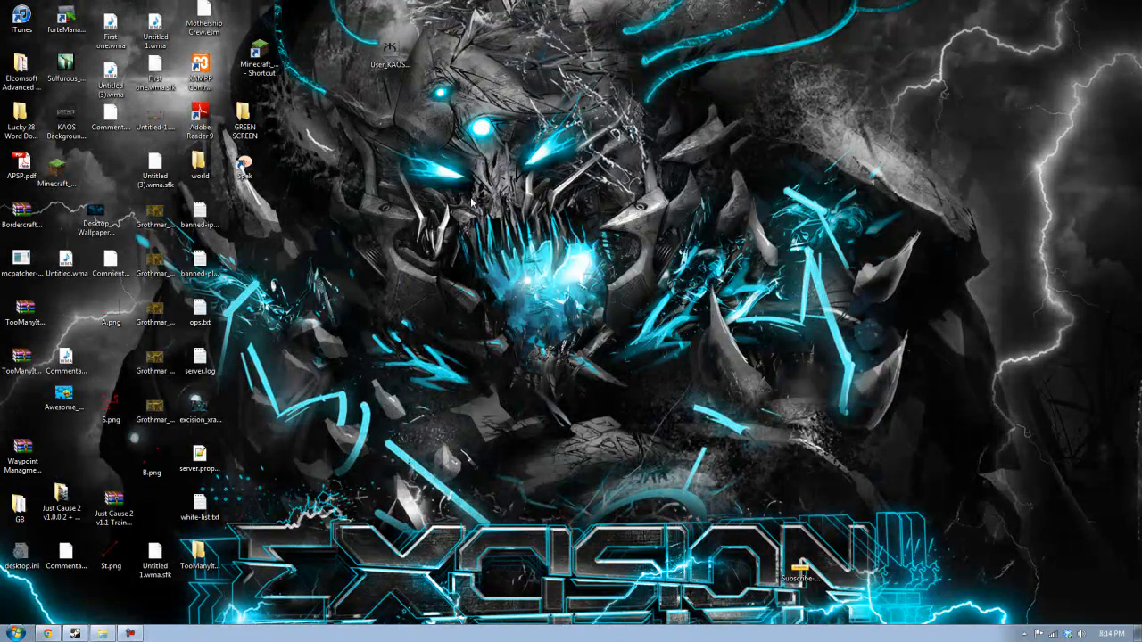
{"action": "left_click", "coordinate": [156, 632]}
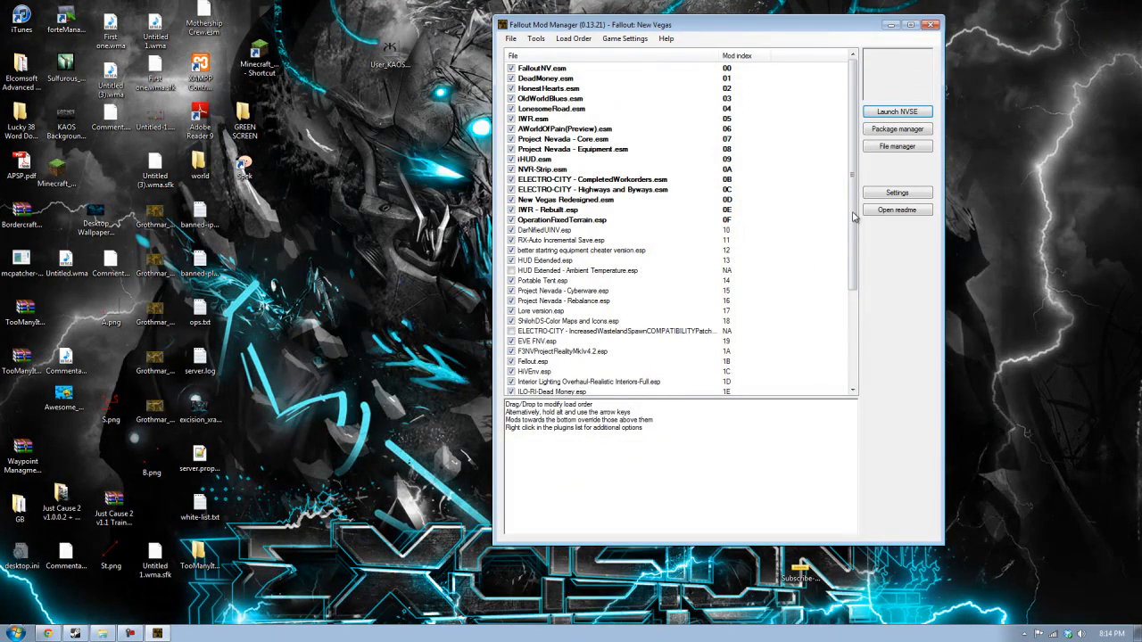
{"action": "scroll", "scroll_direction": "down", "scroll_amount": 3}
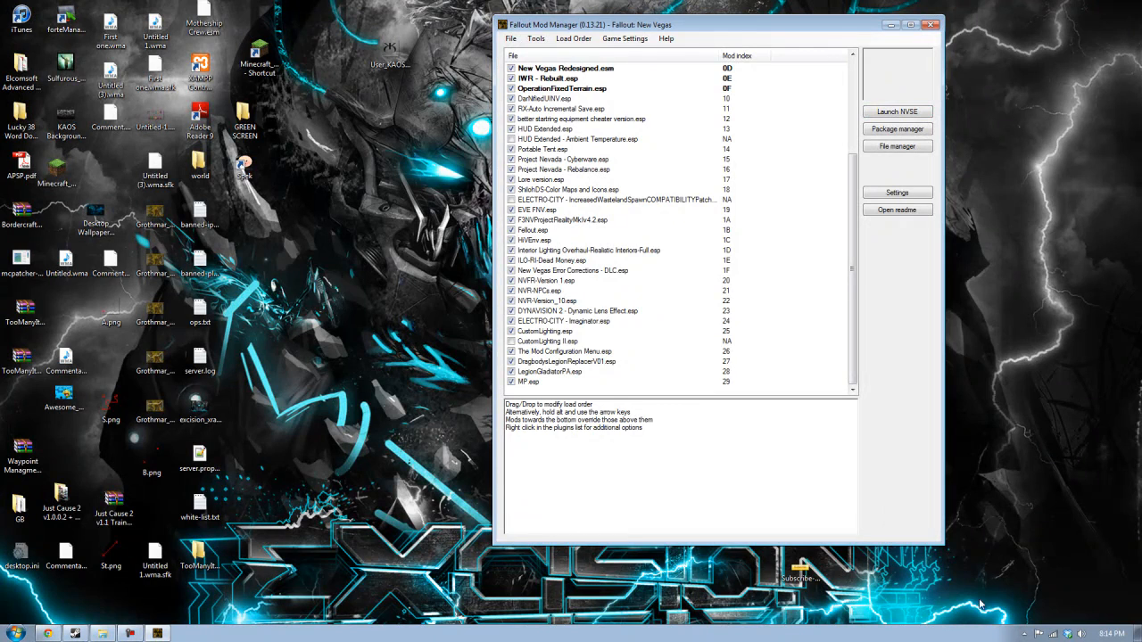
{"action": "mouse_move", "coordinate": [622, 30]}
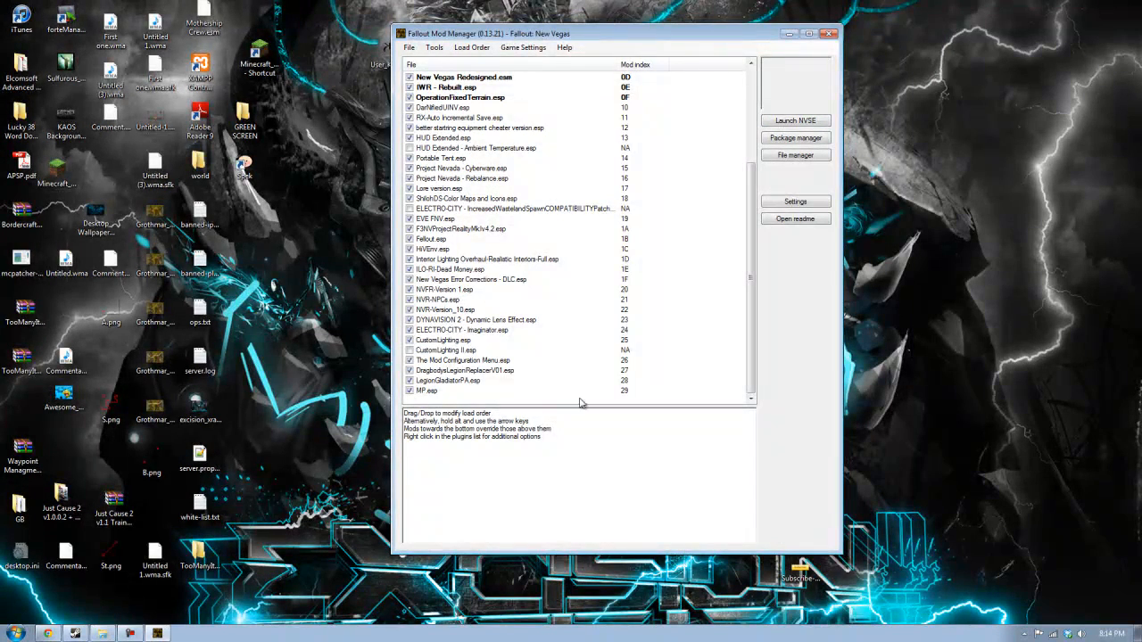
{"action": "mouse_move", "coordinate": [491, 364]}
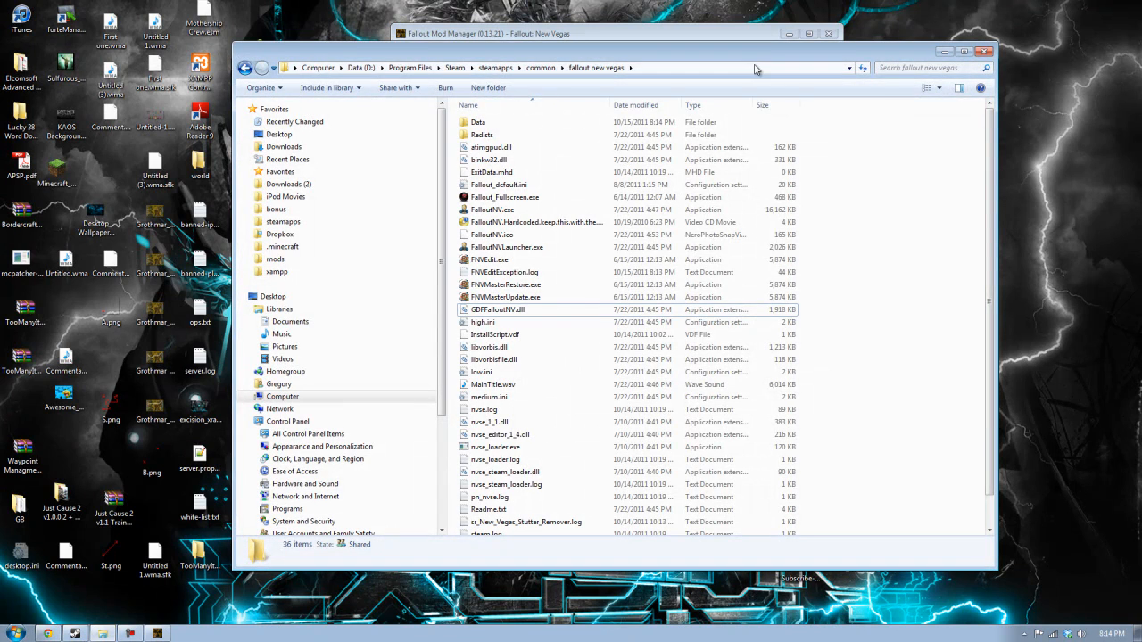
Run FNVMasterUpdate.exe from the game folder and close it after 'All Done'.
{"action": "left_click", "coordinate": [505, 297]}
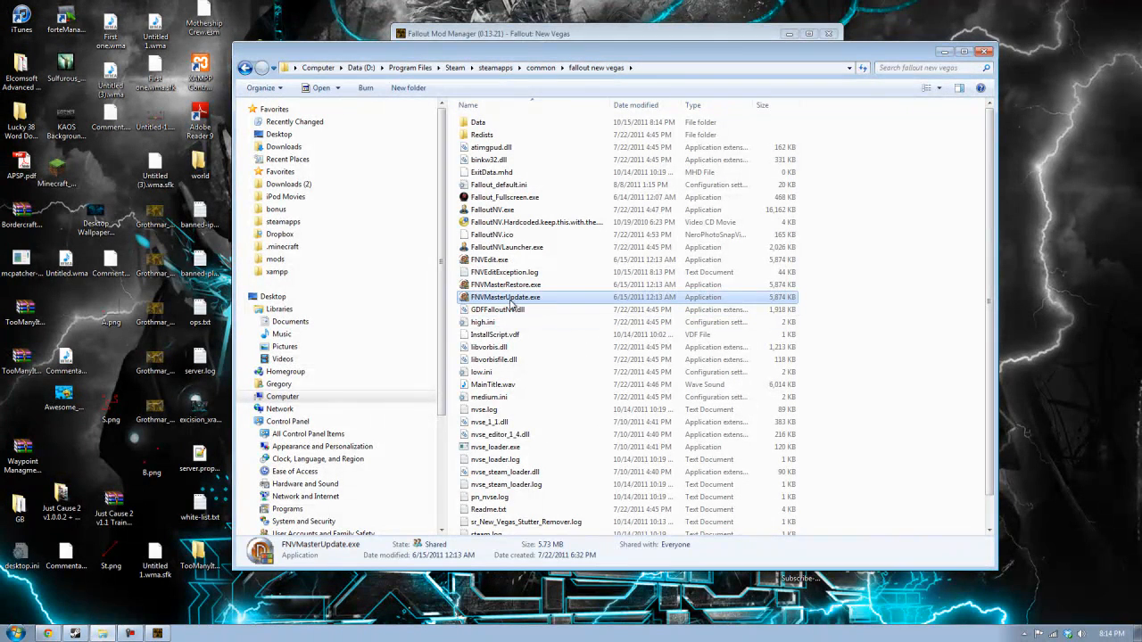
{"action": "mouse_move", "coordinate": [513, 307]}
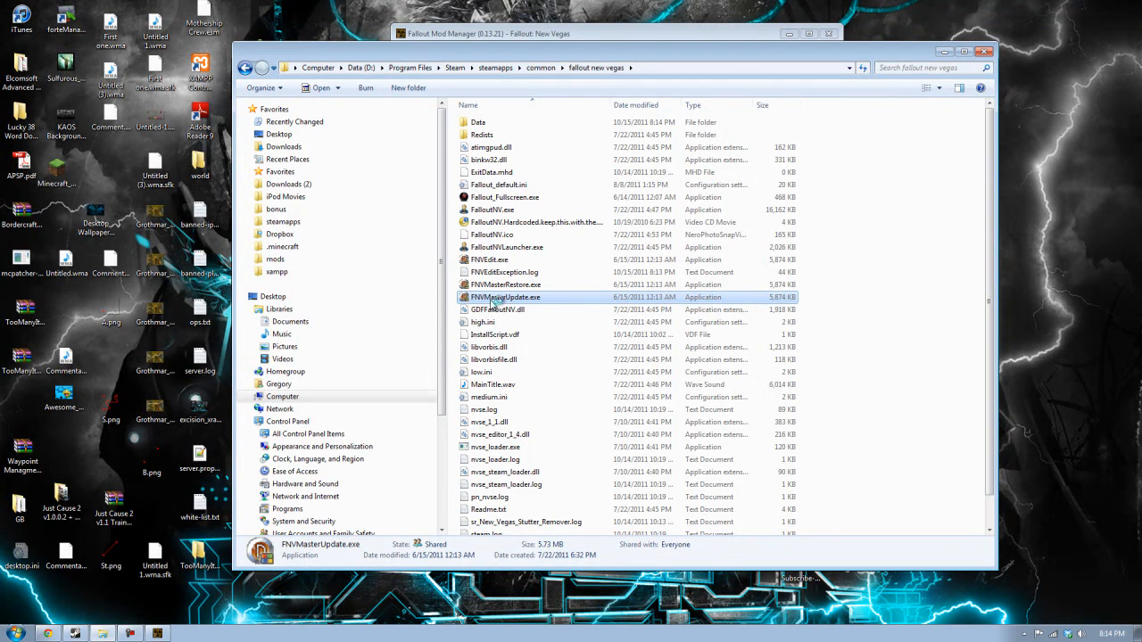
{"action": "double_click", "coordinate": [505, 297]}
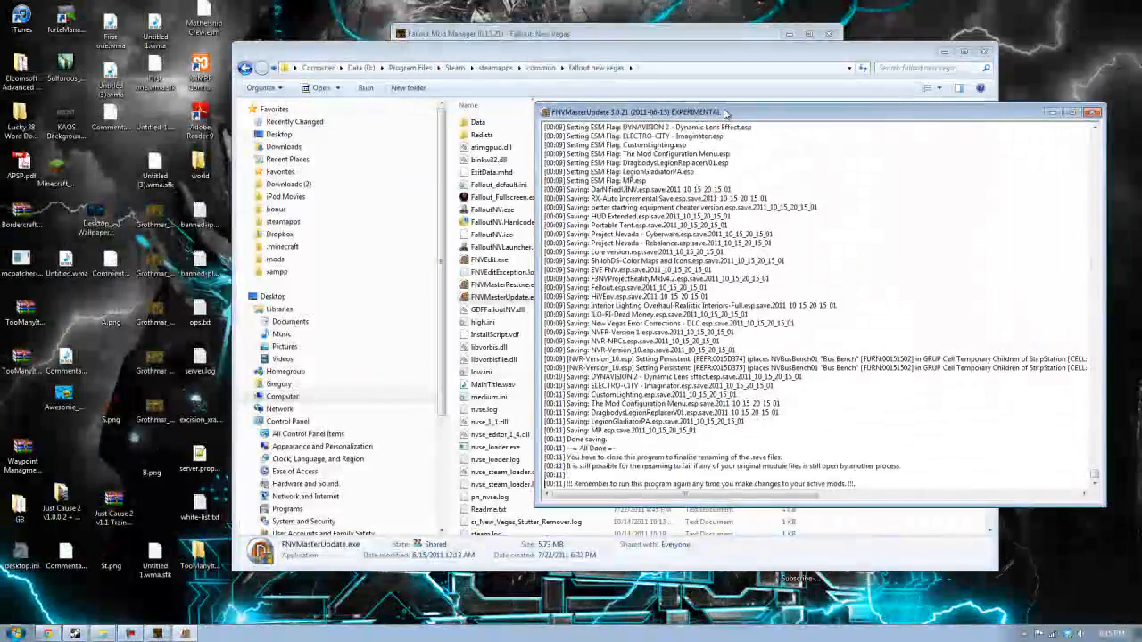
{"action": "left_click", "coordinate": [1092, 112]}
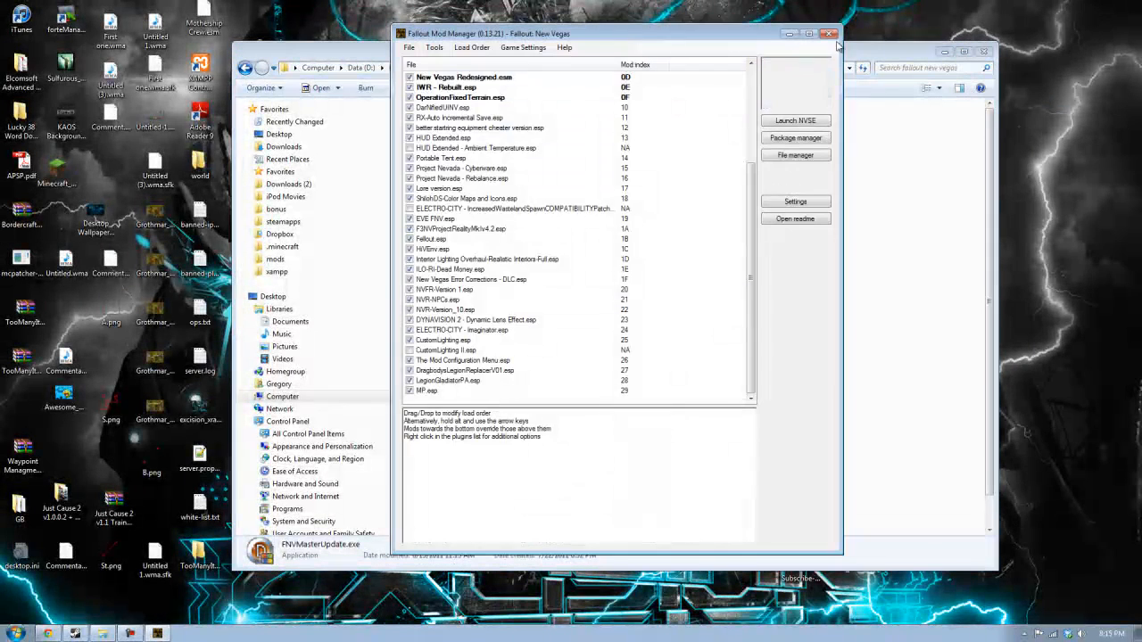
{"action": "mouse_move", "coordinate": [602, 205]}
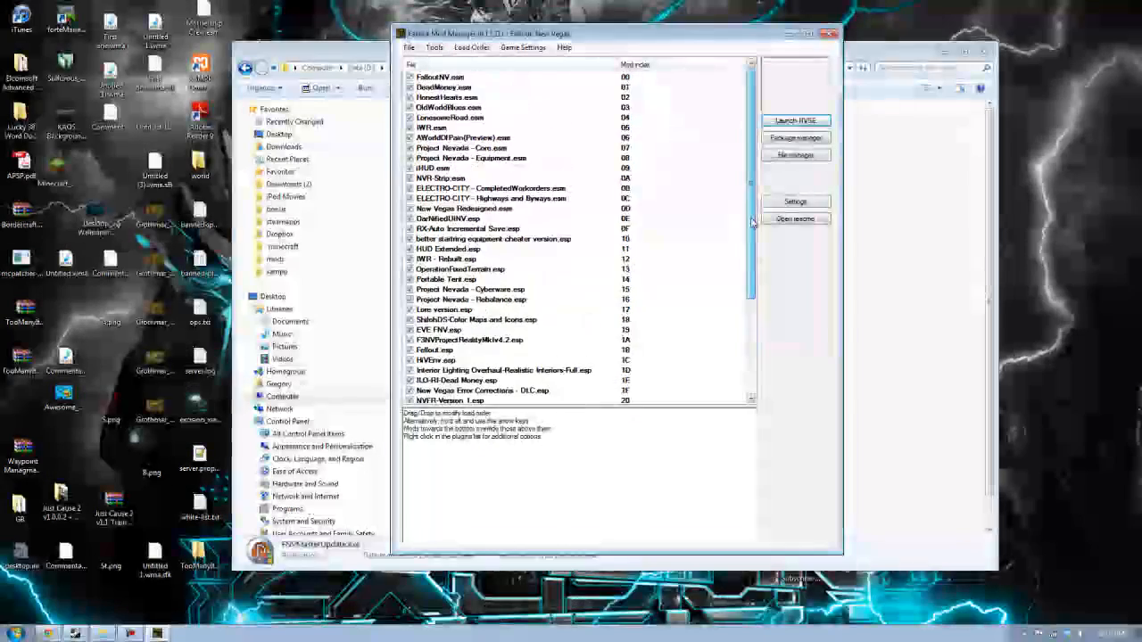
Scroll through FOMM's updated plugin load order to verify it.
{"action": "scroll", "scroll_direction": "down", "scroll_amount": 3}
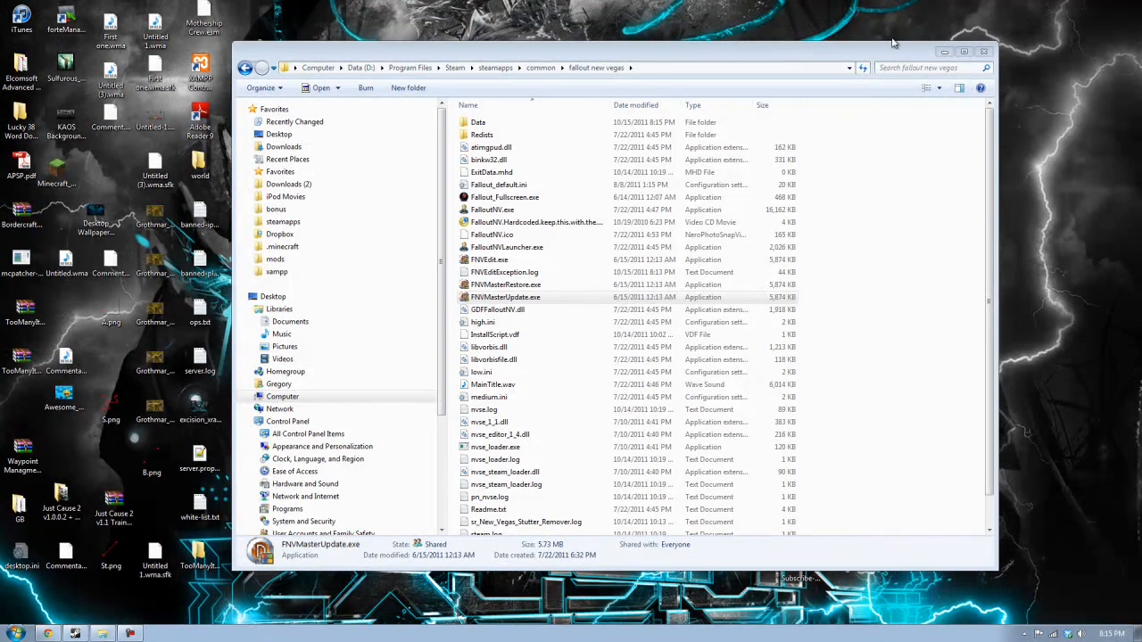
{"action": "mouse_move", "coordinate": [58, 613]}
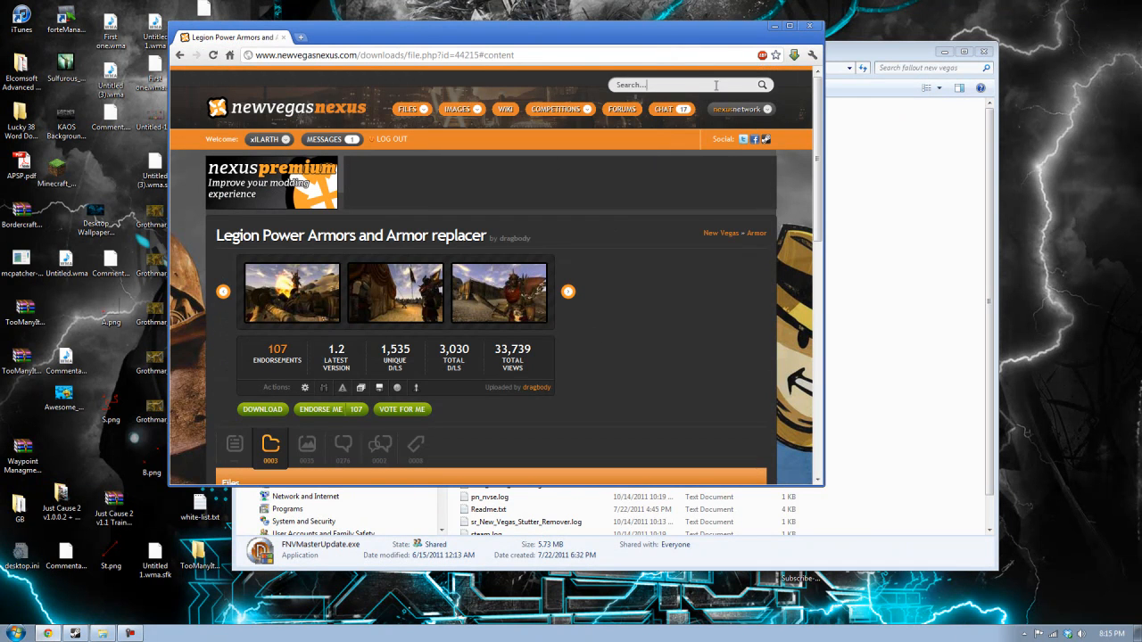
Search Nexus, open Fake Fullscreen Mode Windowed - Alt Tab Fix, and show its files.
{"action": "type", "text": "Fall"}
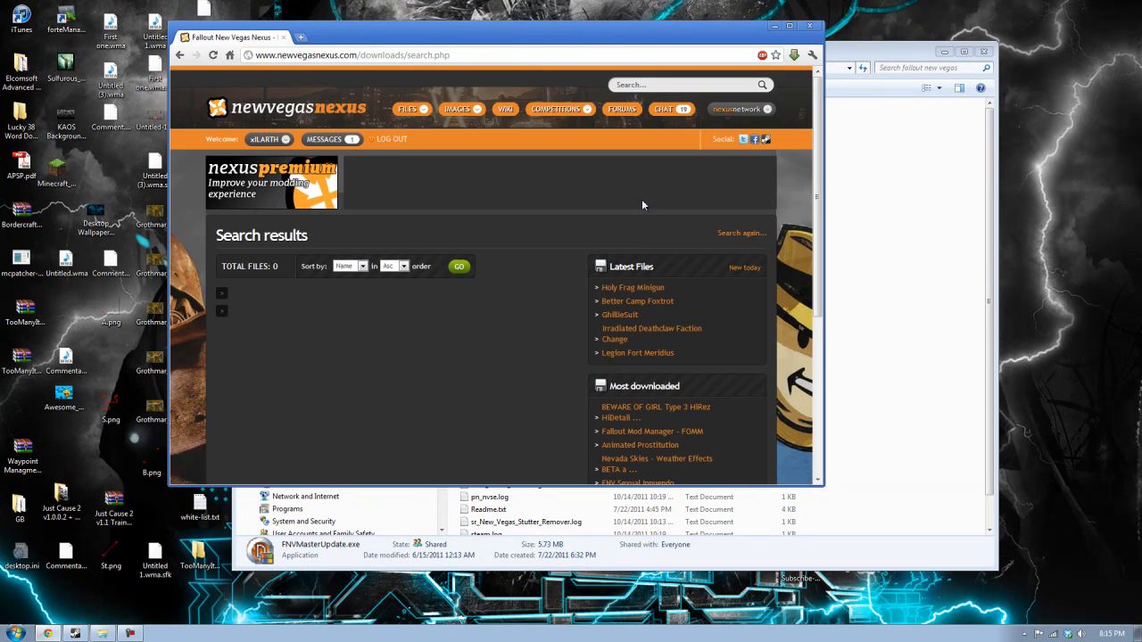
{"action": "type", "text": "A"}
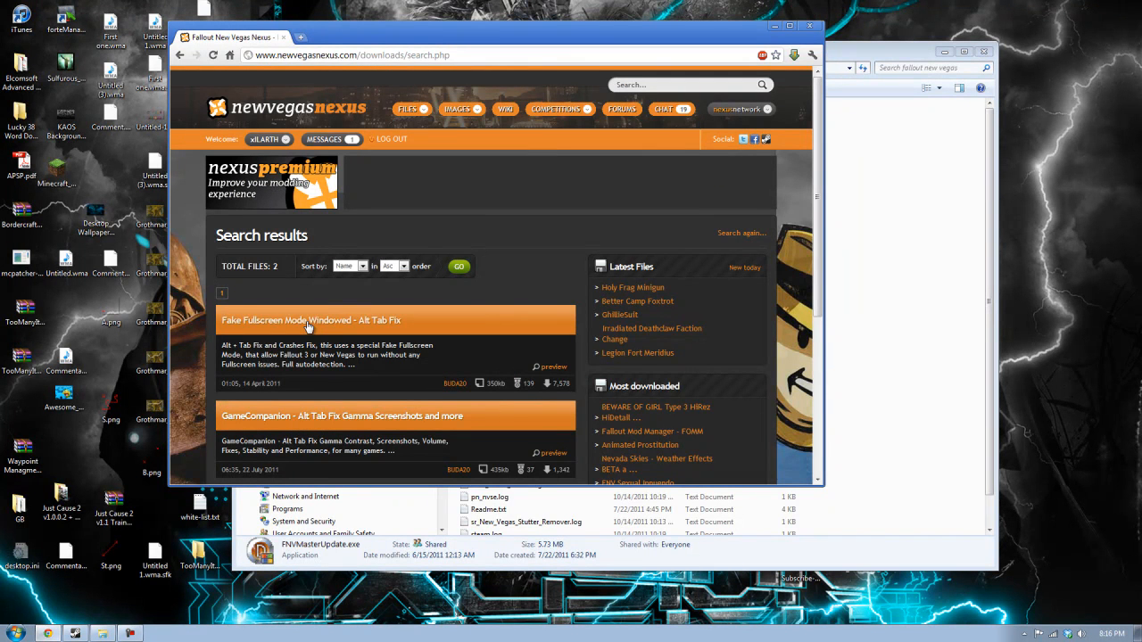
{"action": "left_click", "coordinate": [310, 320]}
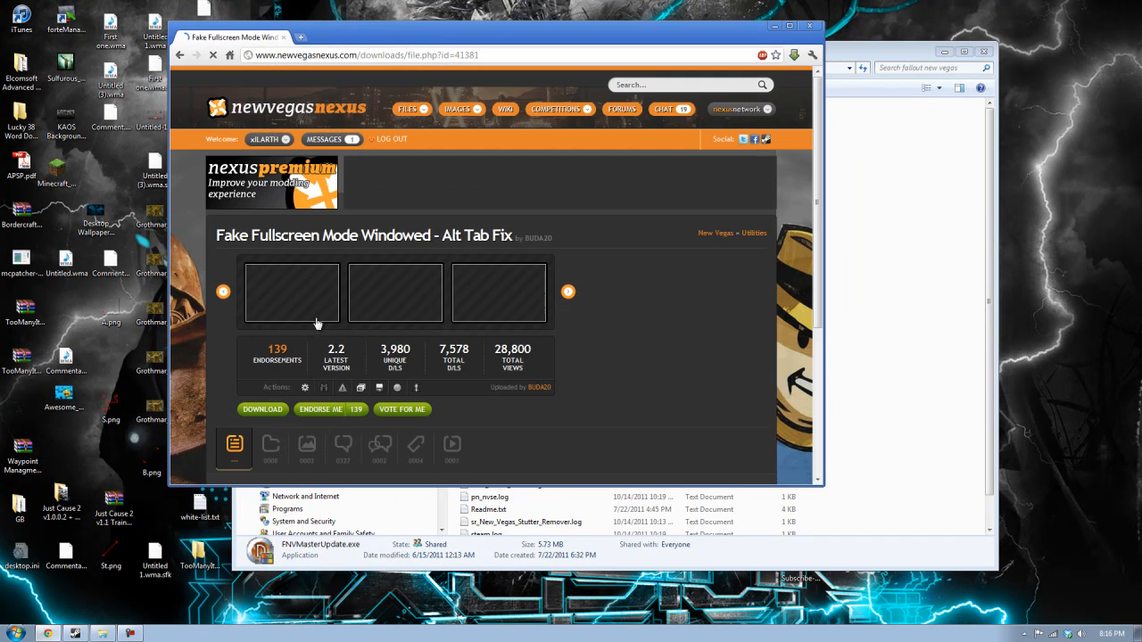
{"action": "scroll", "scroll_direction": "down", "scroll_amount": 3}
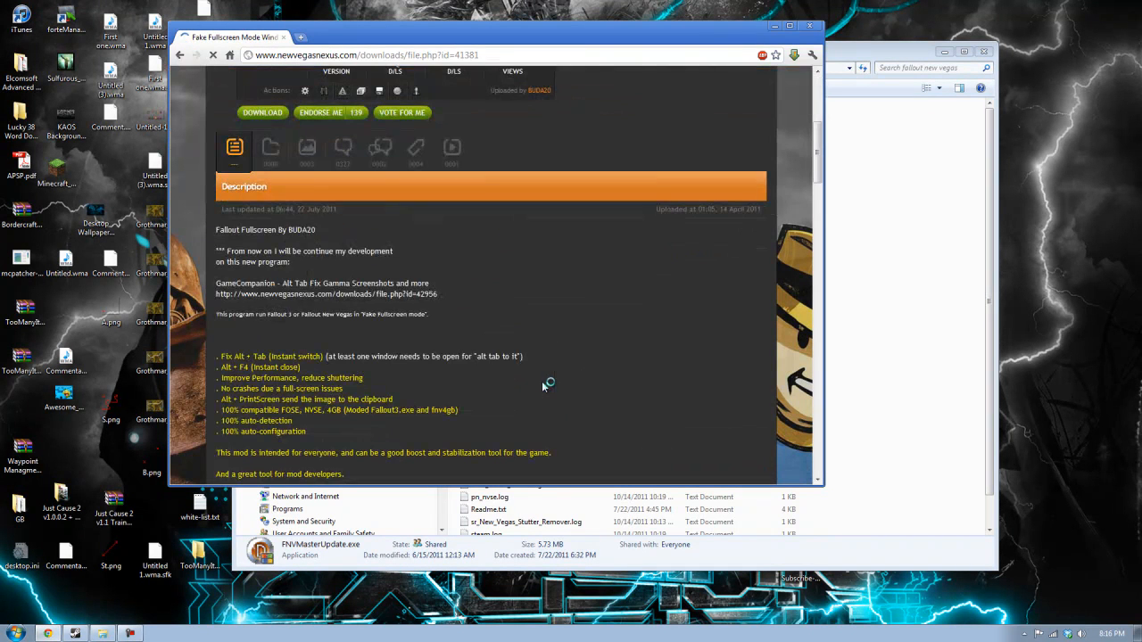
{"action": "left_click", "coordinate": [270, 165]}
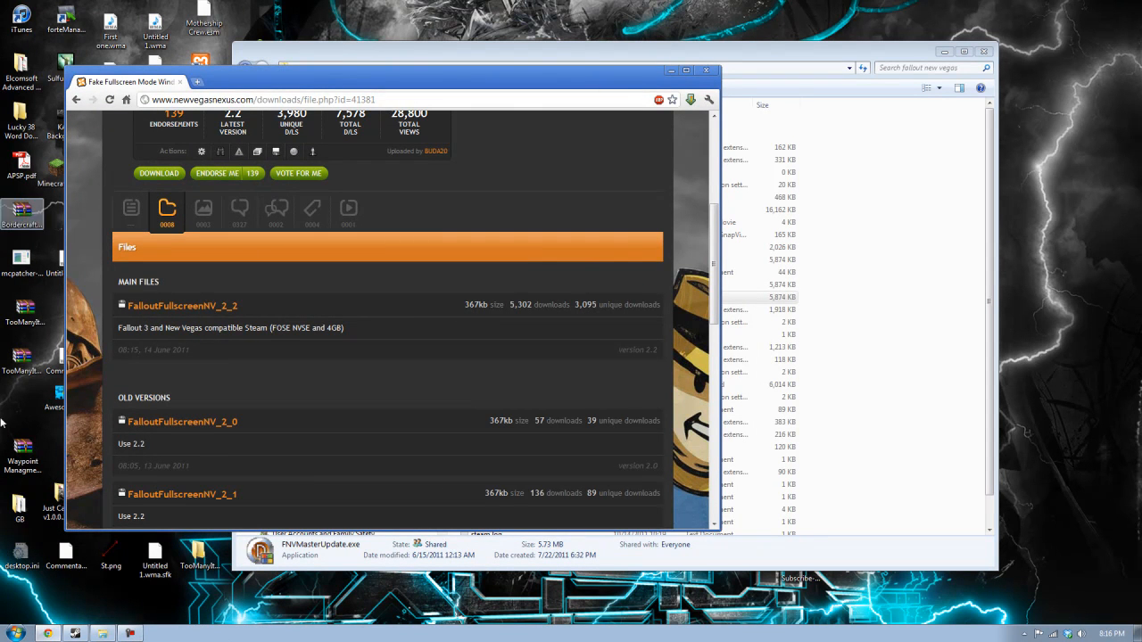
{"action": "mouse_move", "coordinate": [900, 335]}
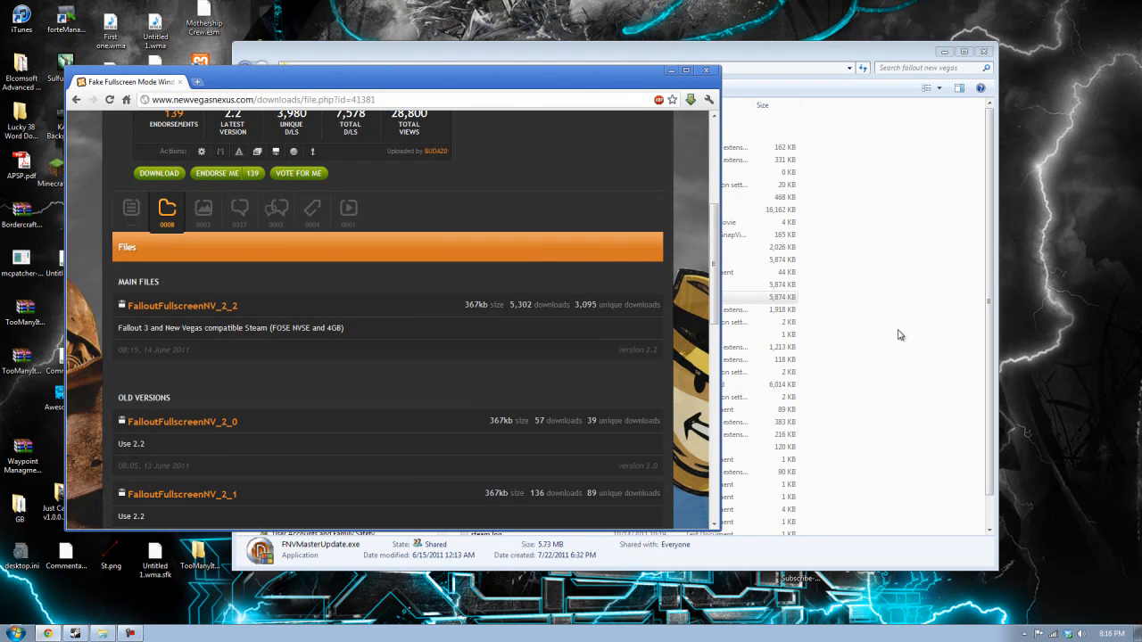
{"action": "mouse_move", "coordinate": [872, 379]}
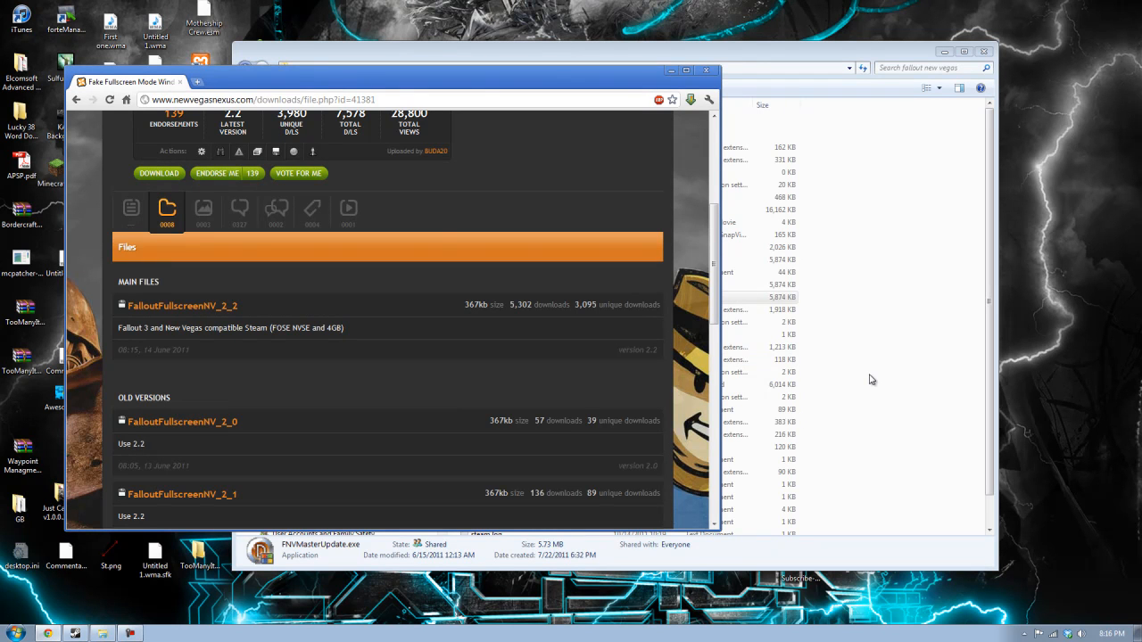
{"action": "mouse_move", "coordinate": [871, 379]}
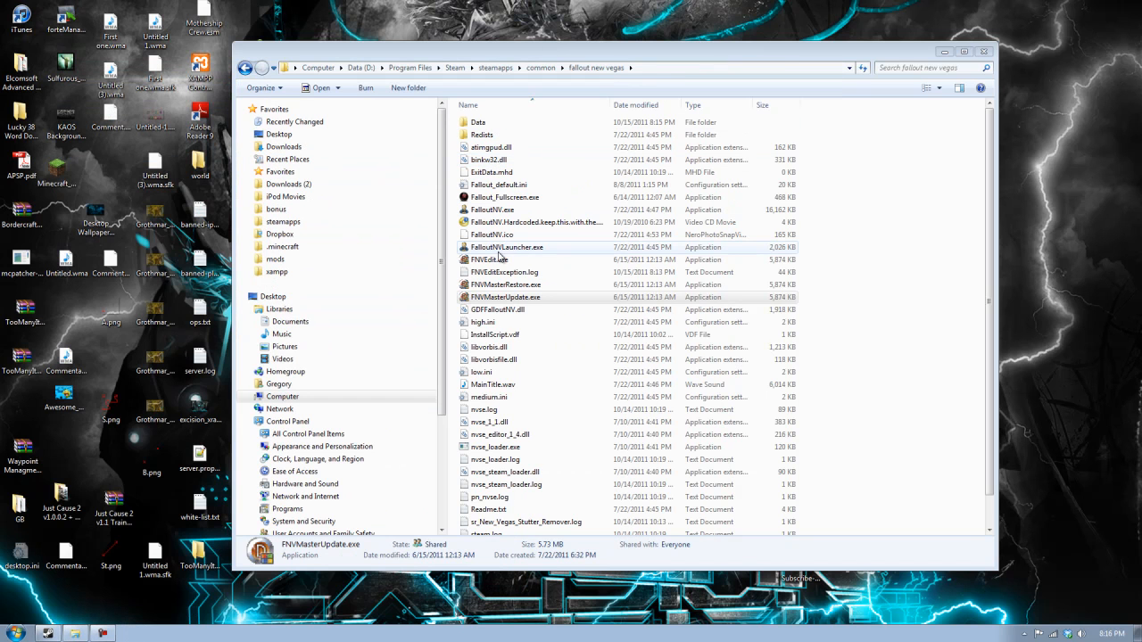
Select Fallout_Fullscreen.exe in the fallout new vegas game folder.
{"action": "left_click", "coordinate": [505, 197]}
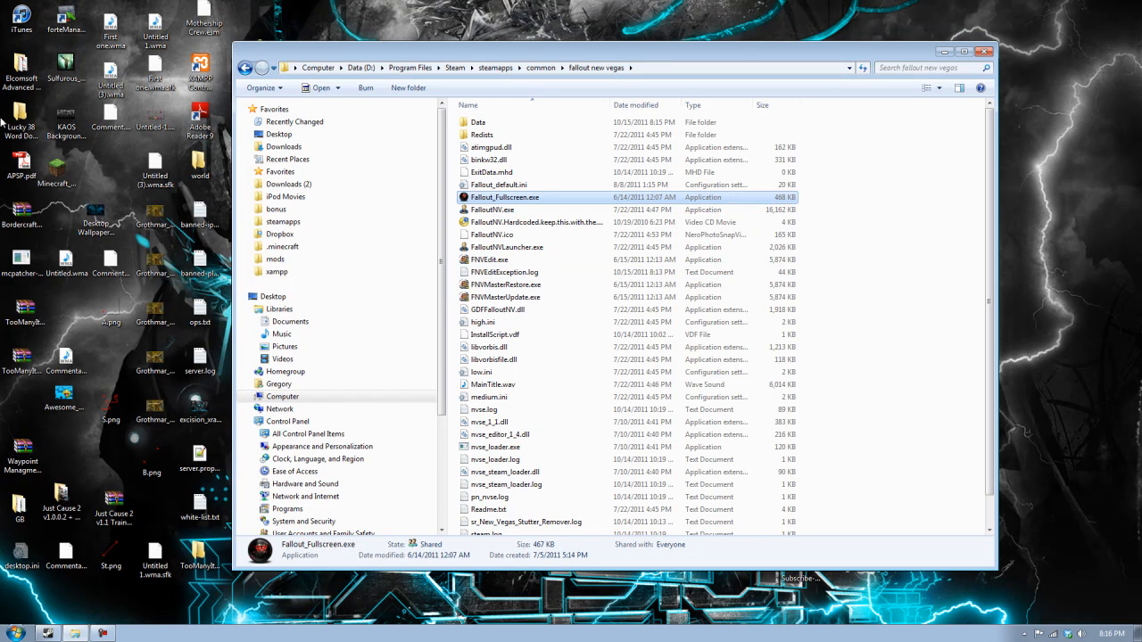
{"action": "mouse_move", "coordinate": [763, 618]}
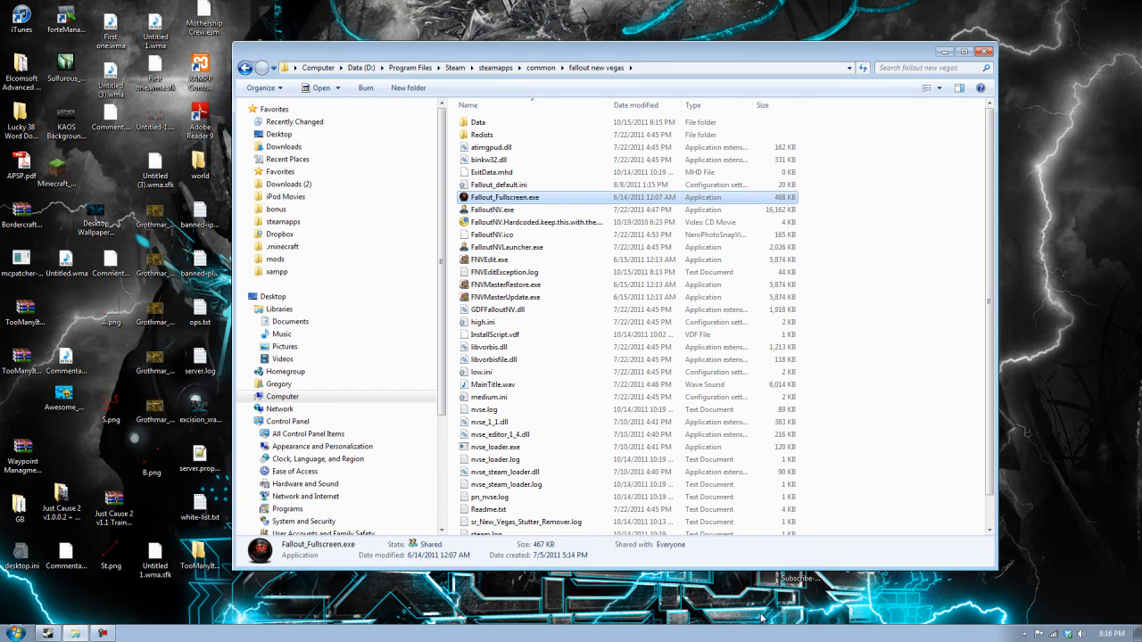
{"action": "mouse_move", "coordinate": [722, 609]}
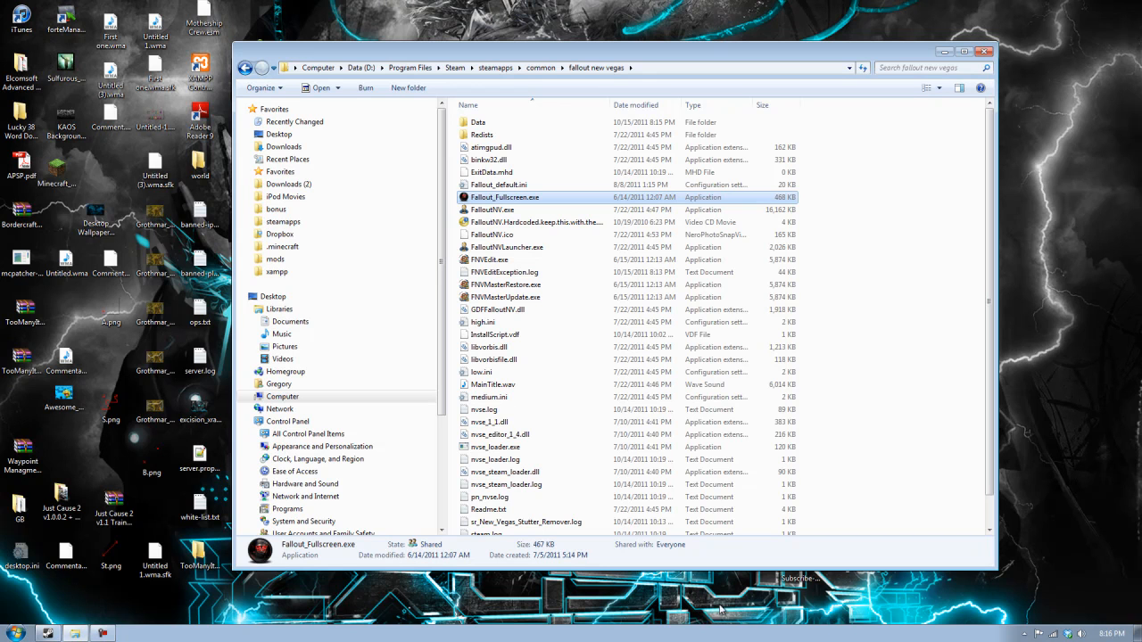
{"action": "mouse_move", "coordinate": [187, 638]}
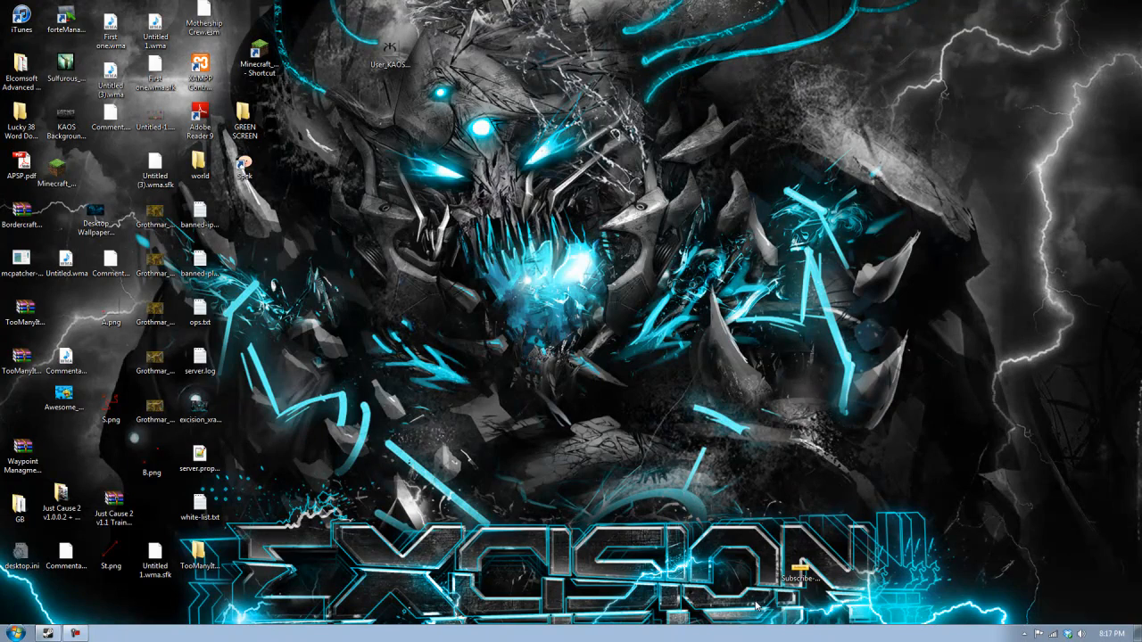
{"action": "mouse_move", "coordinate": [758, 607]}
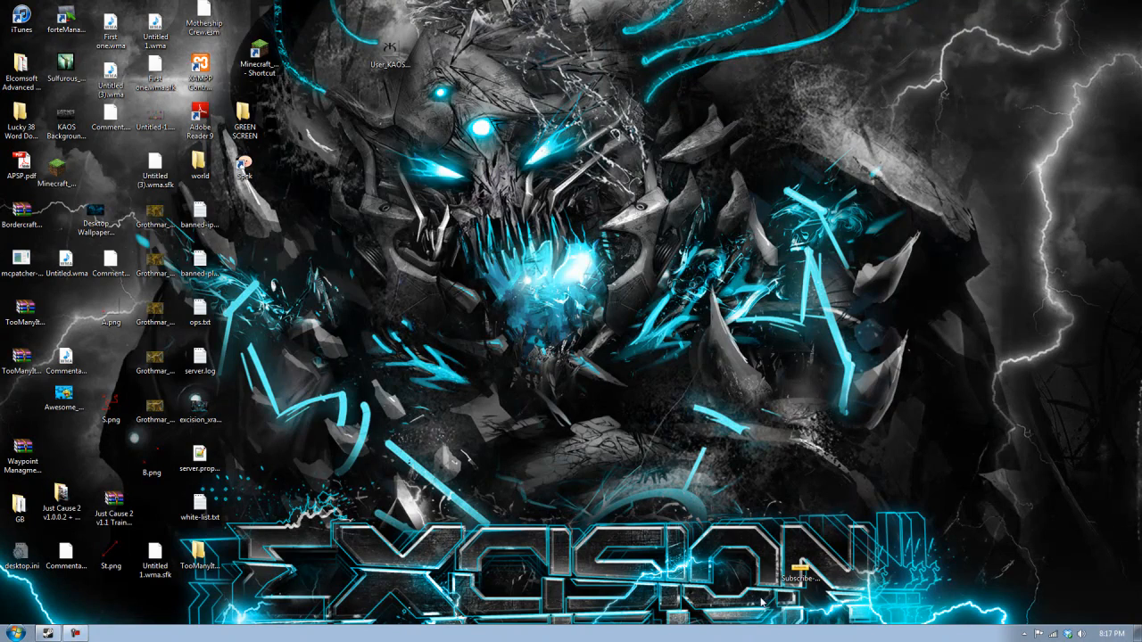
{"action": "mouse_move", "coordinate": [785, 310]}
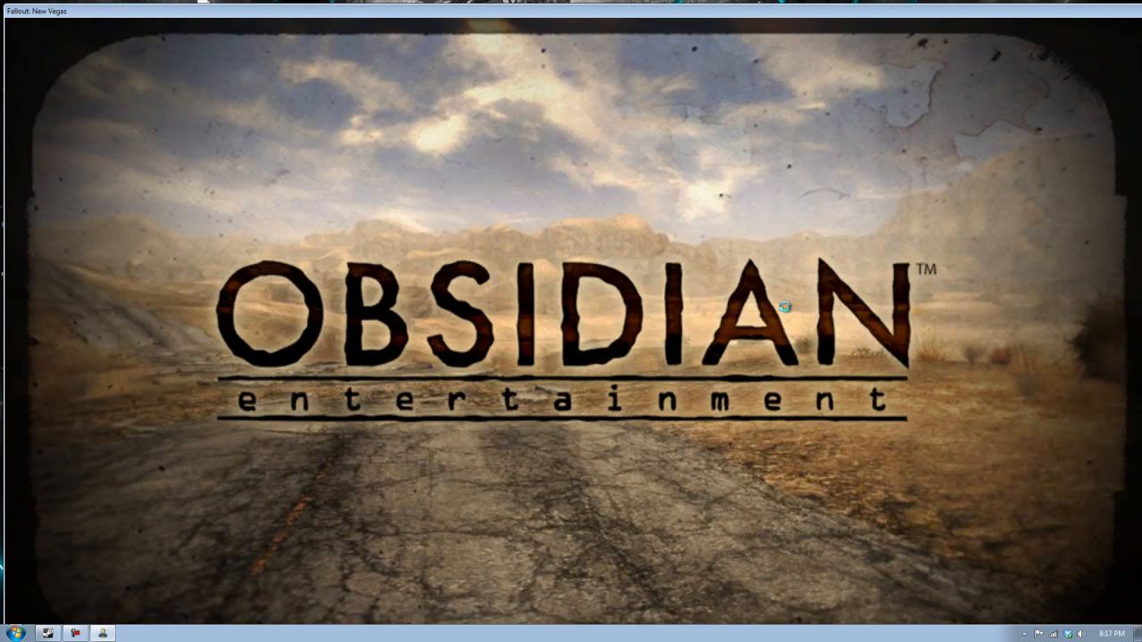
{"action": "mouse_move", "coordinate": [580, 348]}
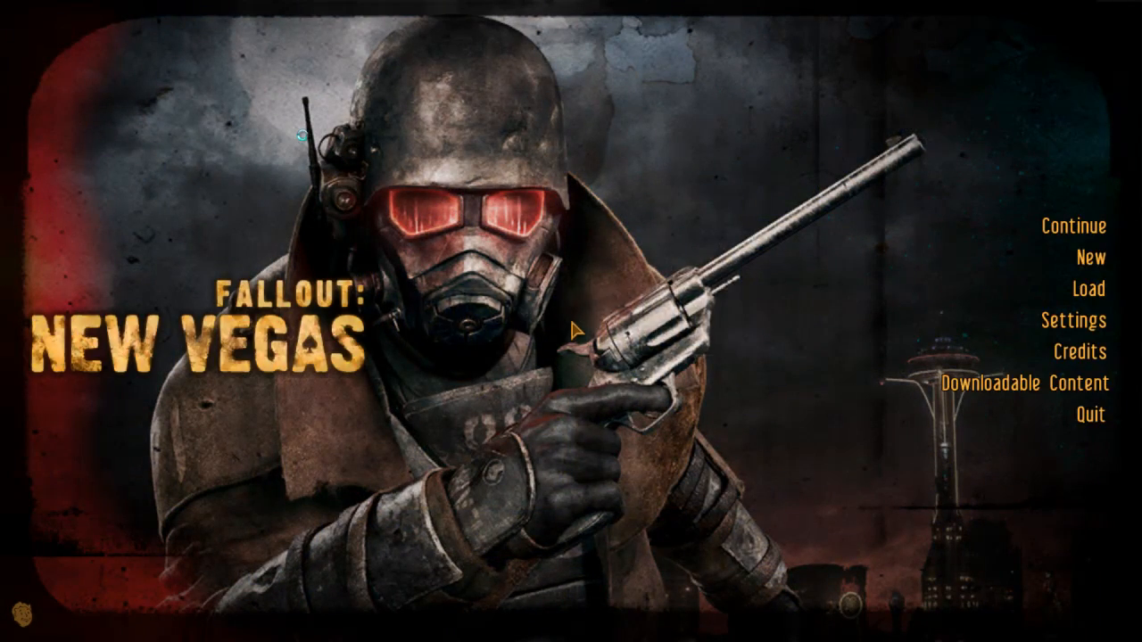
Choose New at the main menu to bring up the 'Start a new game?' prompt.
{"action": "left_click", "coordinate": [1087, 258]}
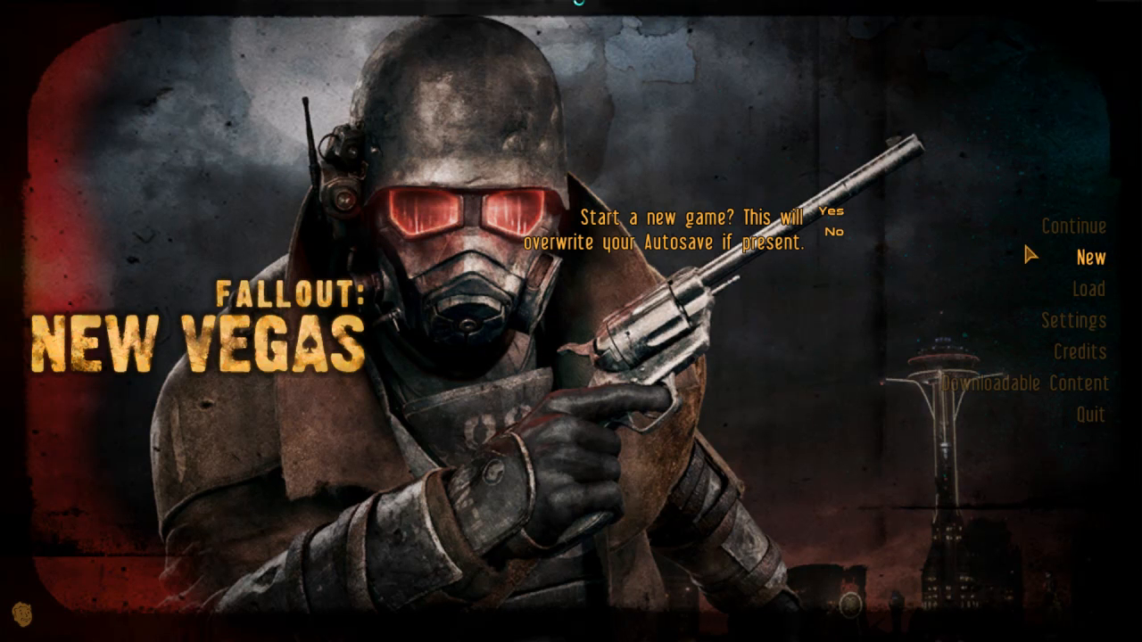
{"action": "mouse_move", "coordinate": [829, 211]}
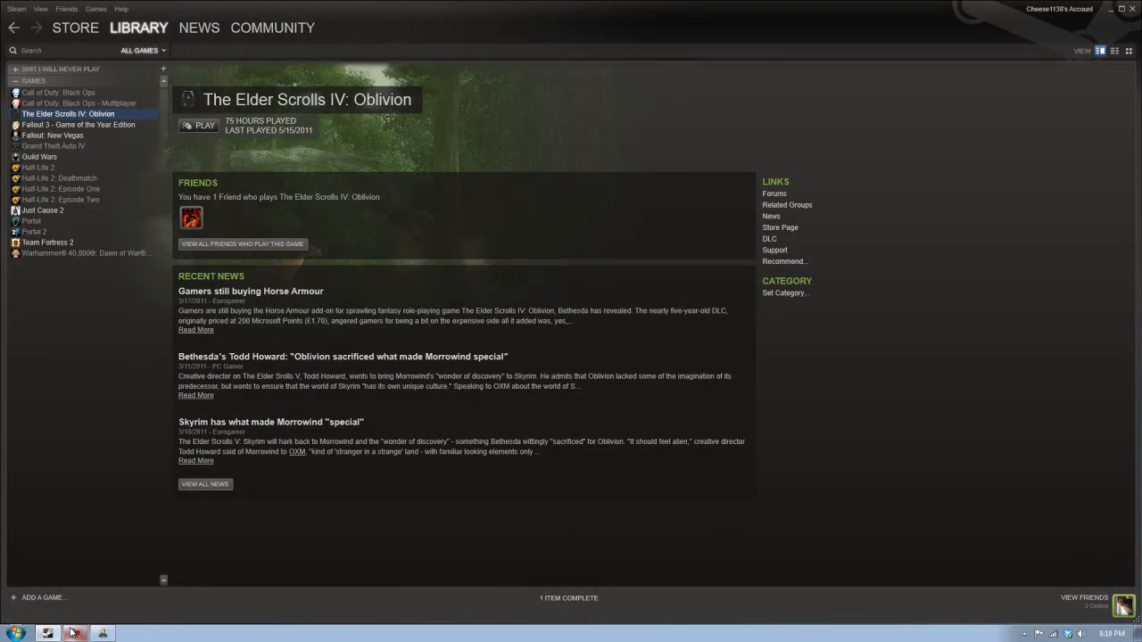
{"action": "mouse_move", "coordinate": [1047, 502]}
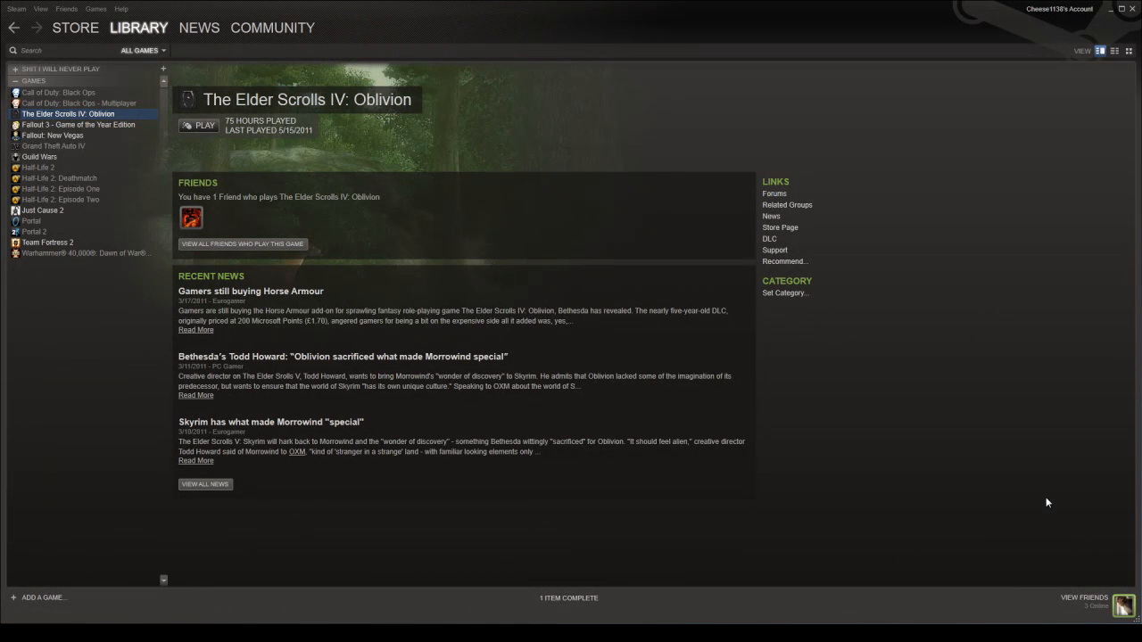
{"action": "mouse_move", "coordinate": [1115, 587]}
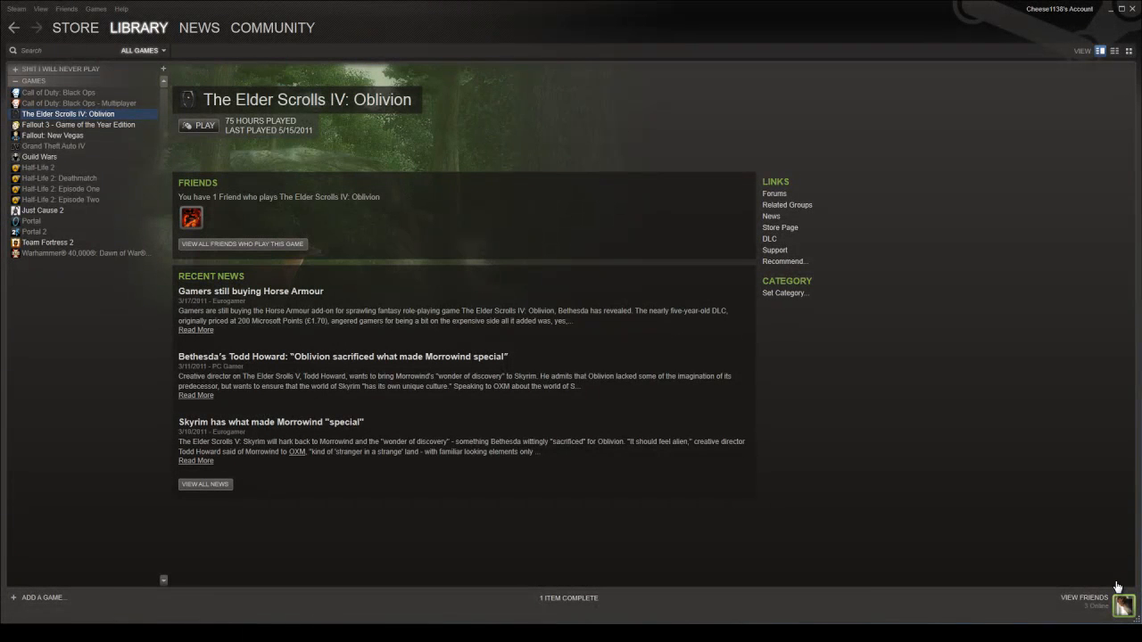